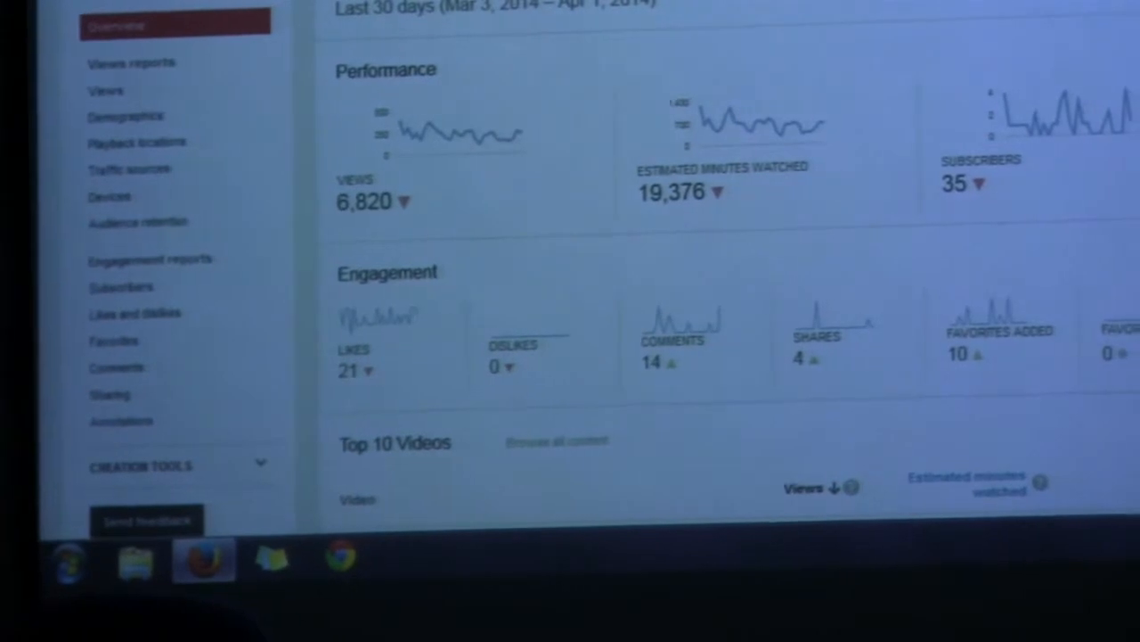
- Scroll through the current Analytics report and back up to the sidebar
scroll("up", 3)
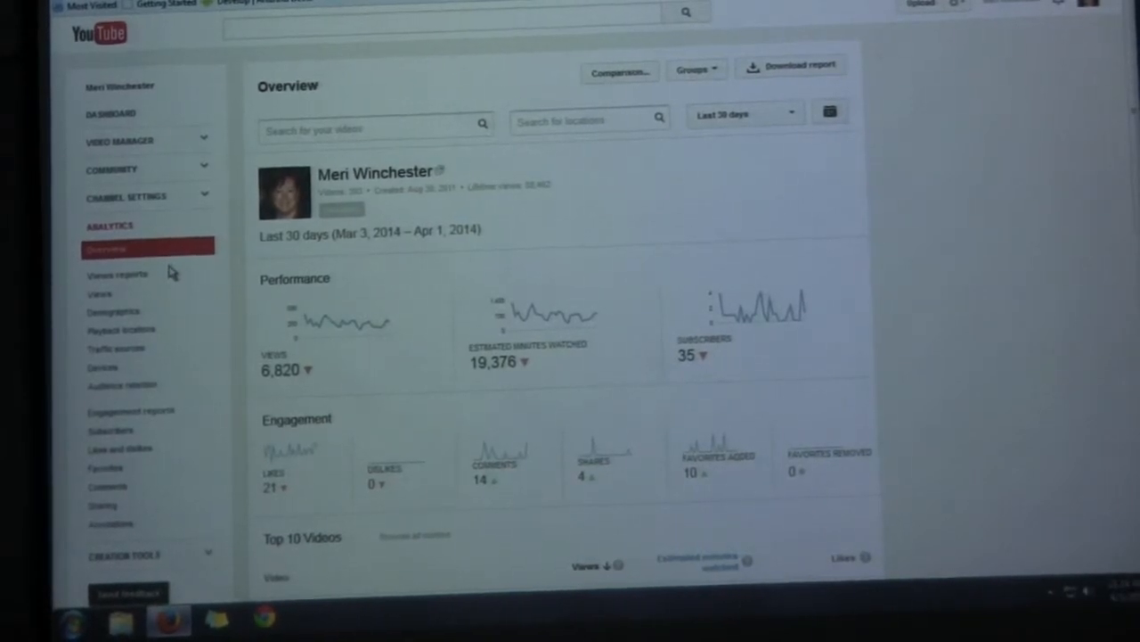
scroll("down", 3)
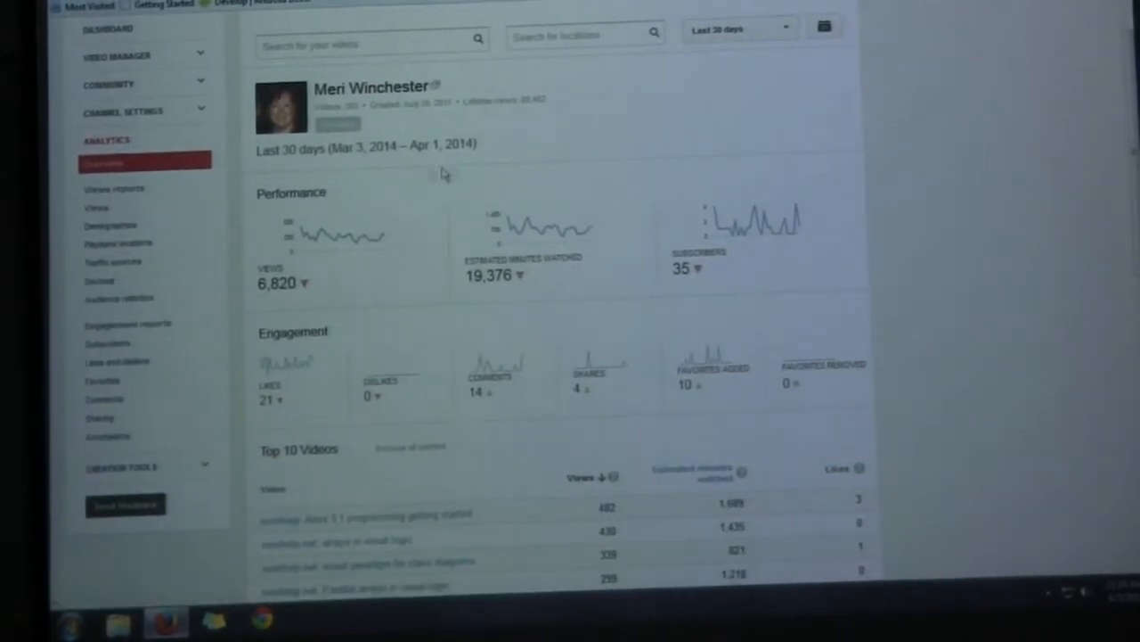
mouse_move(388, 225)
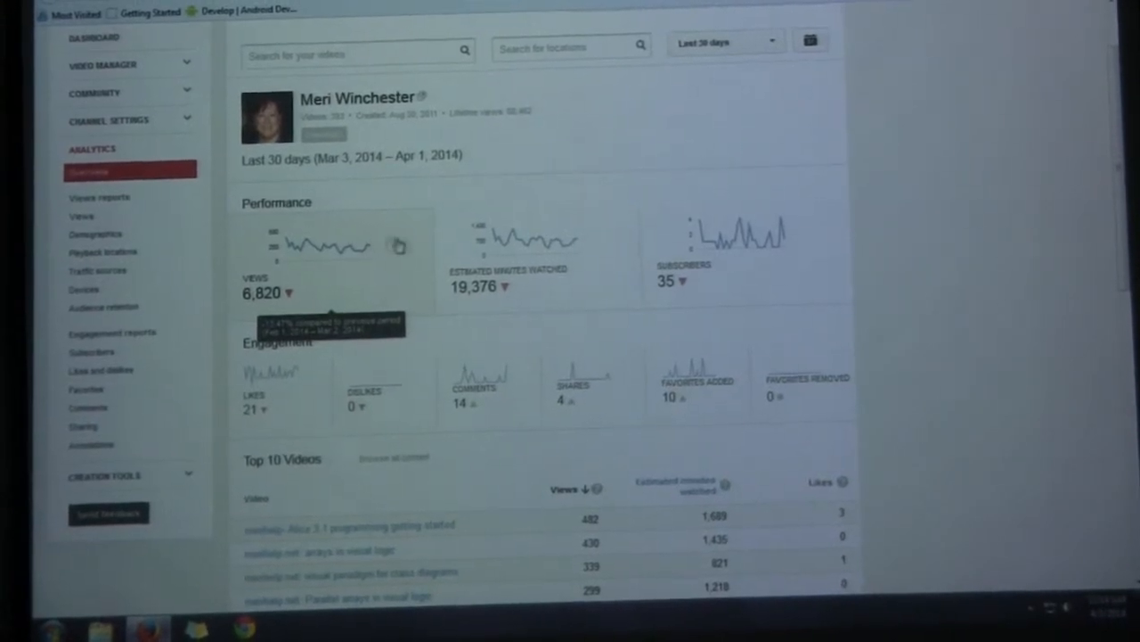
mouse_move(495, 236)
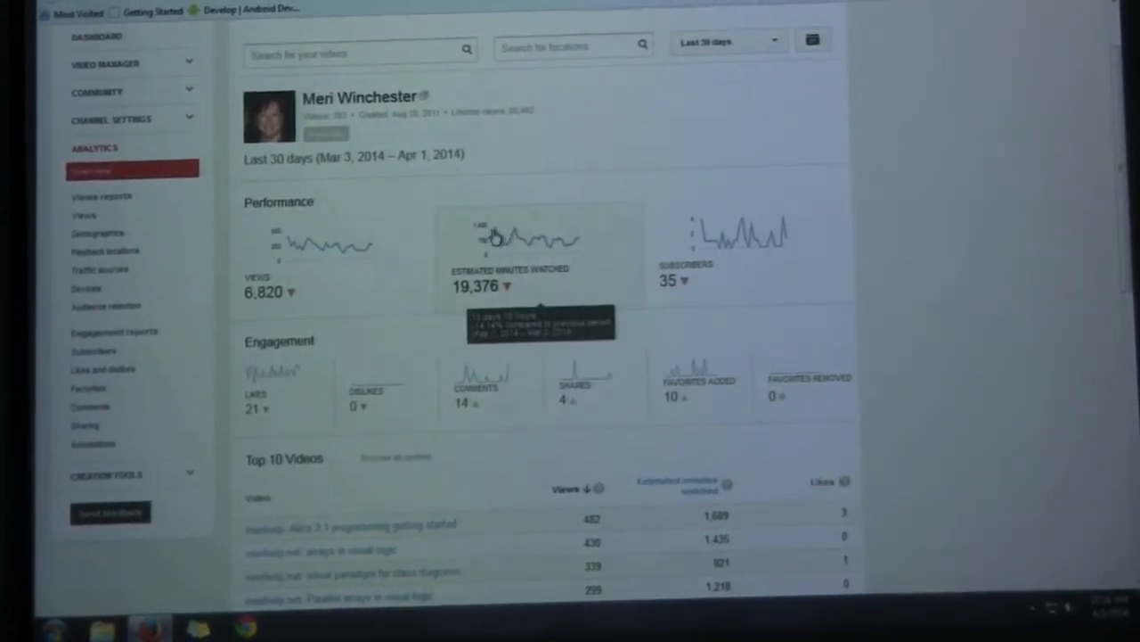
scroll("down", 3)
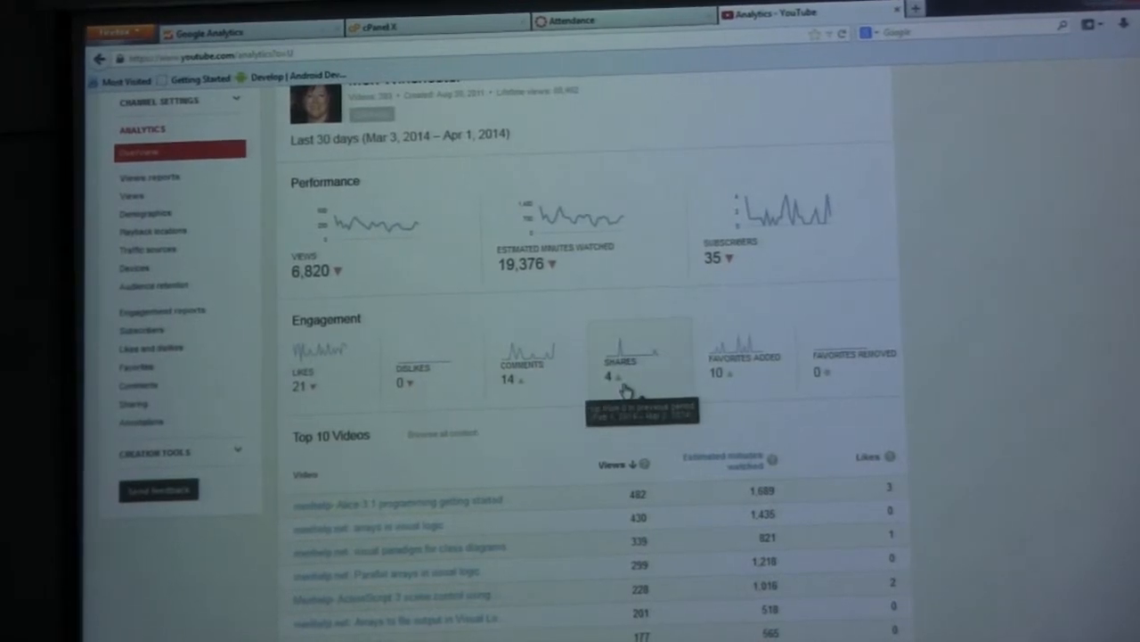
mouse_move(735, 382)
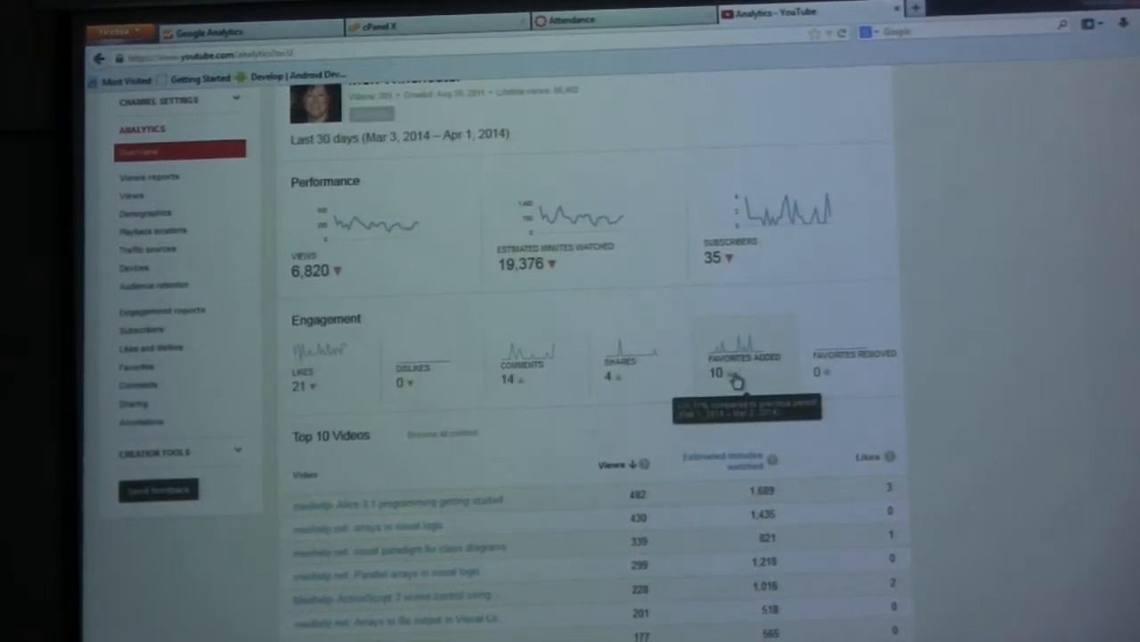
scroll("down", 3)
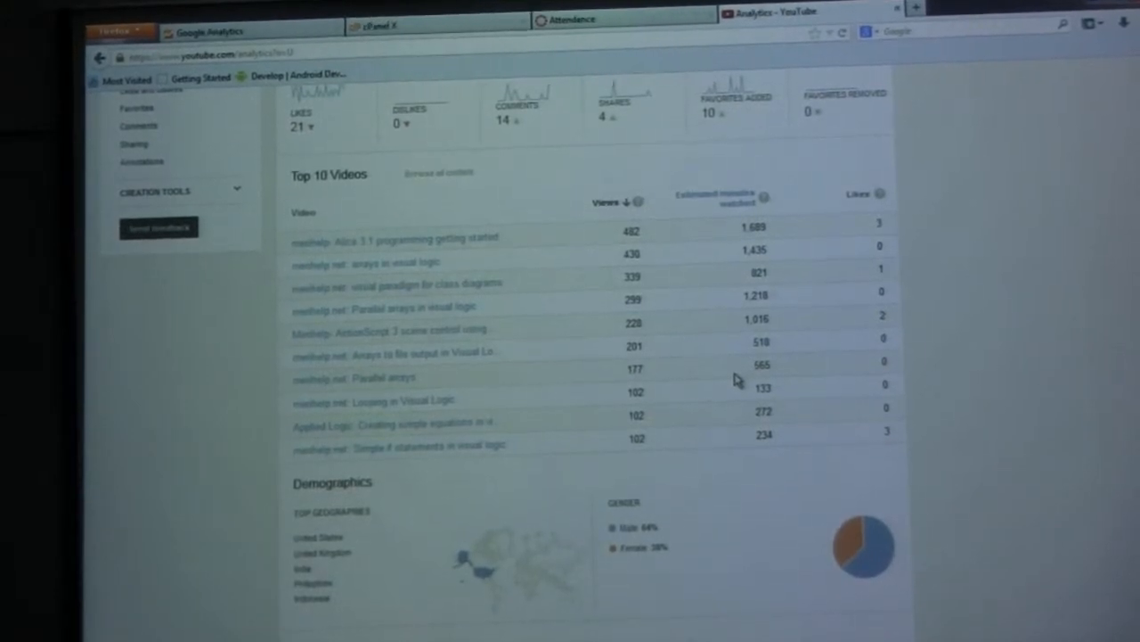
mouse_move(495, 236)
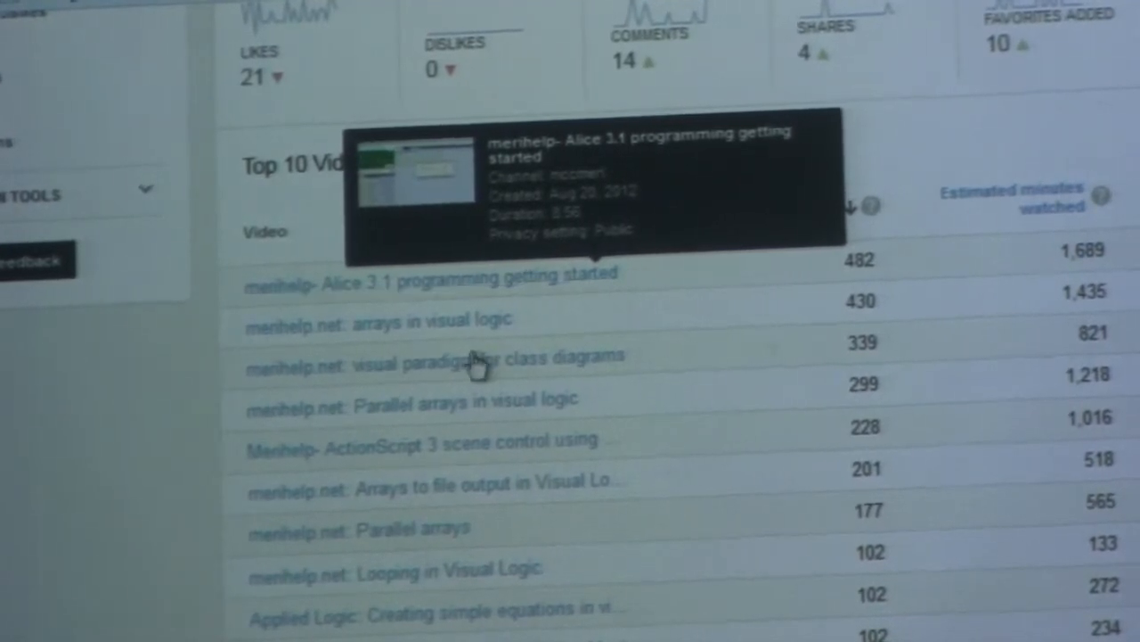
mouse_move(467, 357)
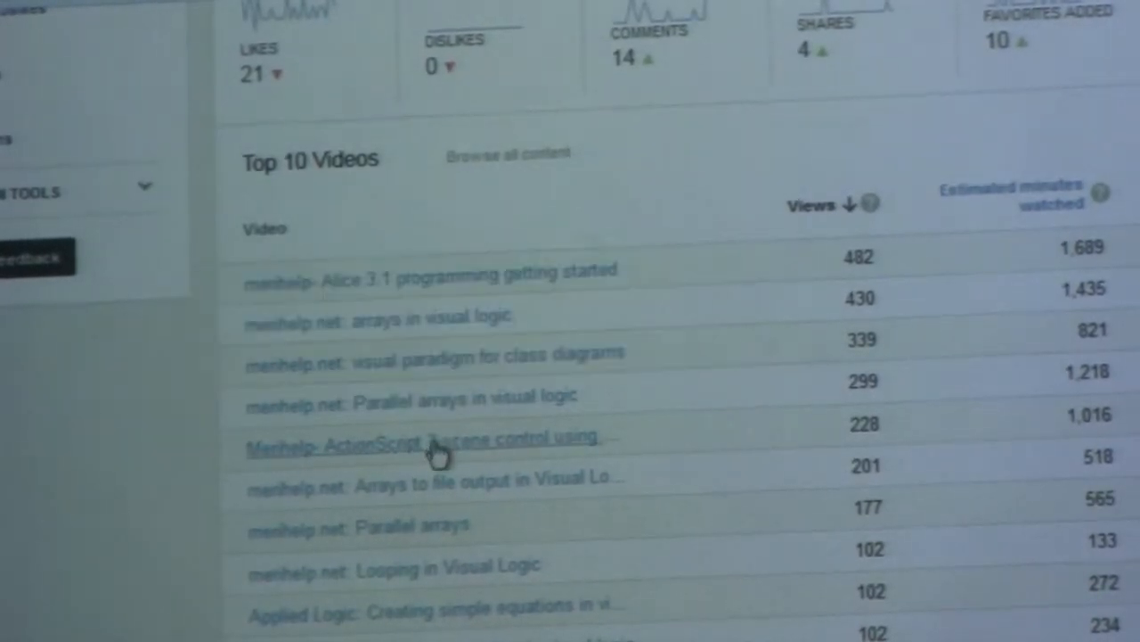
mouse_move(445, 609)
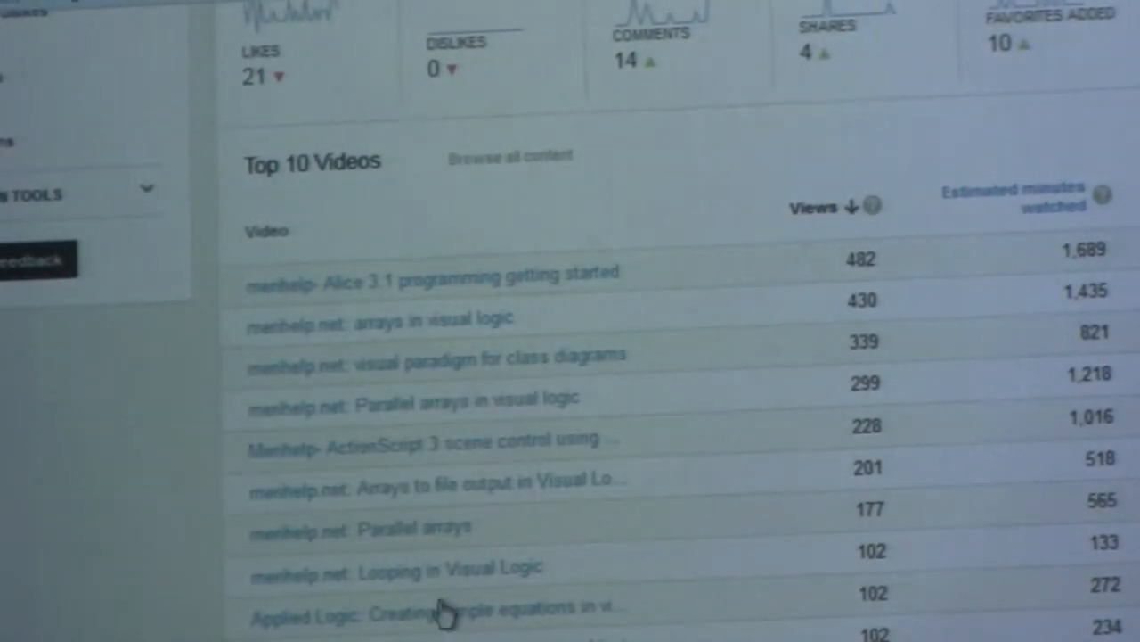
scroll("down", 3)
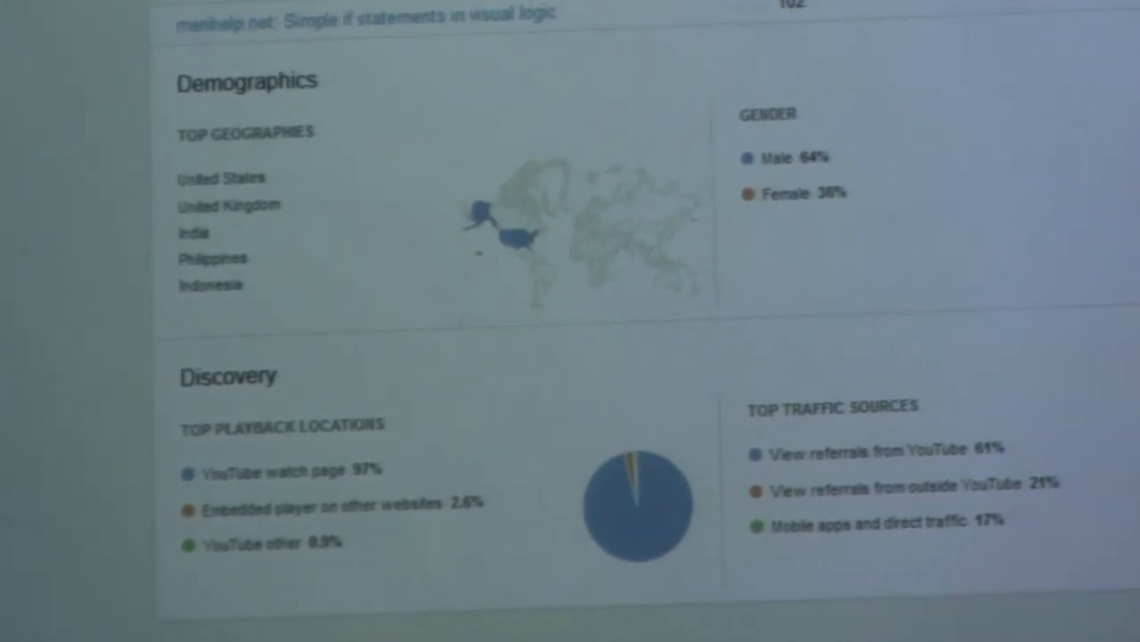
scroll("down", 3)
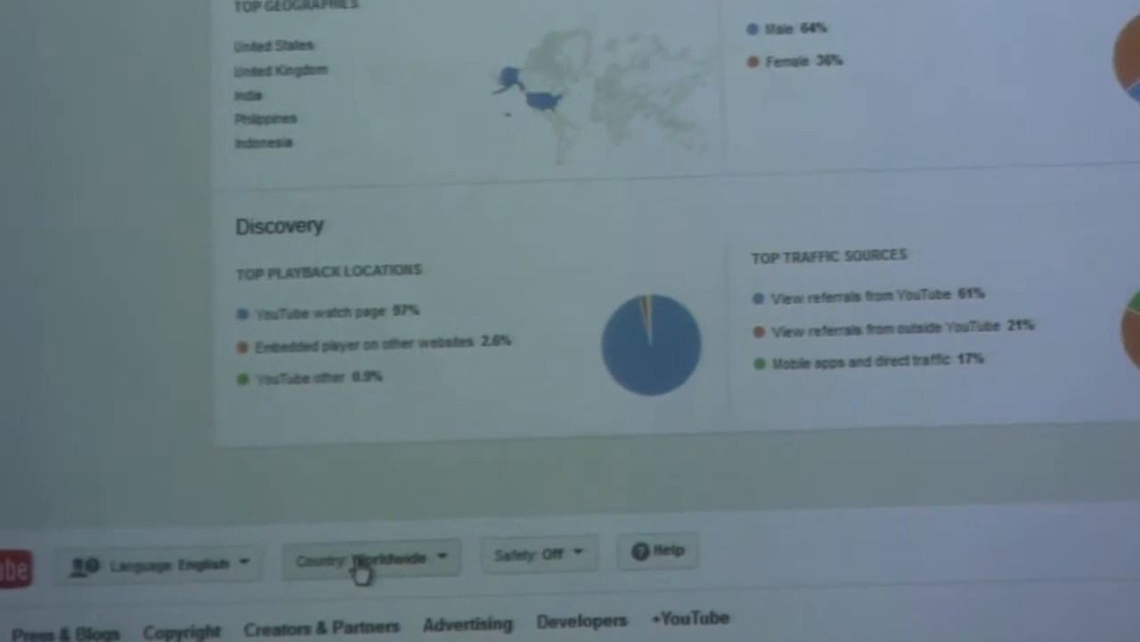
scroll("up", 3)
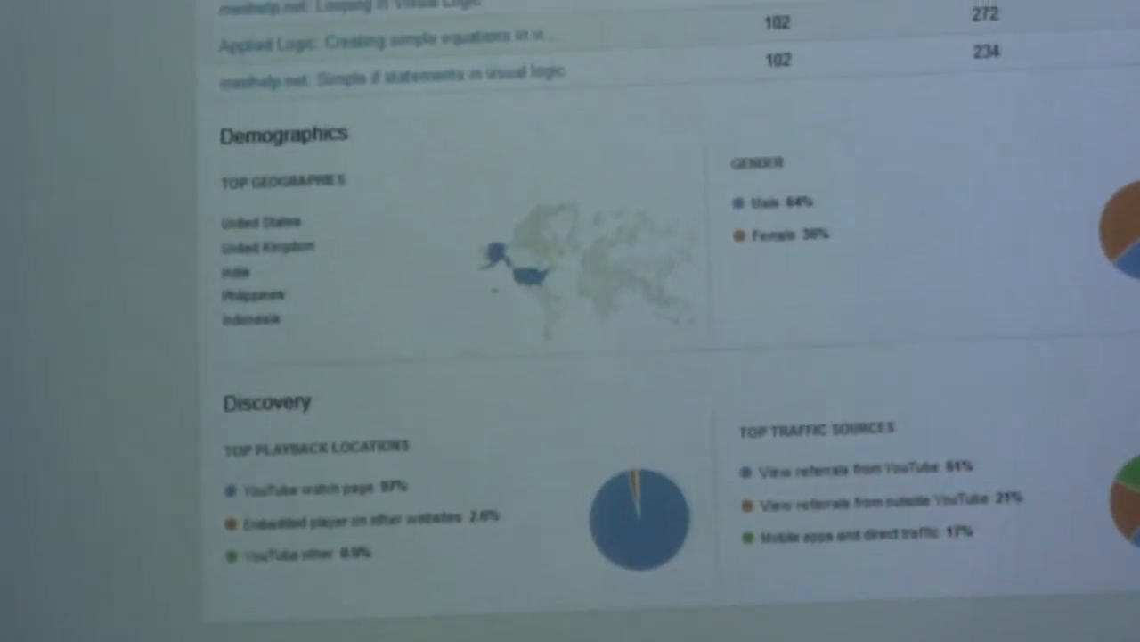
scroll("up", 3)
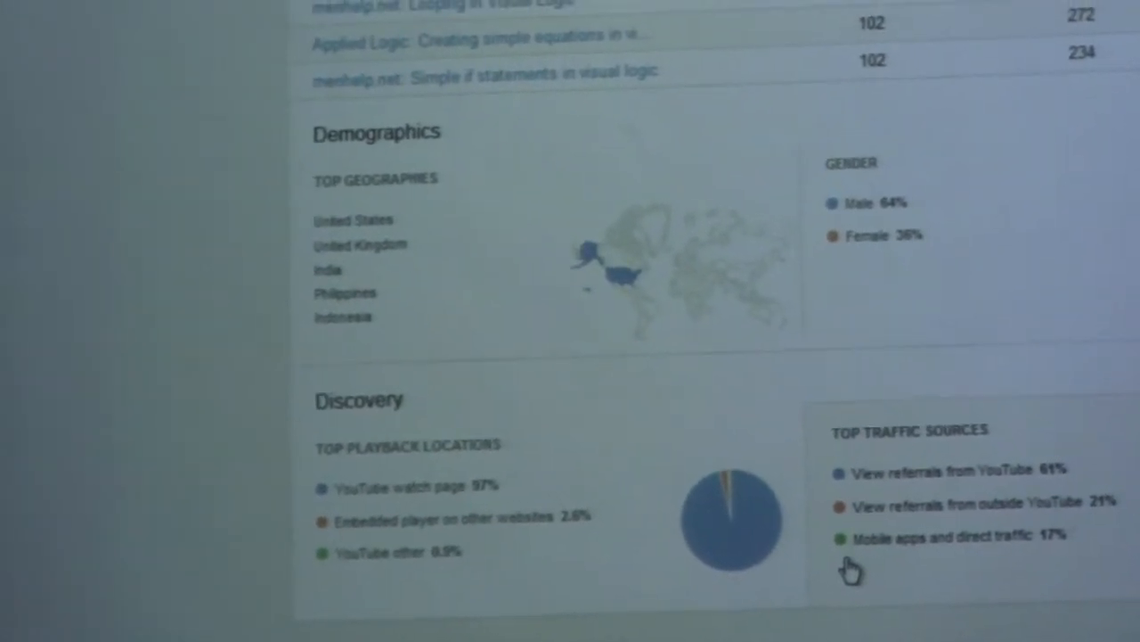
scroll("up", 3)
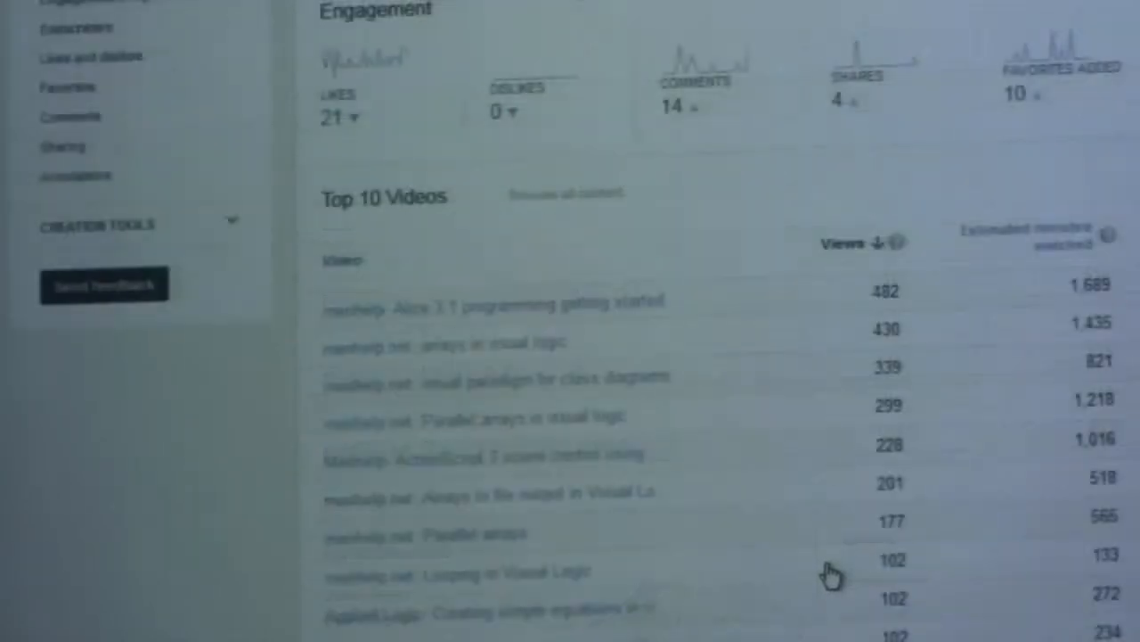
scroll("up", 3)
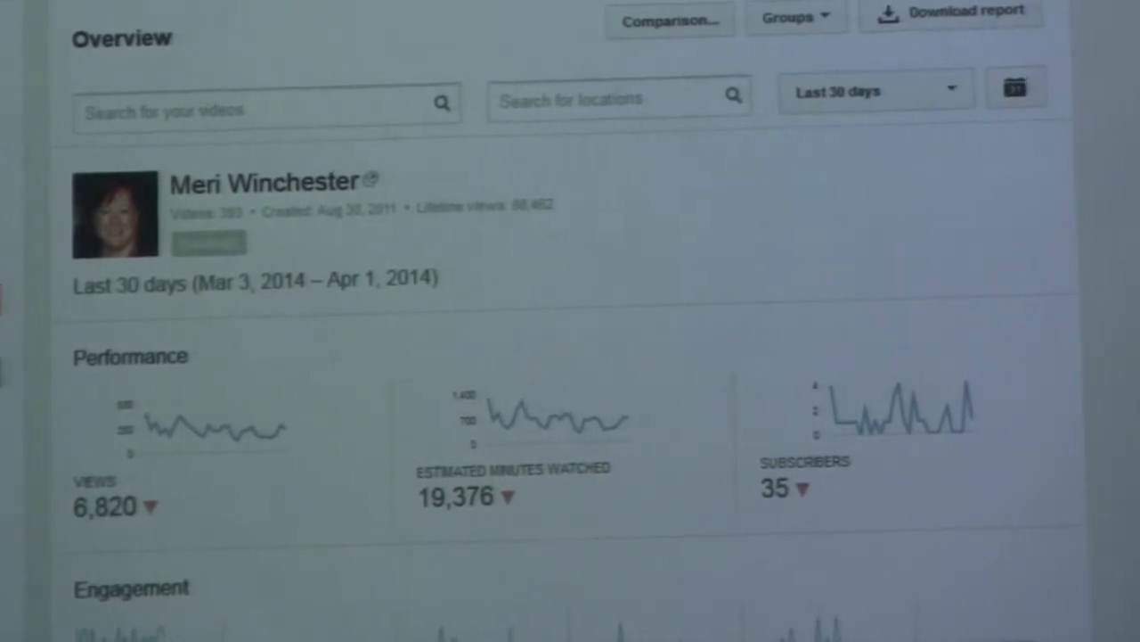
- Show the detailed Views report and scroll down its daily chart to the per-video table
left_click(103, 506)
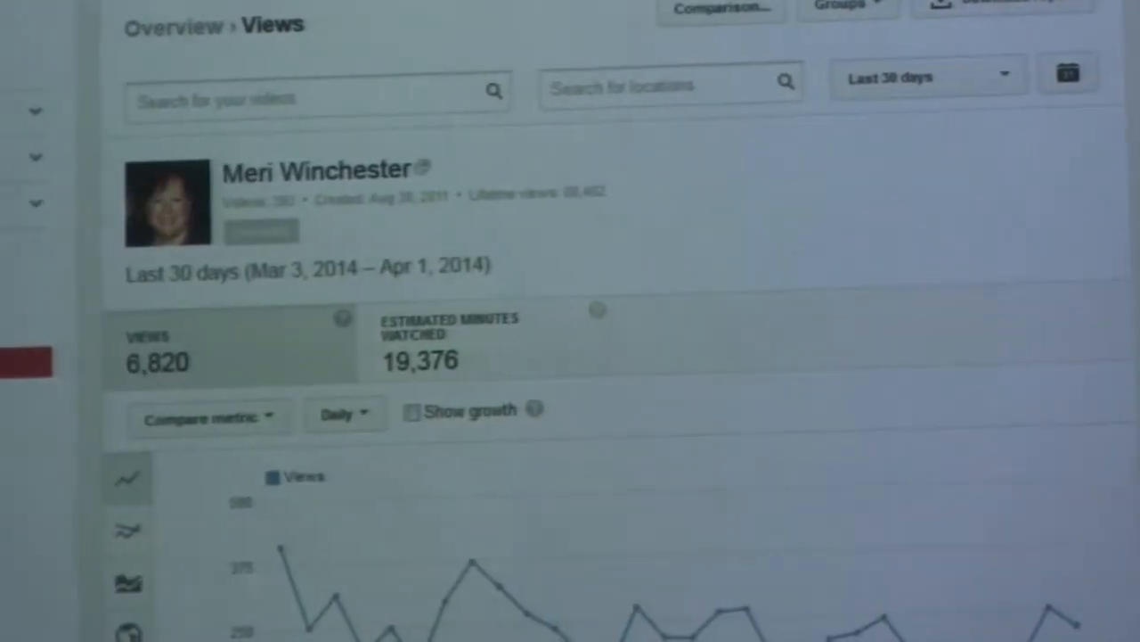
scroll("down", 3)
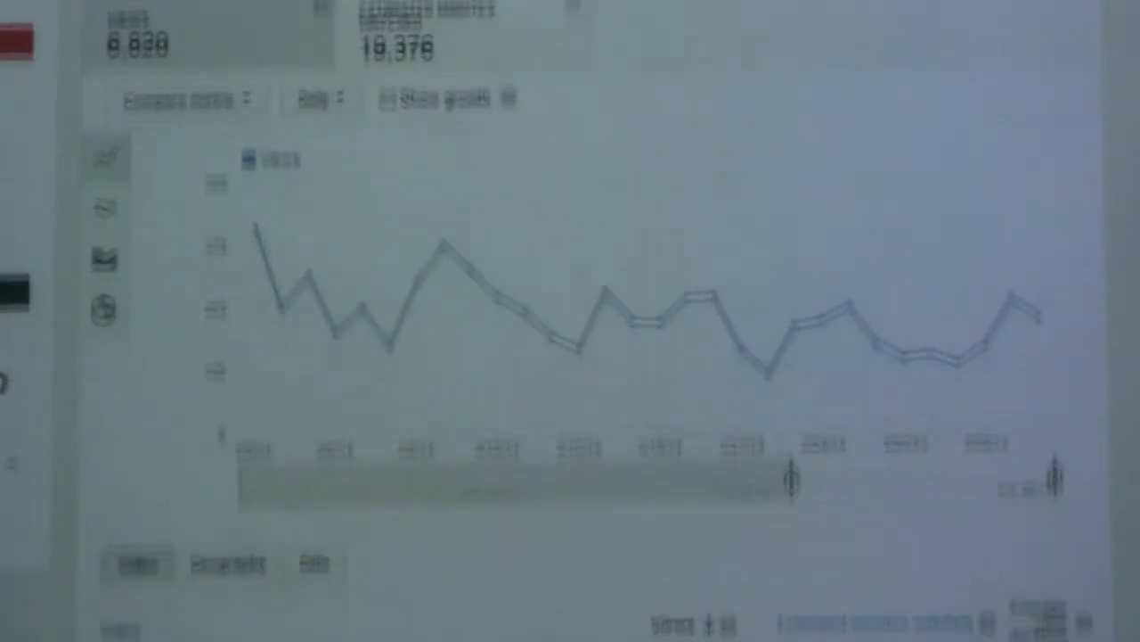
scroll("down", 3)
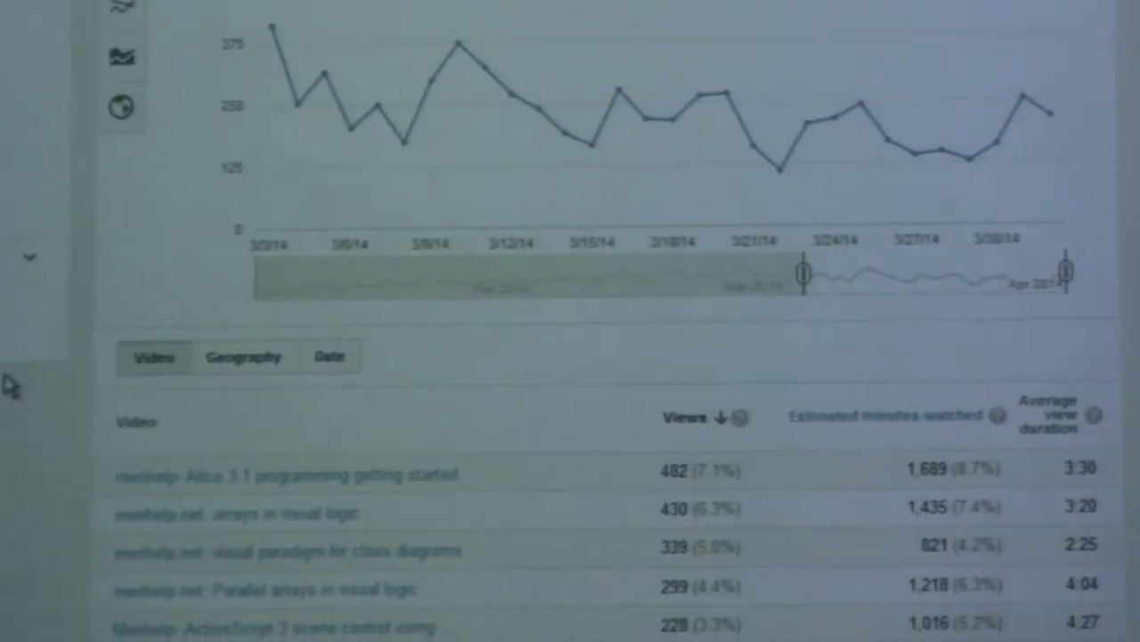
scroll("down", 3)
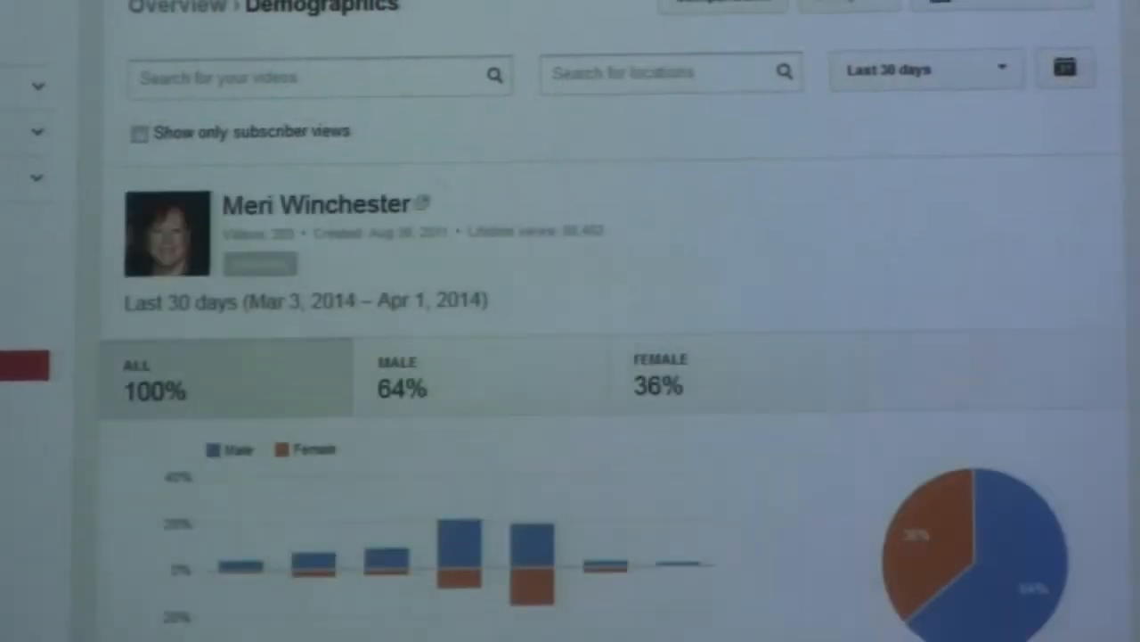
- Scroll the Demographics report down to the age-group bars and per-location table
scroll("down", 3)
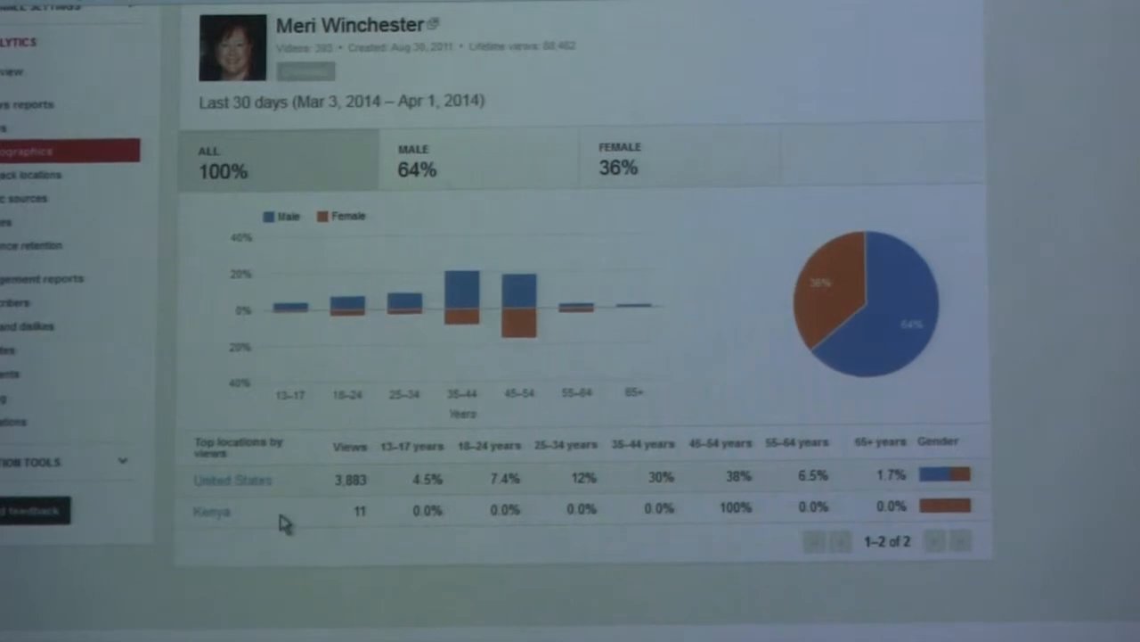
mouse_move(54, 175)
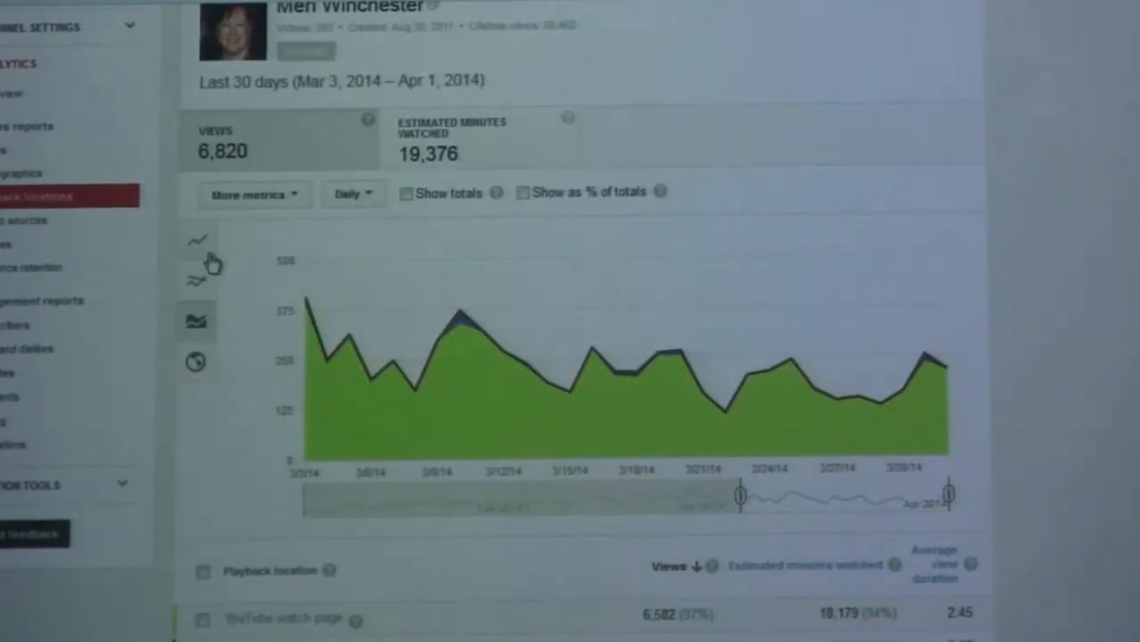
- Scroll down the Playback locations report listing the watch page at 6,582 views
scroll("down", 3)
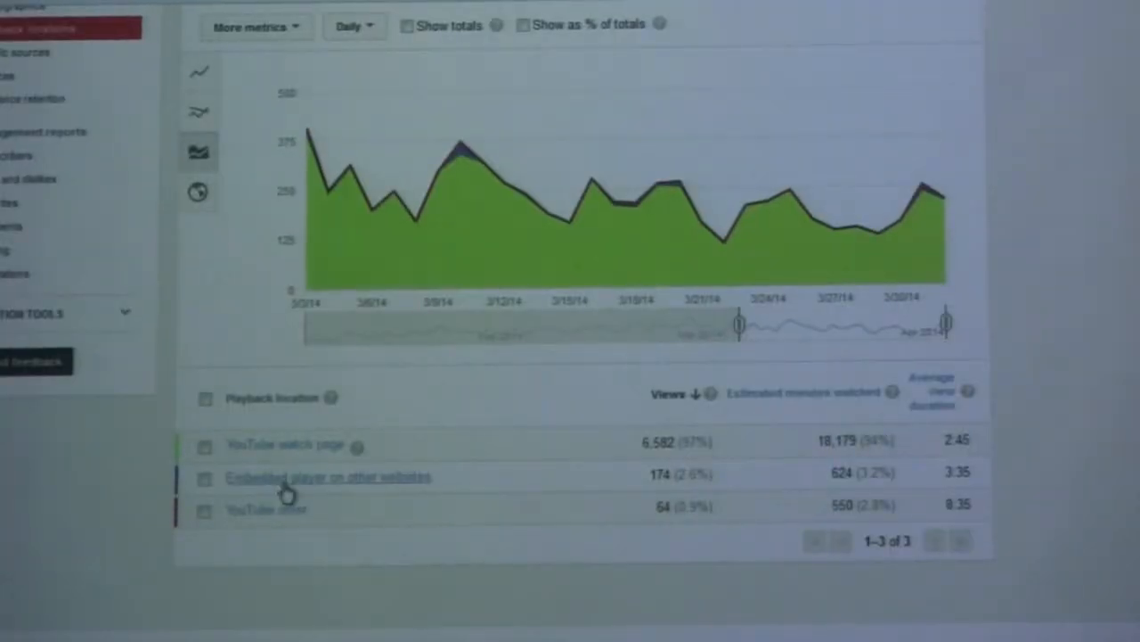
mouse_move(285, 445)
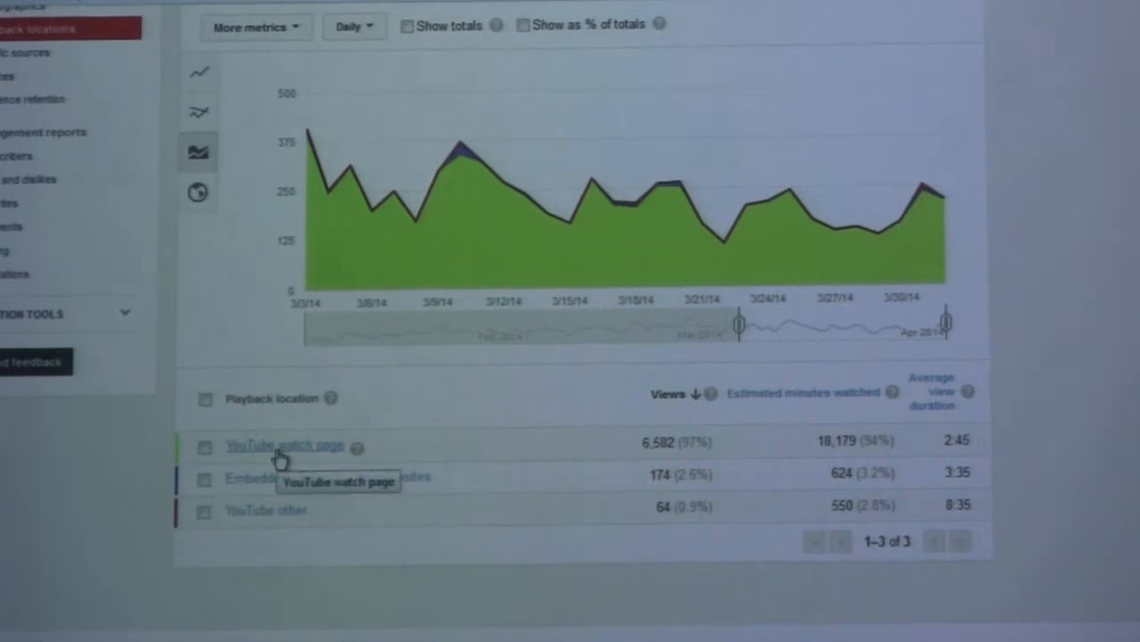
mouse_move(278, 524)
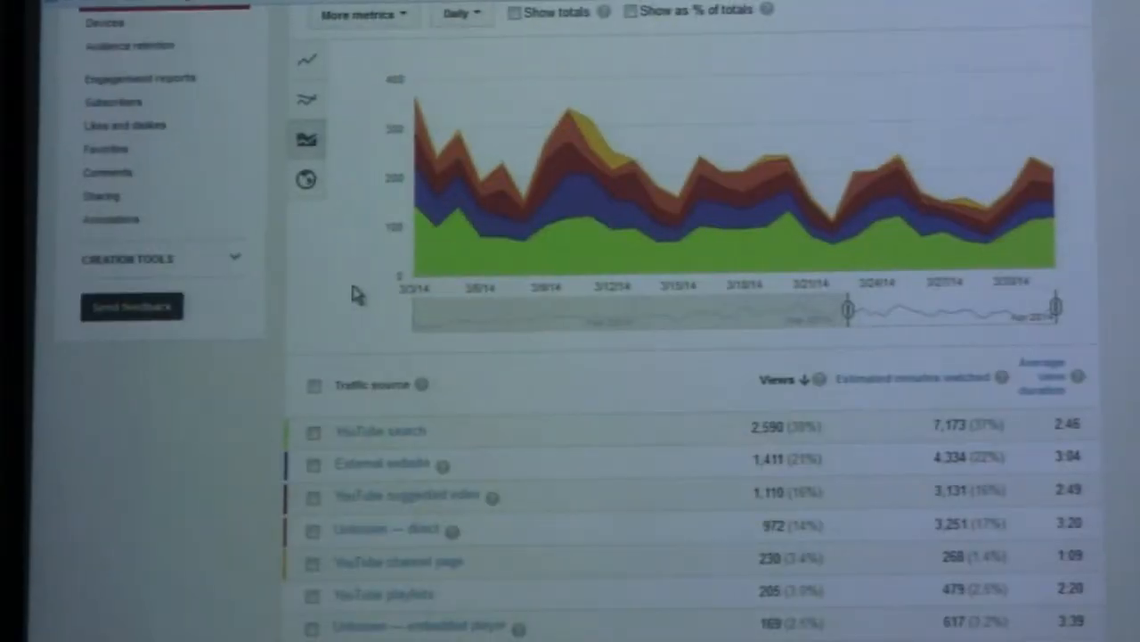
- Scroll through the Traffic sources report led by YouTube search at 2,590 views
scroll("down", 3)
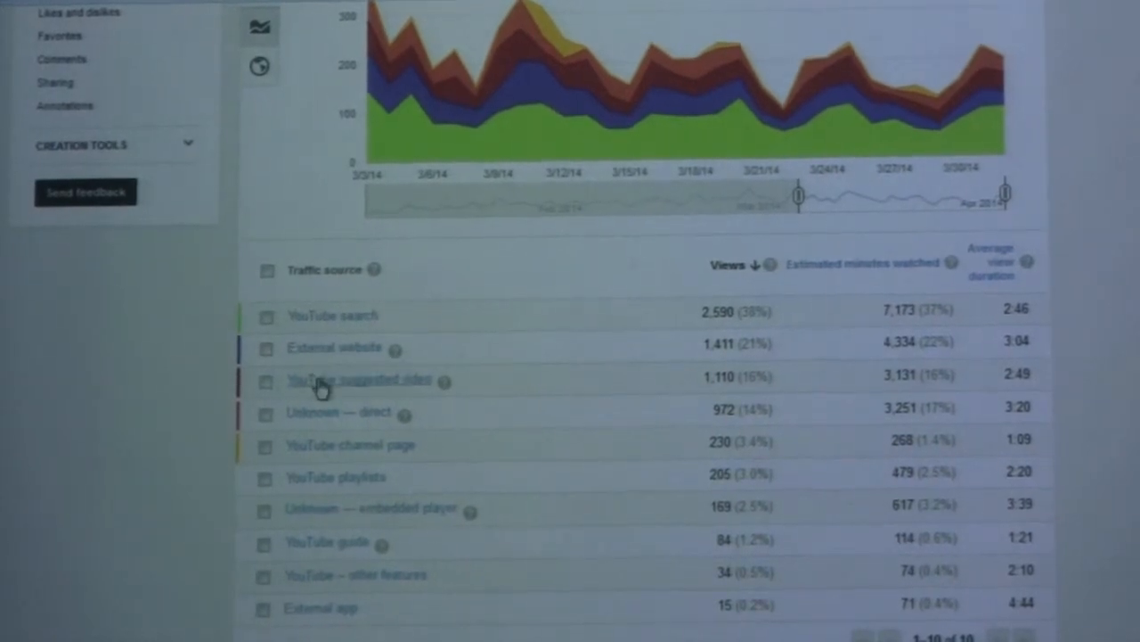
mouse_move(319, 427)
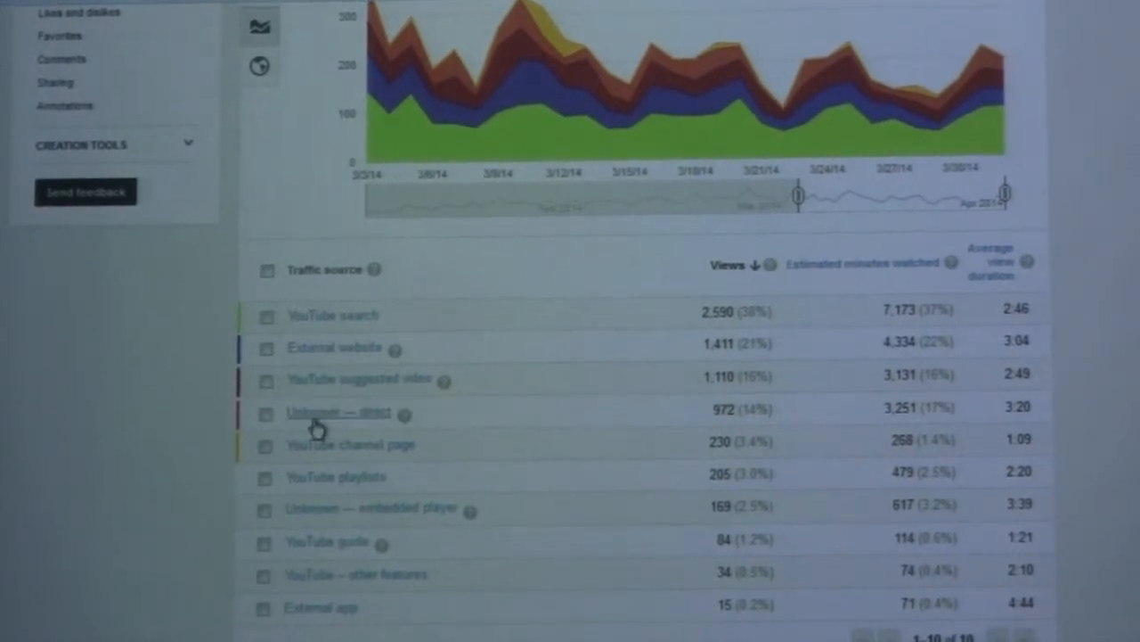
mouse_move(321, 413)
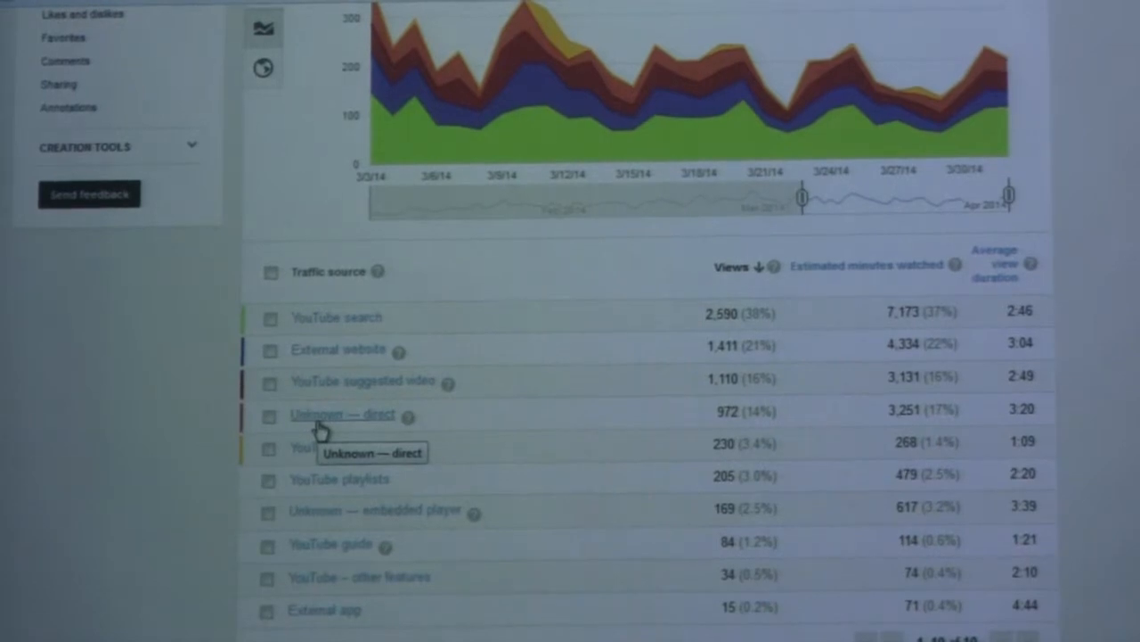
mouse_move(317, 456)
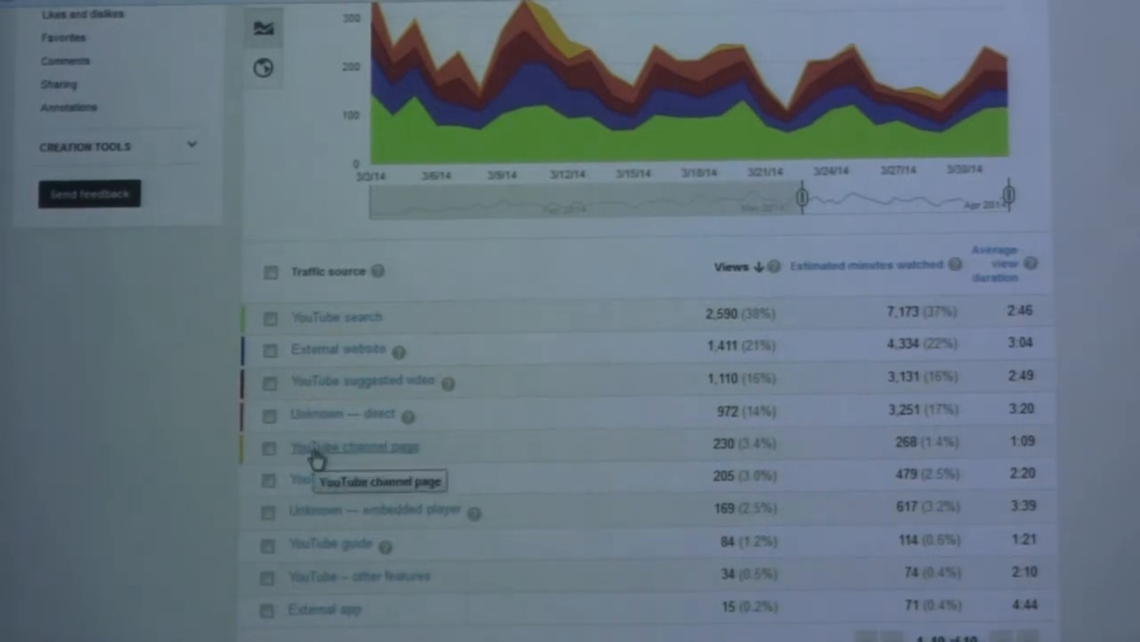
scroll("up", 3)
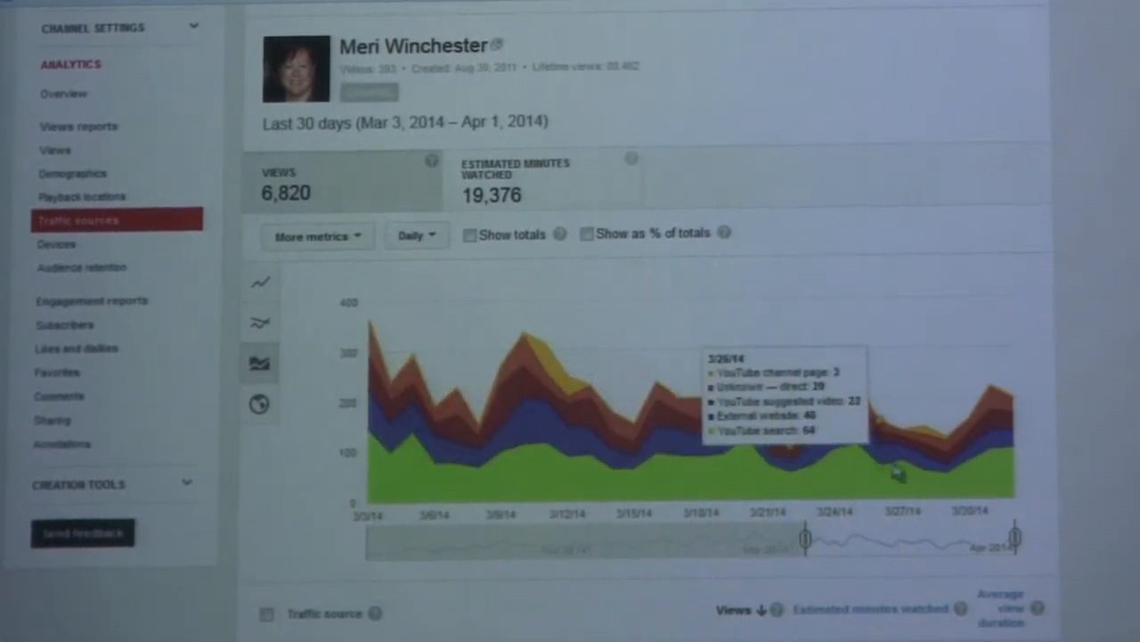
mouse_move(437, 464)
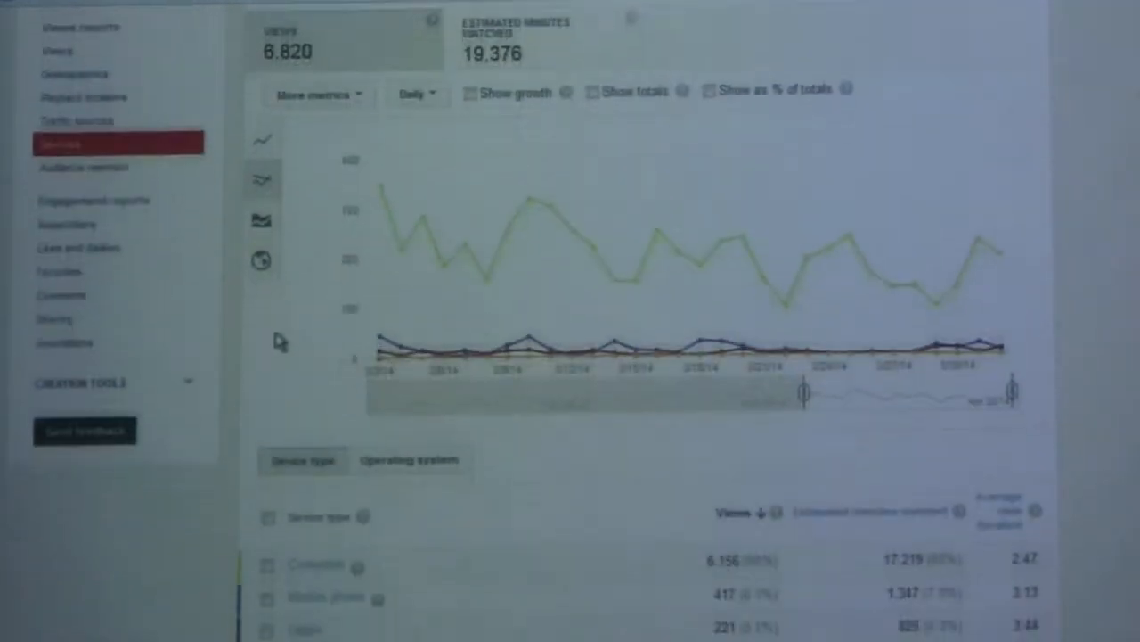
- Break the Devices report down by operating system and review the table led by Windows at 5,254 views
scroll("down", 3)
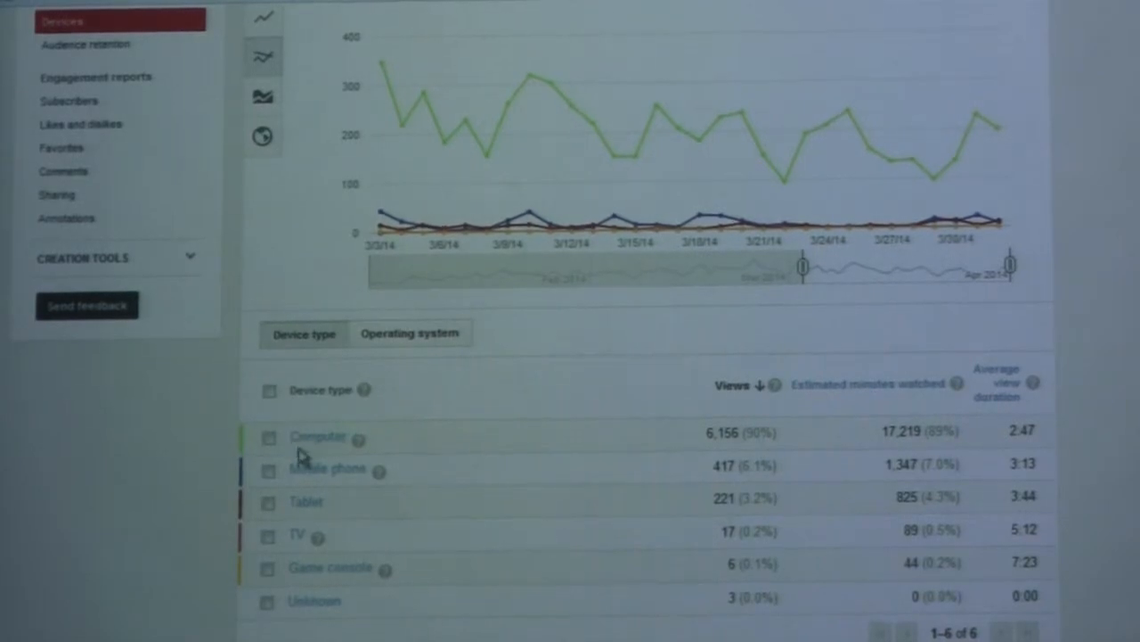
mouse_move(301, 474)
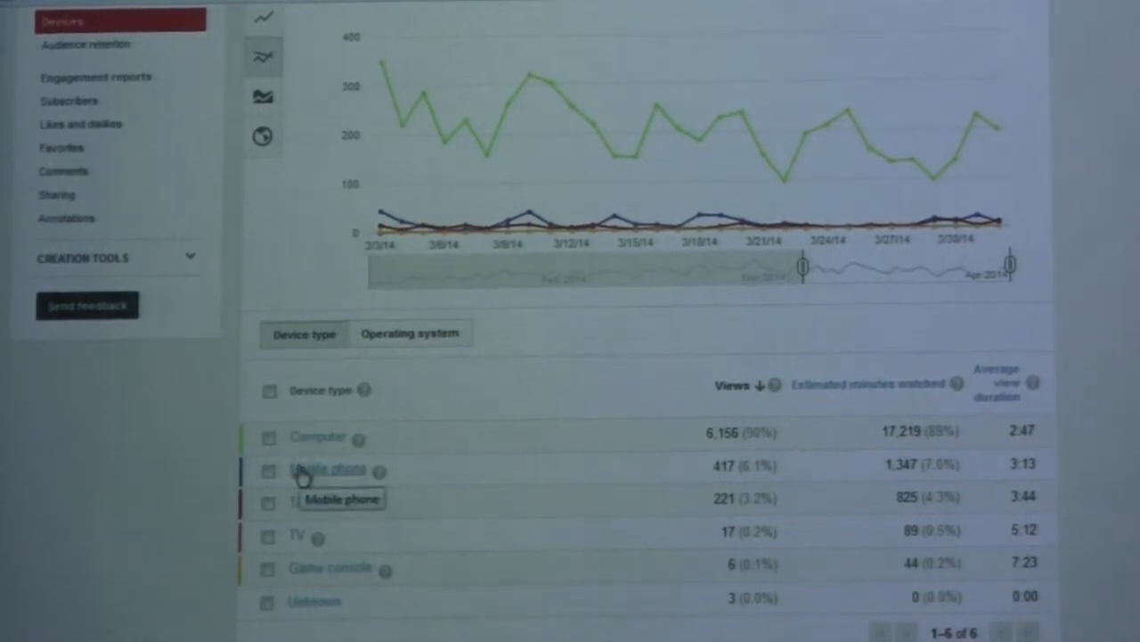
mouse_move(306, 508)
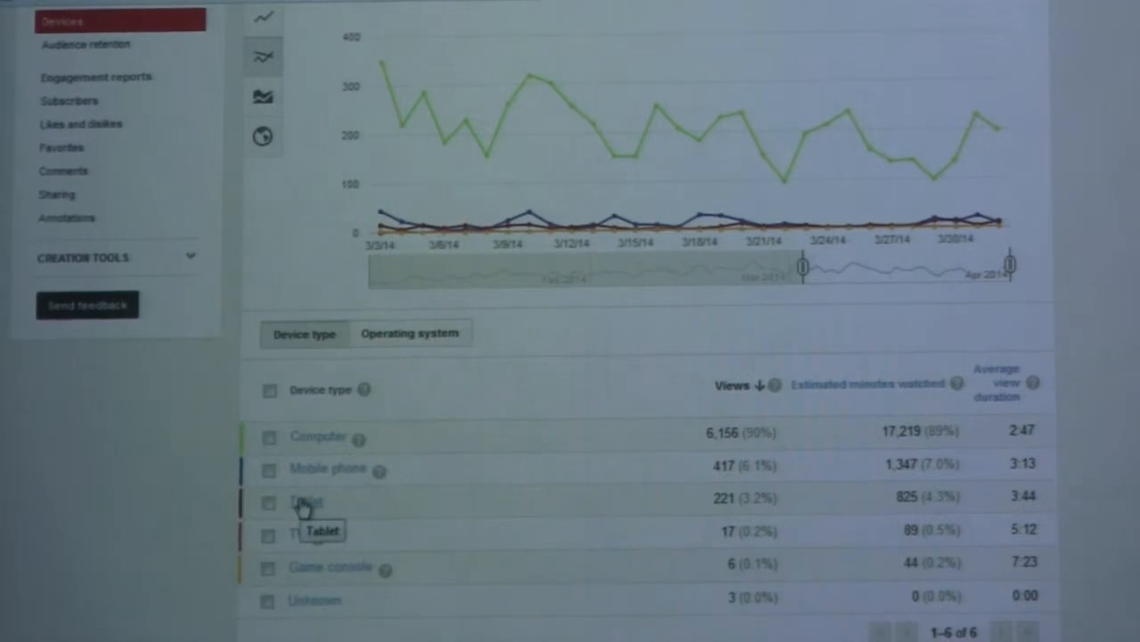
mouse_move(292, 556)
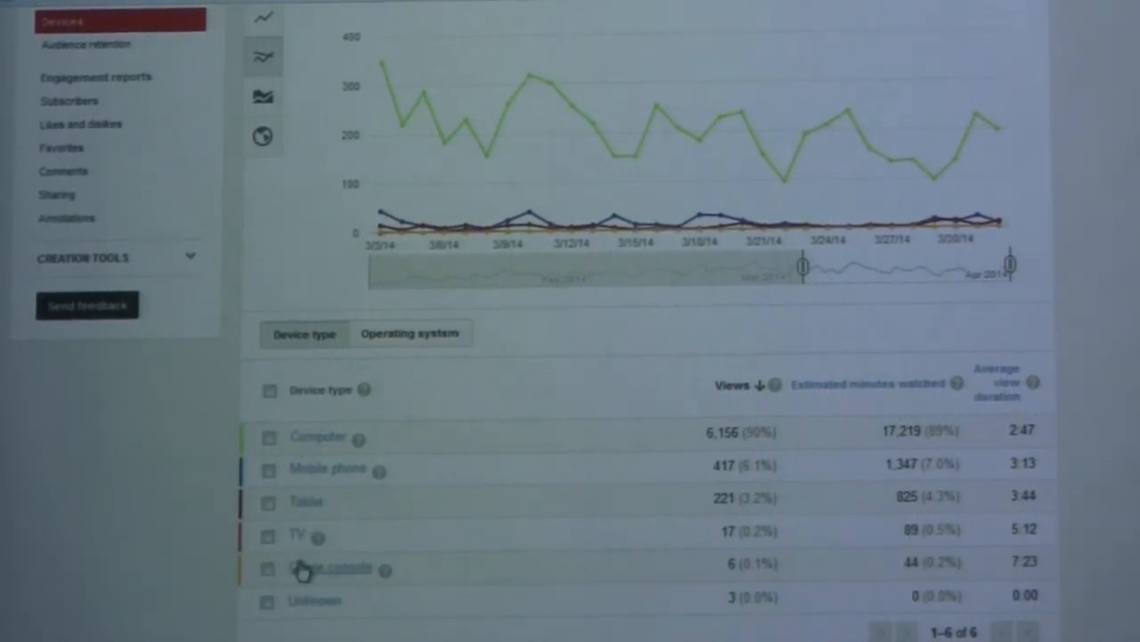
mouse_move(496, 435)
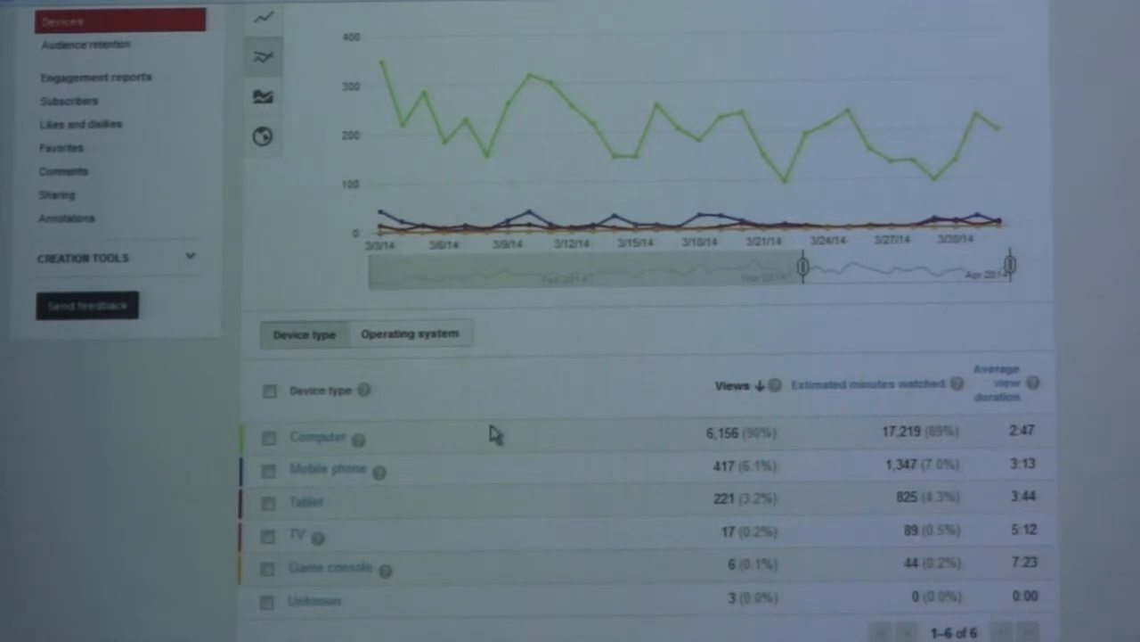
left_click(410, 333)
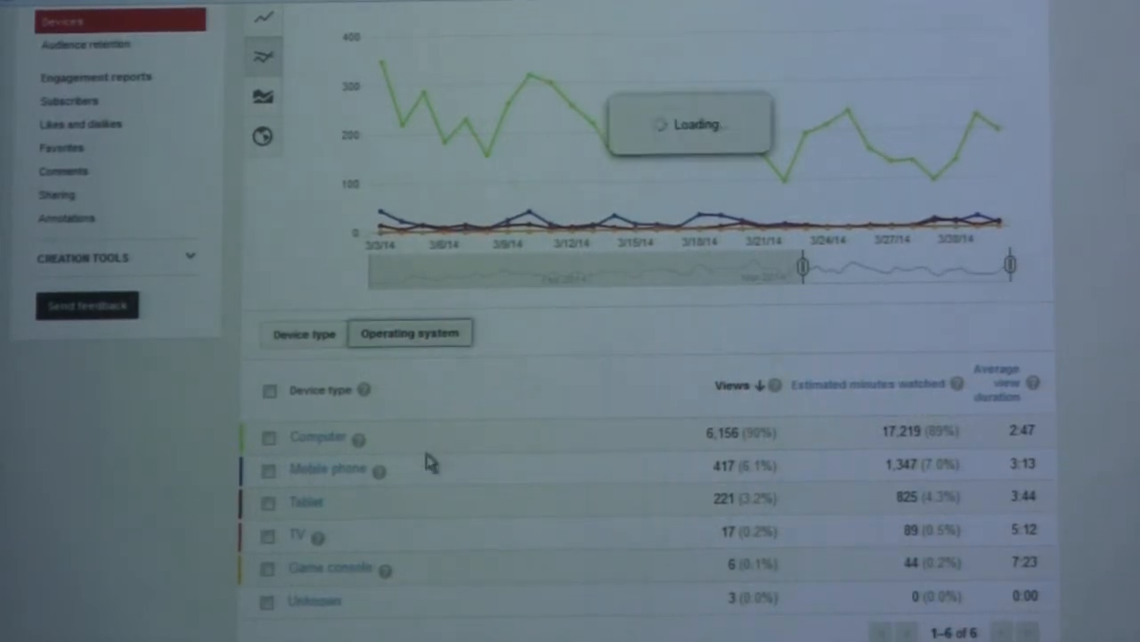
left_click(409, 334)
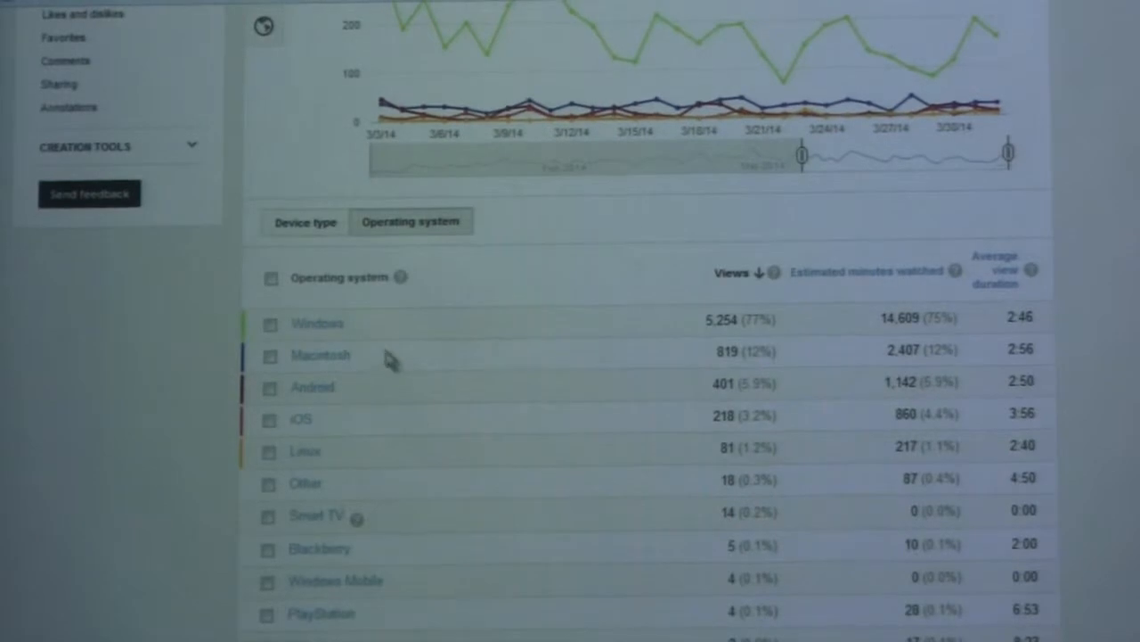
mouse_move(381, 346)
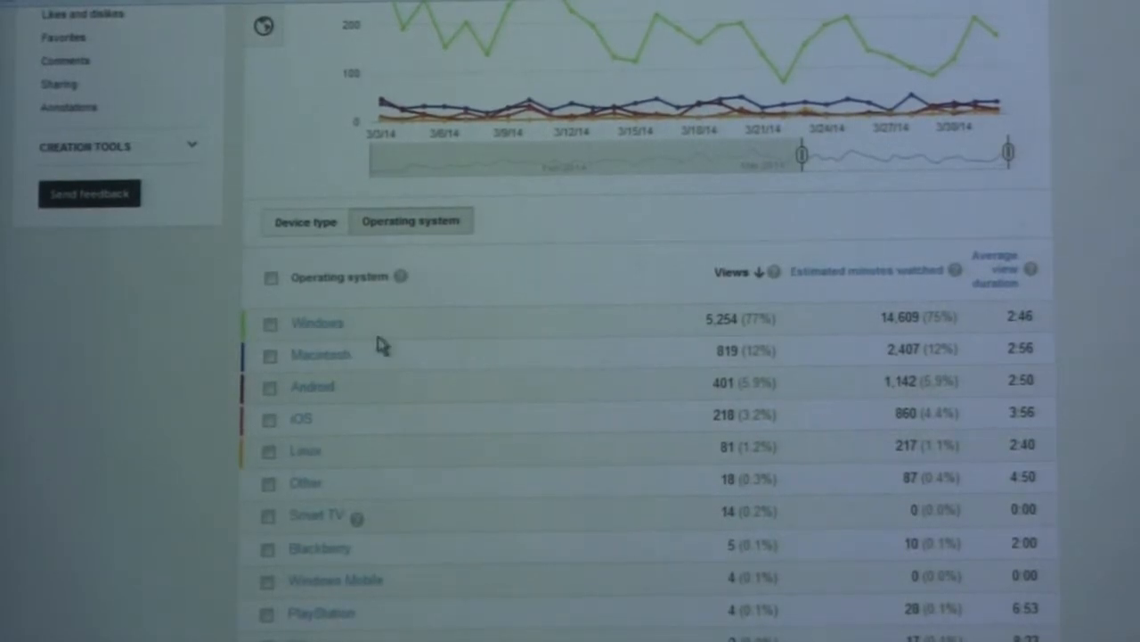
mouse_move(369, 369)
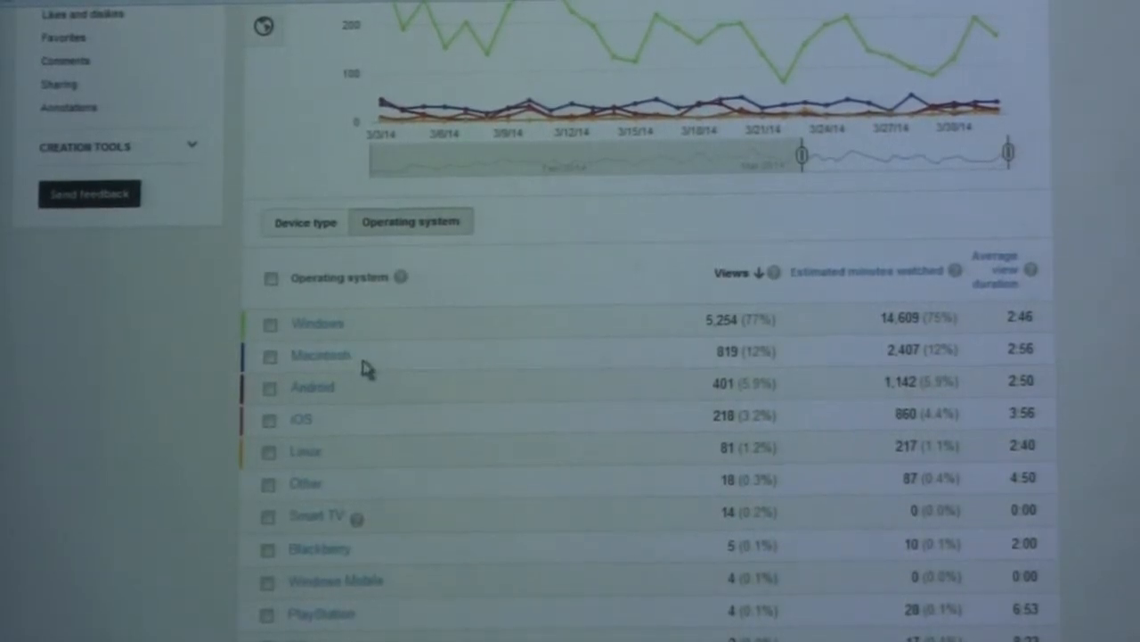
mouse_move(381, 449)
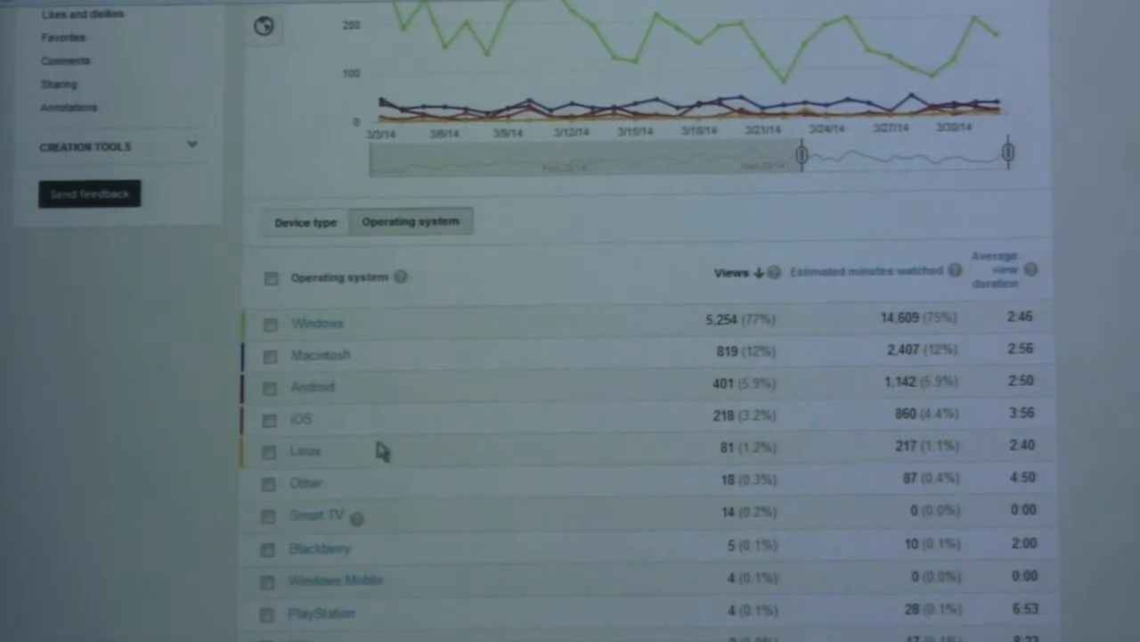
mouse_move(385, 489)
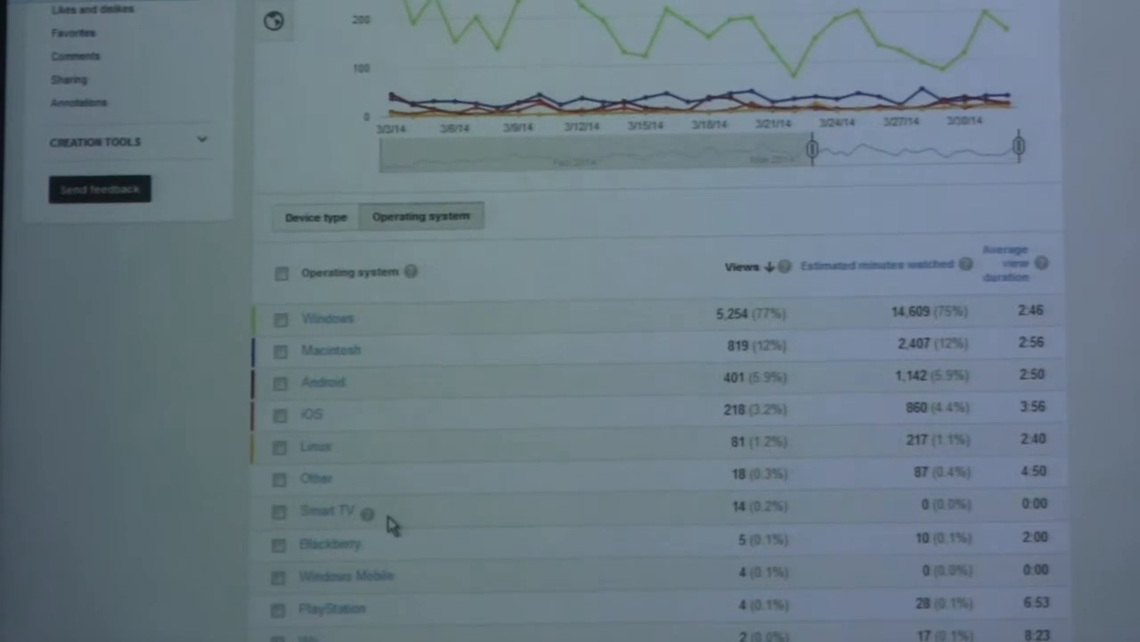
scroll("down", 3)
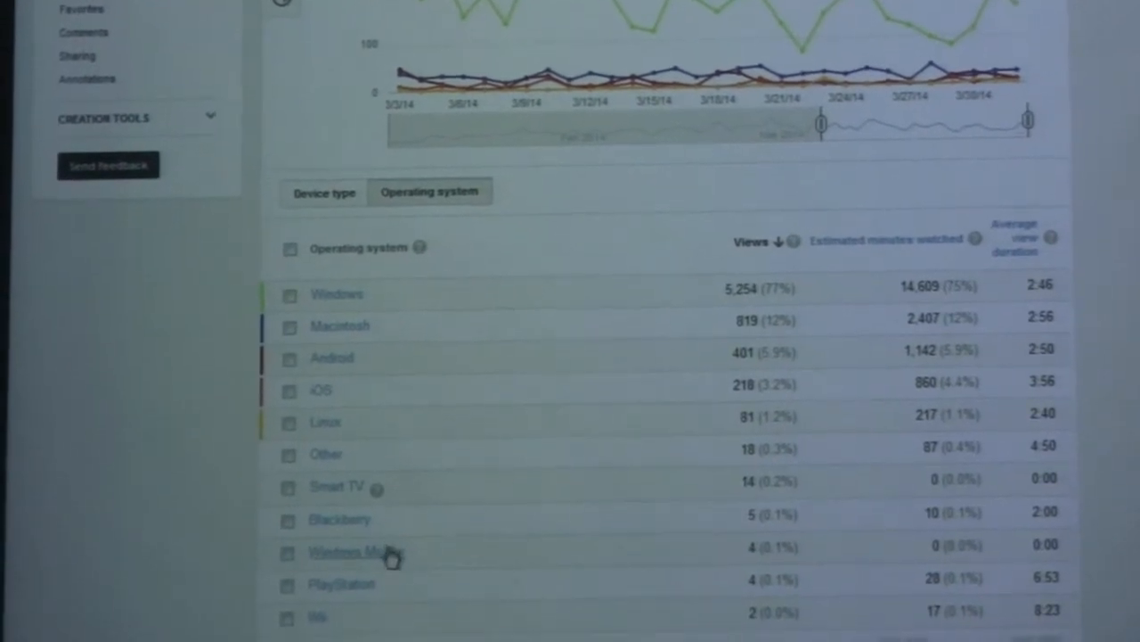
scroll("down", 3)
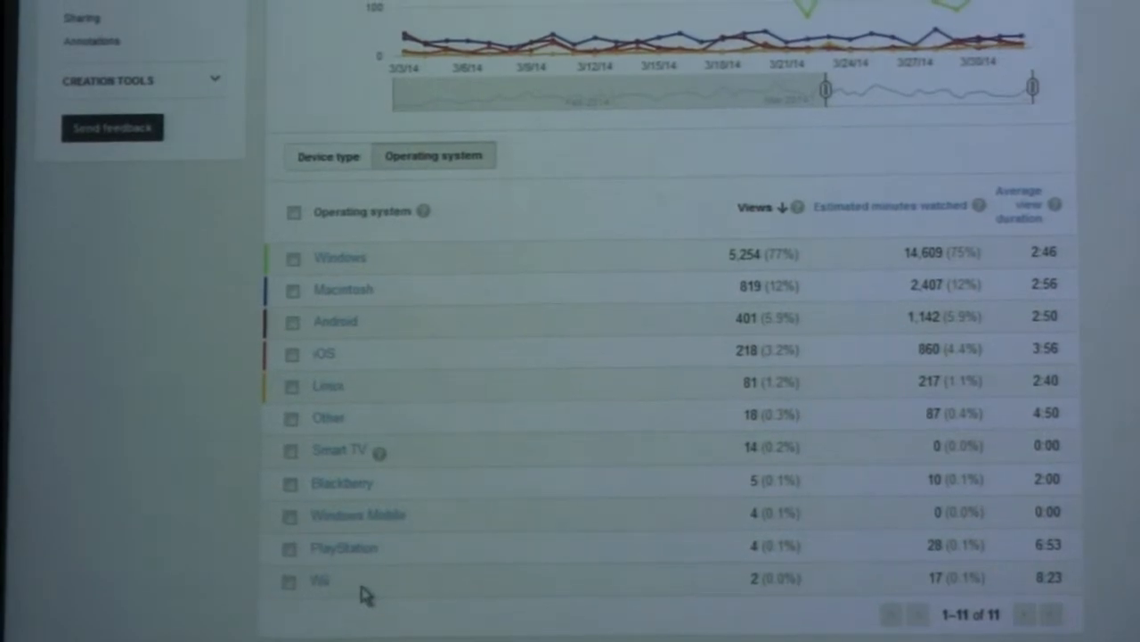
scroll("up", 3)
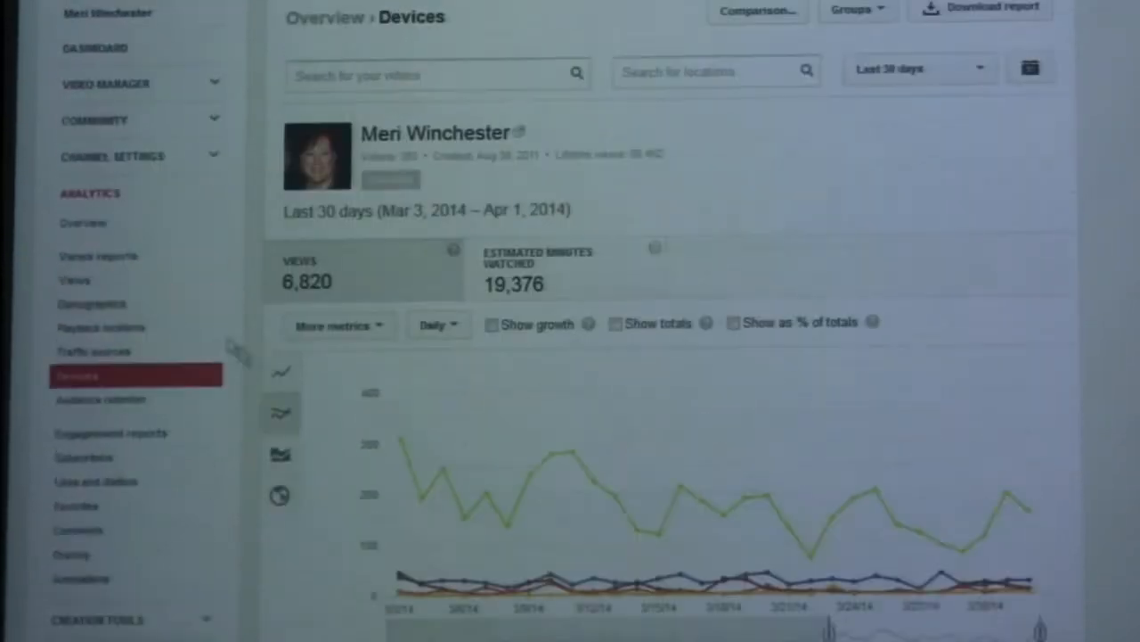
- Show the Audience retention report (2:50 average view duration) and review its video table
left_click(99, 399)
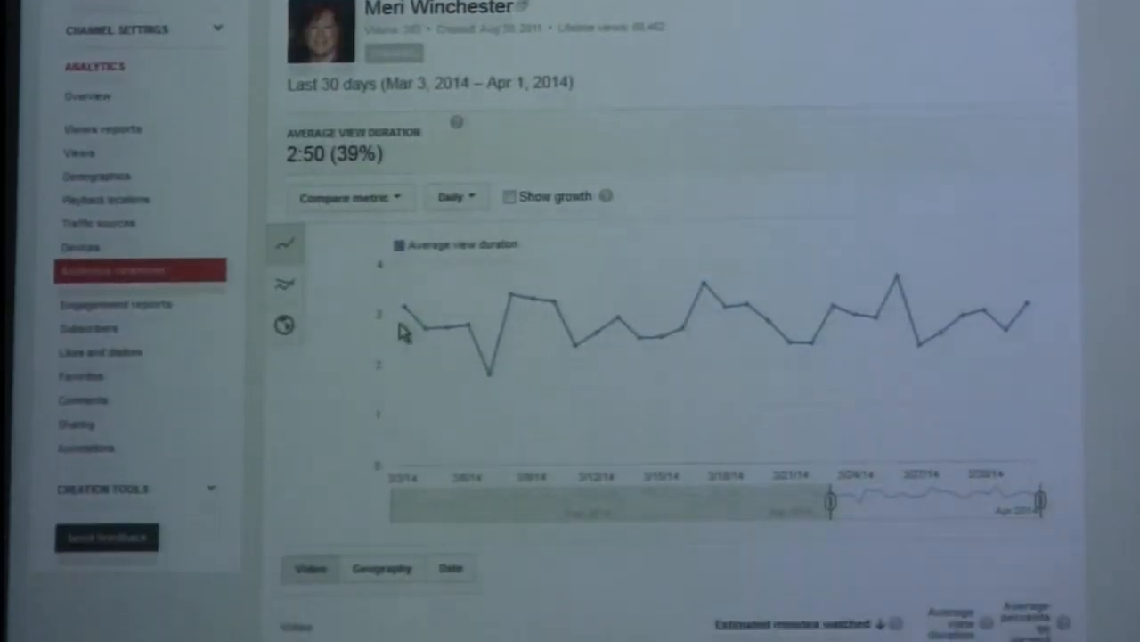
scroll("down", 3)
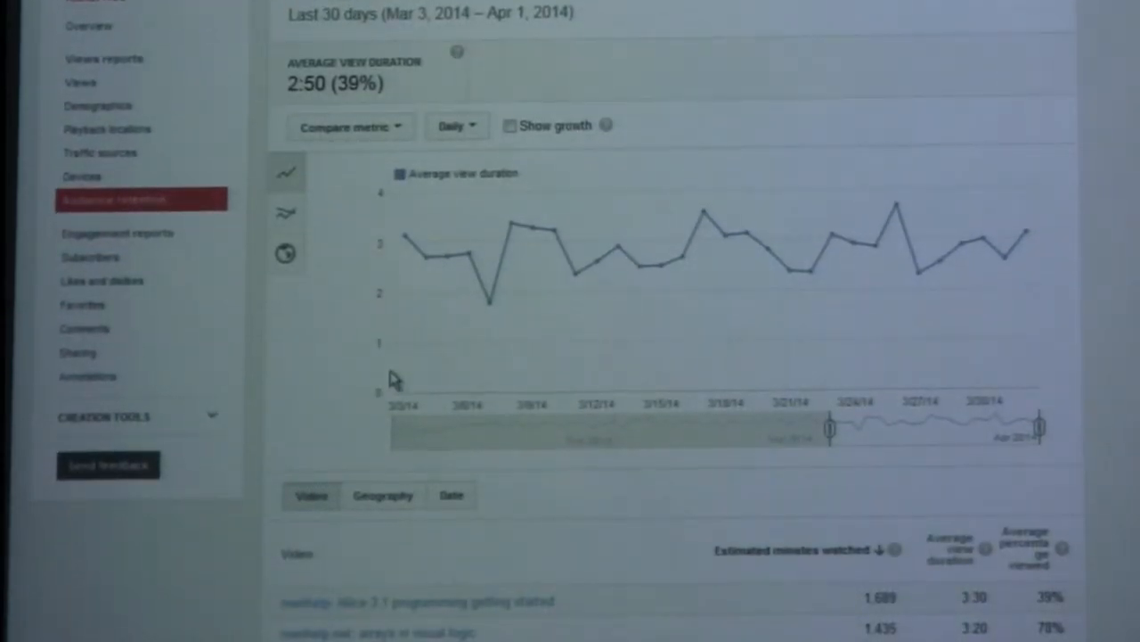
mouse_move(356, 196)
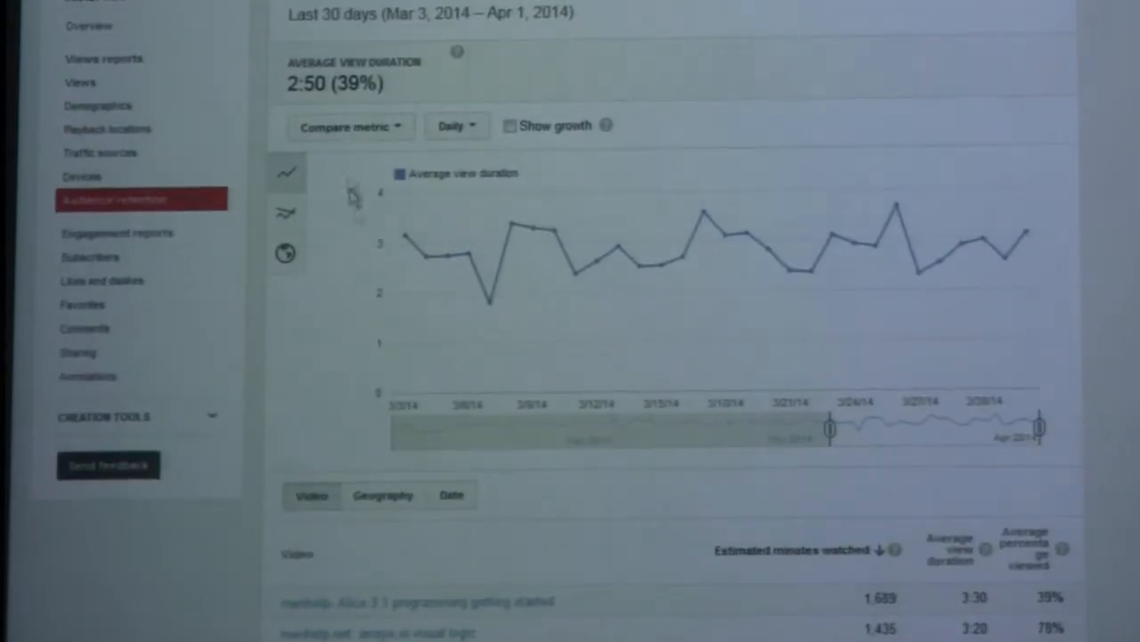
scroll("down", 3)
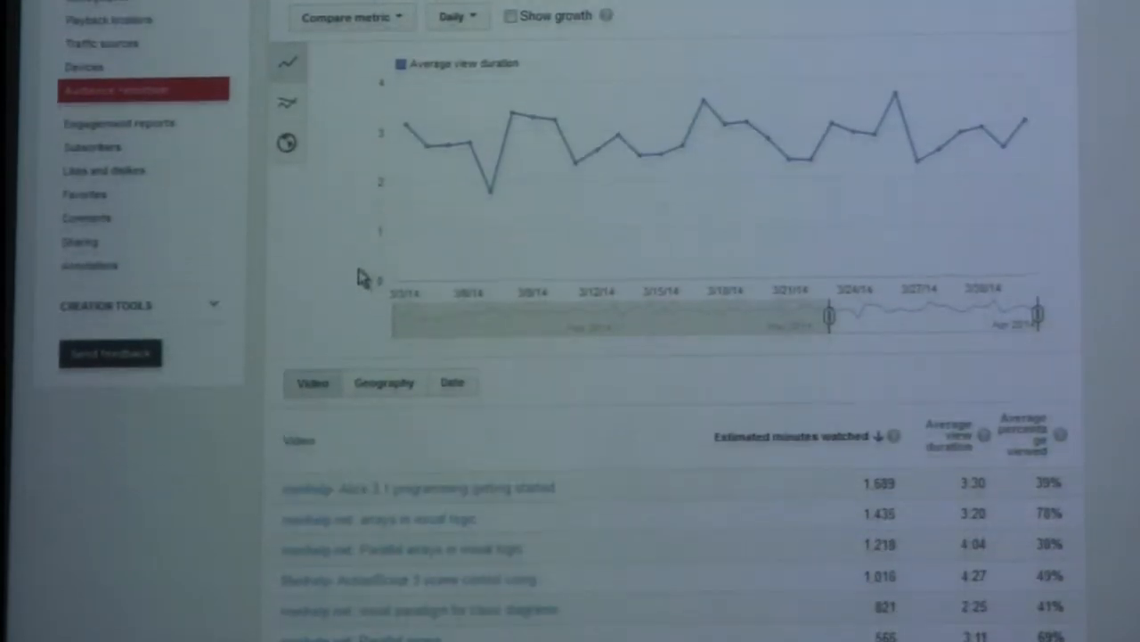
scroll("up", 3)
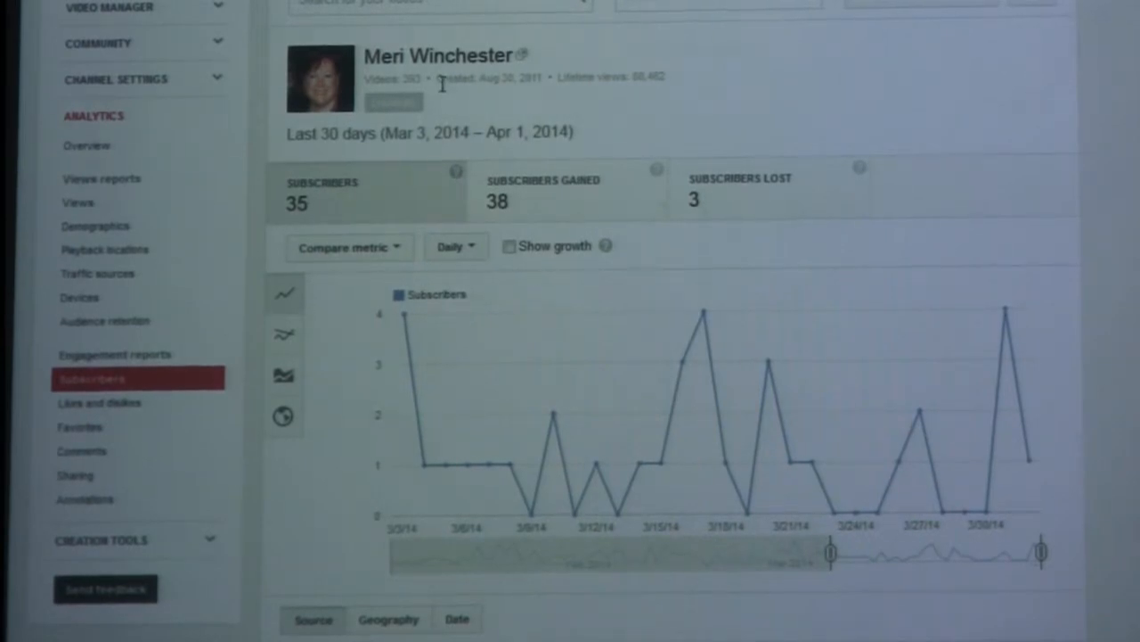
- Chart subscribers as growth percentages and review the source table (22 from video, 13 from channel/other)
scroll("up", 3)
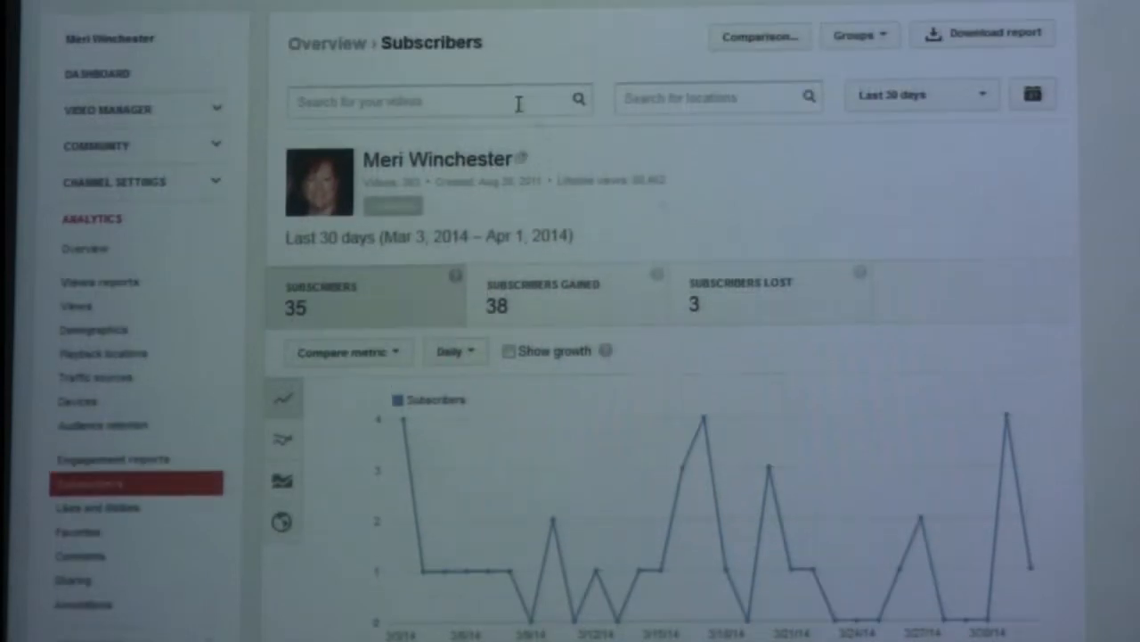
scroll("down", 3)
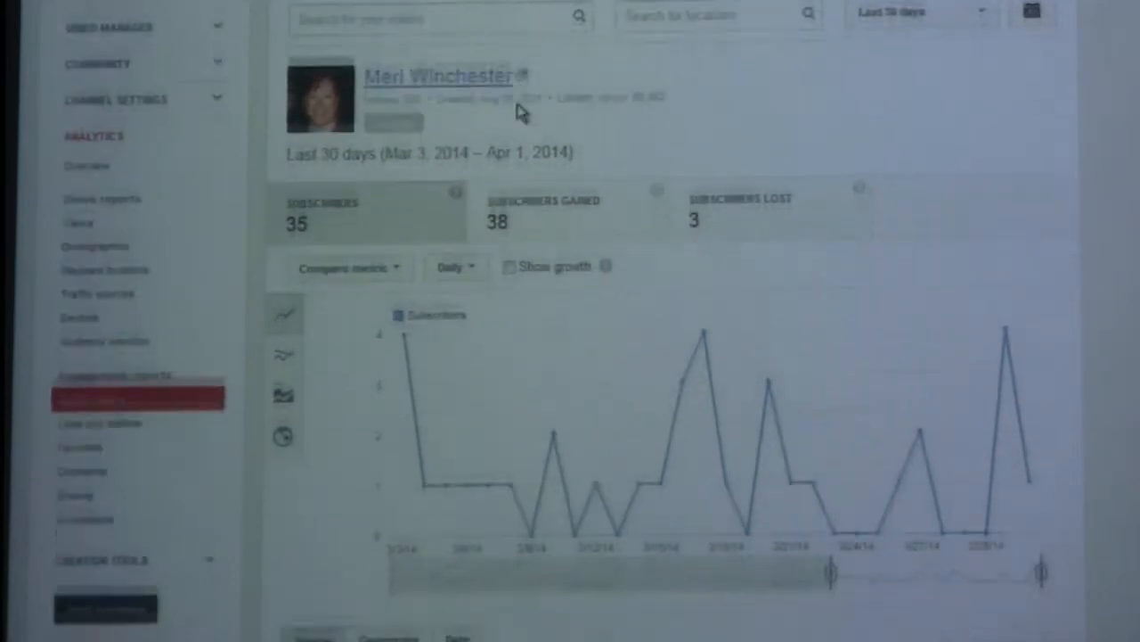
left_click(509, 239)
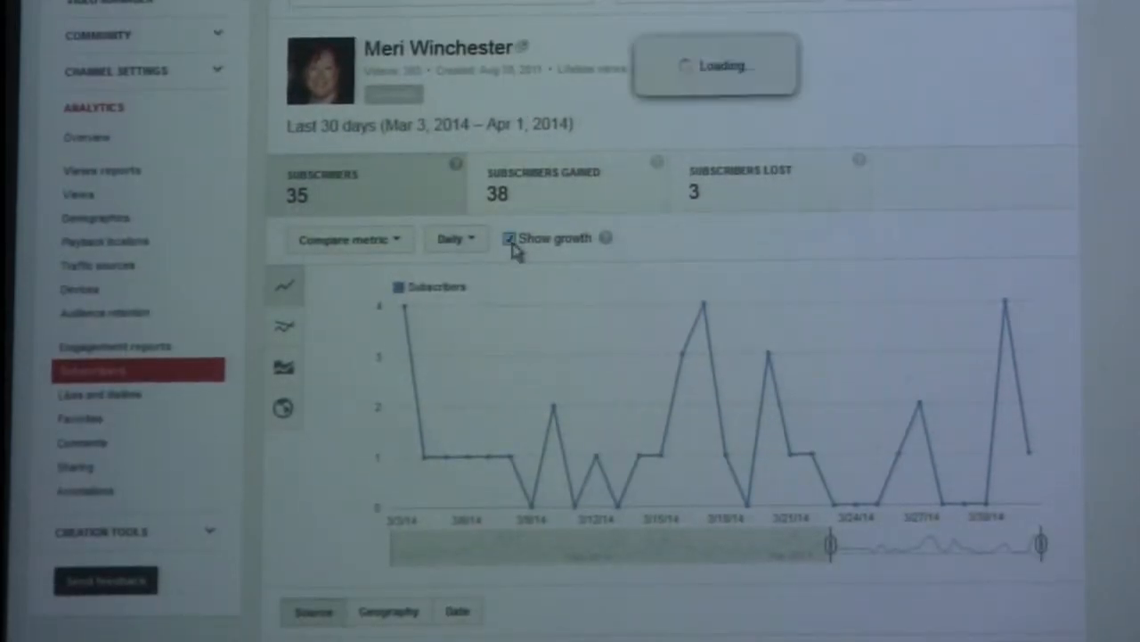
left_click(510, 239)
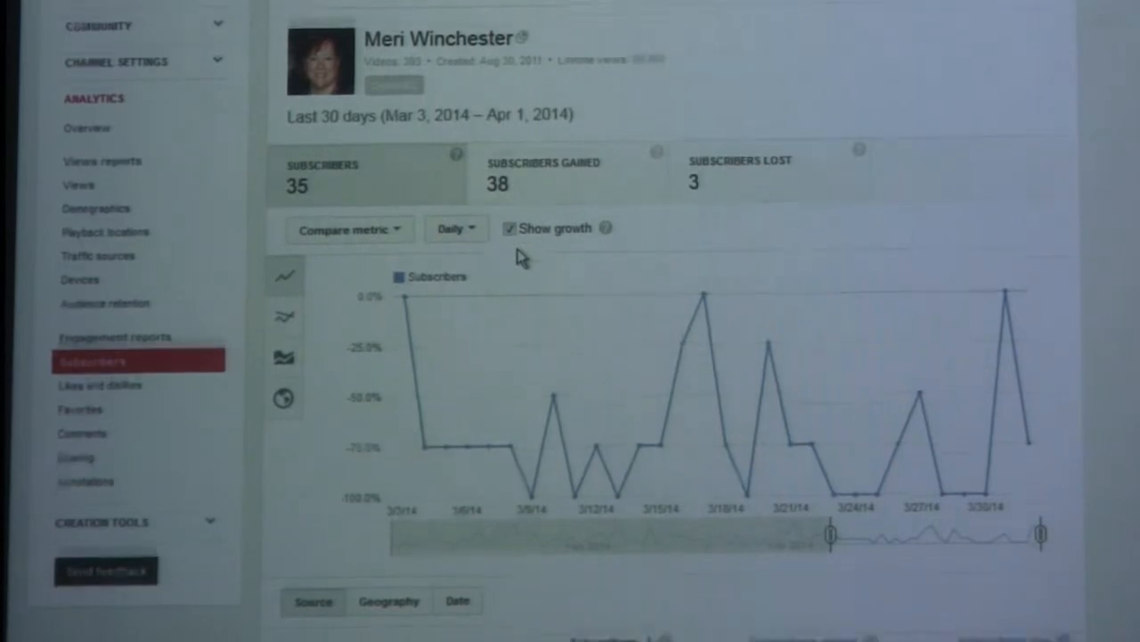
scroll("down", 3)
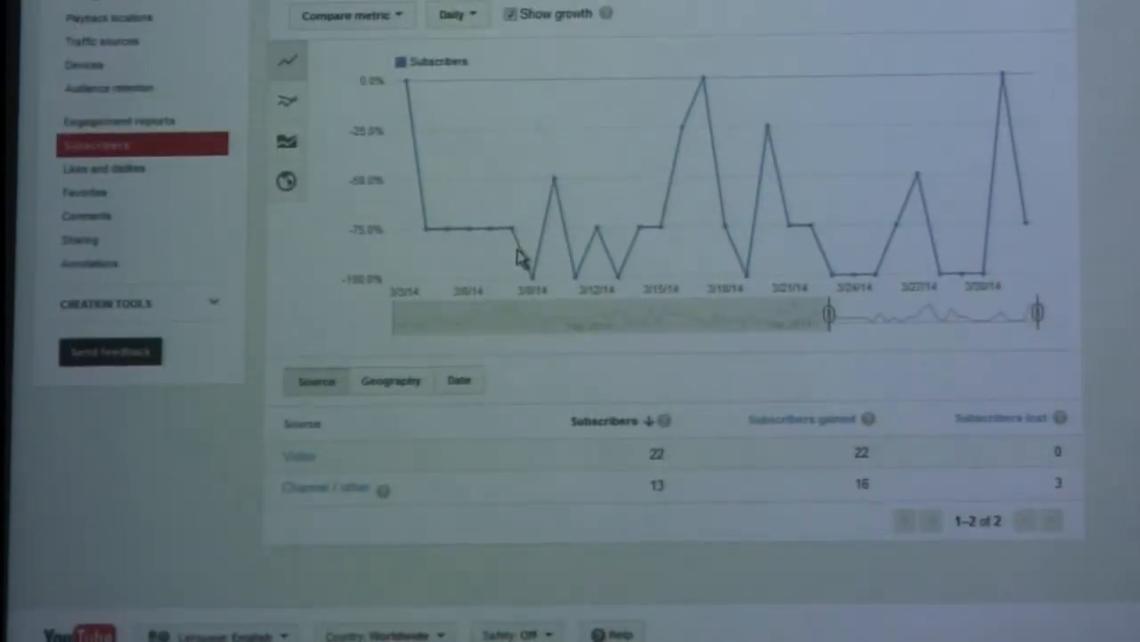
scroll("up", 3)
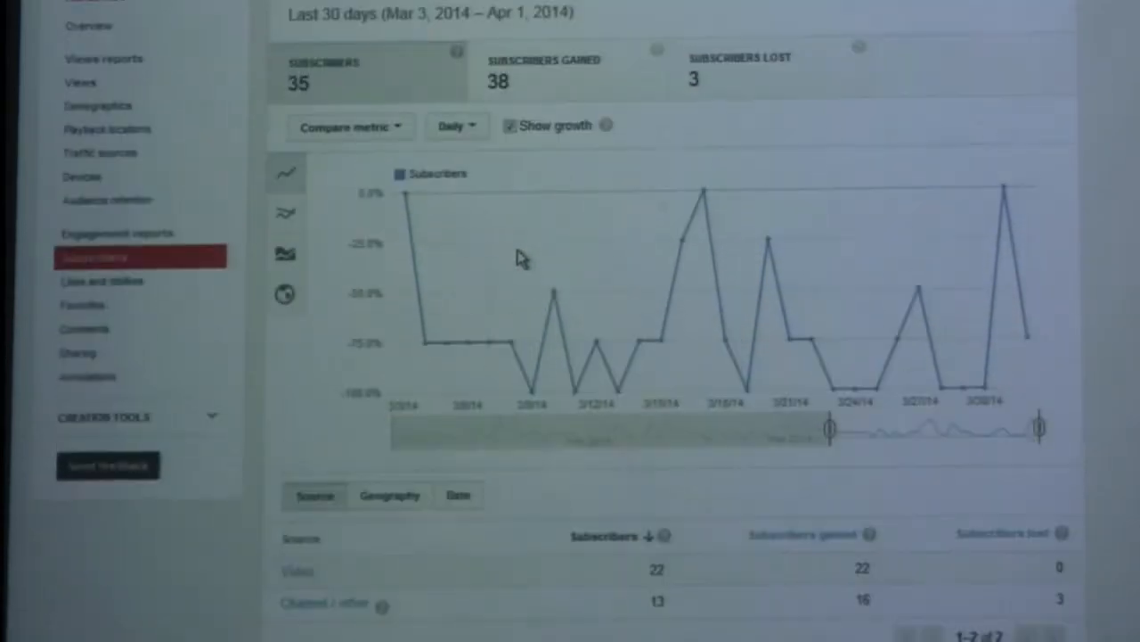
scroll("up", 3)
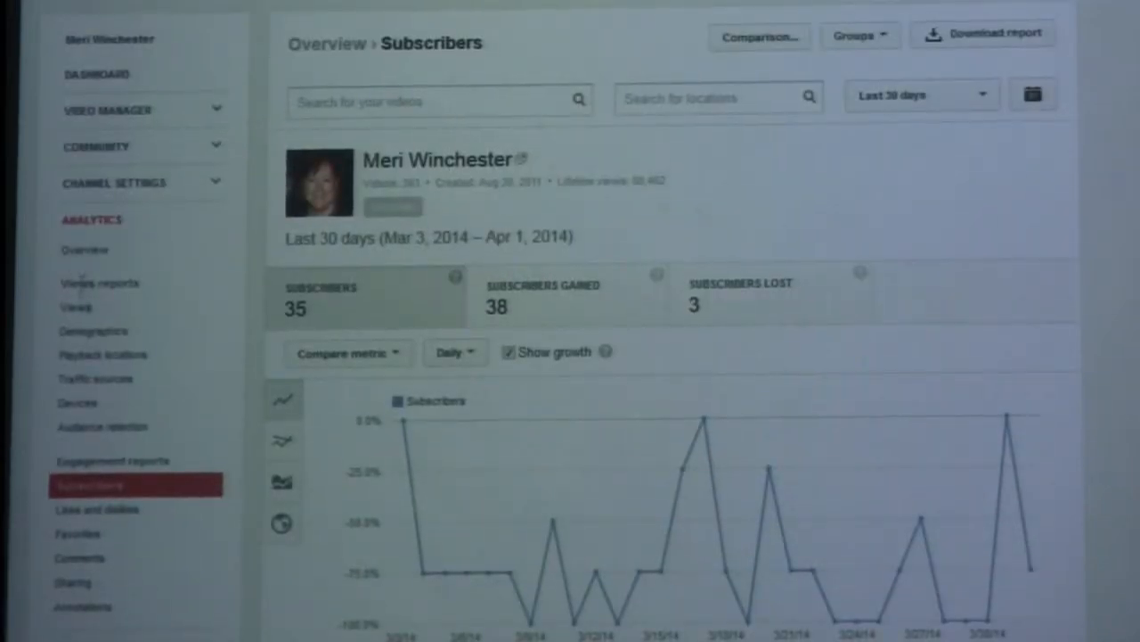
scroll("down", 3)
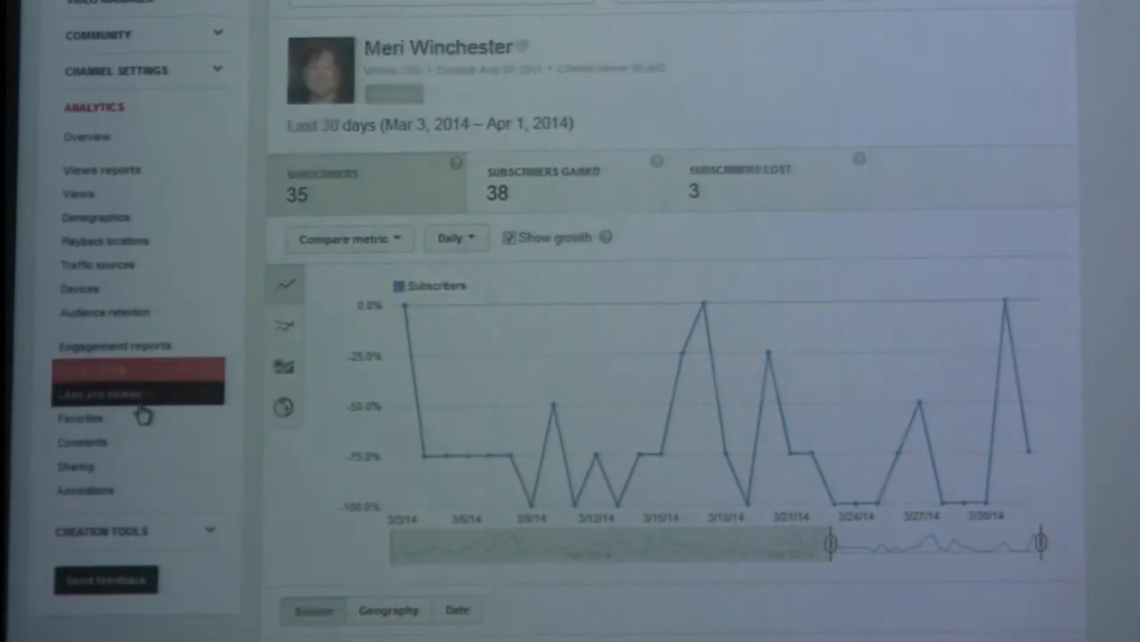
- View the Likes and dislikes, Comments and Sharing reports, then the Audio Library of free background music
left_click(100, 394)
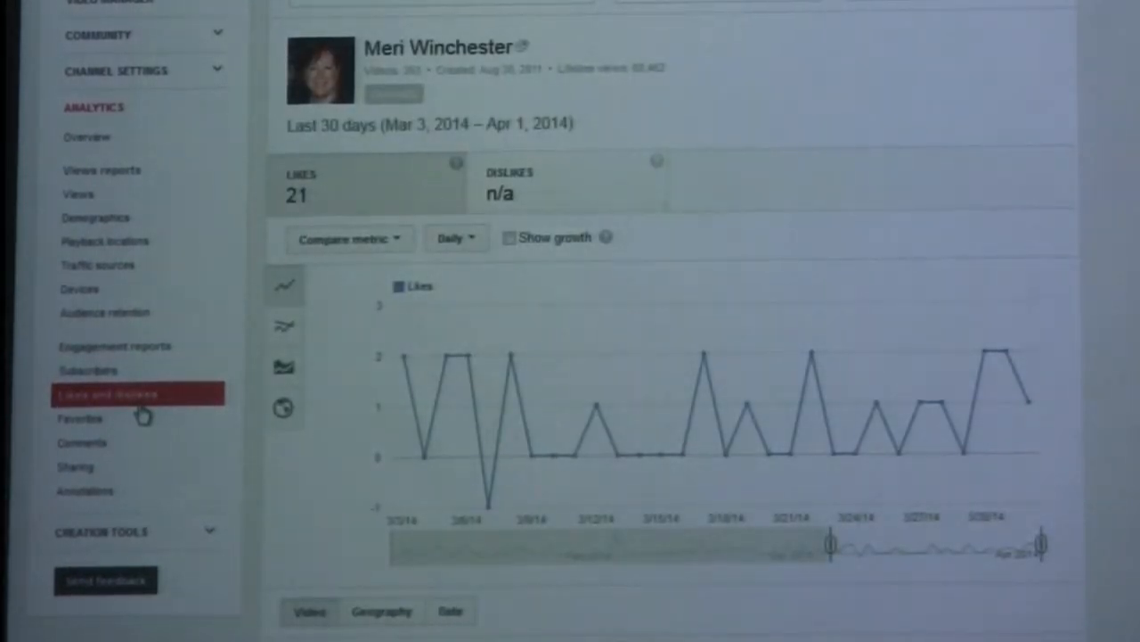
mouse_move(485, 484)
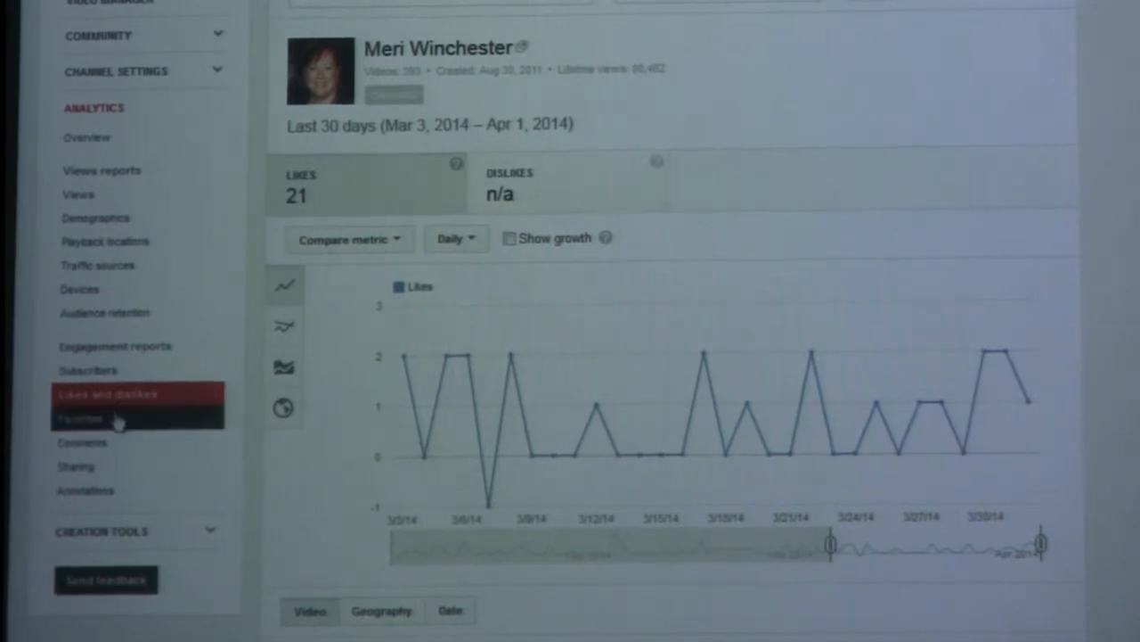
left_click(121, 419)
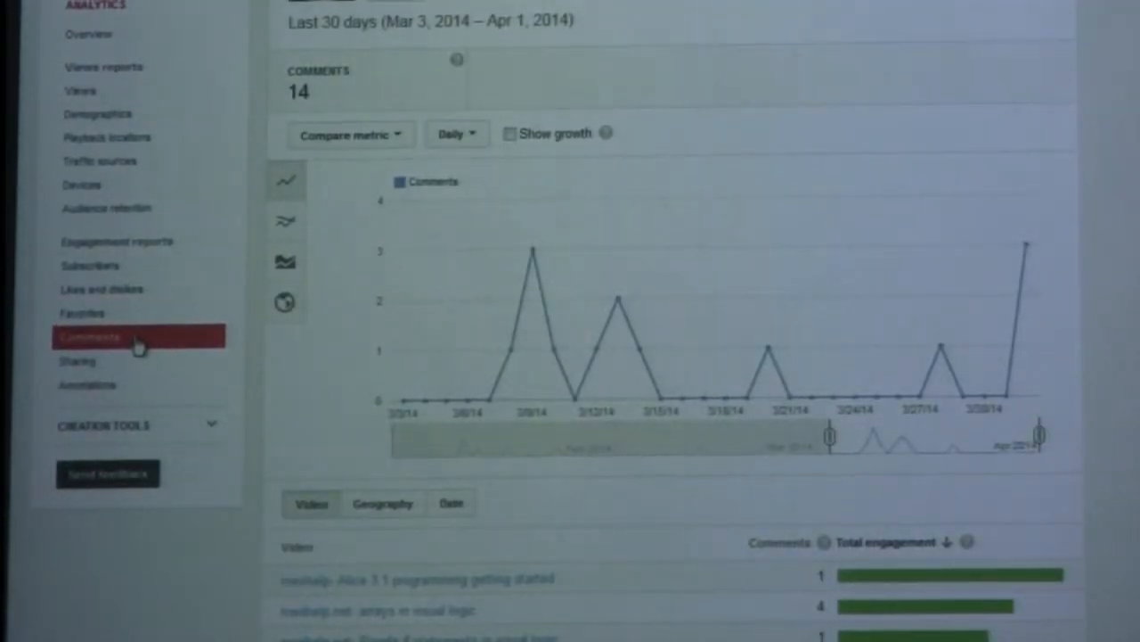
scroll("down", 3)
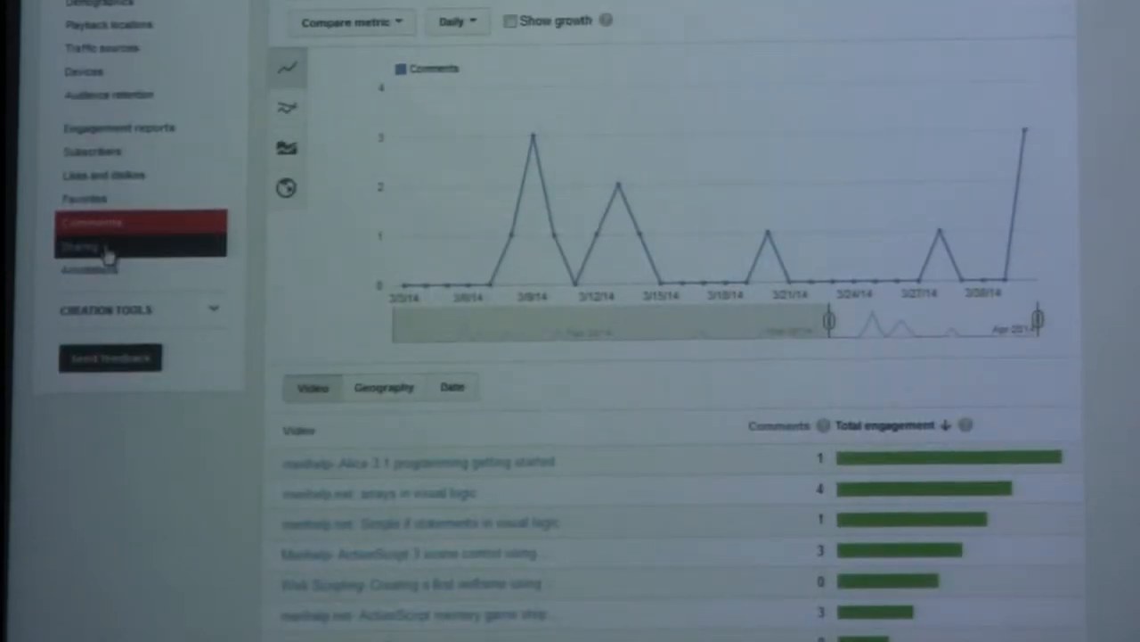
left_click(82, 246)
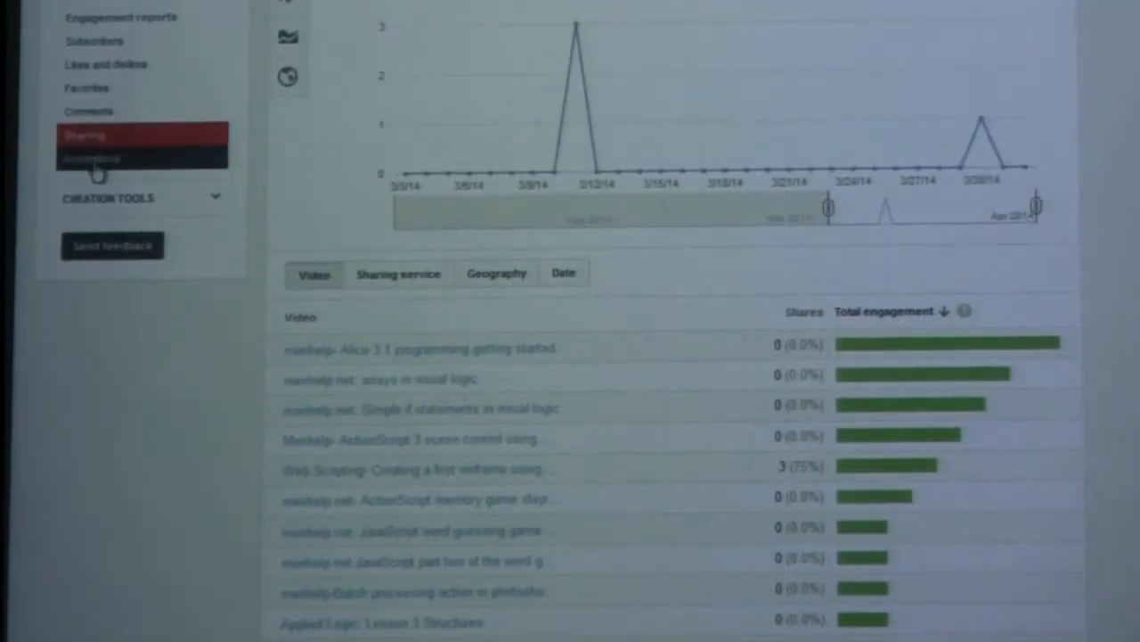
left_click(93, 158)
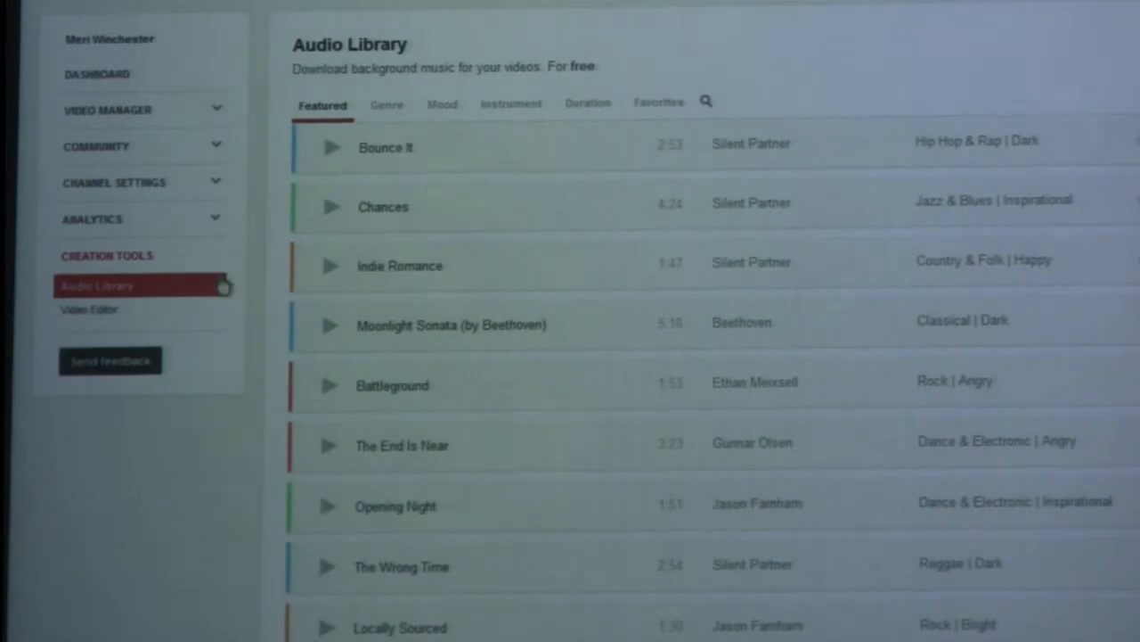
- Scroll through the Audio Library track list and back up
scroll("down", 3)
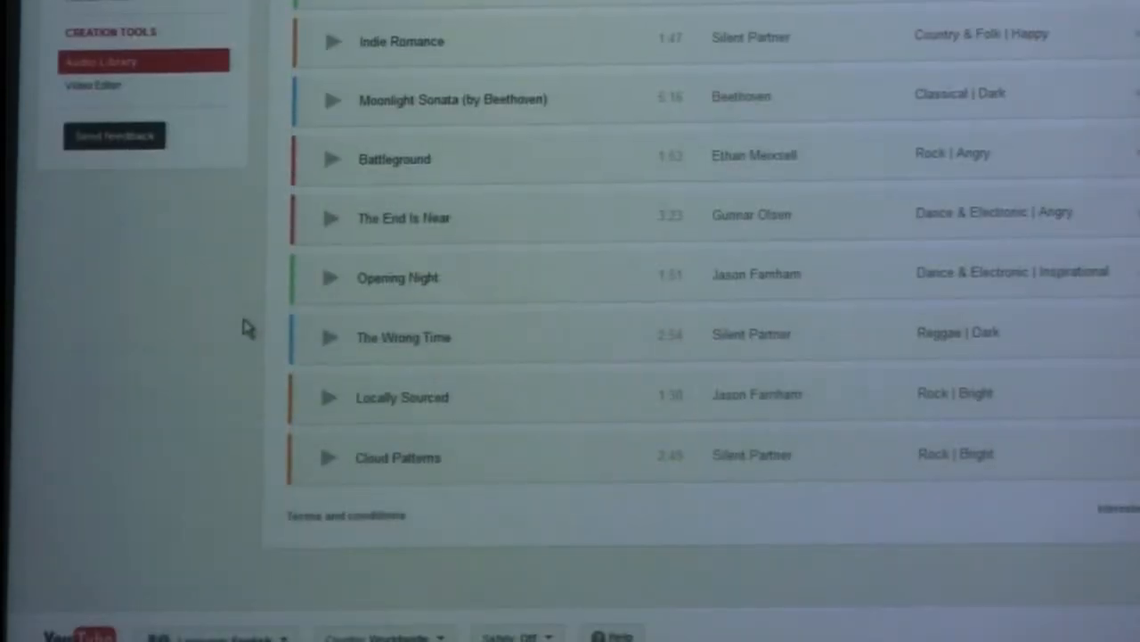
scroll("up", 3)
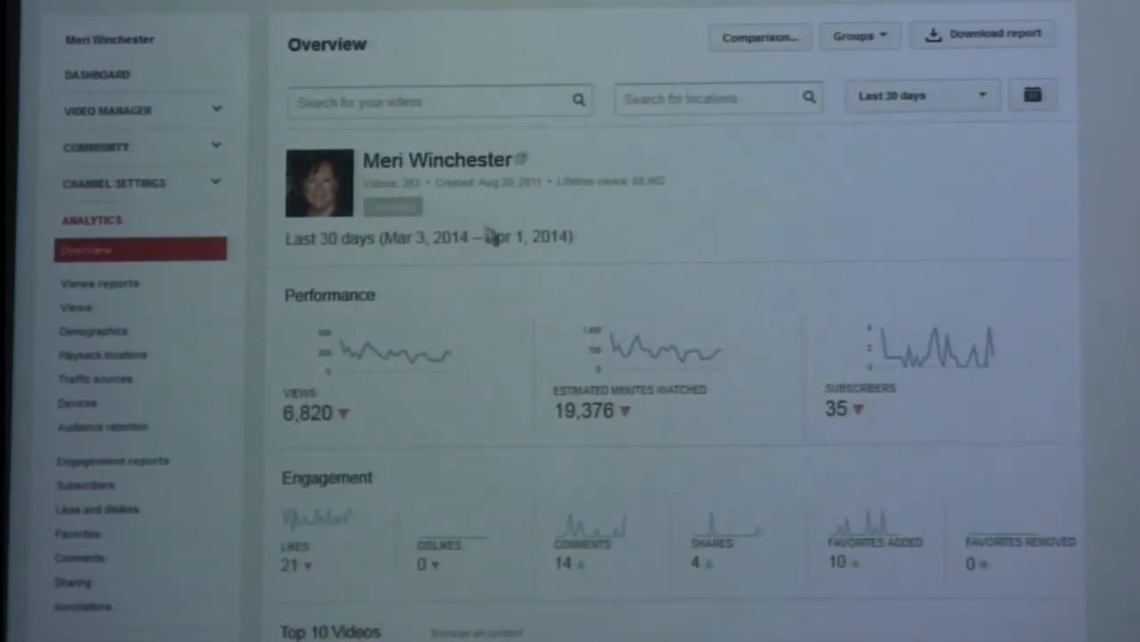
mouse_move(549, 292)
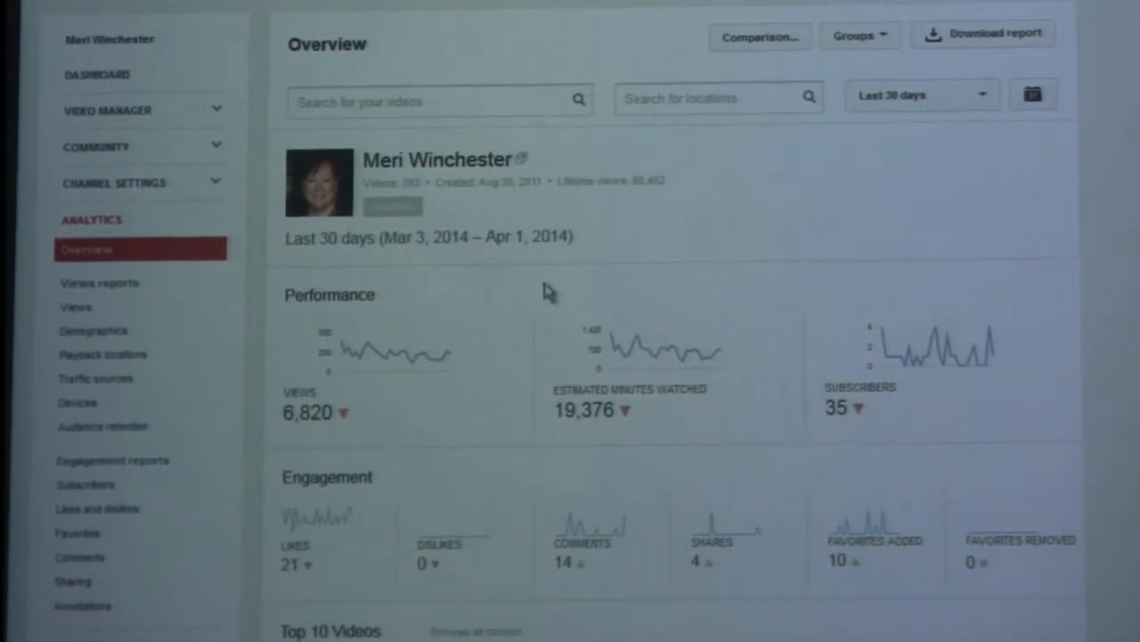
mouse_move(139, 354)
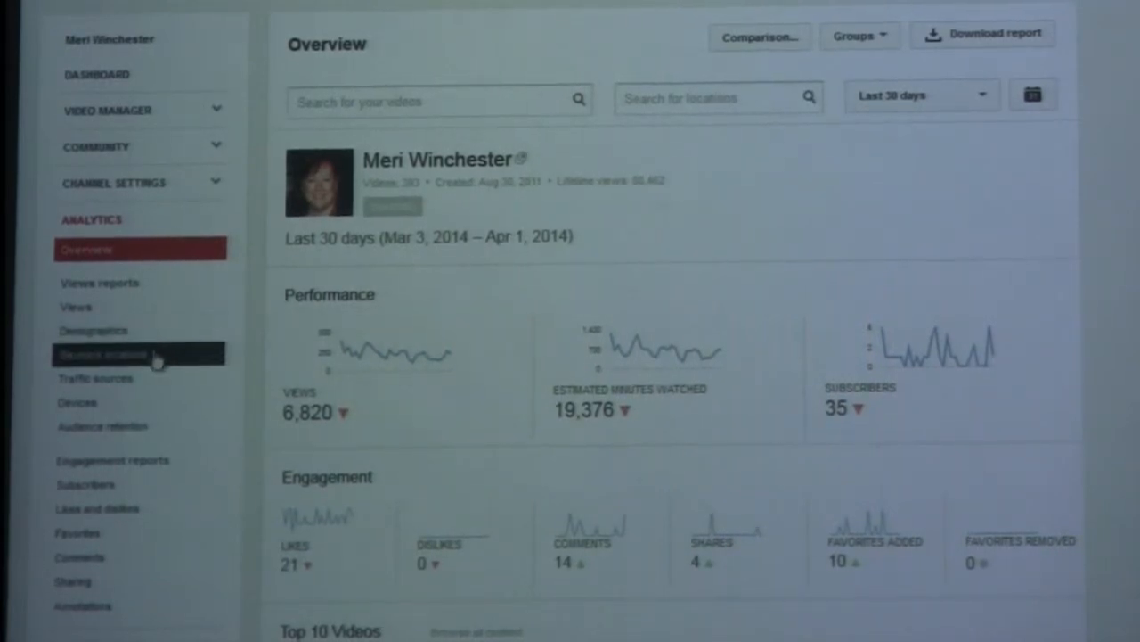
left_click(139, 352)
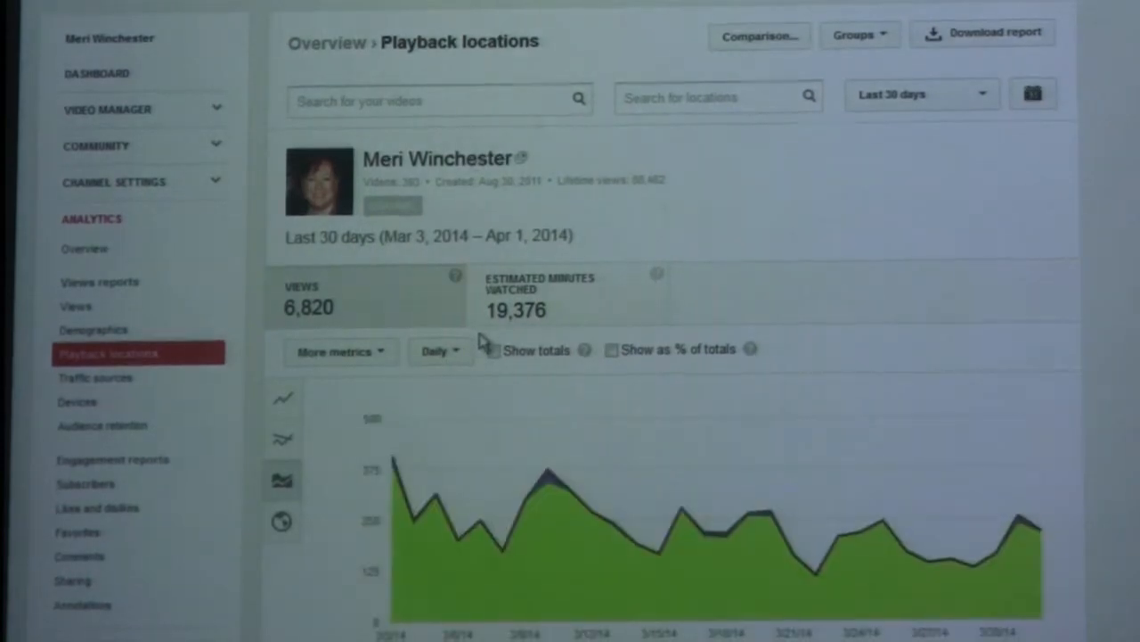
scroll("down", 3)
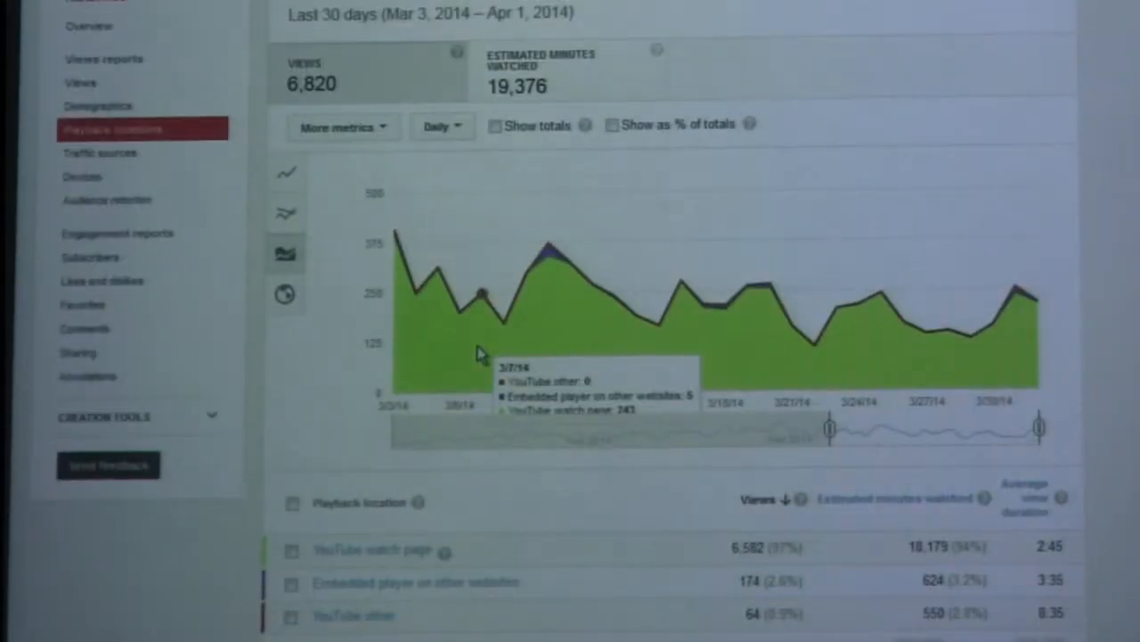
scroll("up", 3)
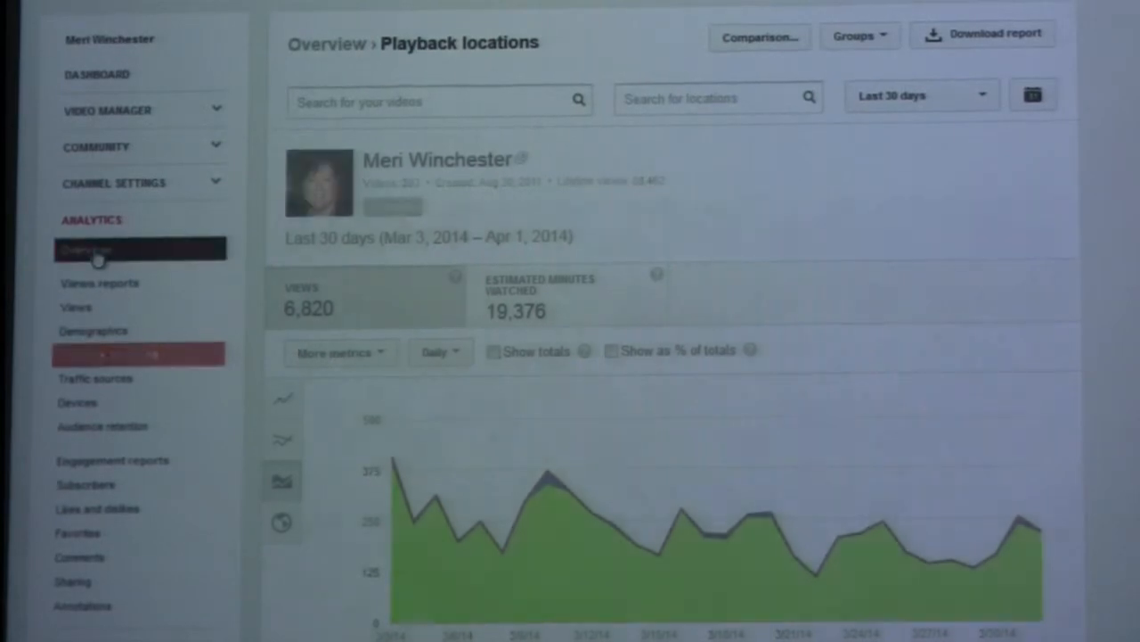
scroll("down", 3)
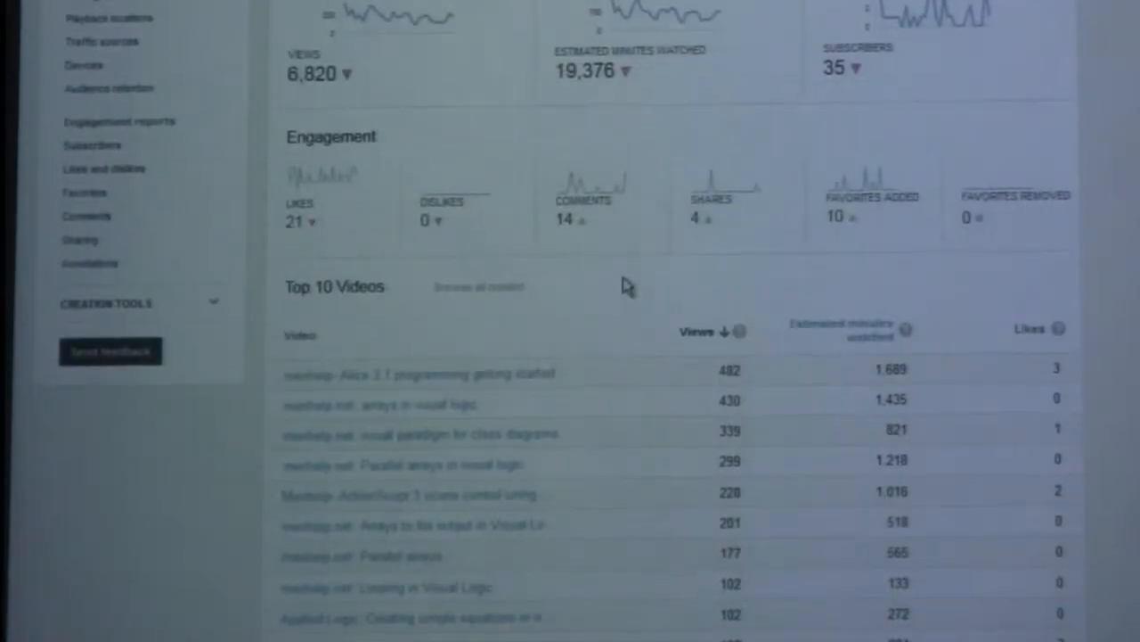
scroll("down", 3)
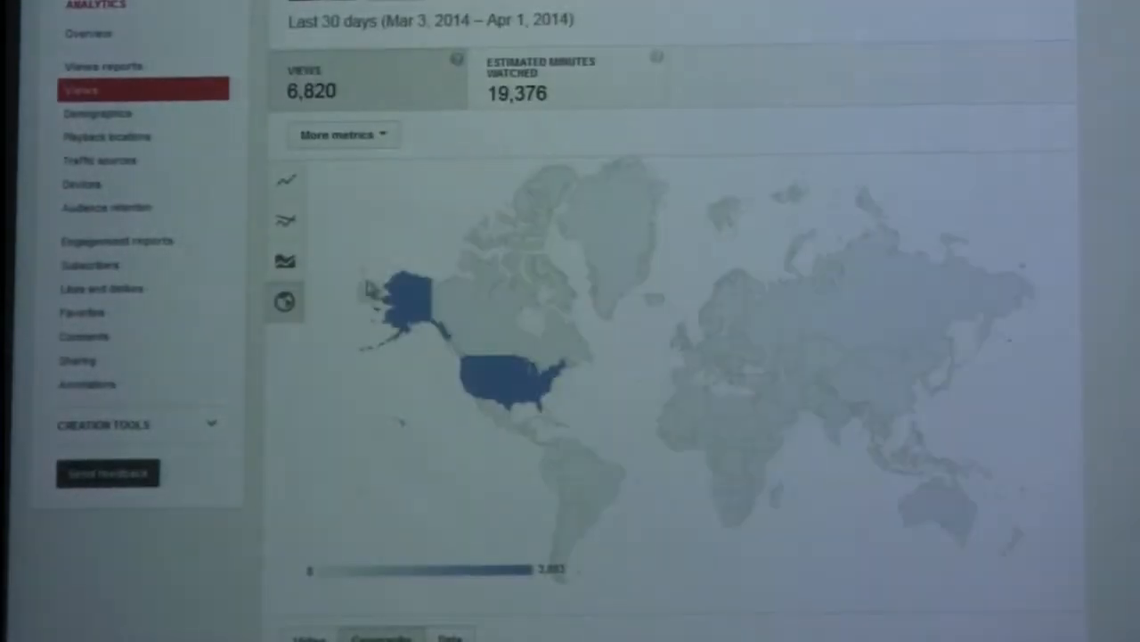
- Scroll the Views report's per-country table down to lower-ranked countries like India at 199 views
scroll("down", 3)
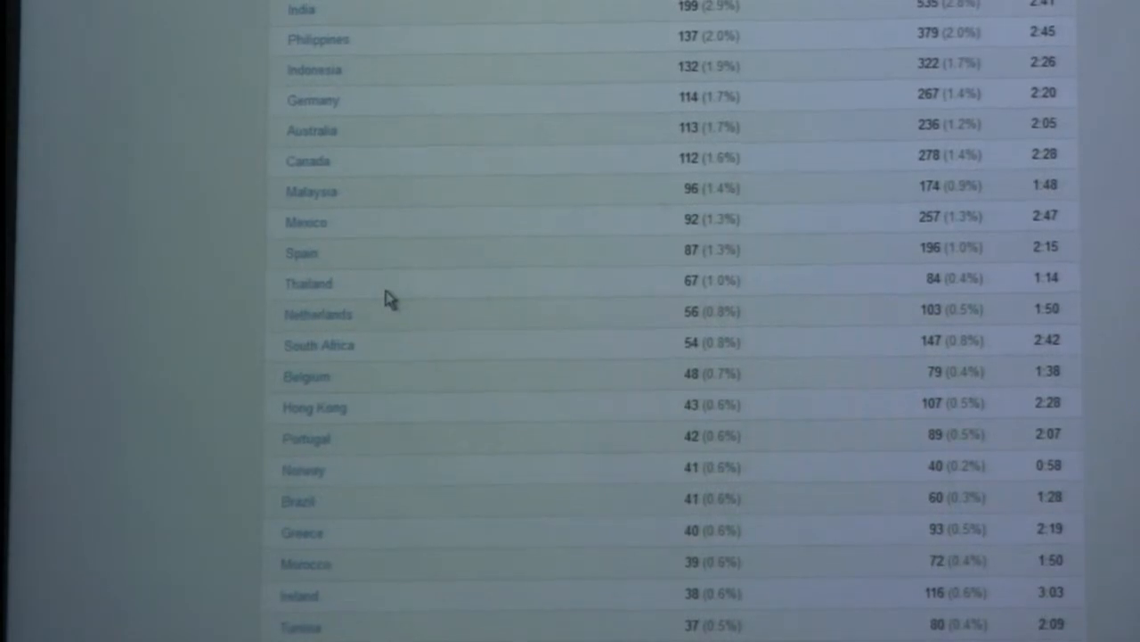
mouse_move(824, 128)
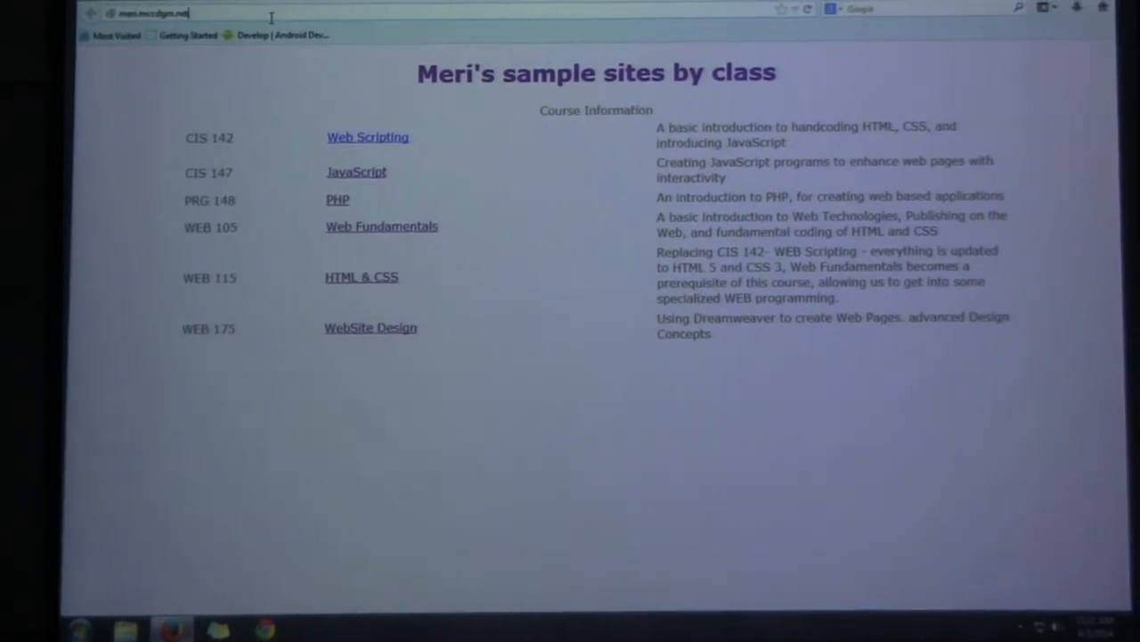
- Log into the site's cPanel by appending /cpanel to the URL and submitting the credentials
type("/cpanel")
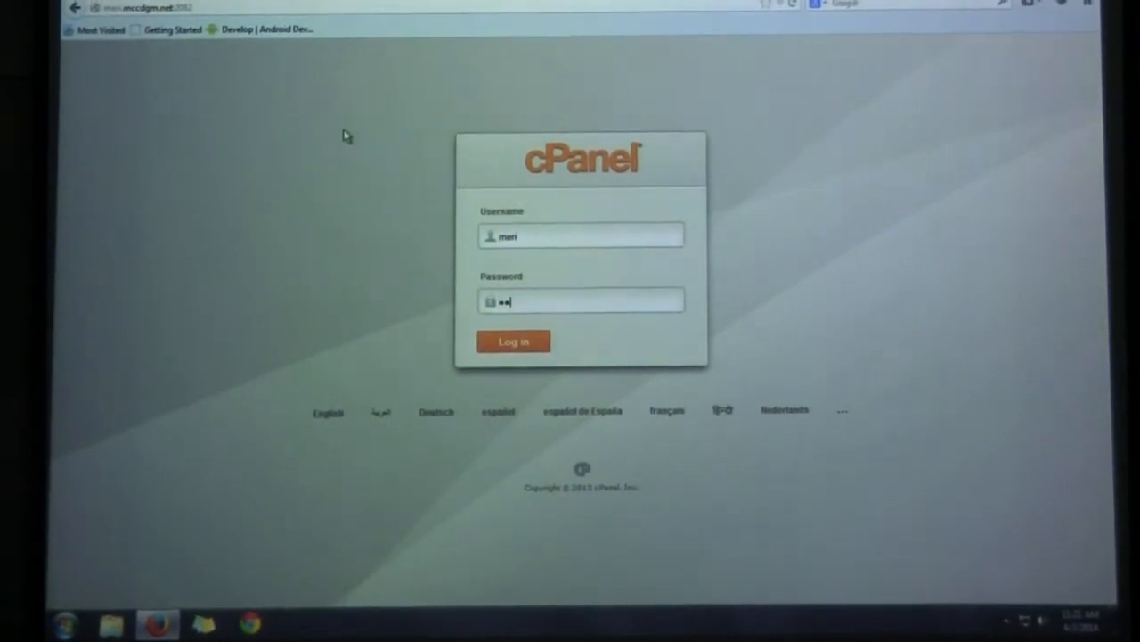
type("password")
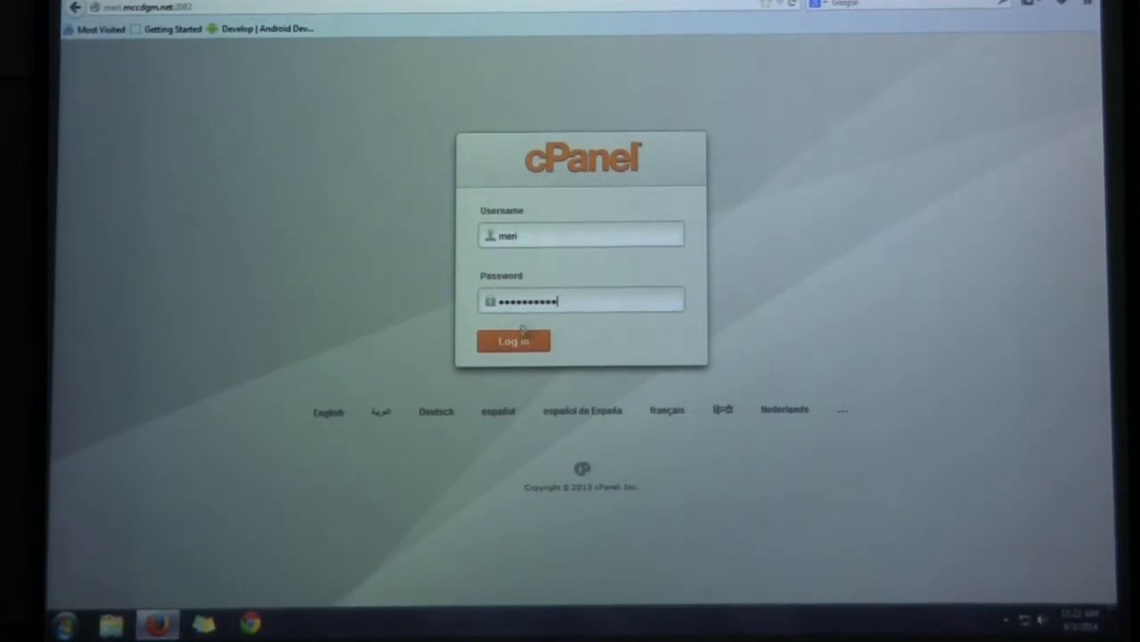
left_click(514, 340)
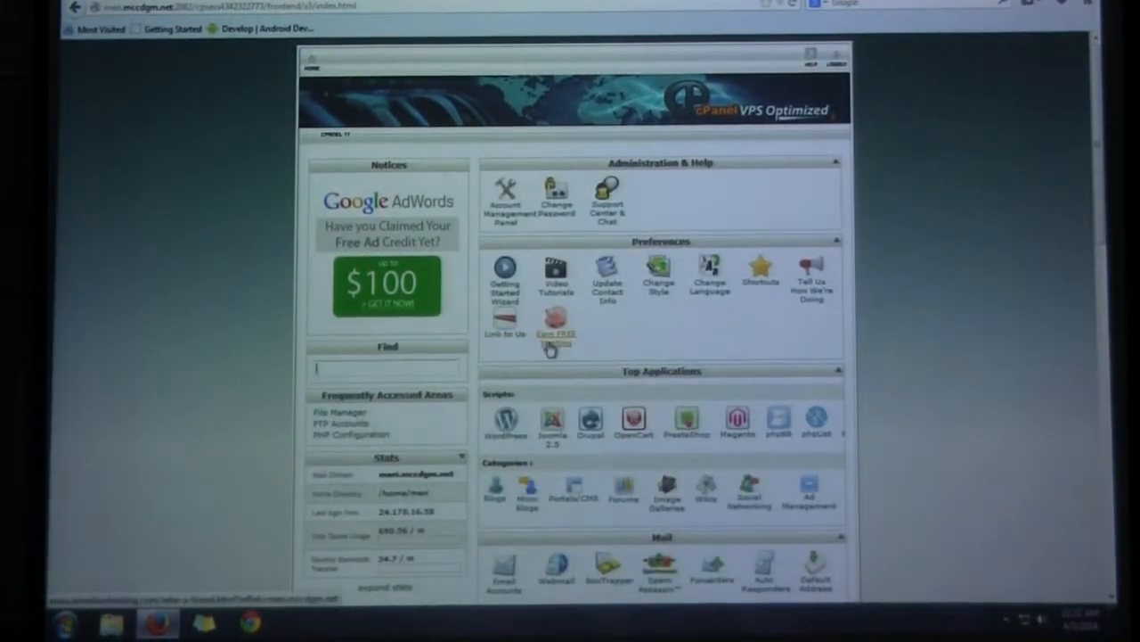
- Reach the Logs section of the cPanel home and open Latest Visitors
scroll("down", 3)
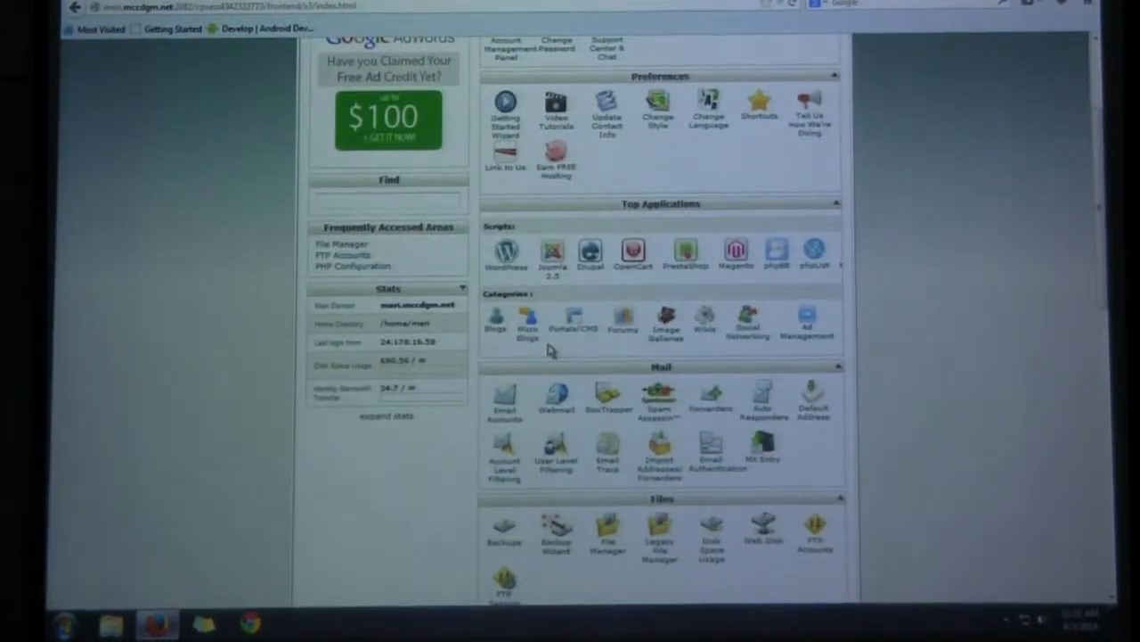
scroll("down", 3)
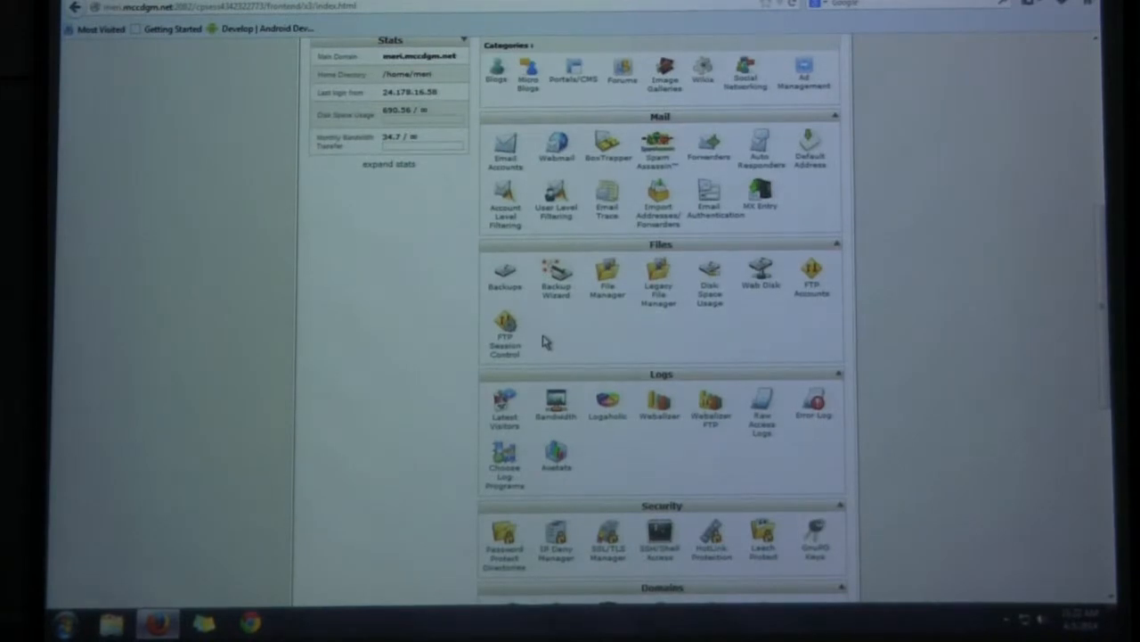
mouse_move(598, 332)
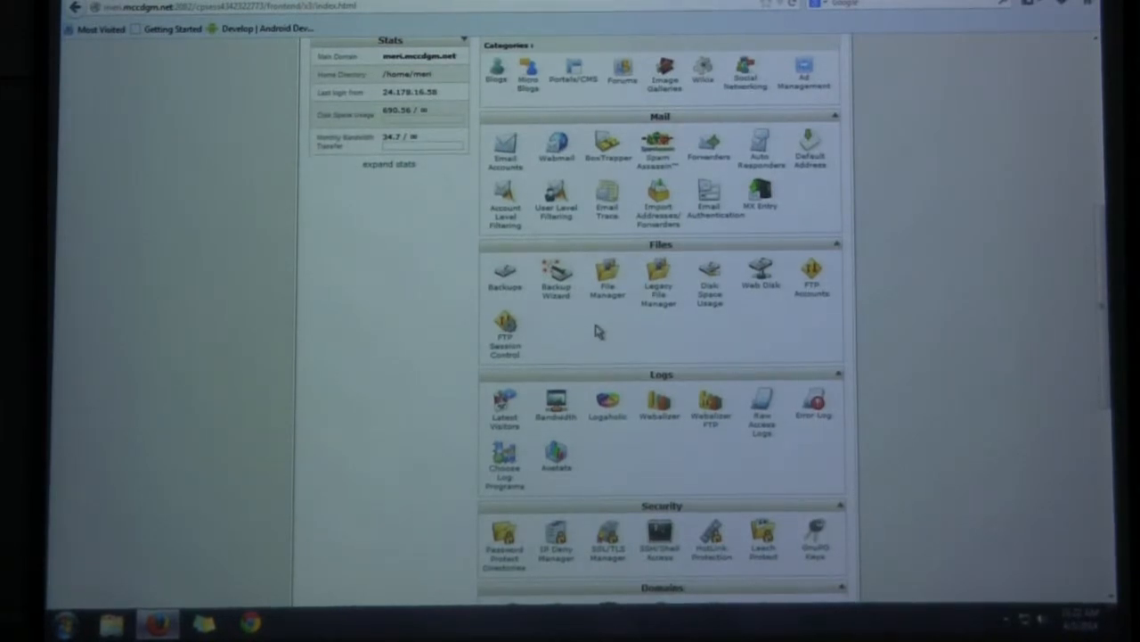
scroll("down", 3)
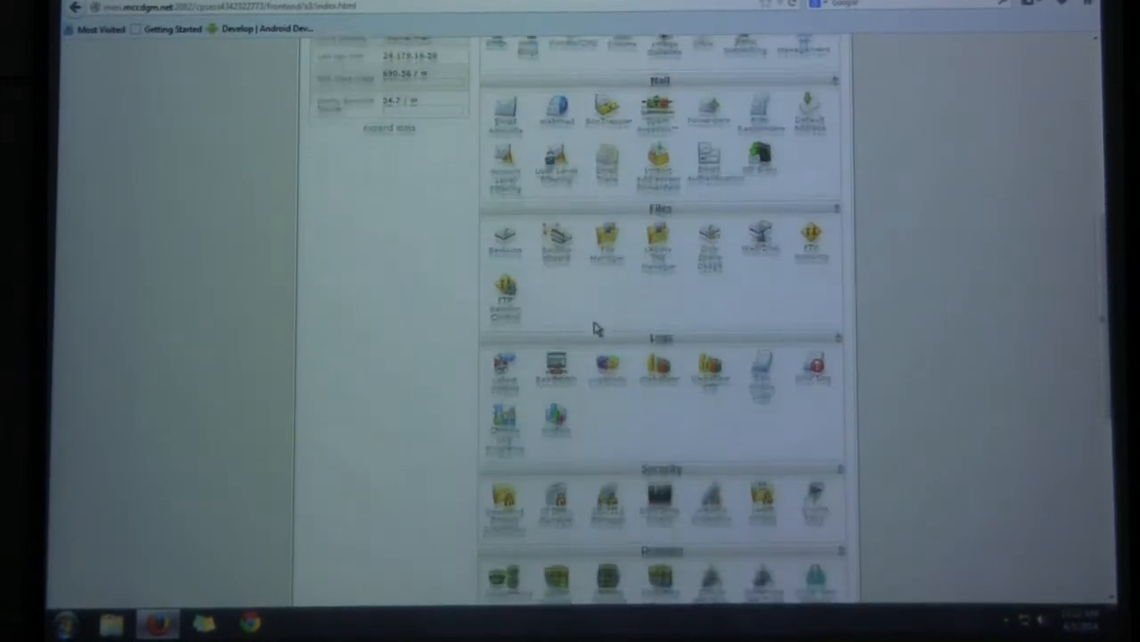
scroll("down", 3)
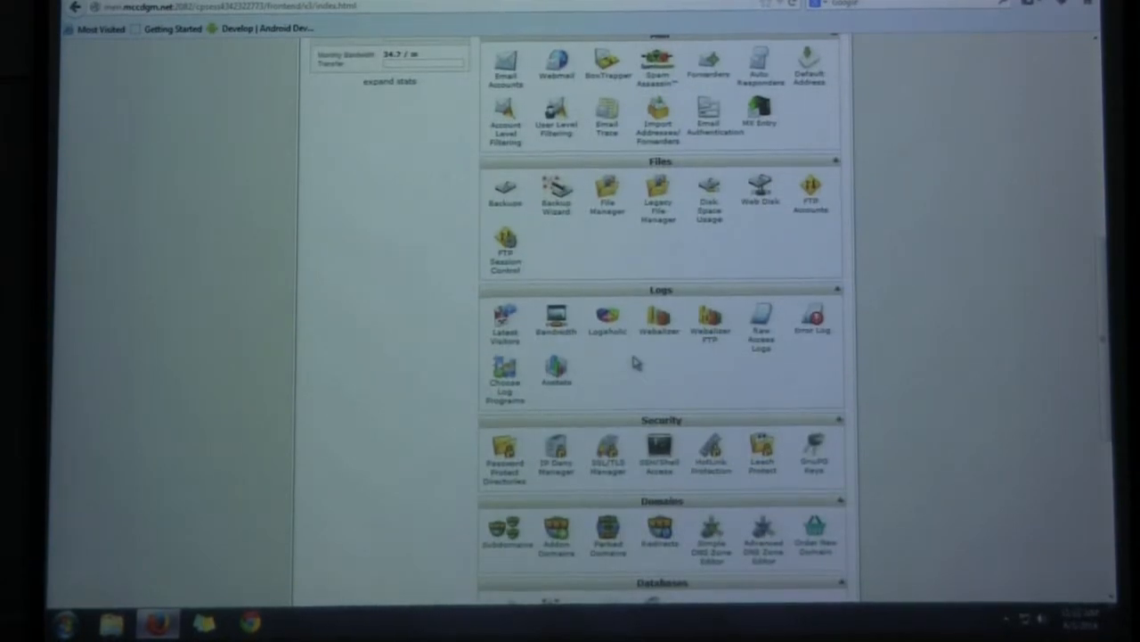
scroll("down", 3)
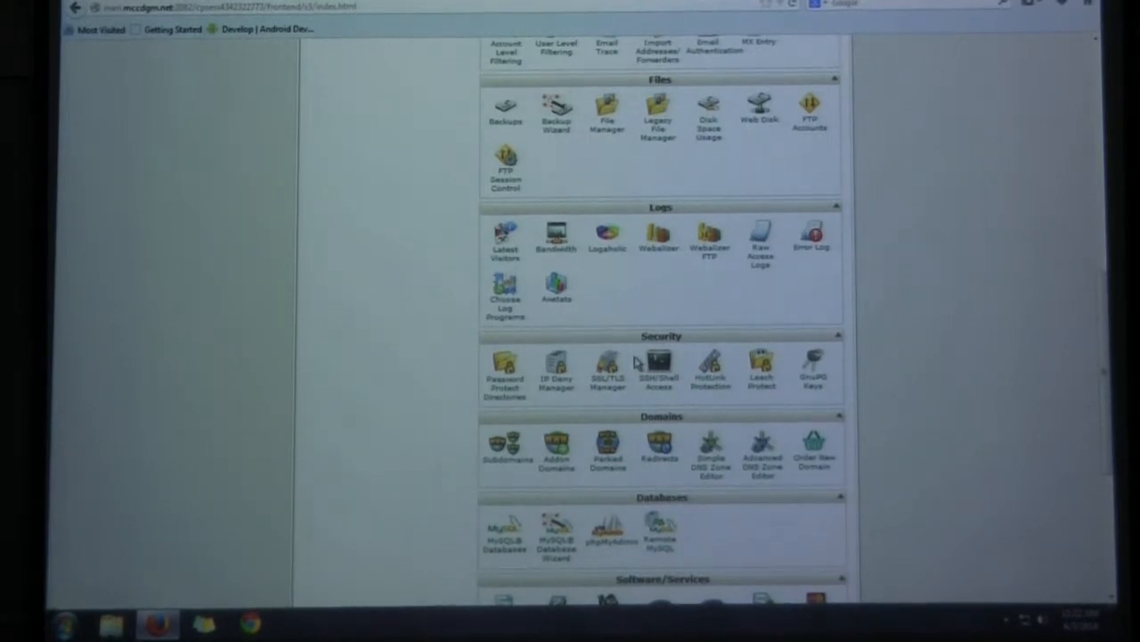
mouse_move(460, 181)
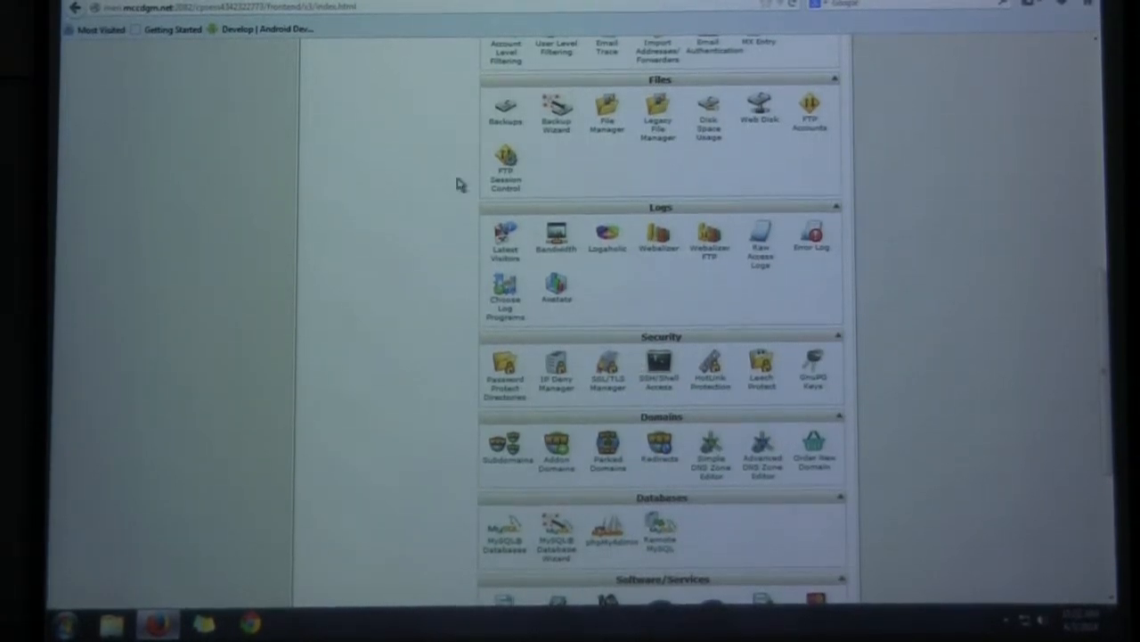
left_click(506, 233)
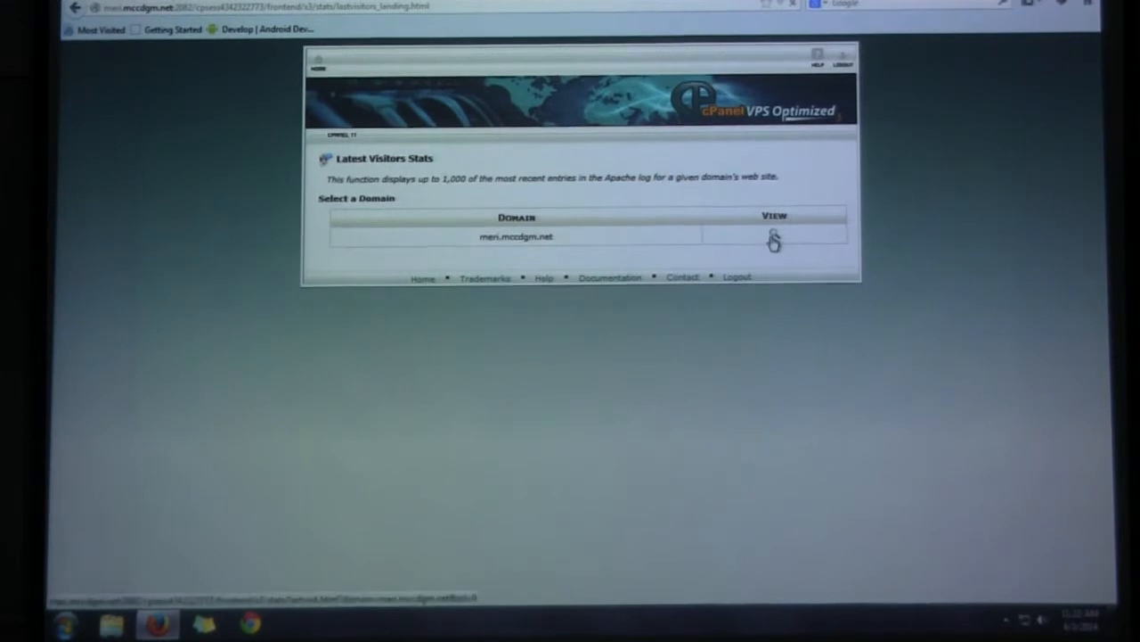
- View the domain's latest visitors table, then return to the cPanel home page
left_click(774, 239)
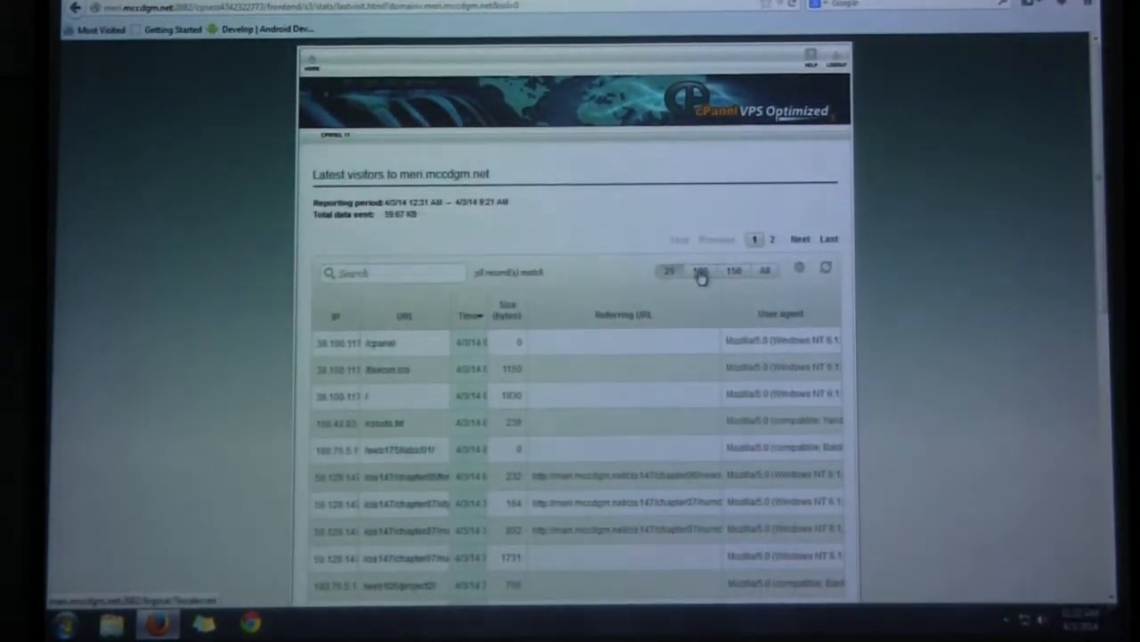
scroll("down", 3)
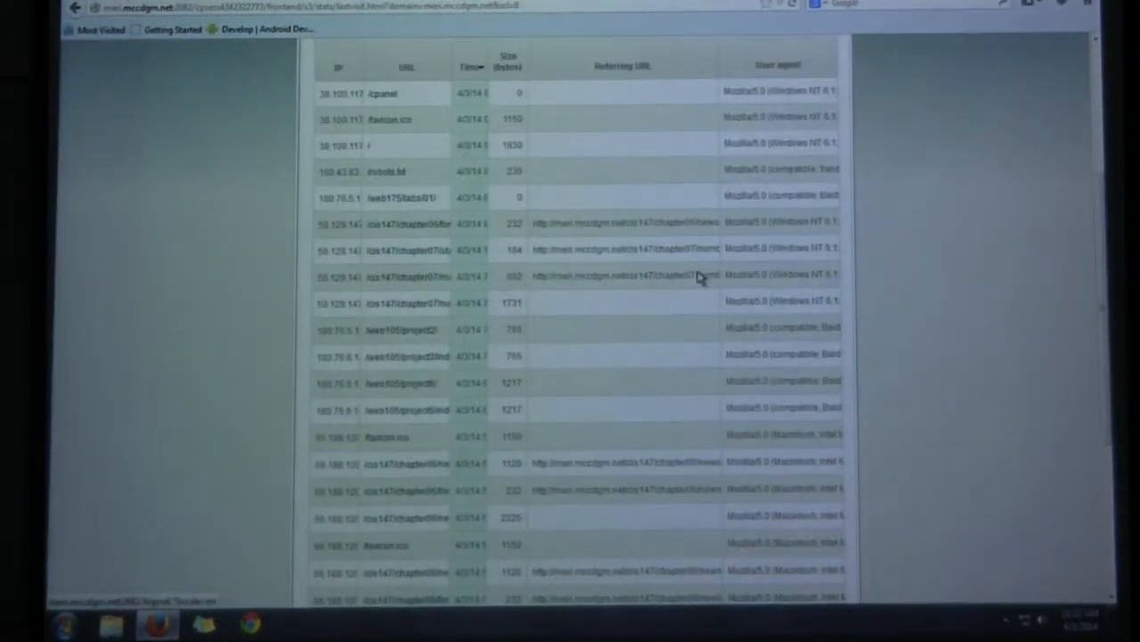
scroll("down", 3)
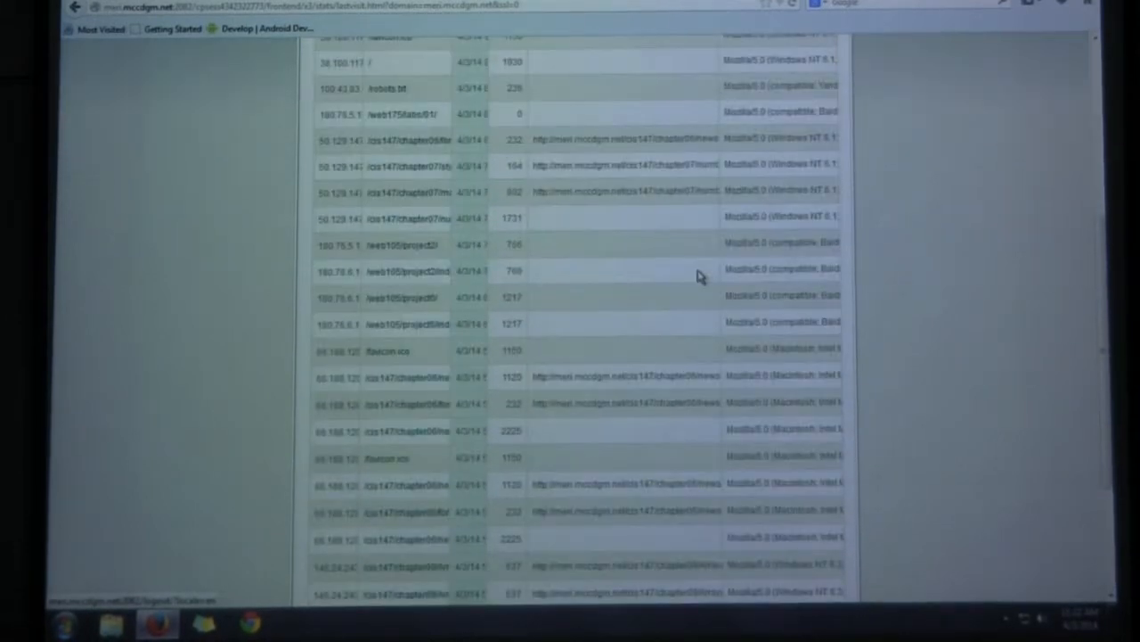
scroll("down", 3)
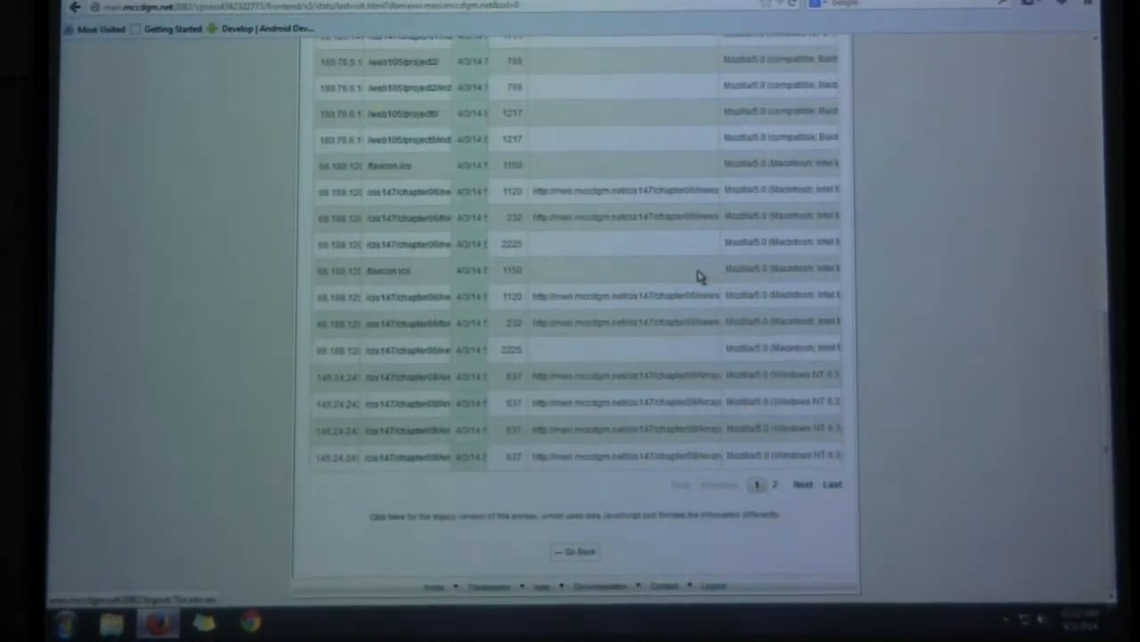
scroll("up", 3)
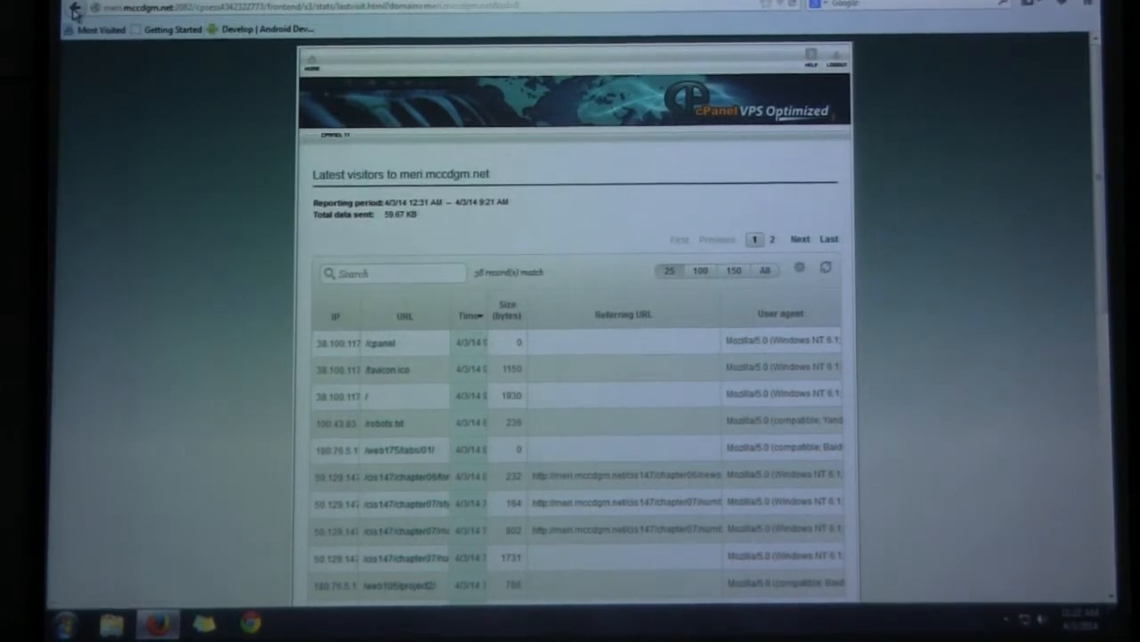
left_click(75, 7)
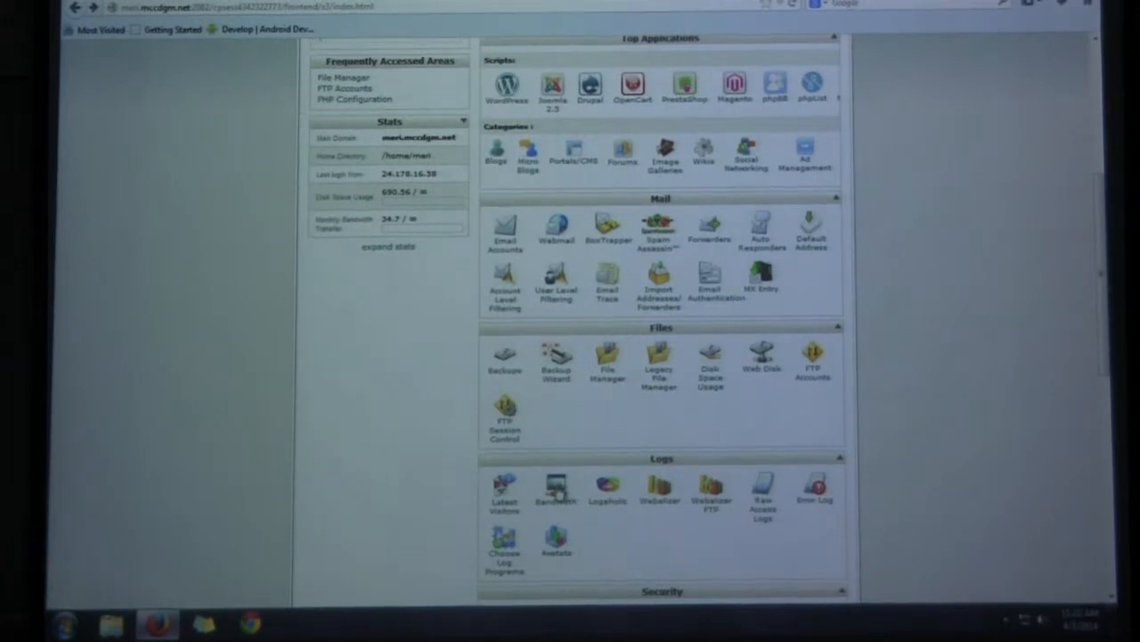
left_click(556, 488)
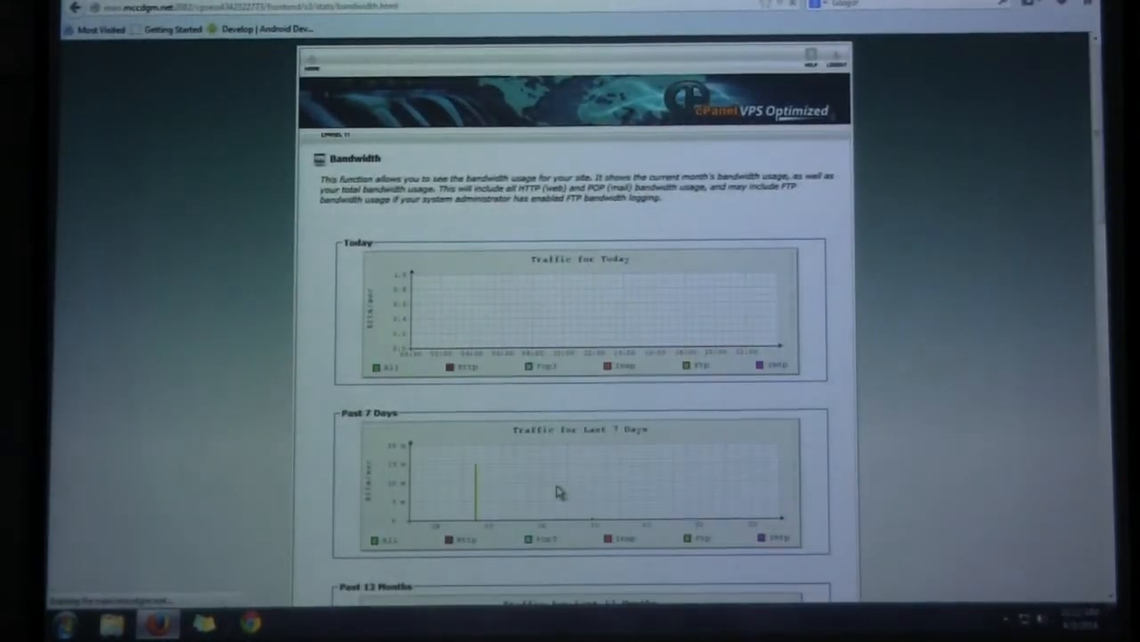
scroll("down", 3)
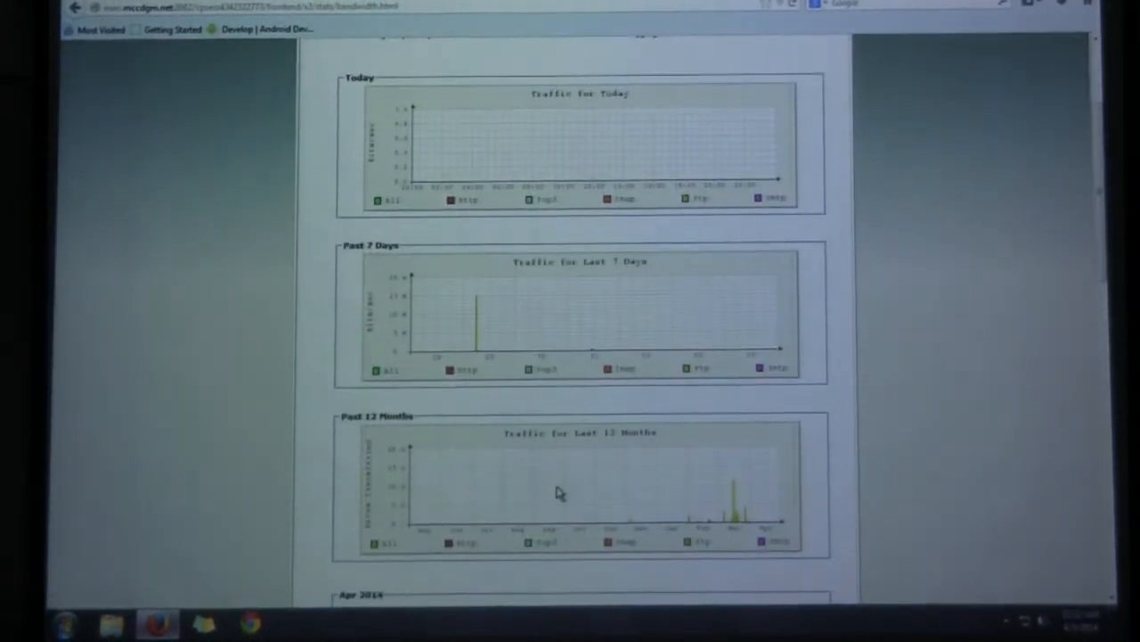
scroll("down", 3)
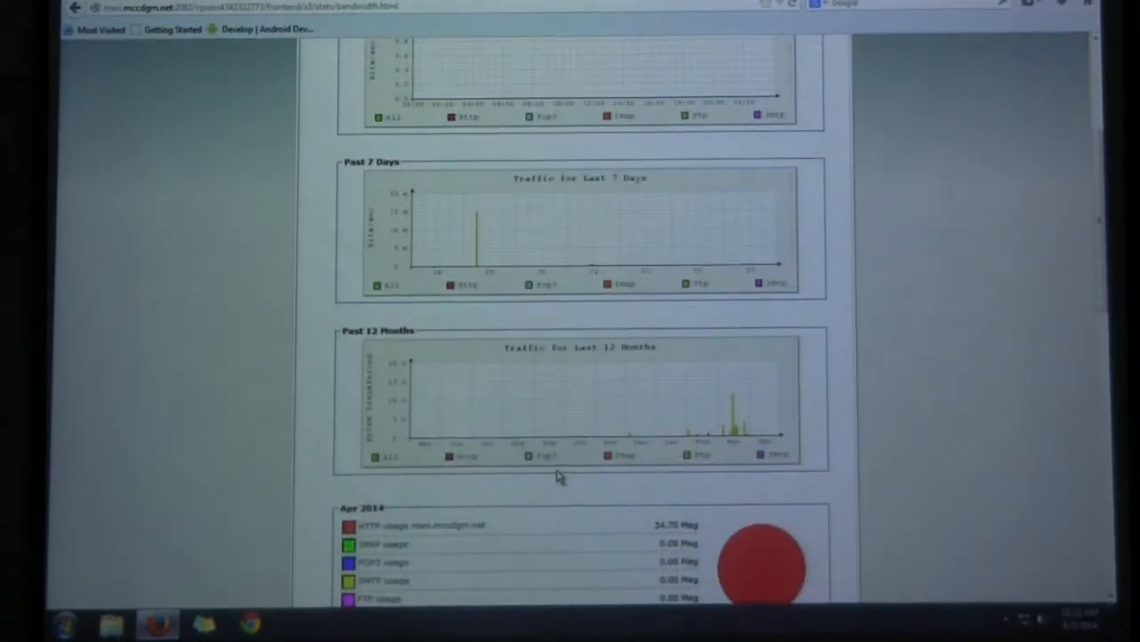
scroll("down", 3)
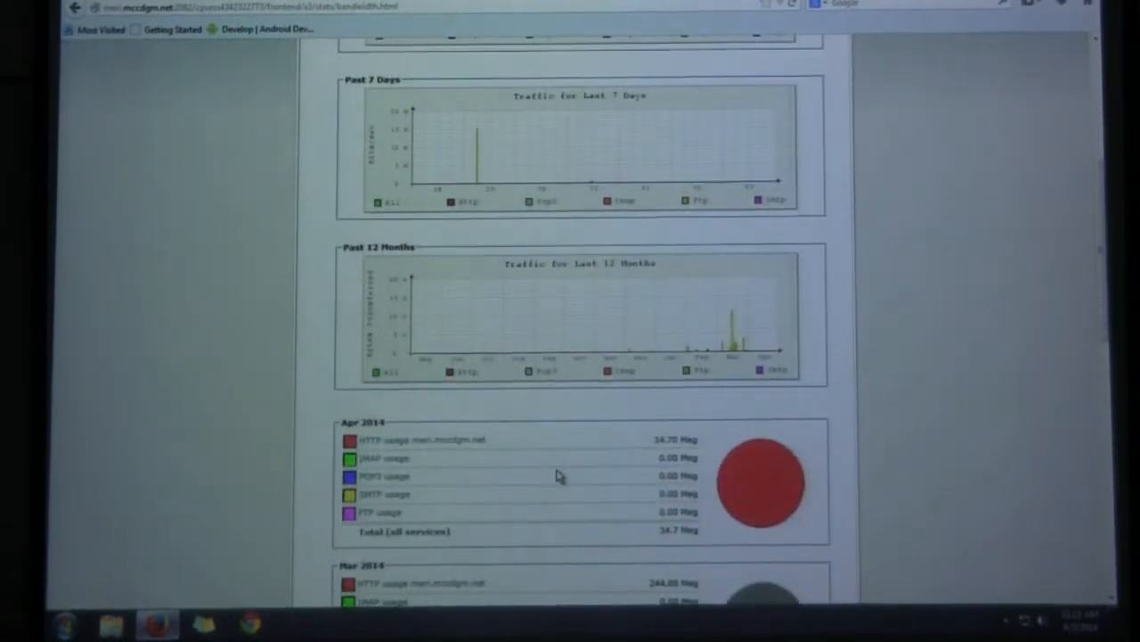
scroll("down", 3)
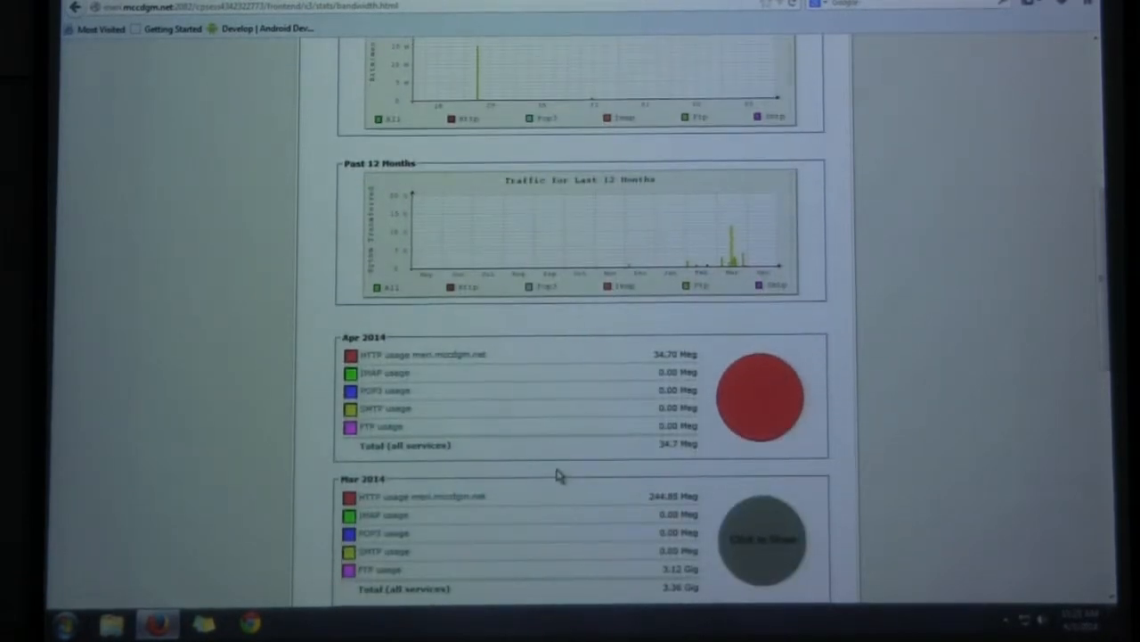
scroll("down", 3)
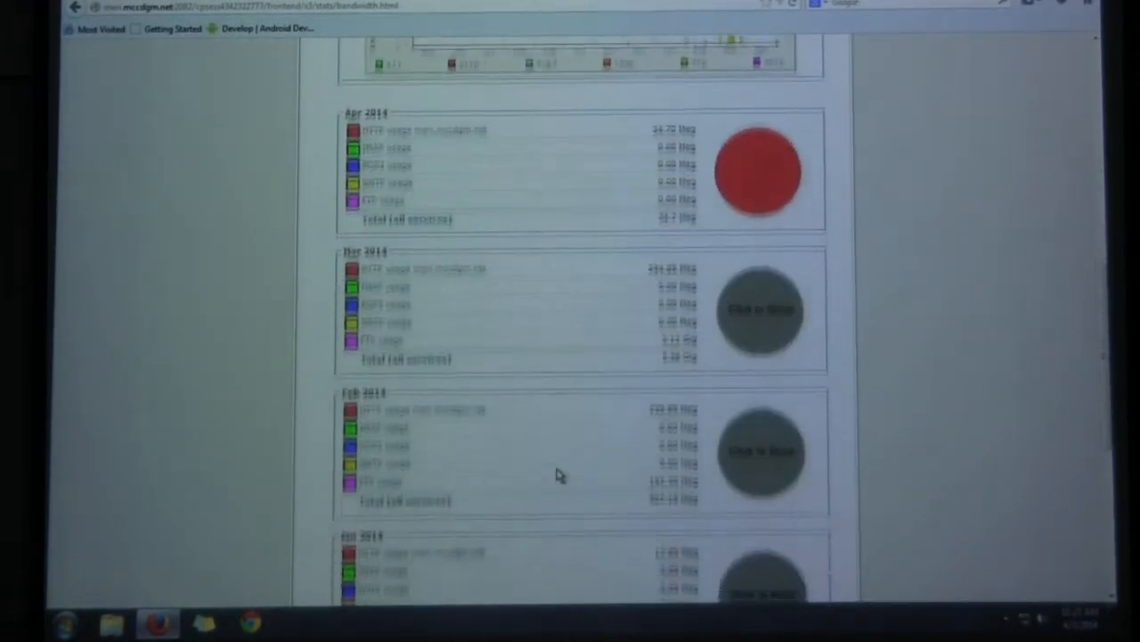
scroll("down", 3)
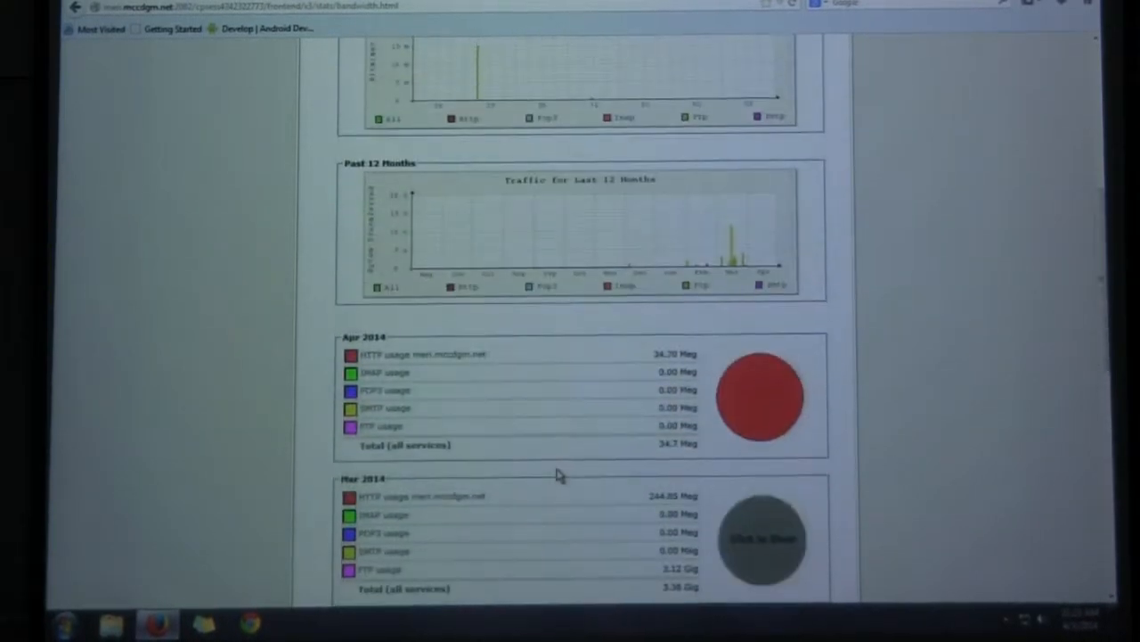
scroll("up", 3)
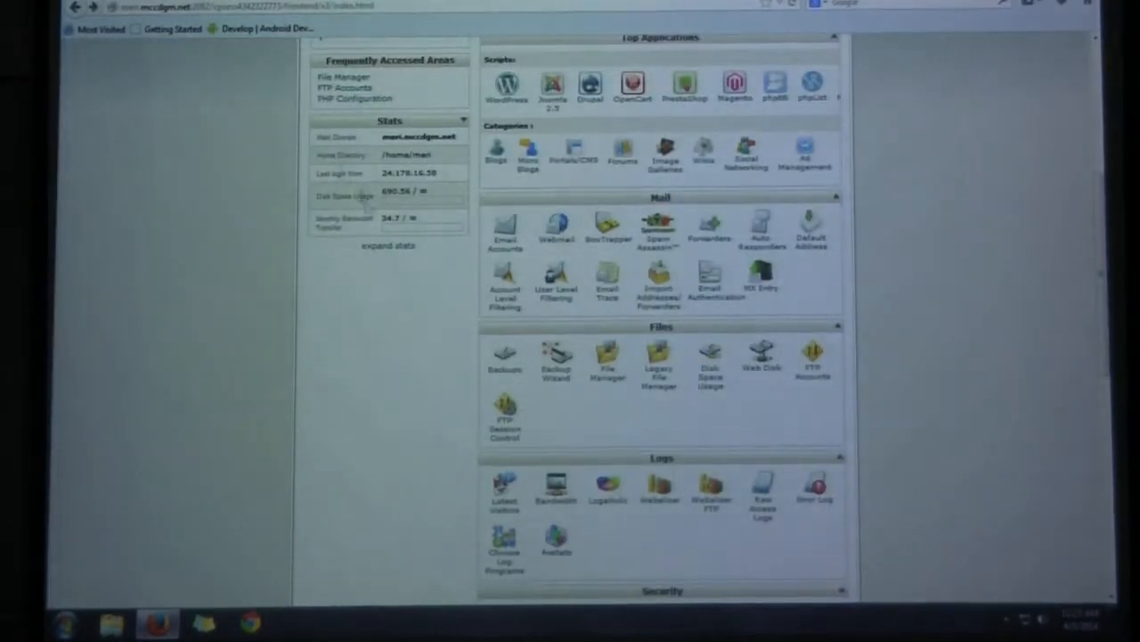
- Launch the Logaholic visitor statistics tool from the Logs section
scroll("down", 3)
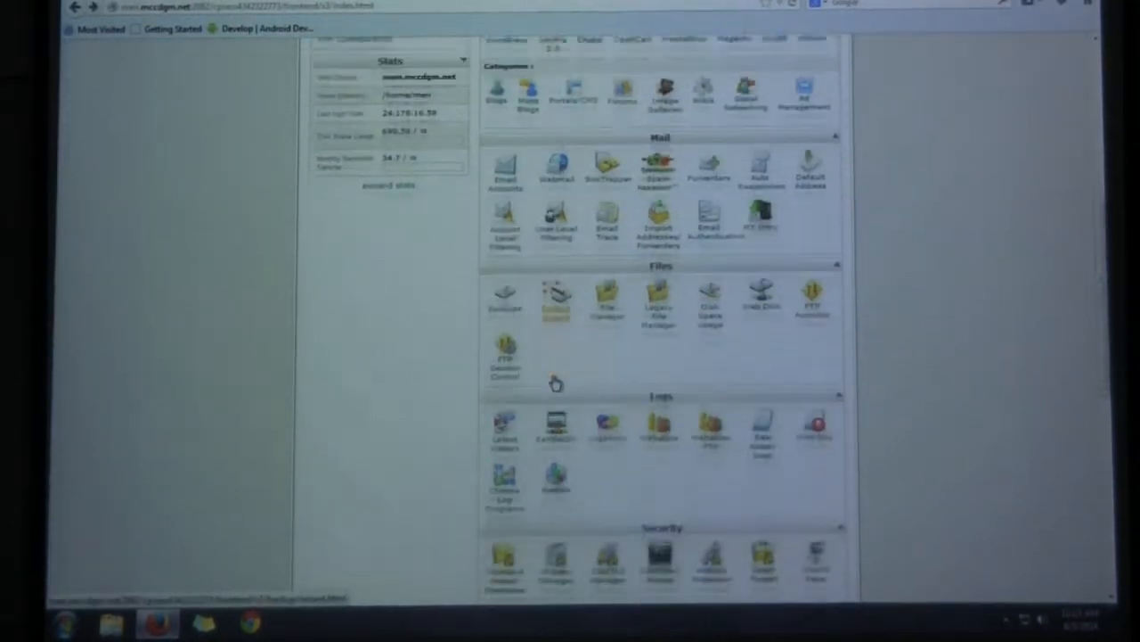
scroll("down", 3)
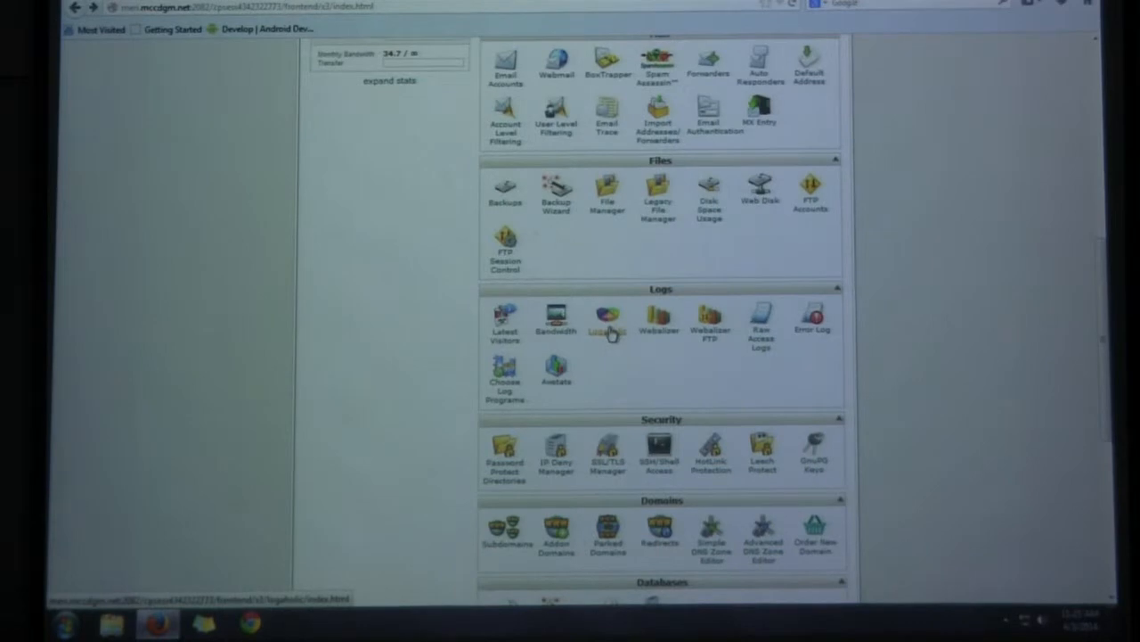
left_click(608, 321)
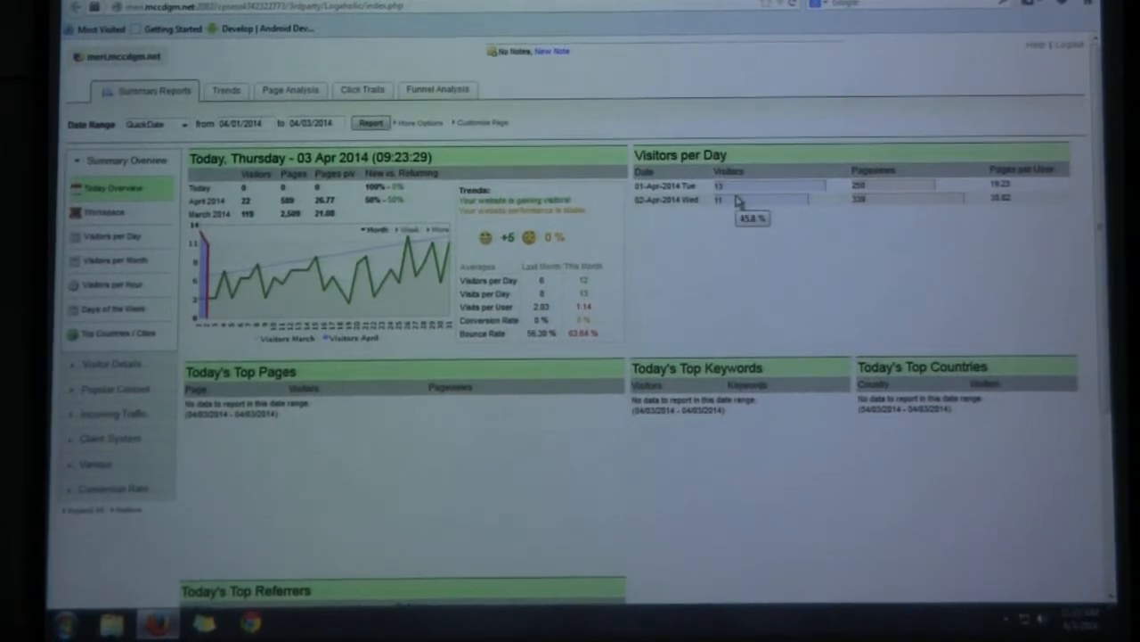
mouse_move(780, 196)
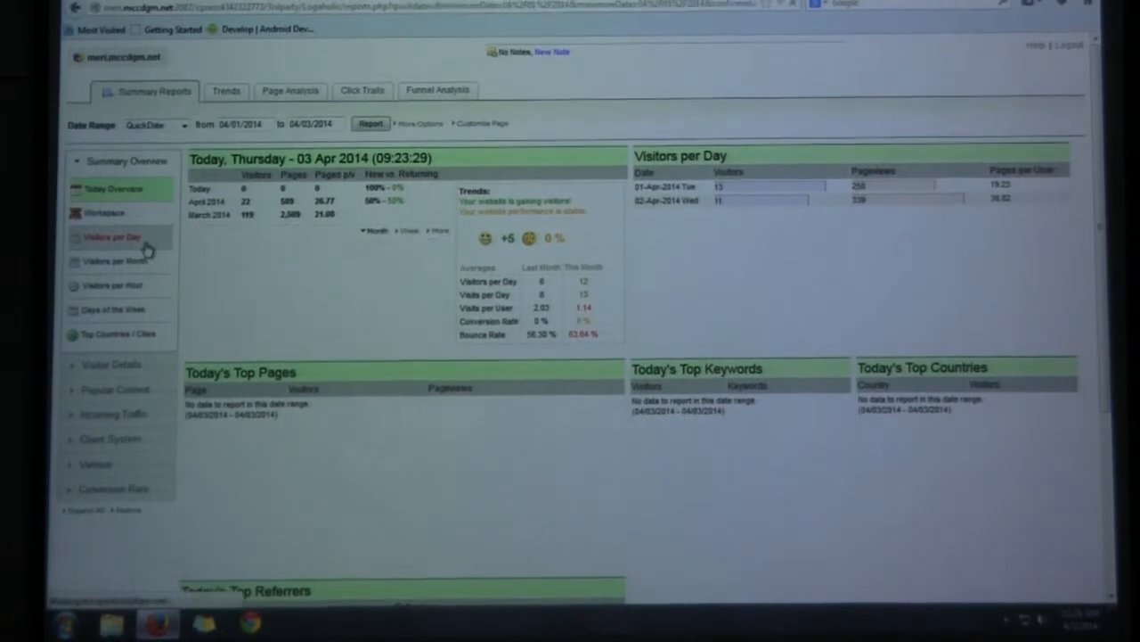
- Show the Visitors per Day report from the Summary Overview sidebar
left_click(110, 235)
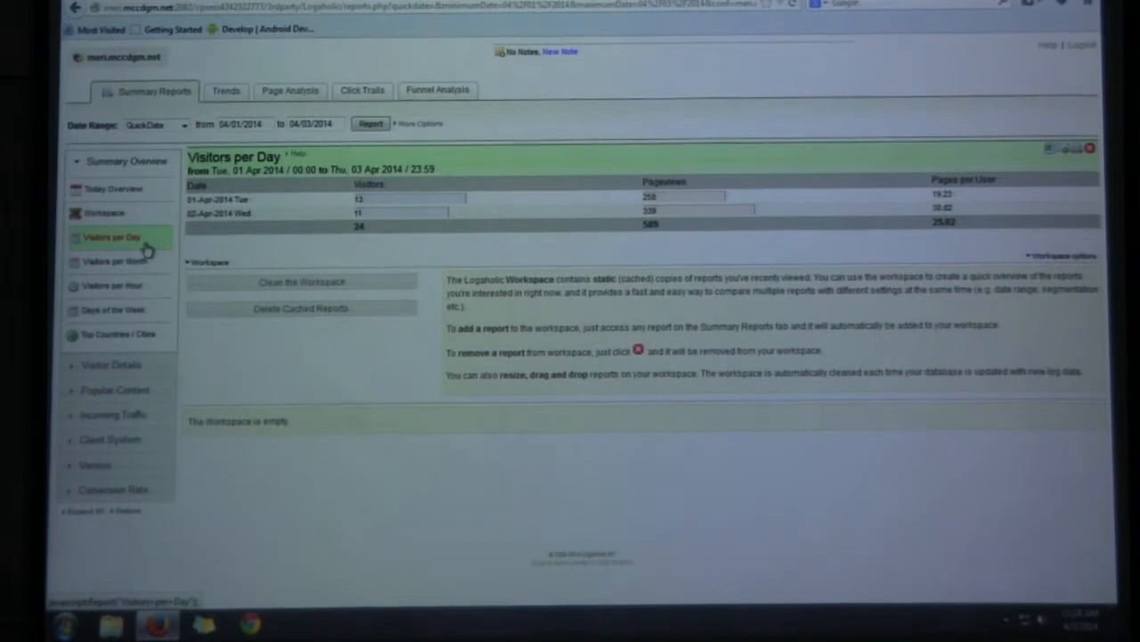
- Show Visitors per Month and rebuild the reports for the Last 30 days date range
left_click(114, 260)
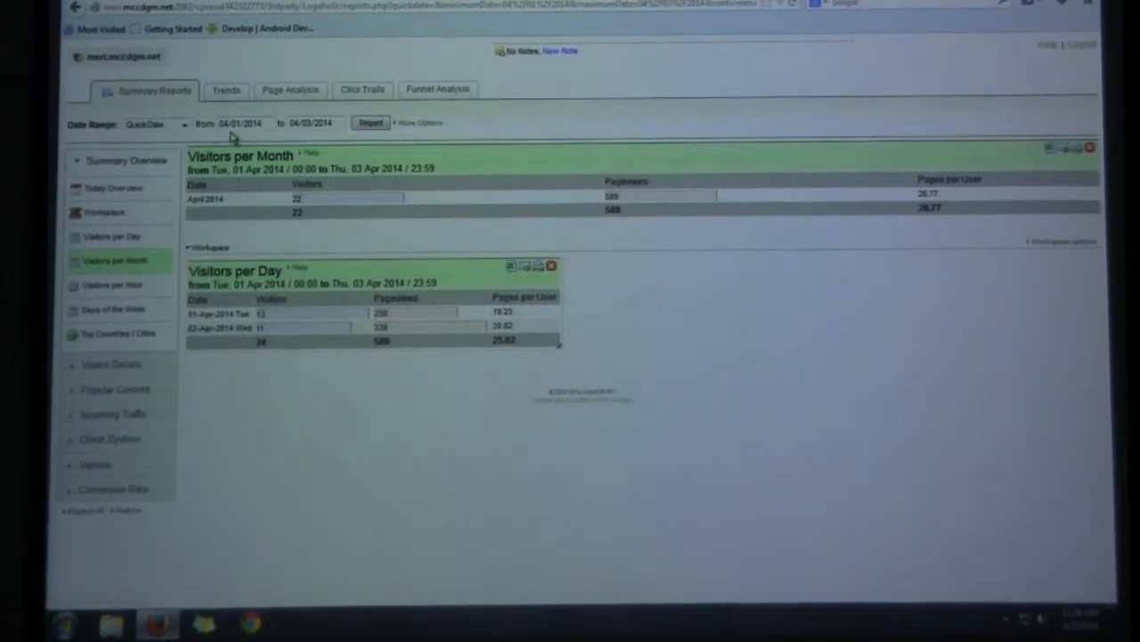
left_click(157, 124)
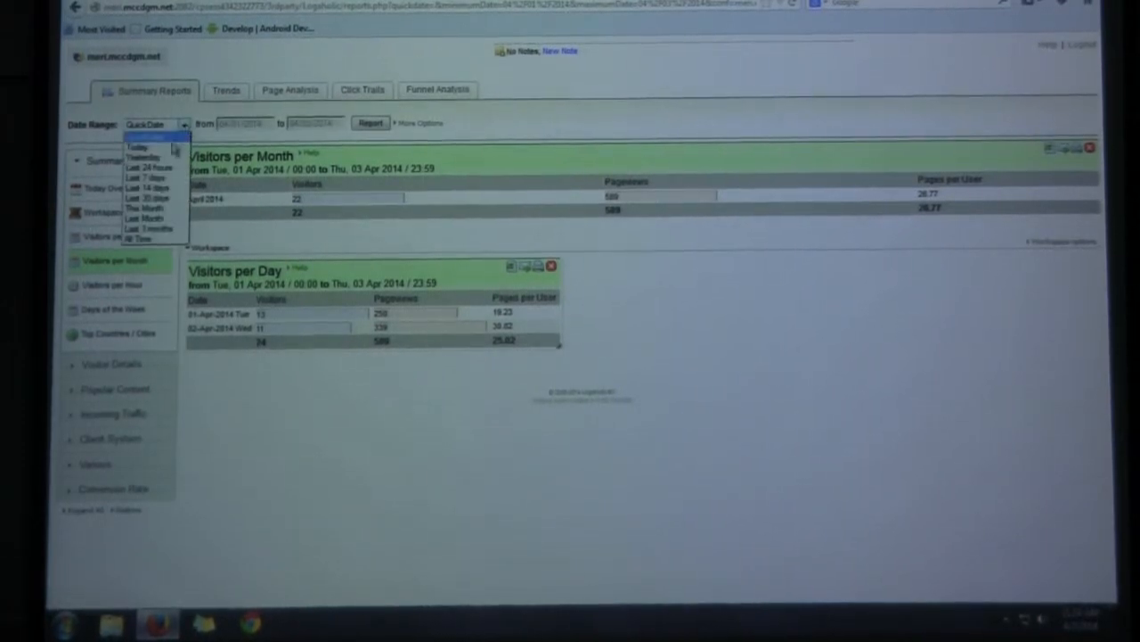
left_click(144, 198)
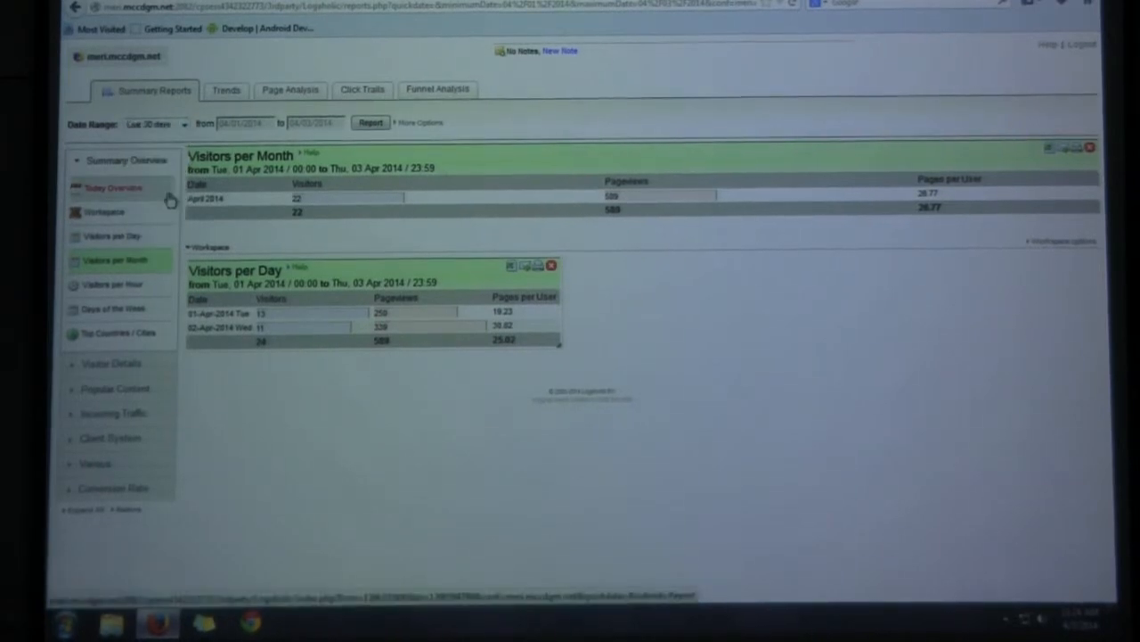
left_click(371, 123)
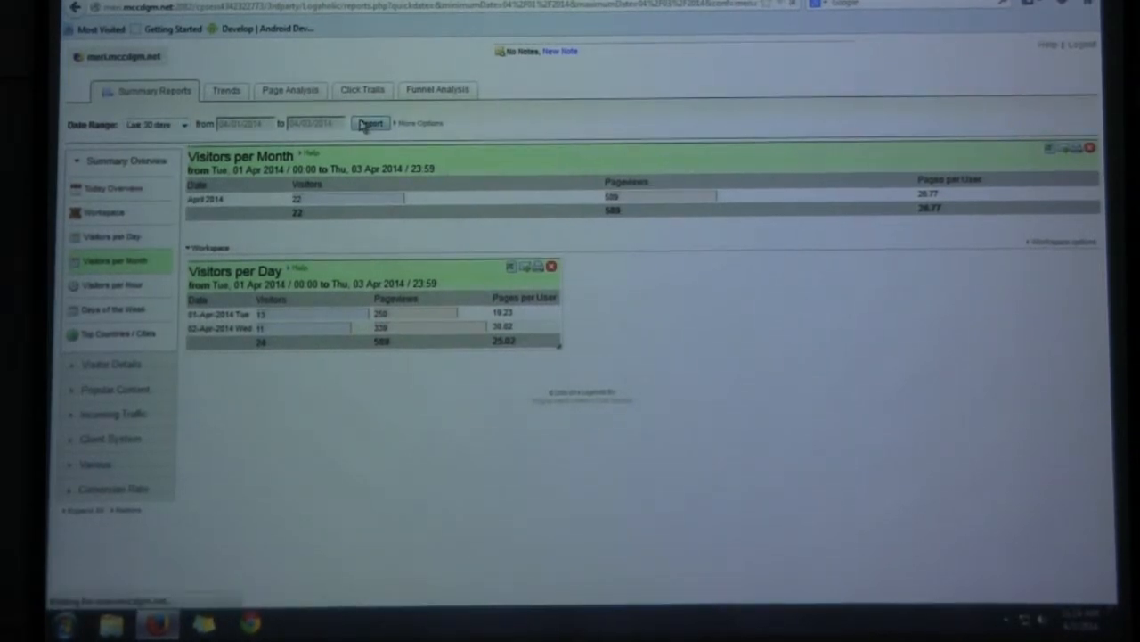
left_click(371, 123)
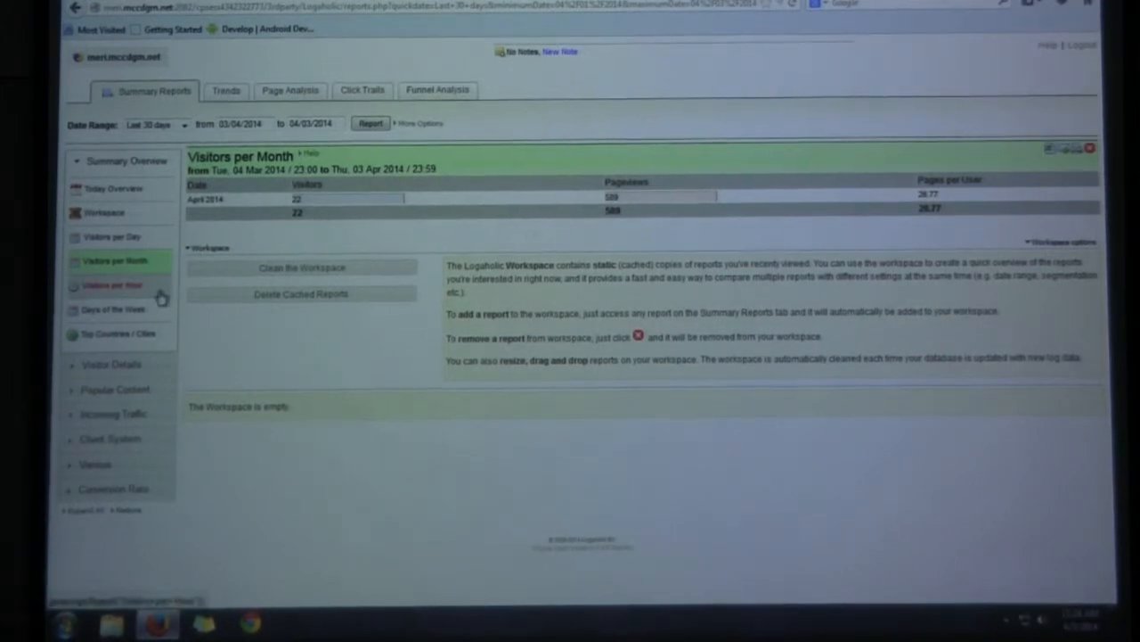
- Add the Days of the Week and Top Countries / Cities reports to the workspace
left_click(112, 310)
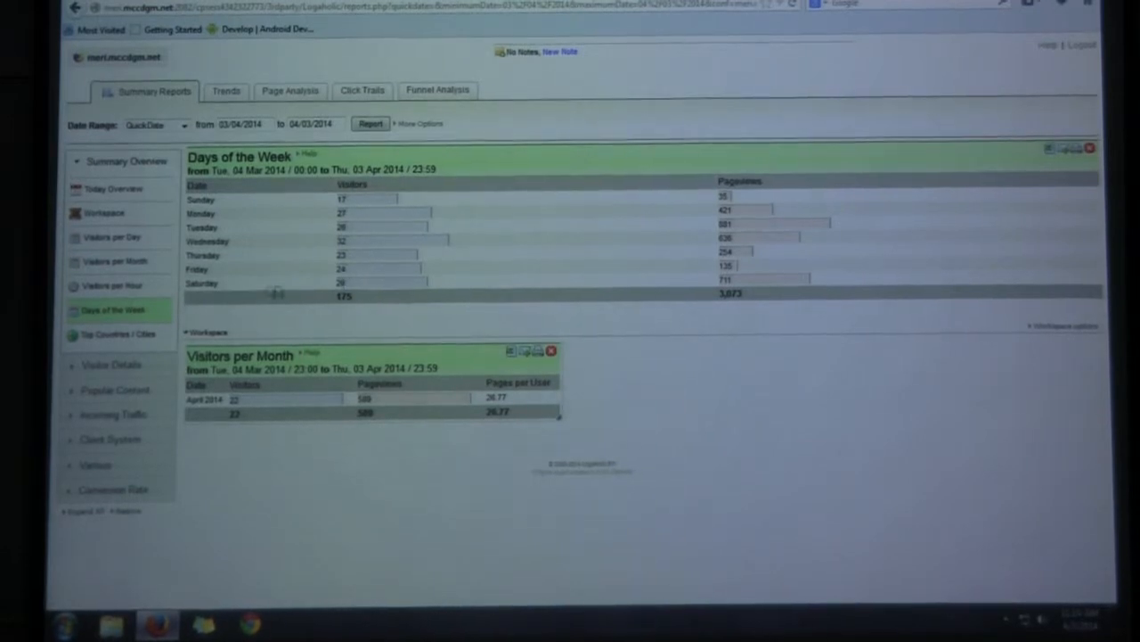
left_click(116, 334)
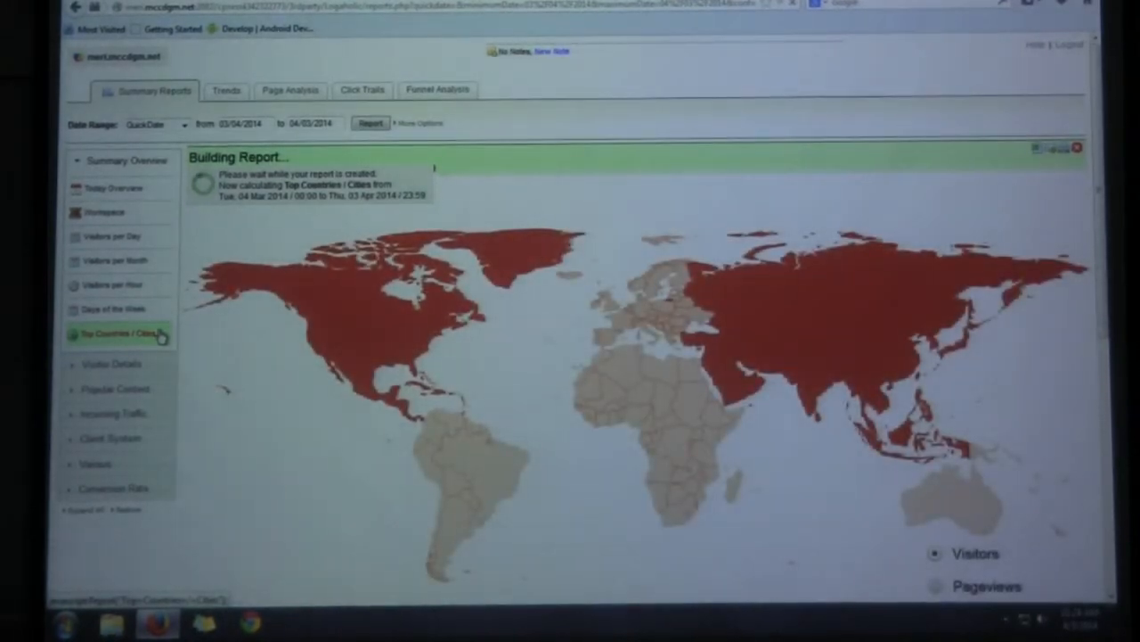
mouse_move(392, 307)
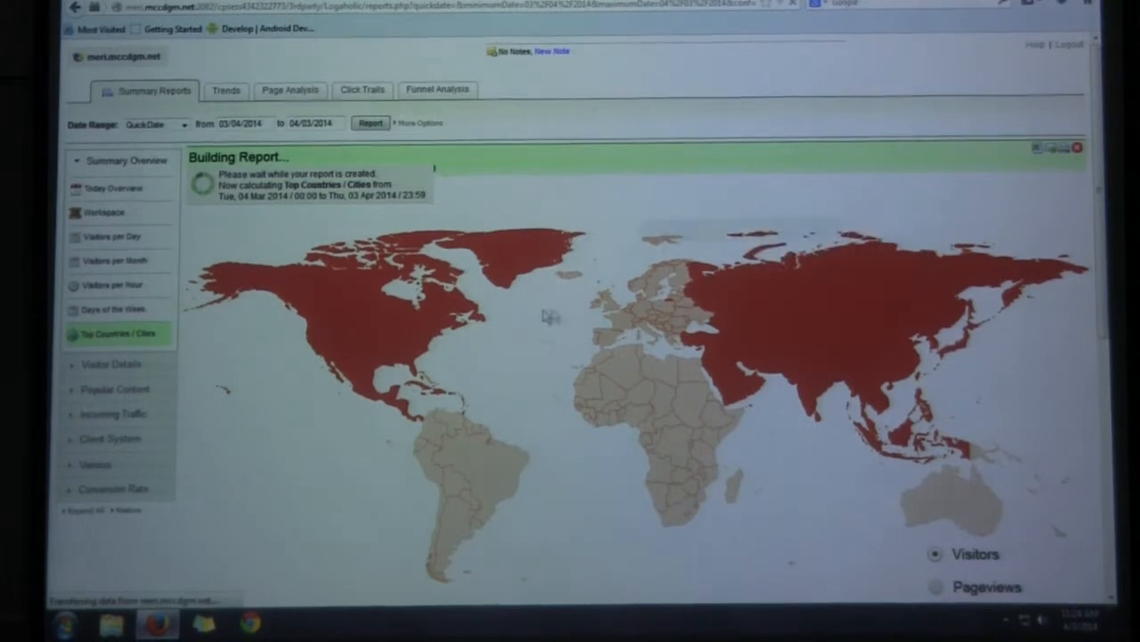
mouse_move(870, 347)
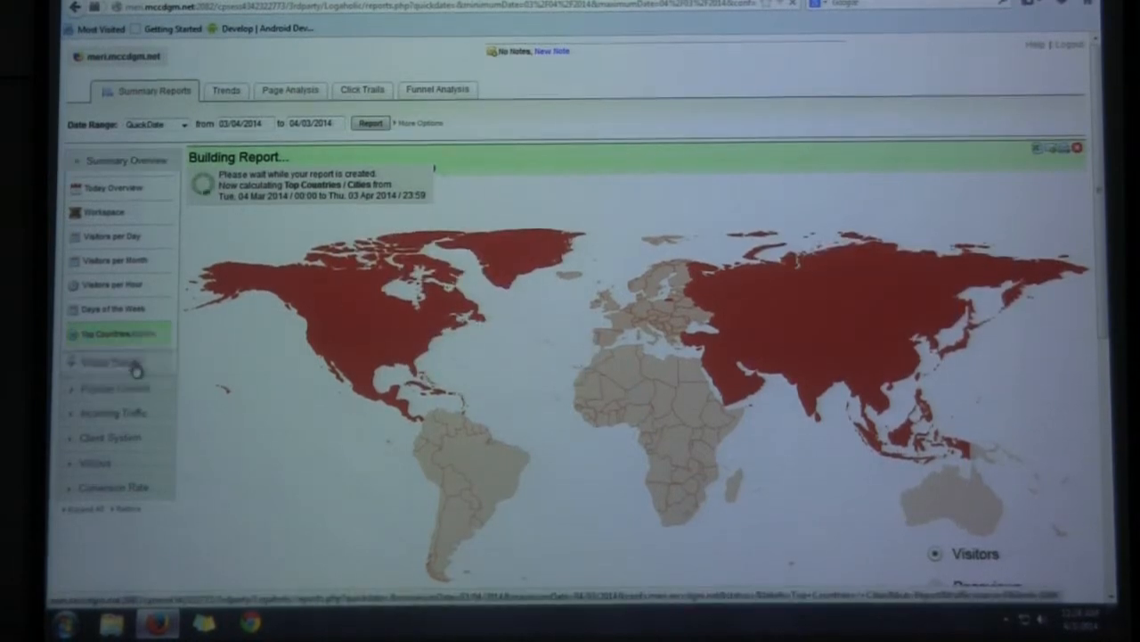
- Expand Visitor Details and show the most active and most recent visitors reports
left_click(114, 364)
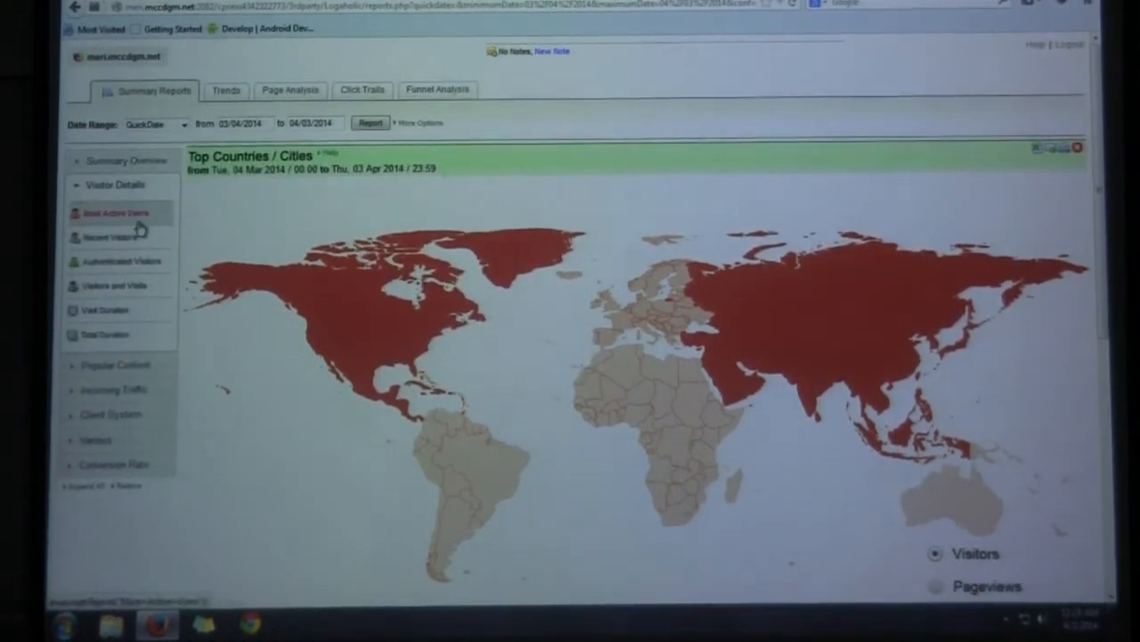
left_click(114, 214)
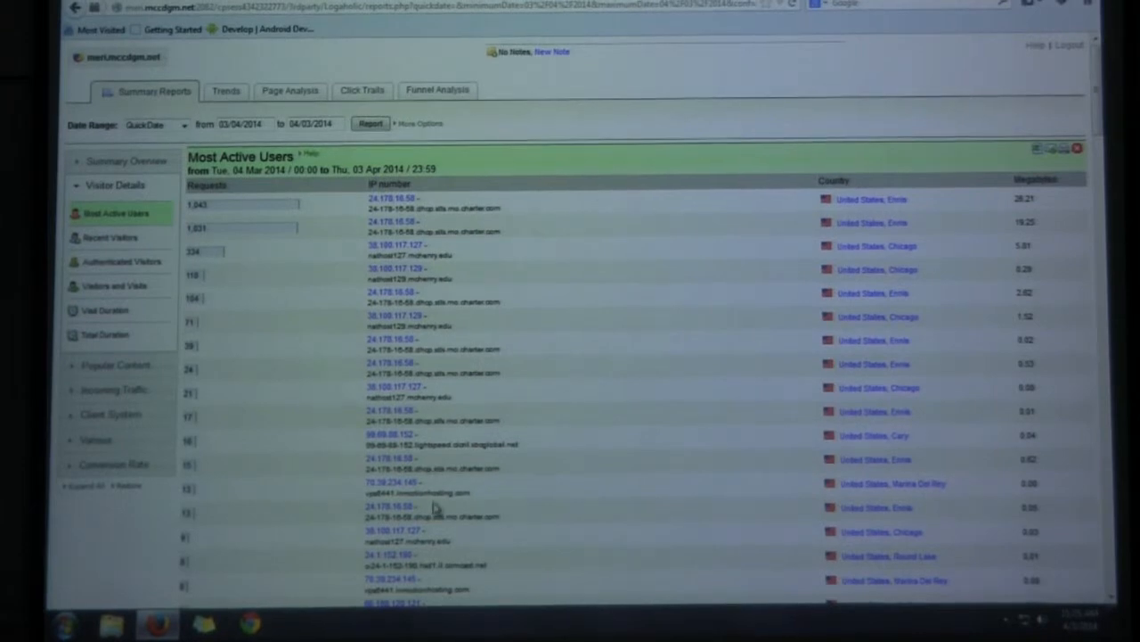
scroll("down", 3)
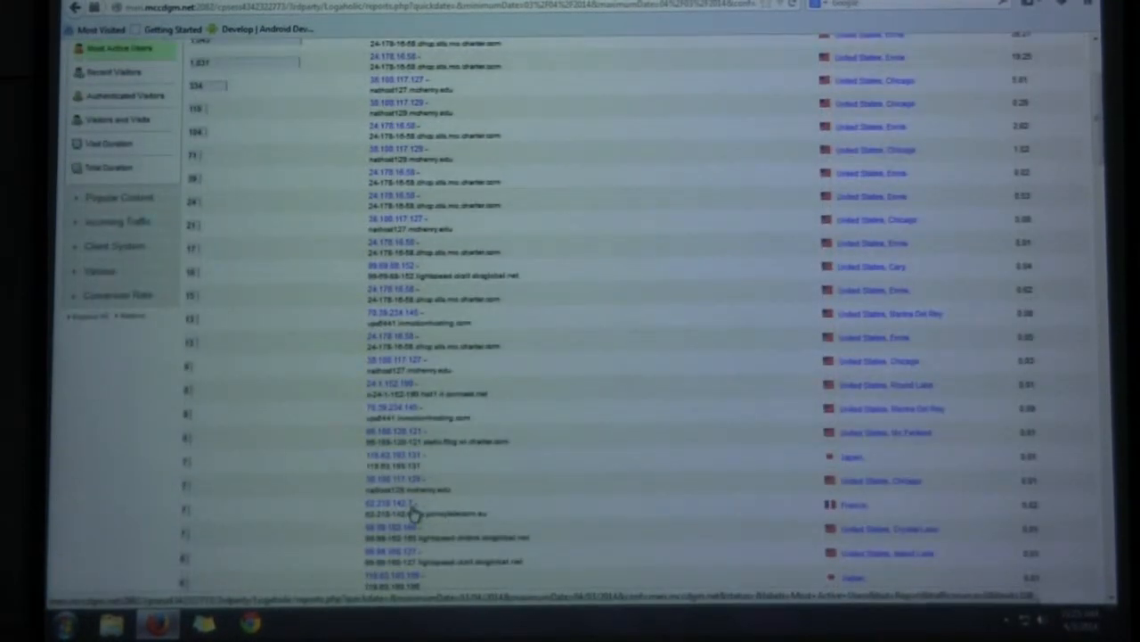
scroll("up", 3)
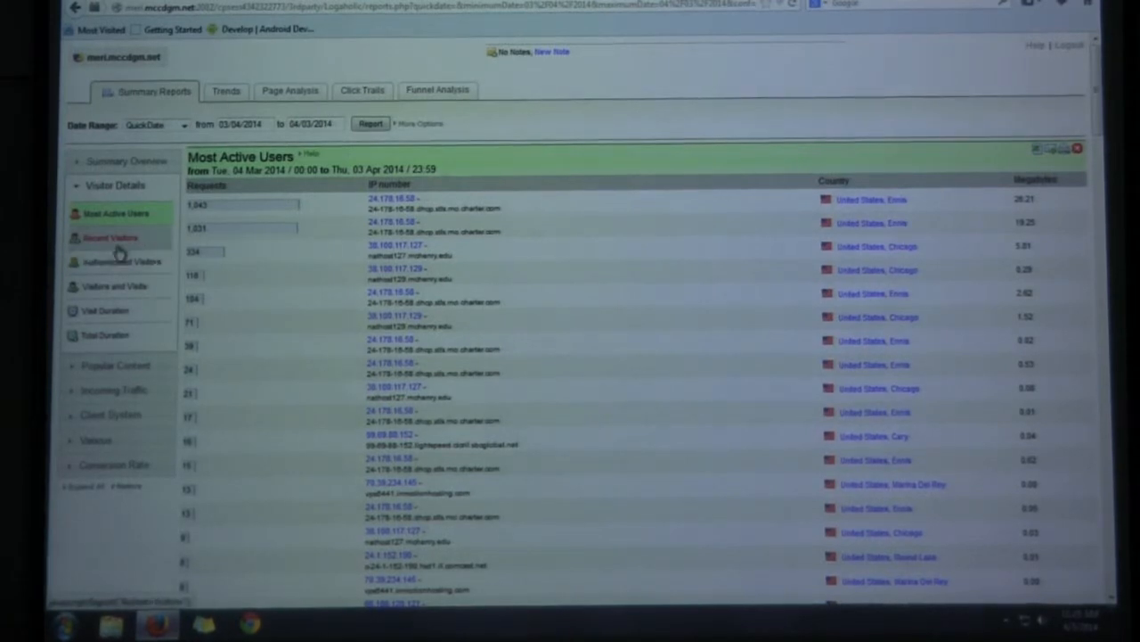
left_click(111, 237)
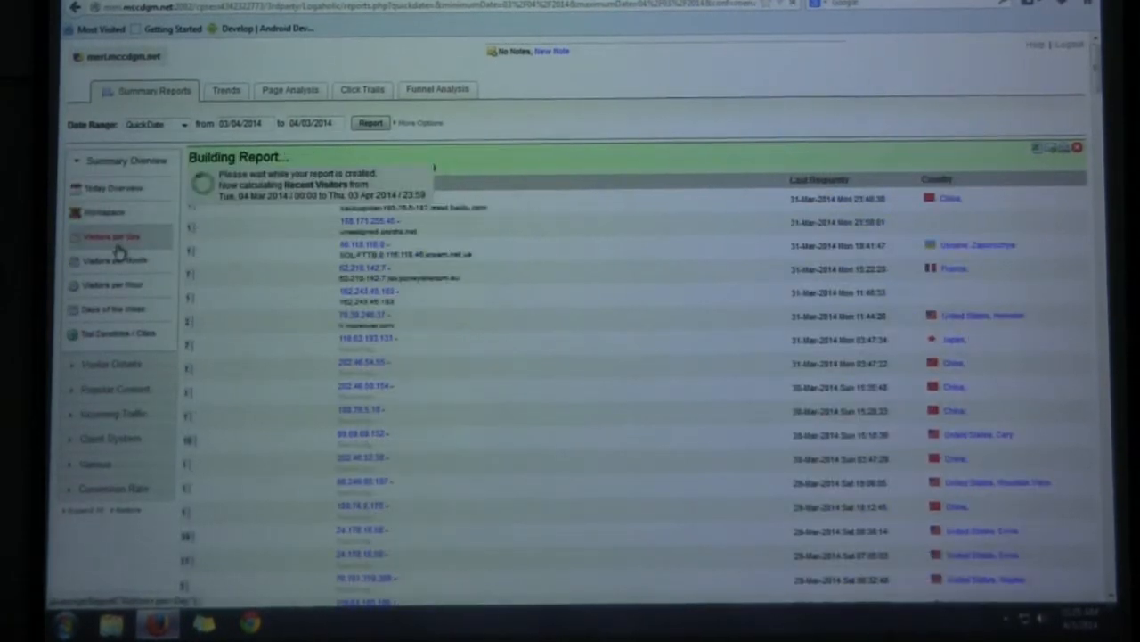
left_click(110, 235)
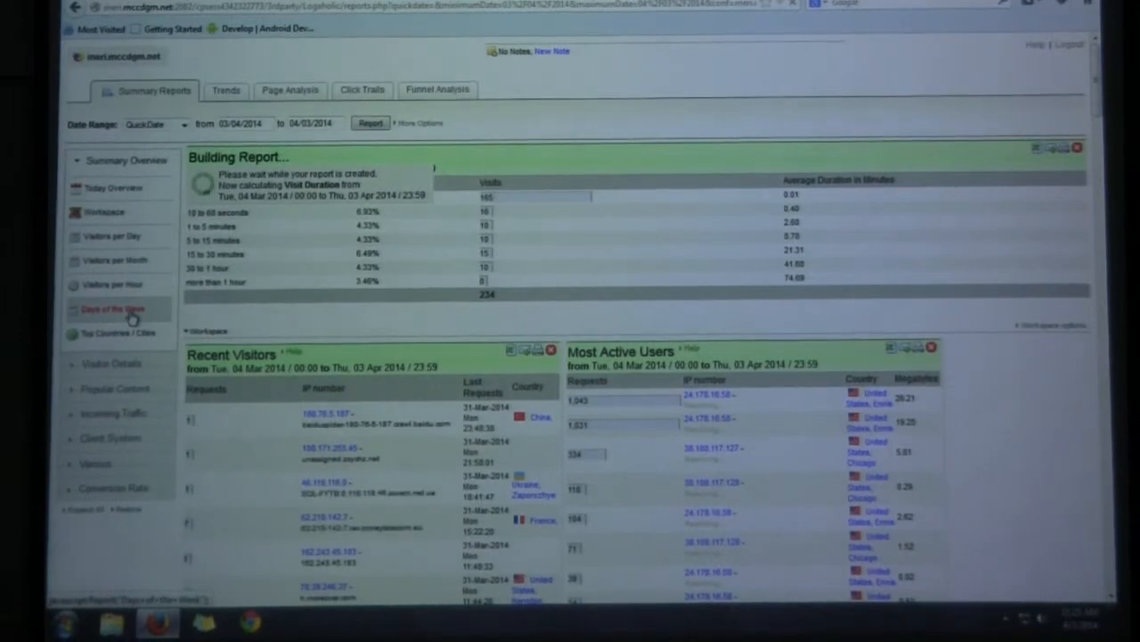
- Show the Total Duration report, then expand the Popular Content reports
scroll("down", 3)
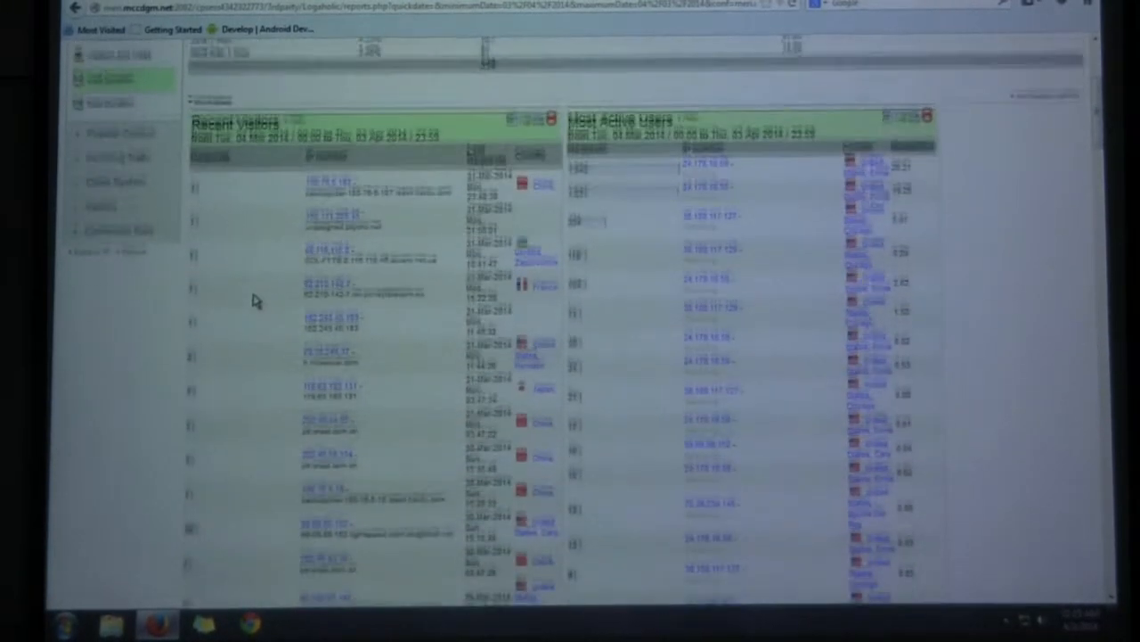
scroll("down", 3)
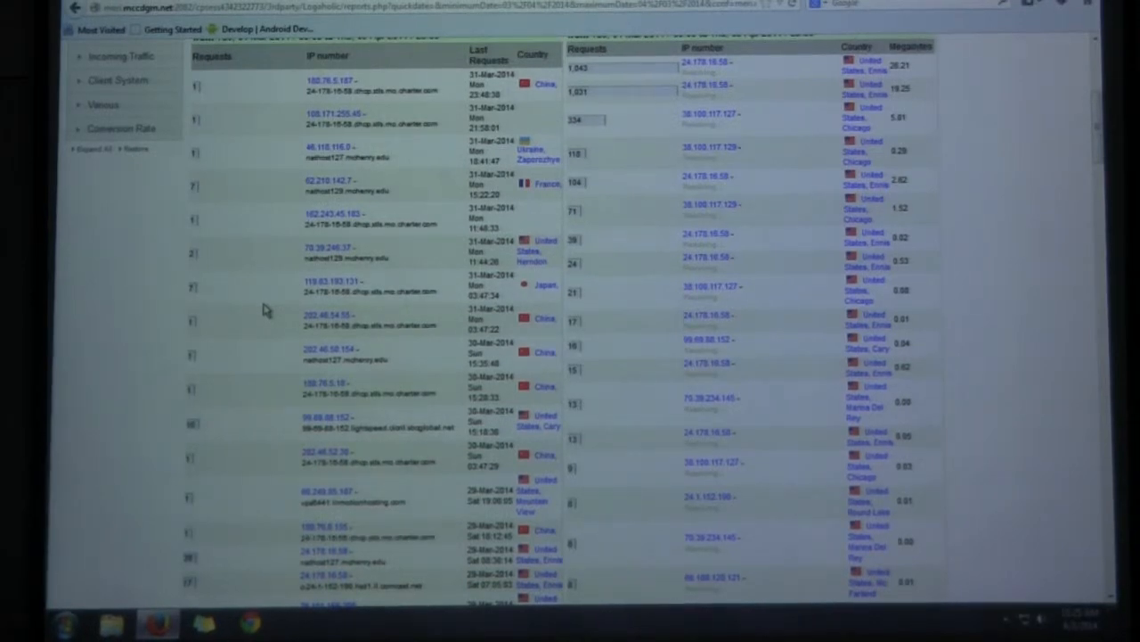
scroll("down", 3)
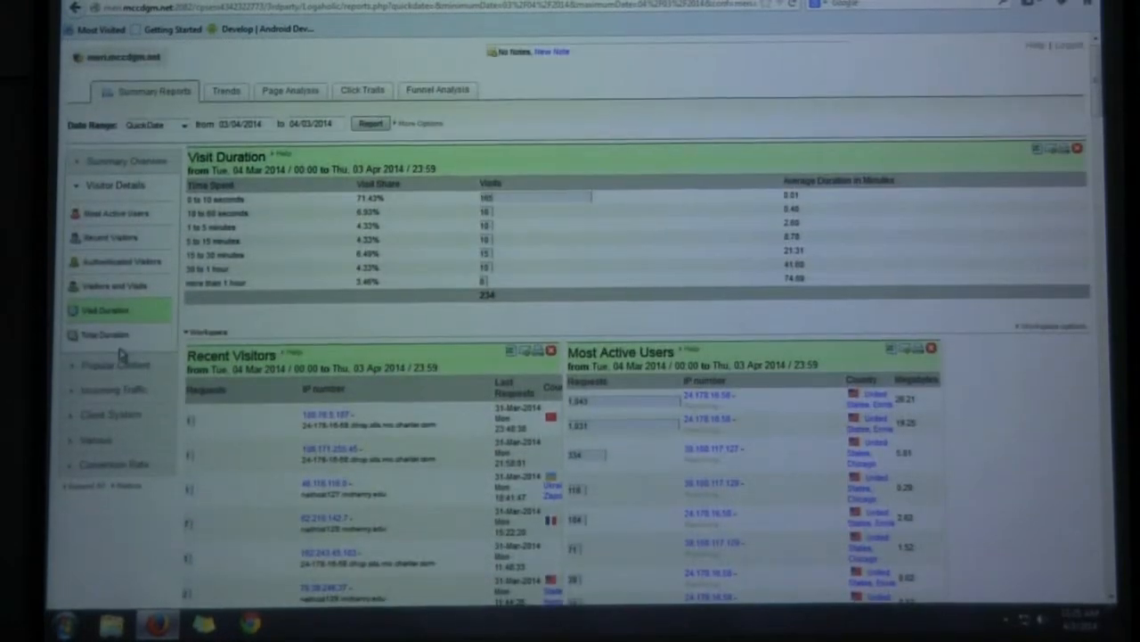
left_click(105, 335)
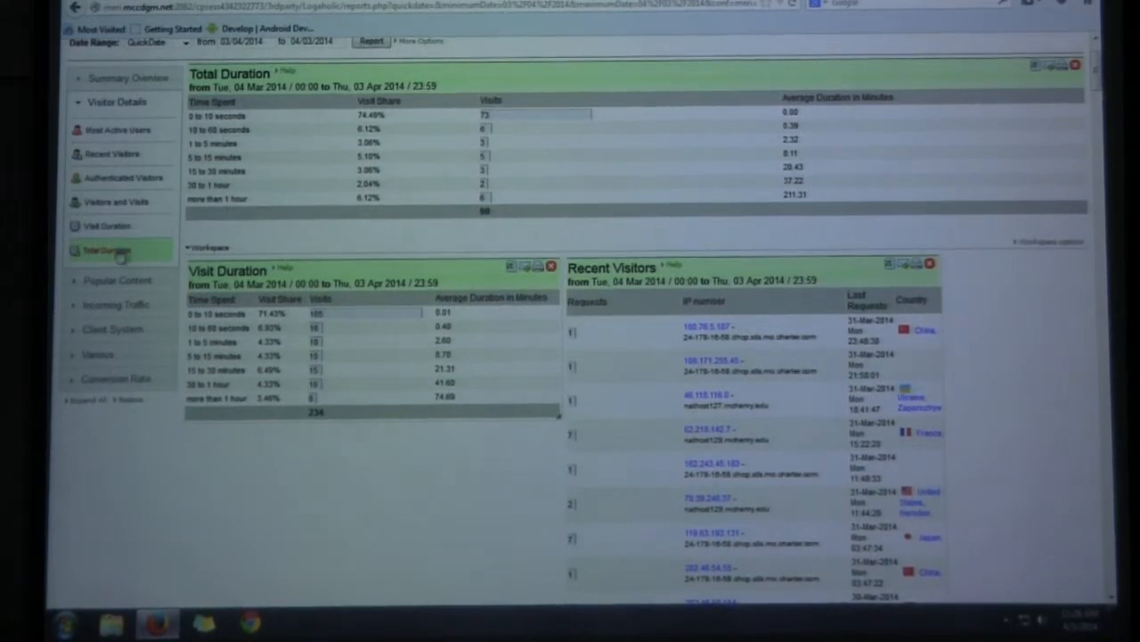
left_click(118, 280)
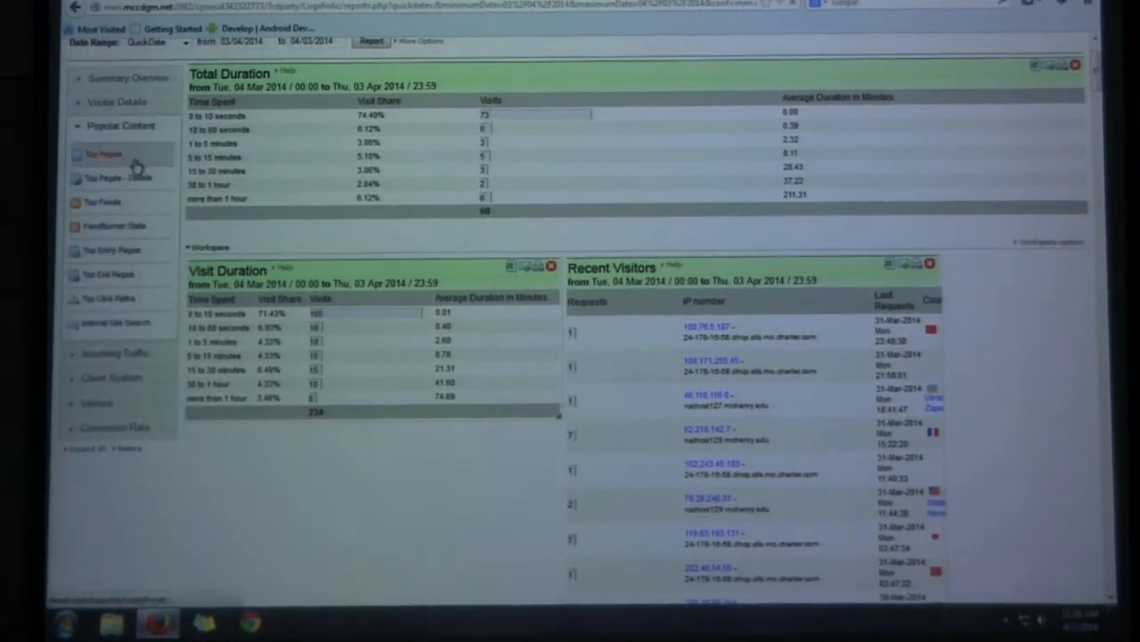
- Show the Top Pages, Top Pages - Details, Top Entry Pages and Top Click Paths reports
left_click(103, 153)
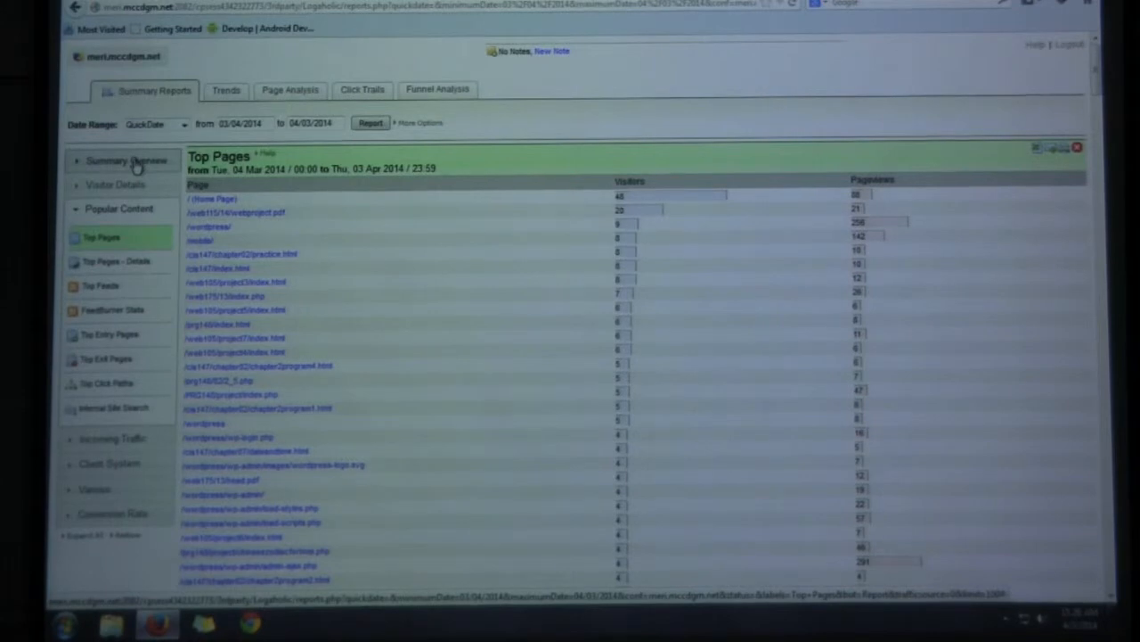
mouse_move(196, 310)
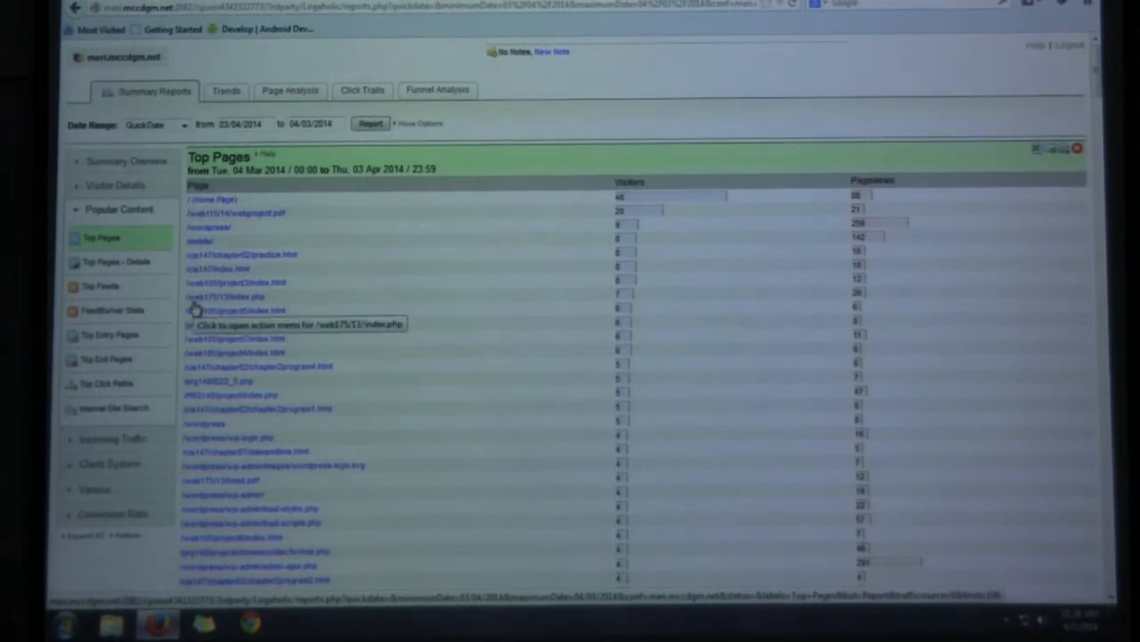
scroll("down", 3)
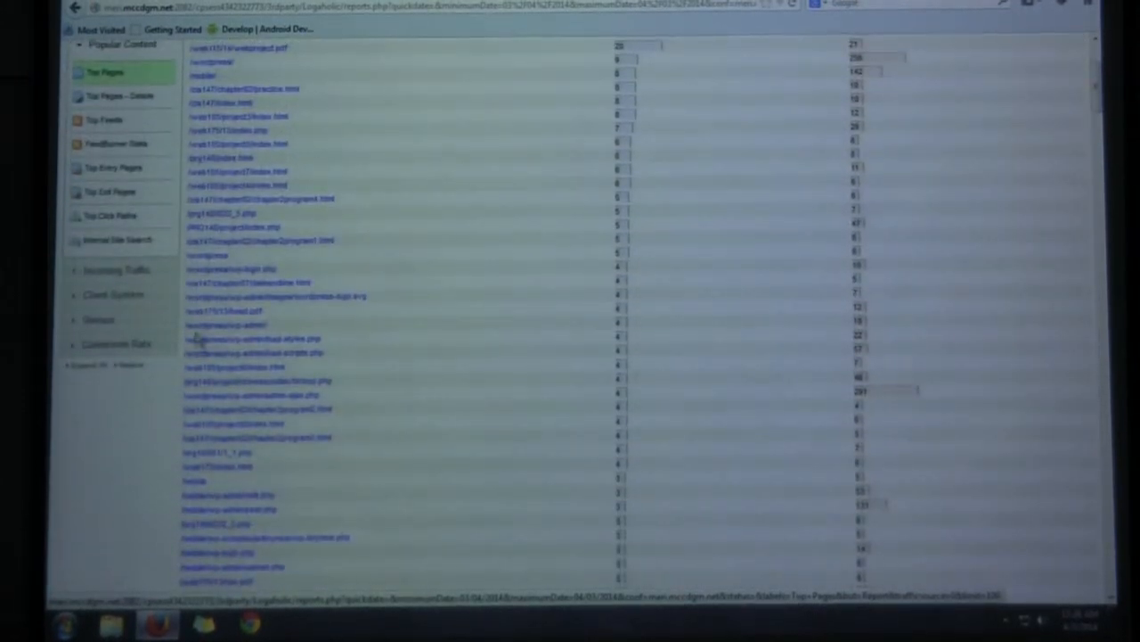
scroll("down", 3)
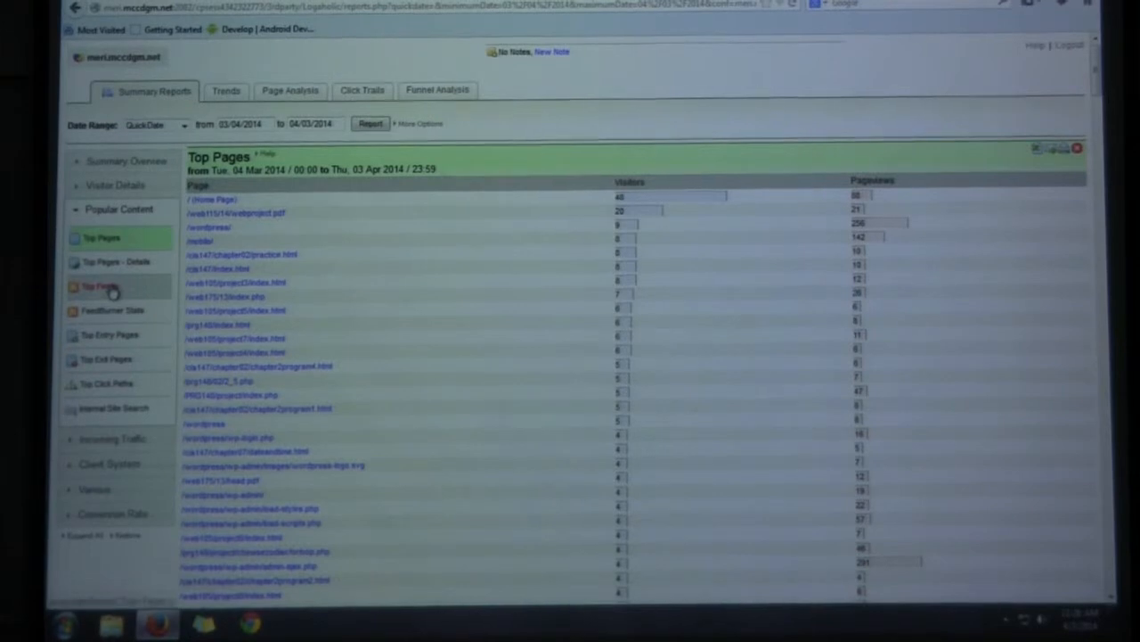
left_click(114, 260)
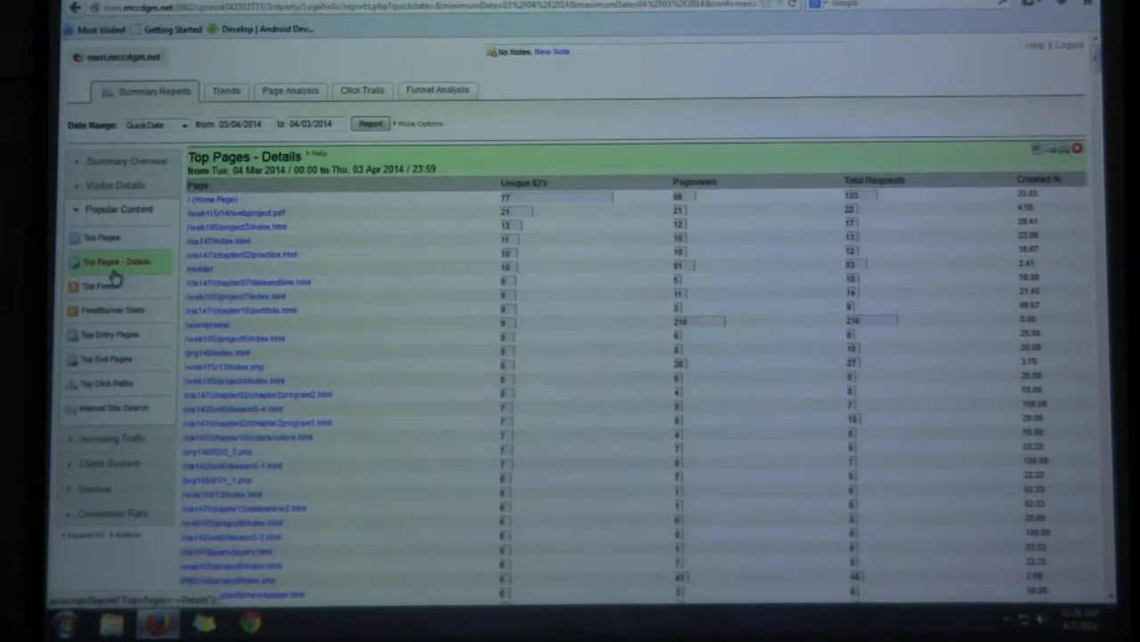
mouse_move(110, 335)
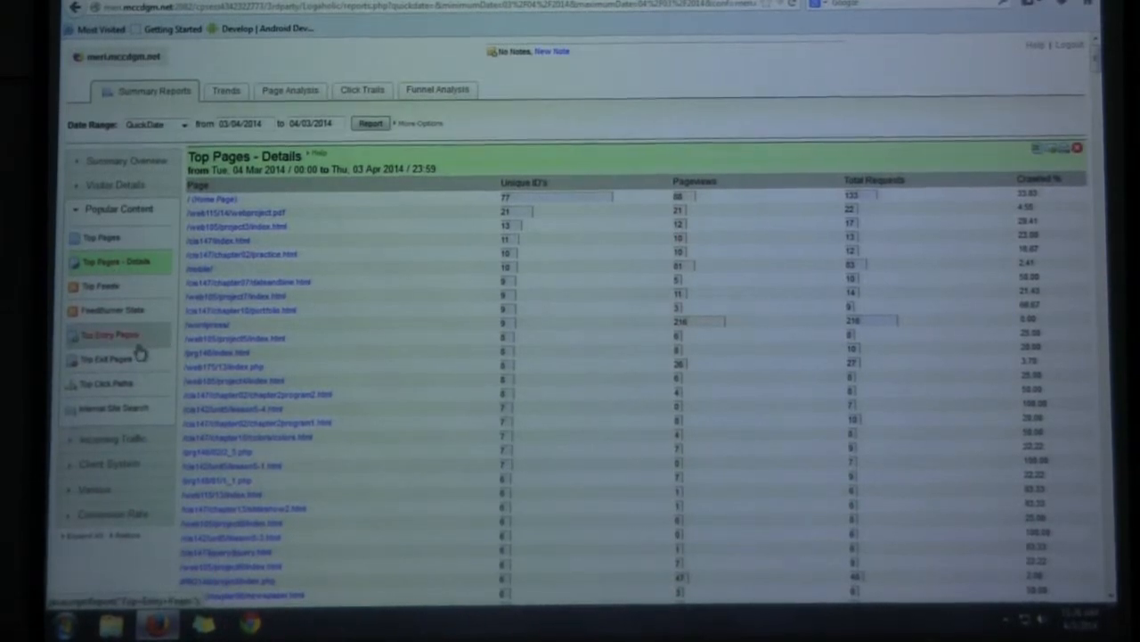
left_click(107, 335)
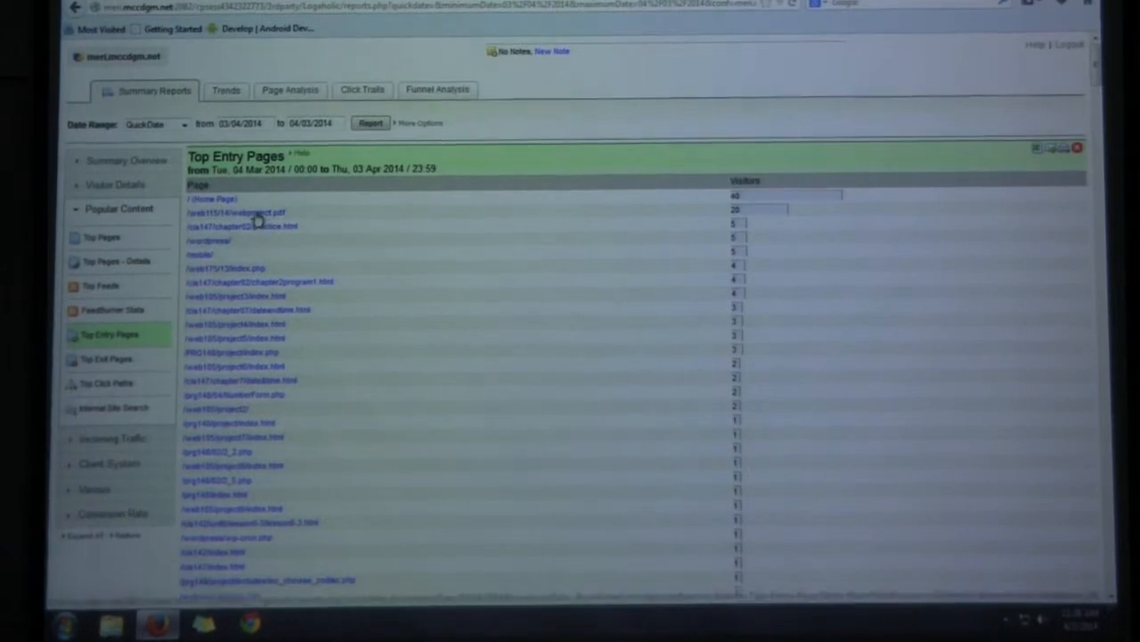
mouse_move(239, 258)
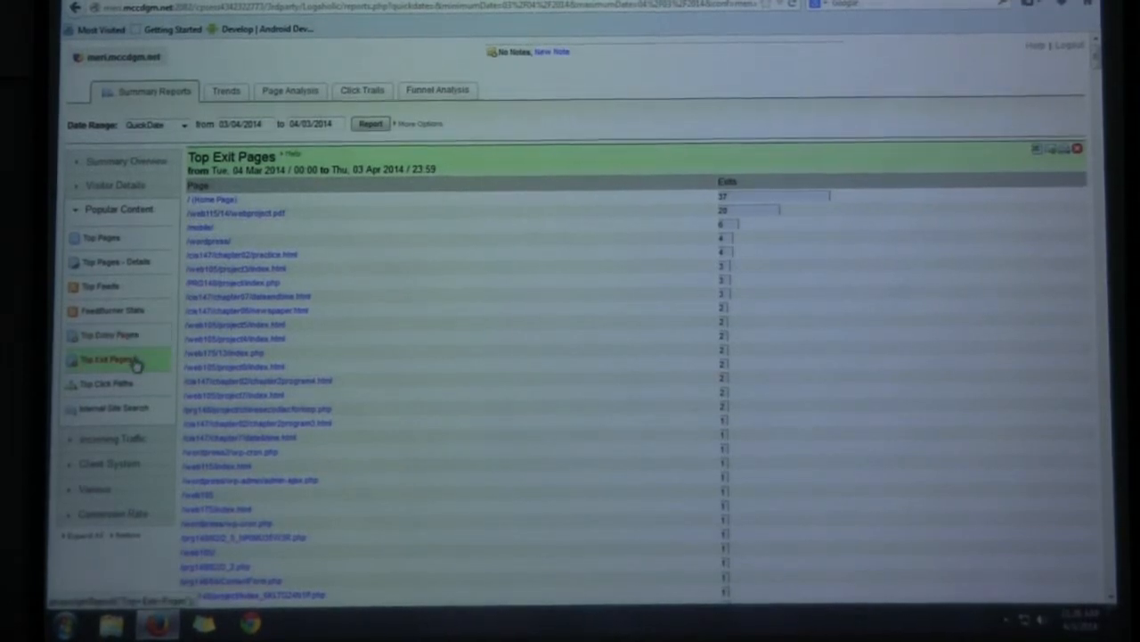
mouse_move(128, 389)
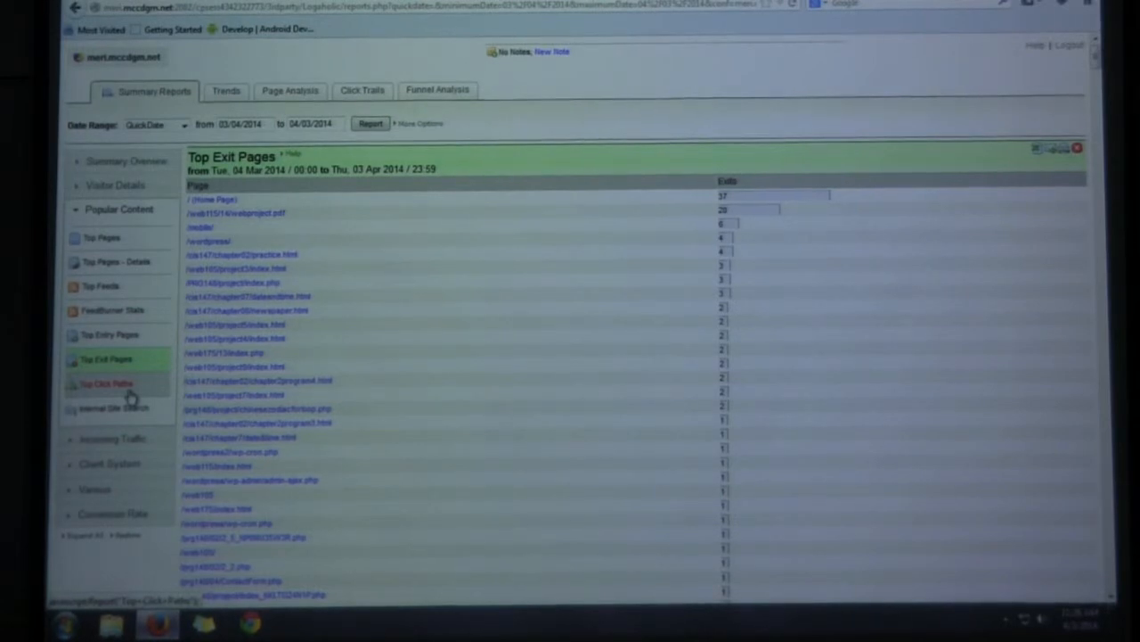
left_click(114, 408)
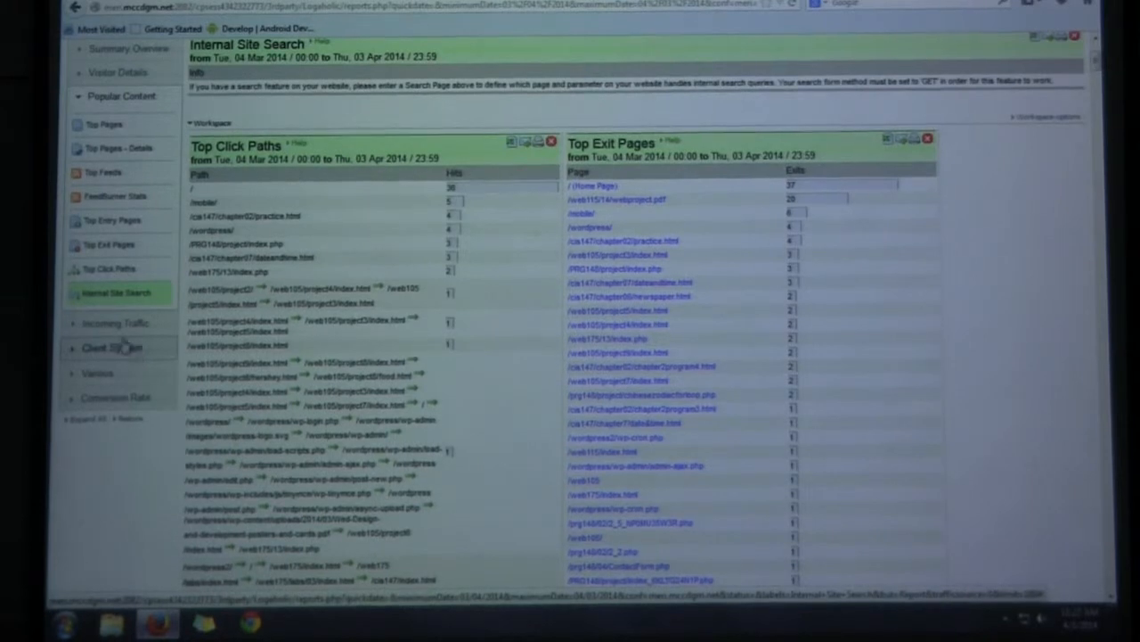
- Expand Incoming Traffic and show the Top Referrers and Top Referrers - Details reports
left_click(117, 323)
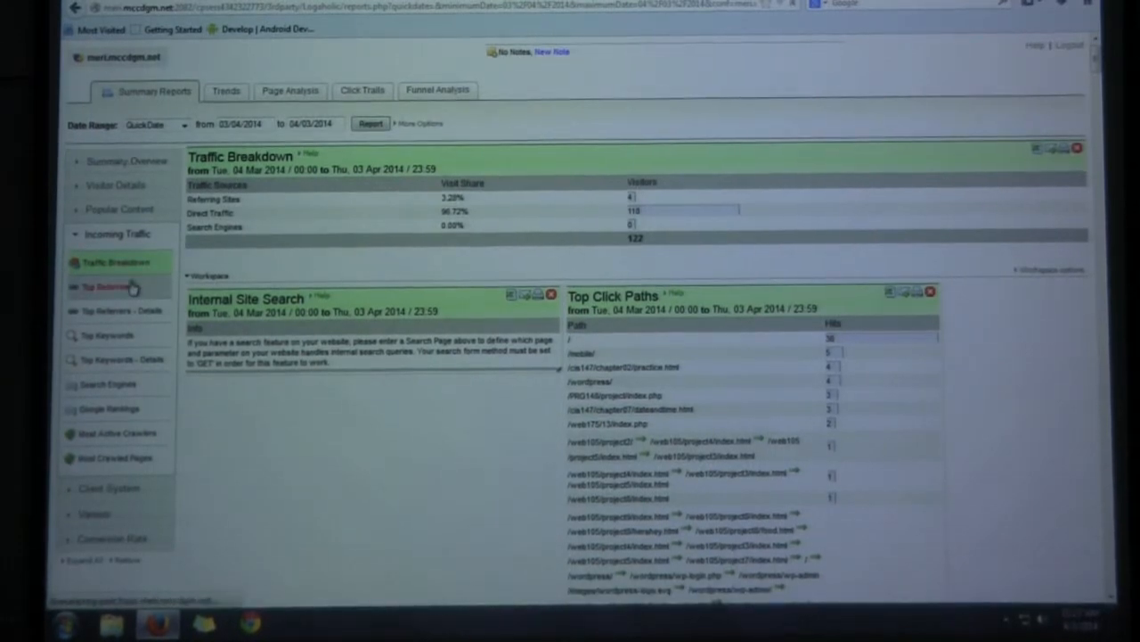
left_click(107, 287)
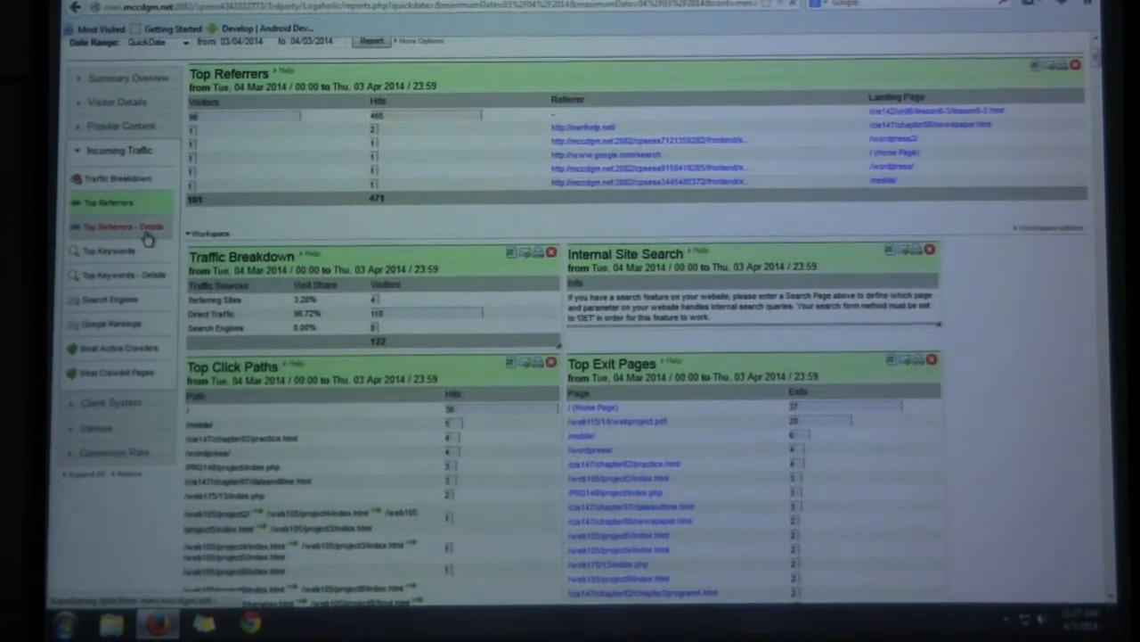
left_click(115, 226)
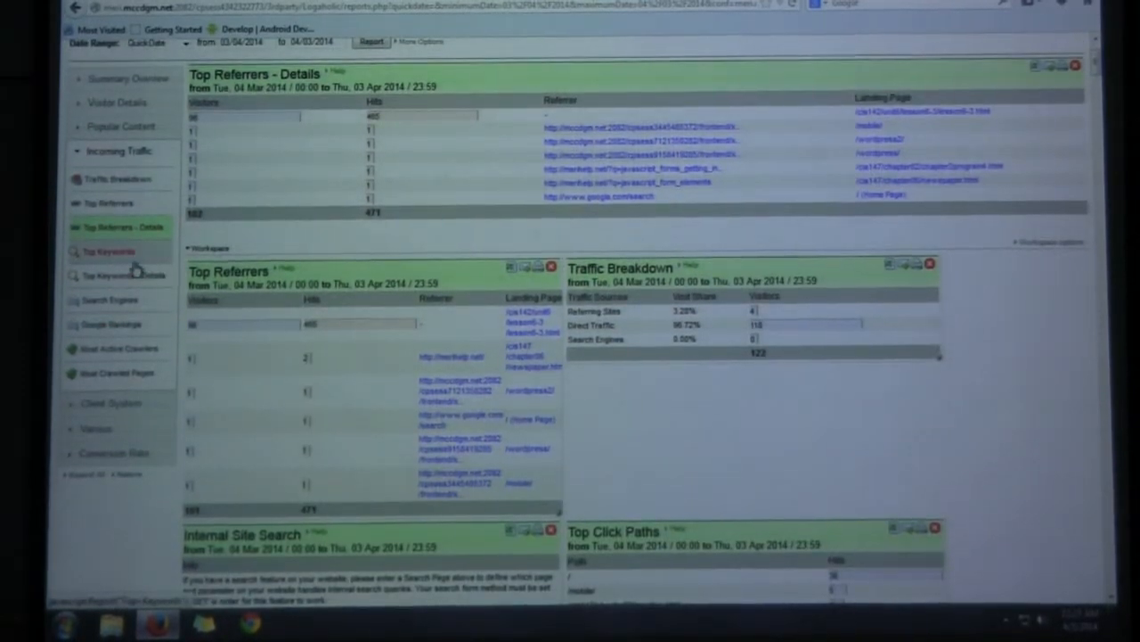
- Show the Top Keywords and Top Keywords - Details reports listing javascript_forms keywords
left_click(111, 252)
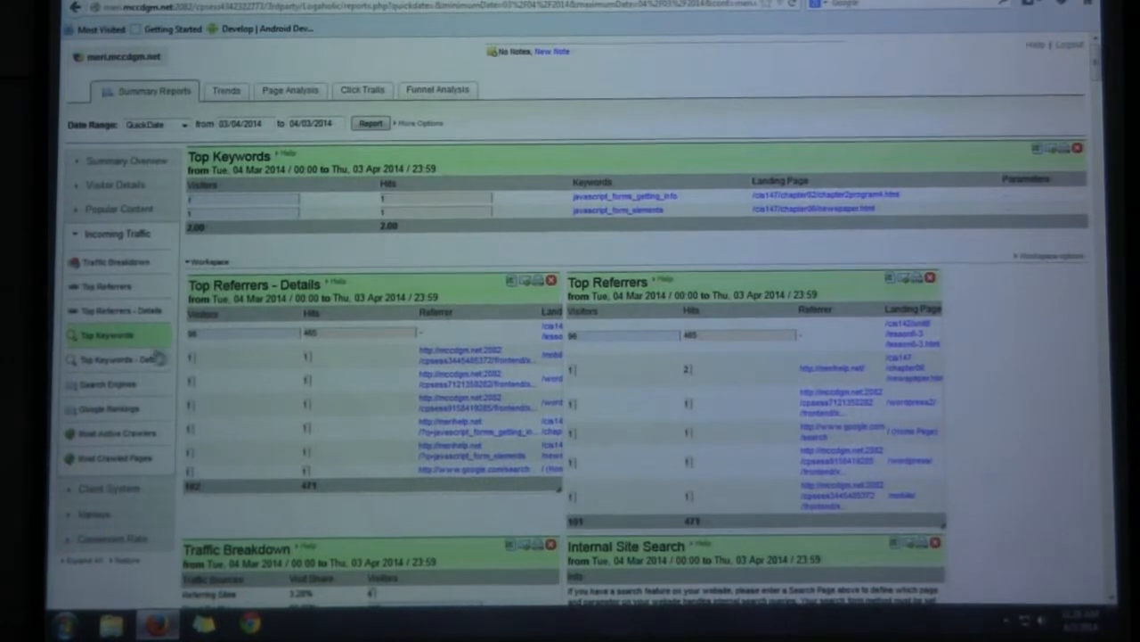
left_click(116, 359)
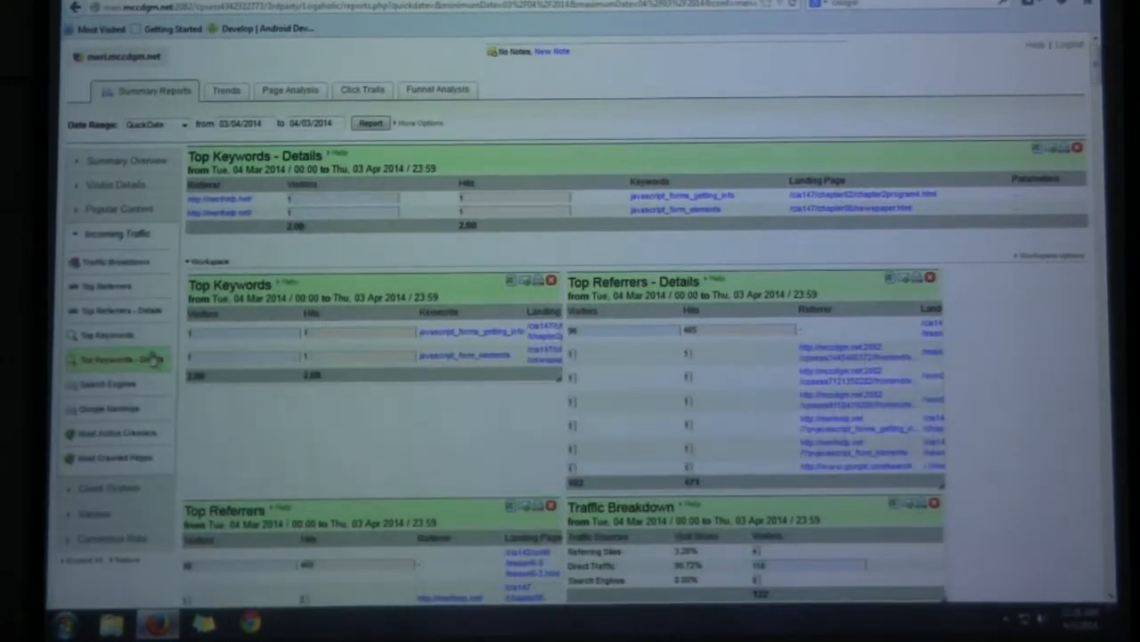
scroll("down", 3)
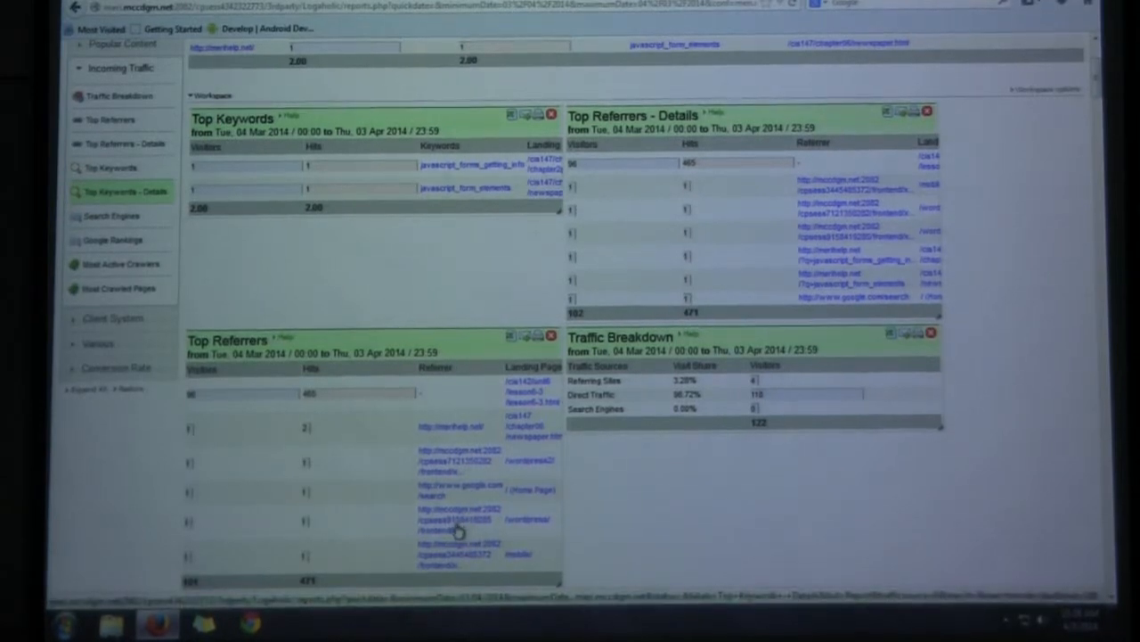
scroll("down", 3)
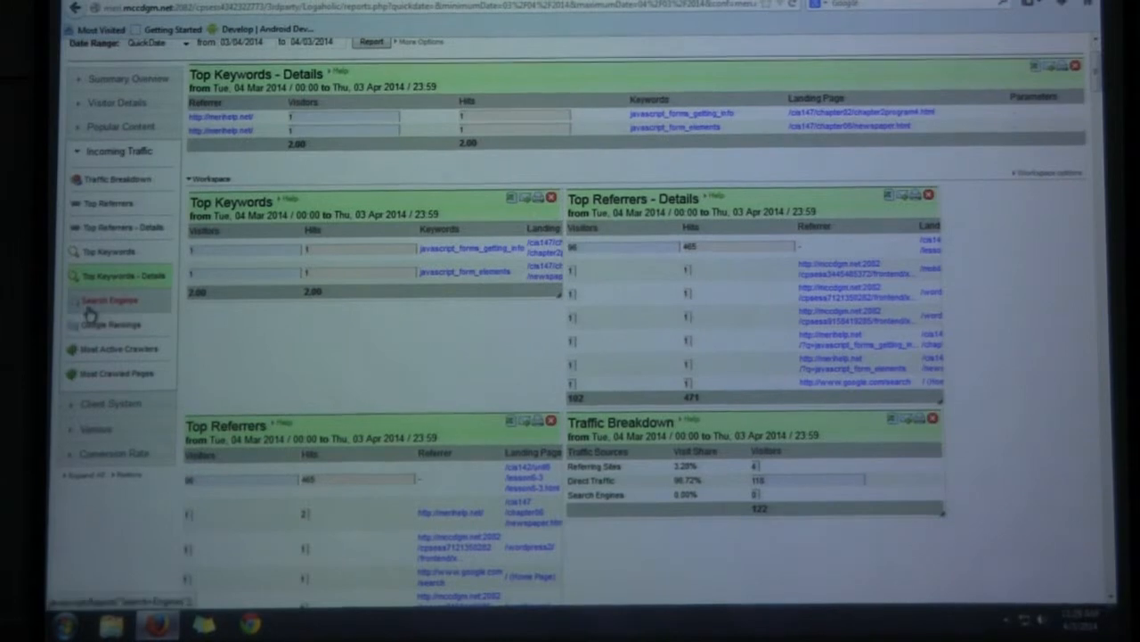
- Show the Most Crawled Pages report from the search engines traffic section, led by the home page with 28 visits
left_click(108, 299)
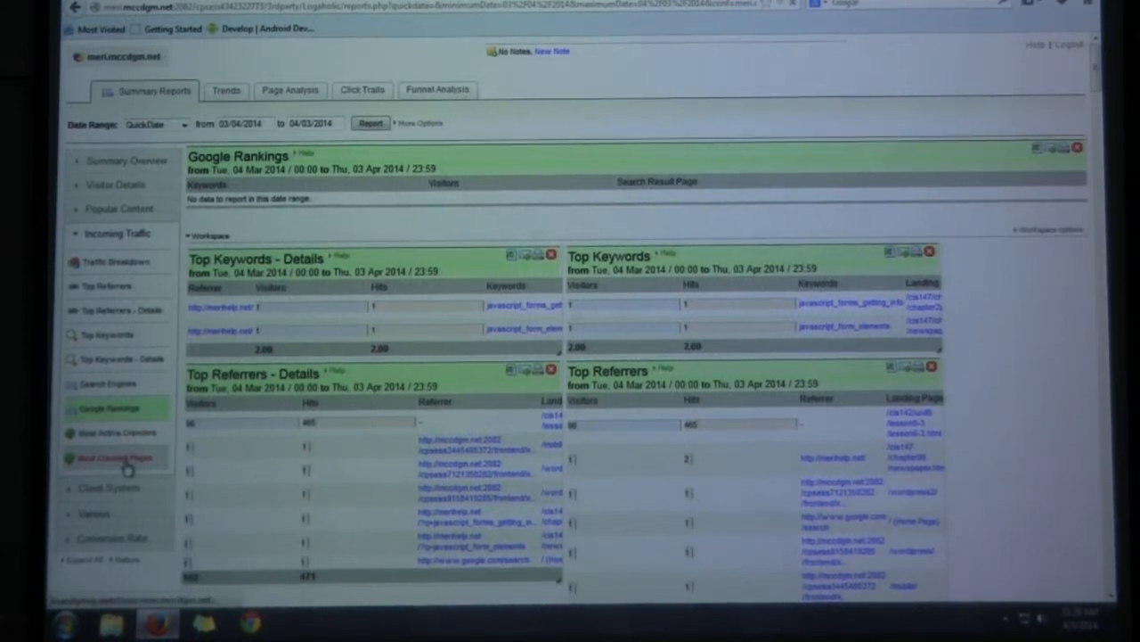
left_click(114, 456)
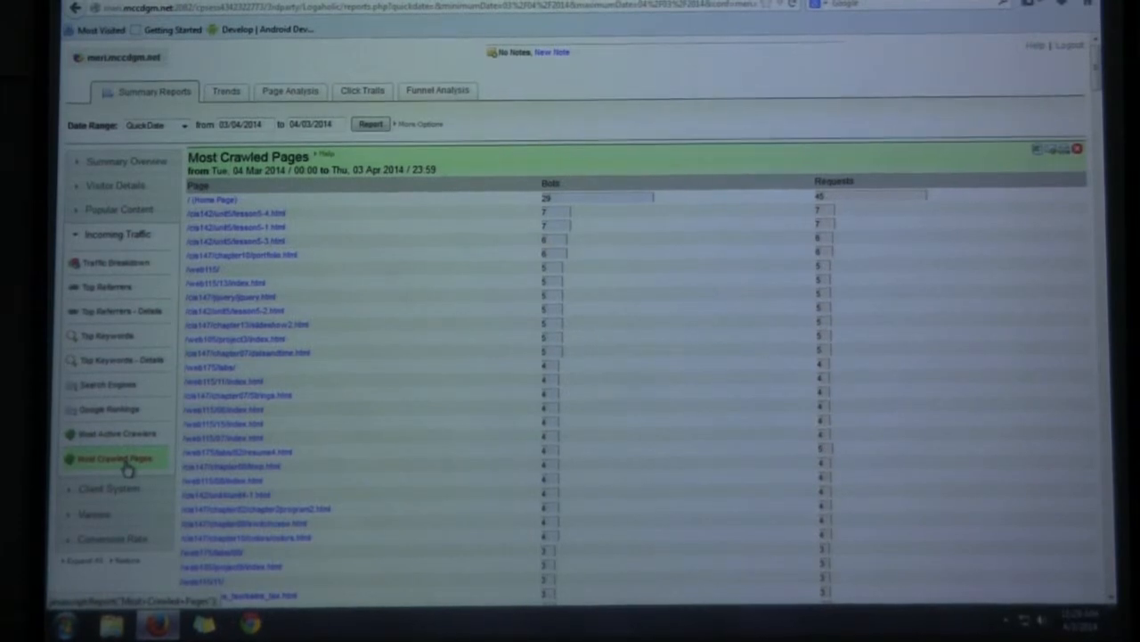
scroll("down", 3)
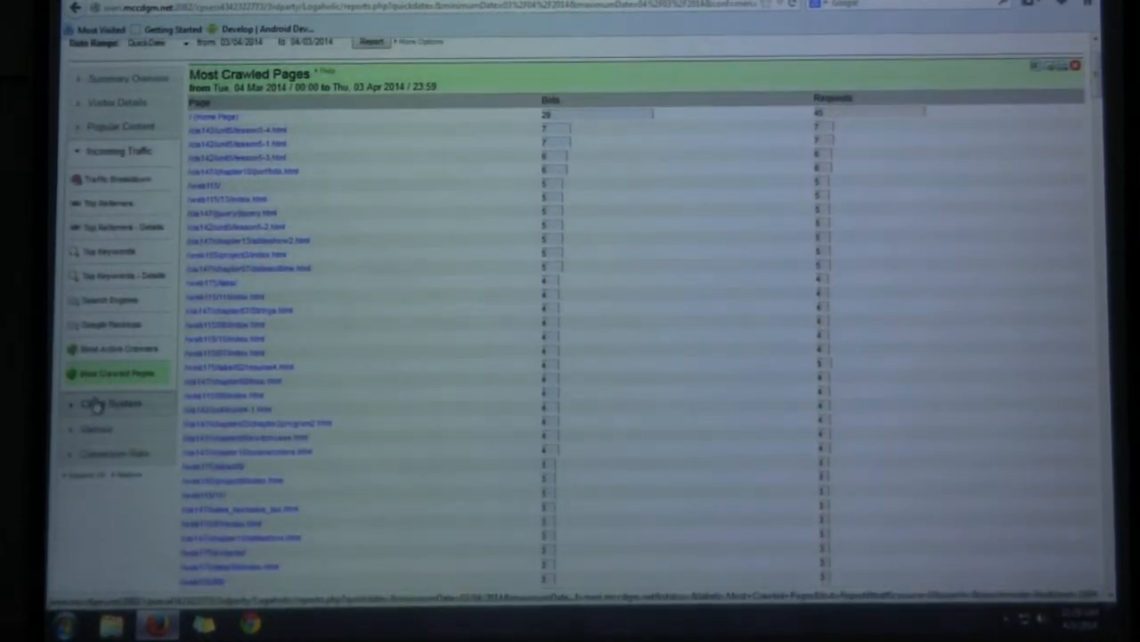
- Show the Browsers report under Client System, led by Internet Explorer 7, Chrome and Firefox
left_click(111, 403)
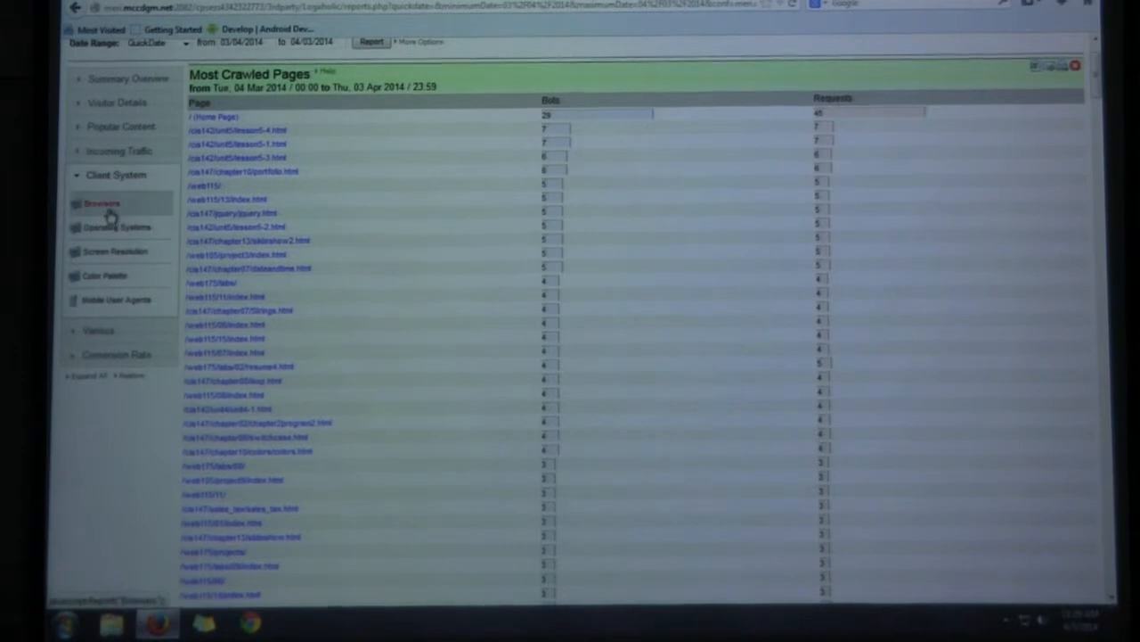
left_click(102, 203)
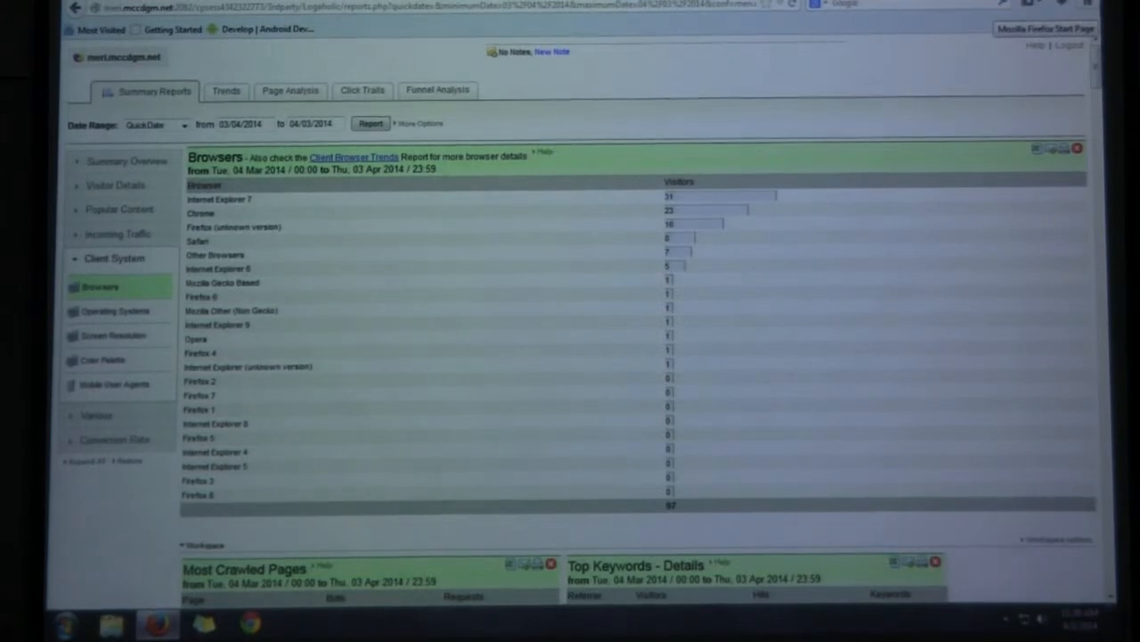
mouse_move(324, 310)
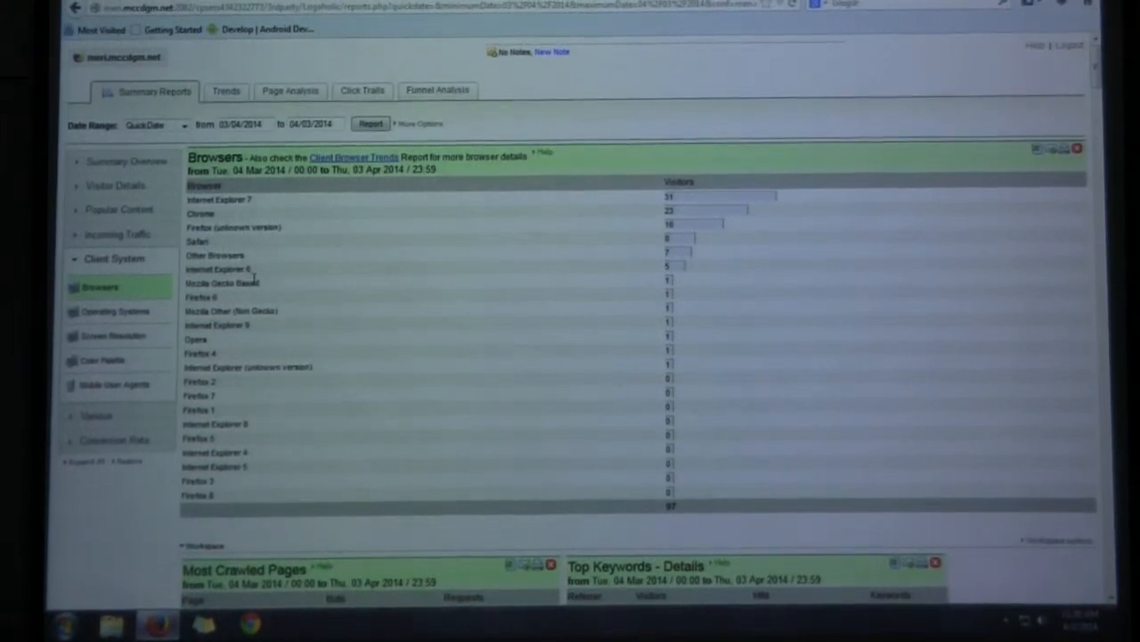
mouse_move(260, 286)
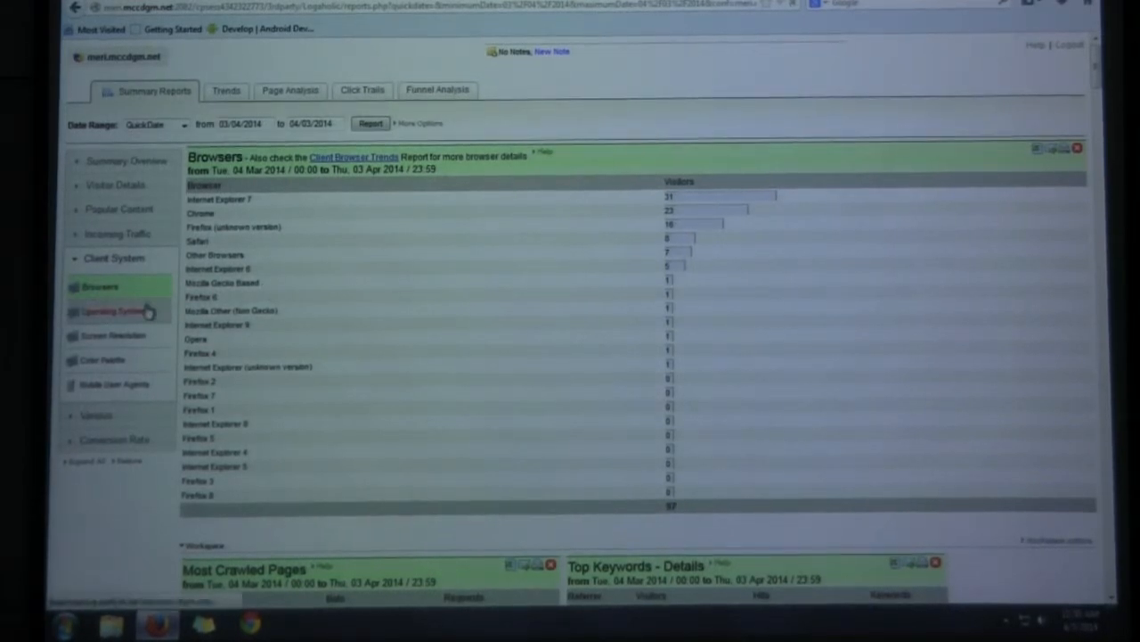
- View the Operating Systems, Screen Resolution and Color Palette reports for the March–April 2014 range
left_click(110, 311)
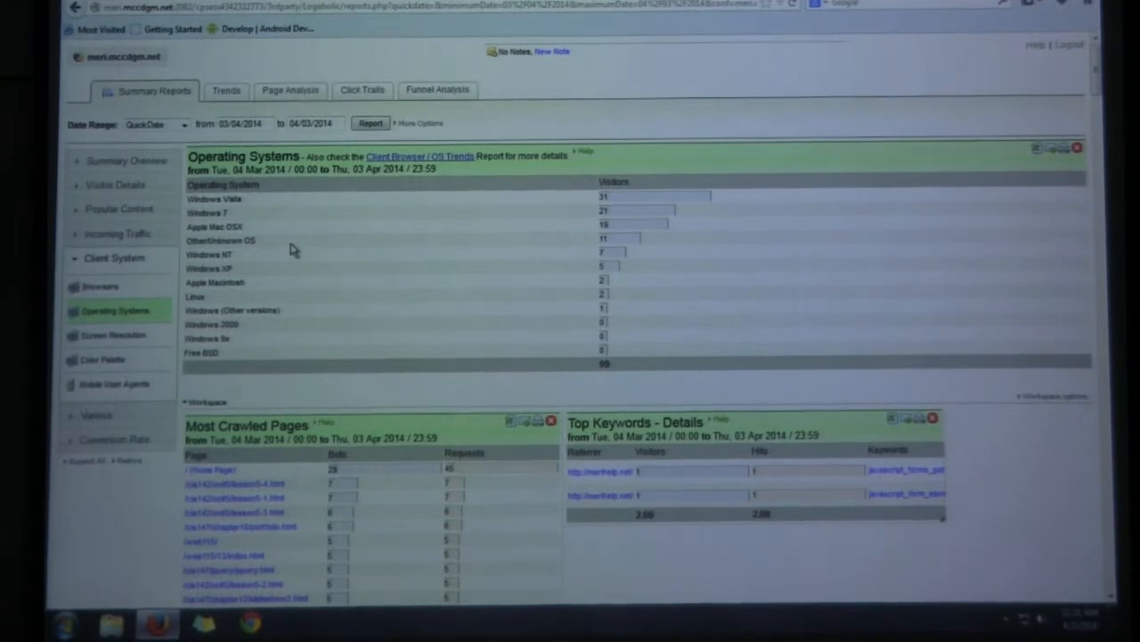
mouse_move(278, 212)
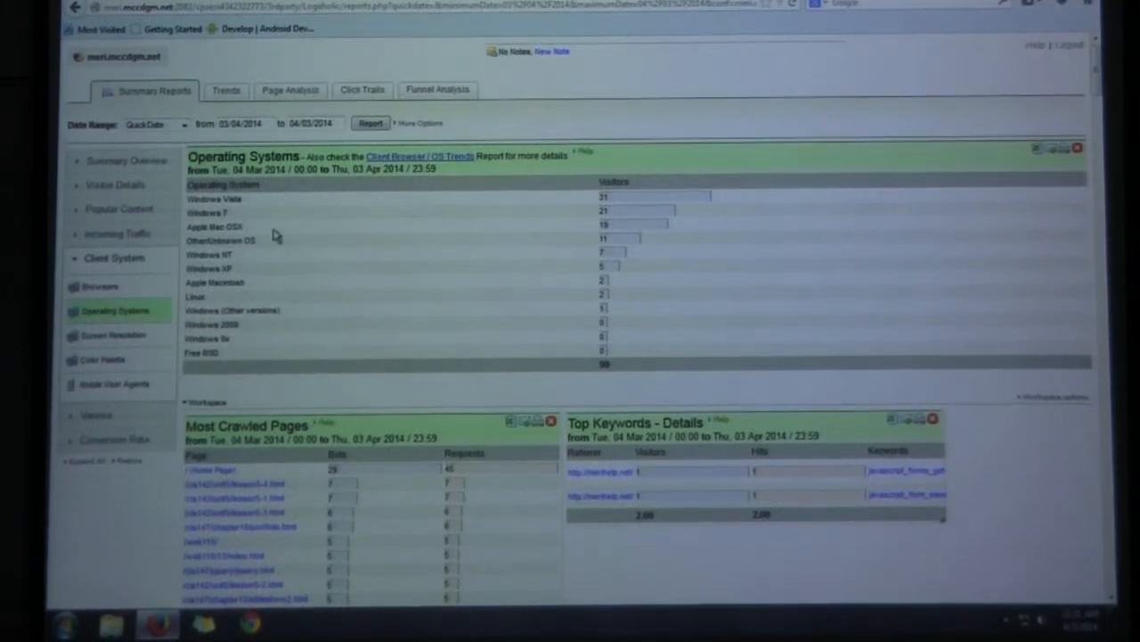
mouse_move(270, 260)
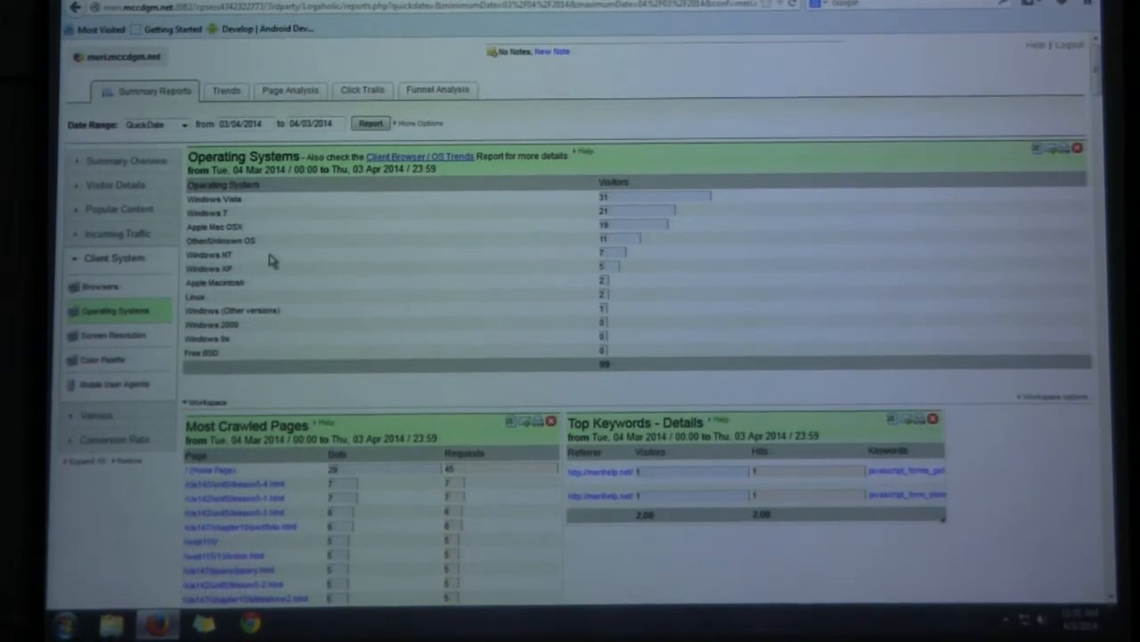
mouse_move(271, 285)
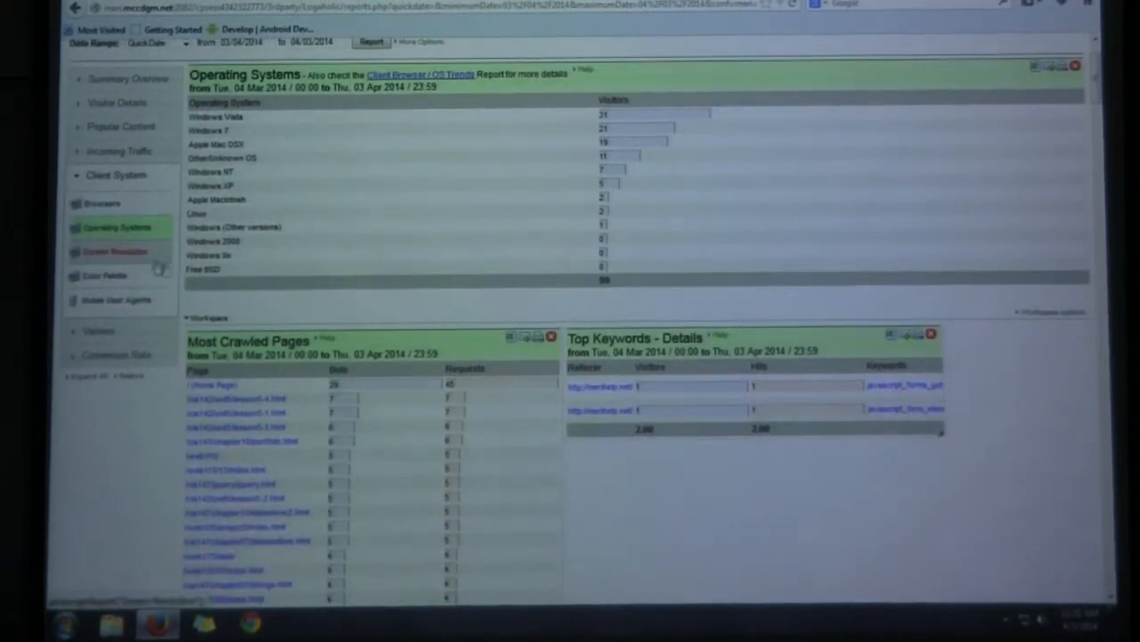
left_click(114, 251)
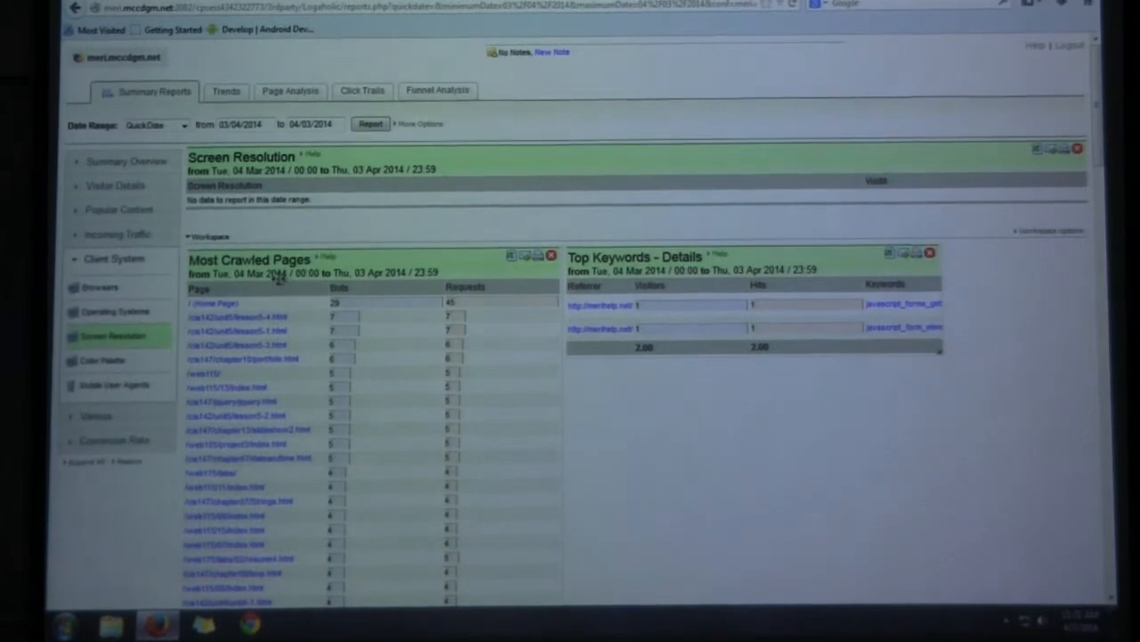
scroll("down", 3)
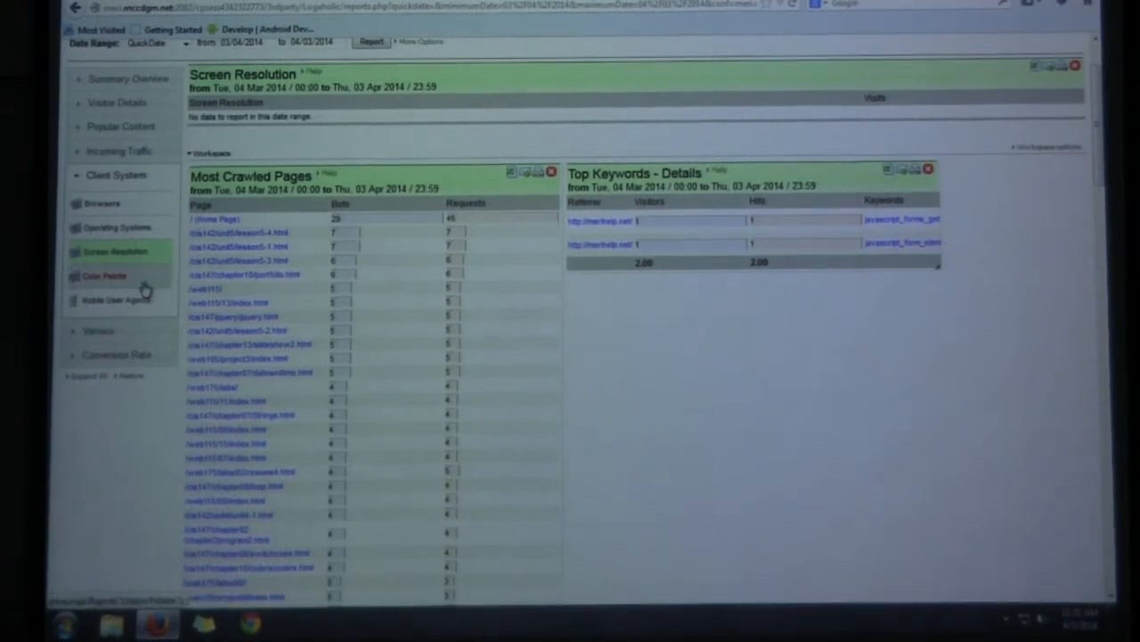
left_click(104, 274)
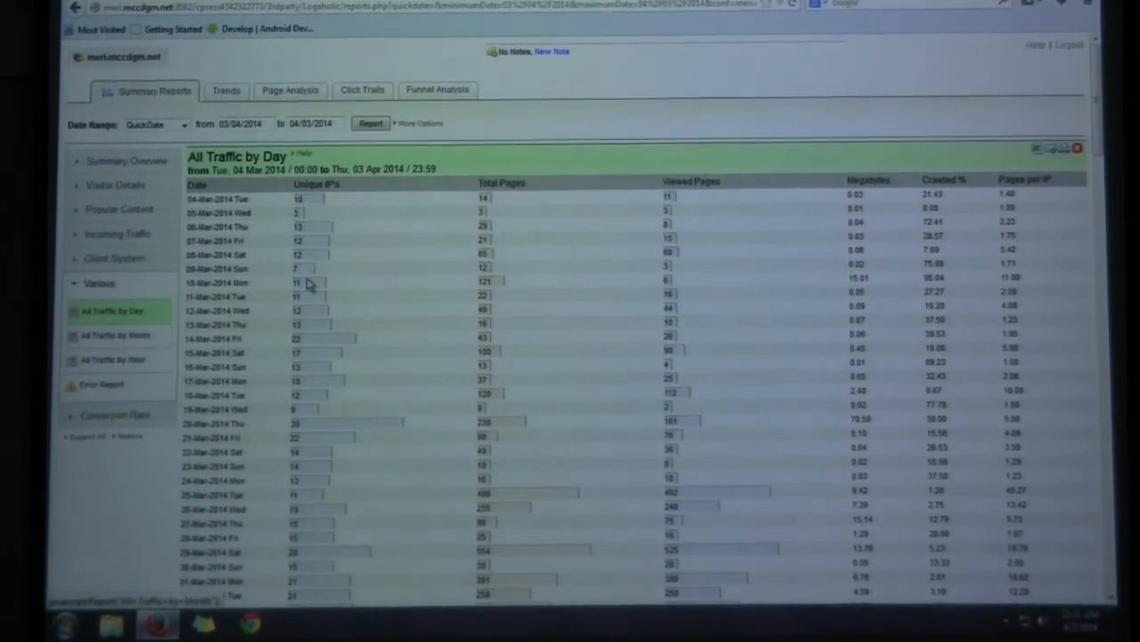
mouse_move(310, 283)
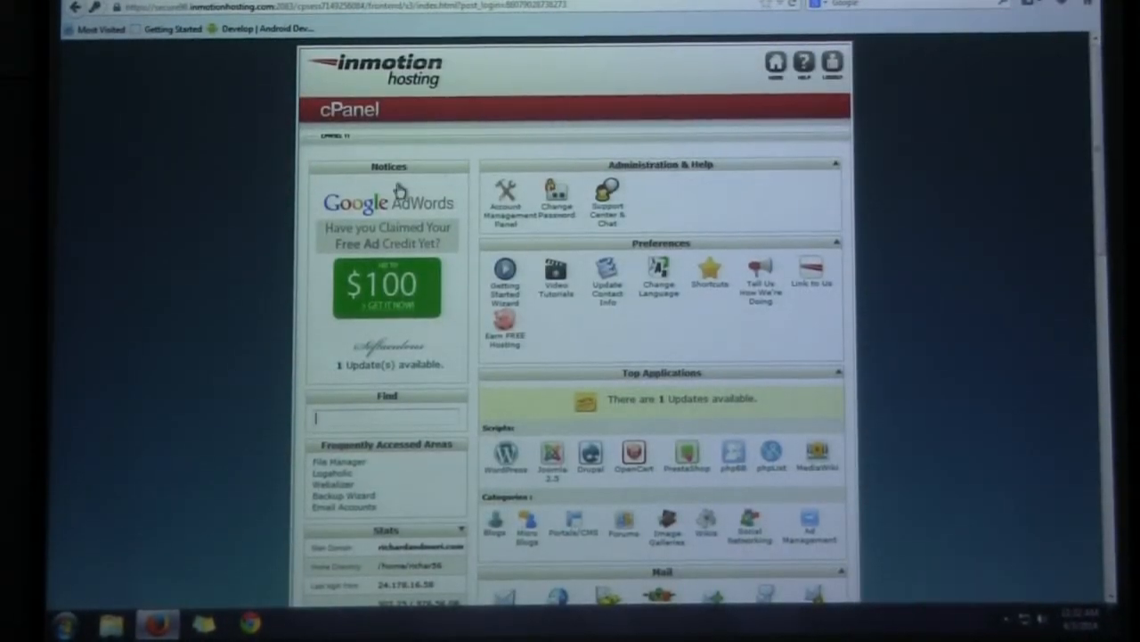
- Reach the Webalizer Stats page from cPanel's Logs section, listing three domains
scroll("down", 3)
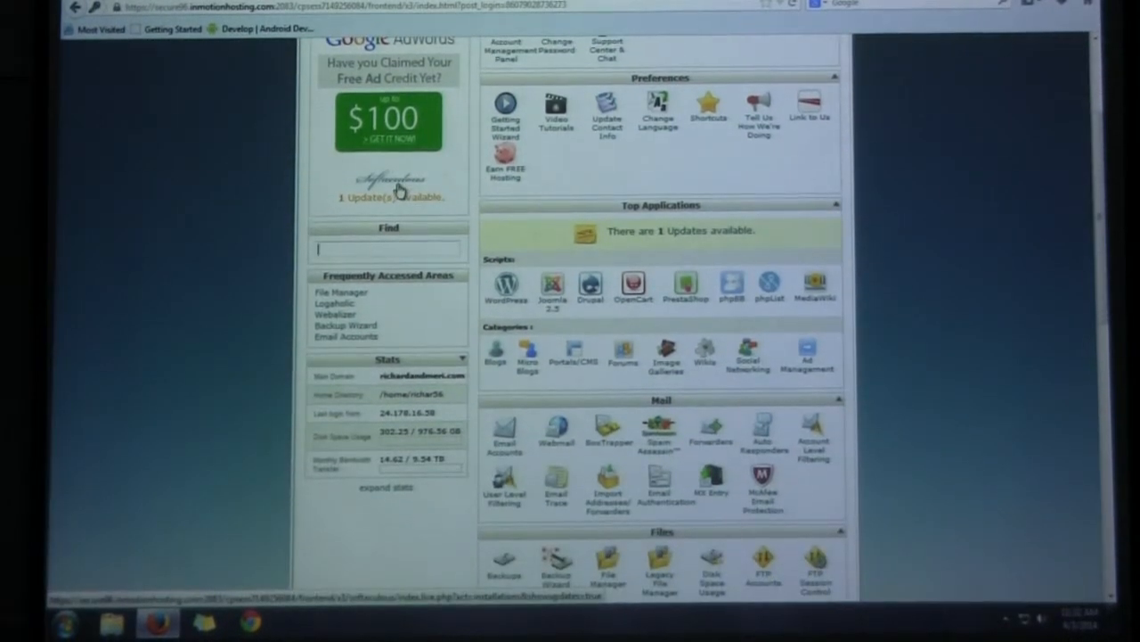
scroll("down", 3)
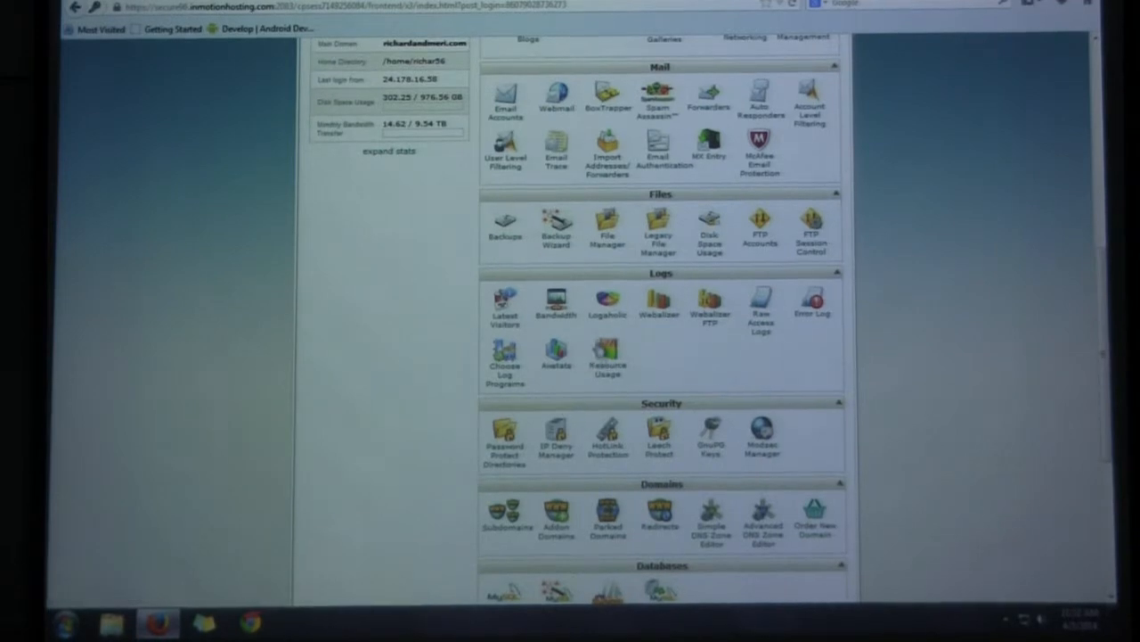
left_click(606, 303)
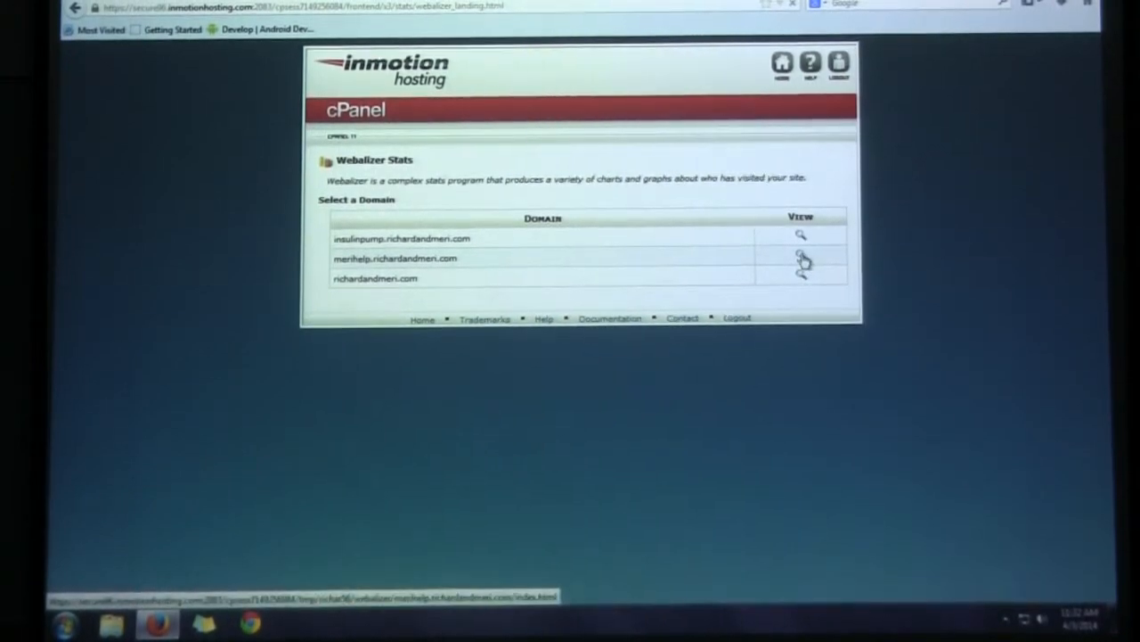
- View the second domain's Webalizer monthly usage summary from May 2013 to Apr 2014
left_click(802, 260)
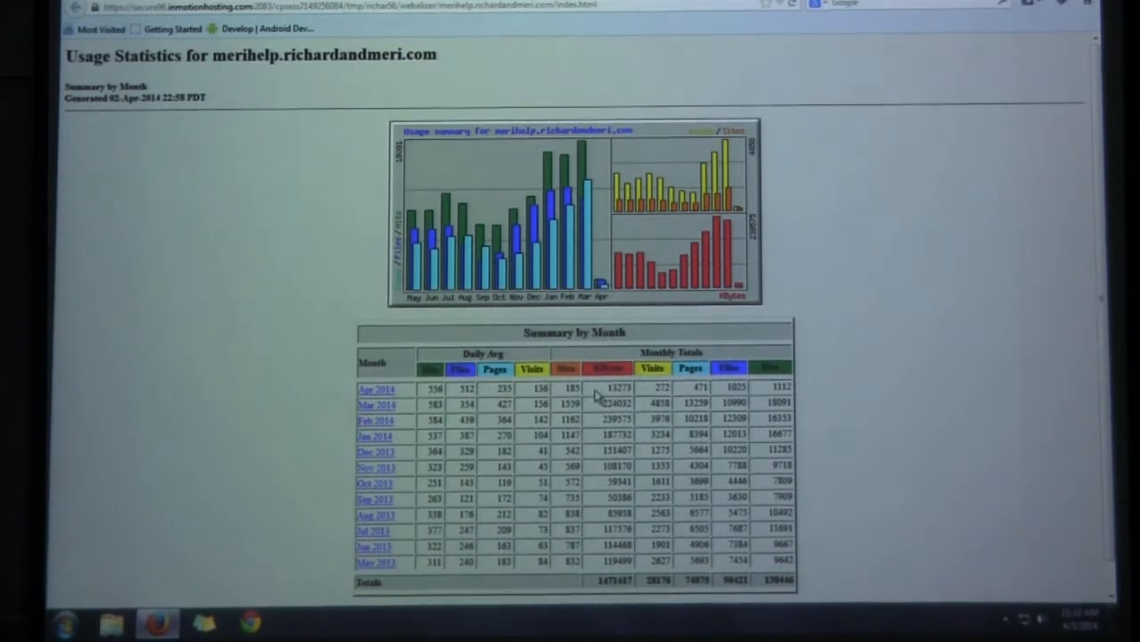
mouse_move(673, 396)
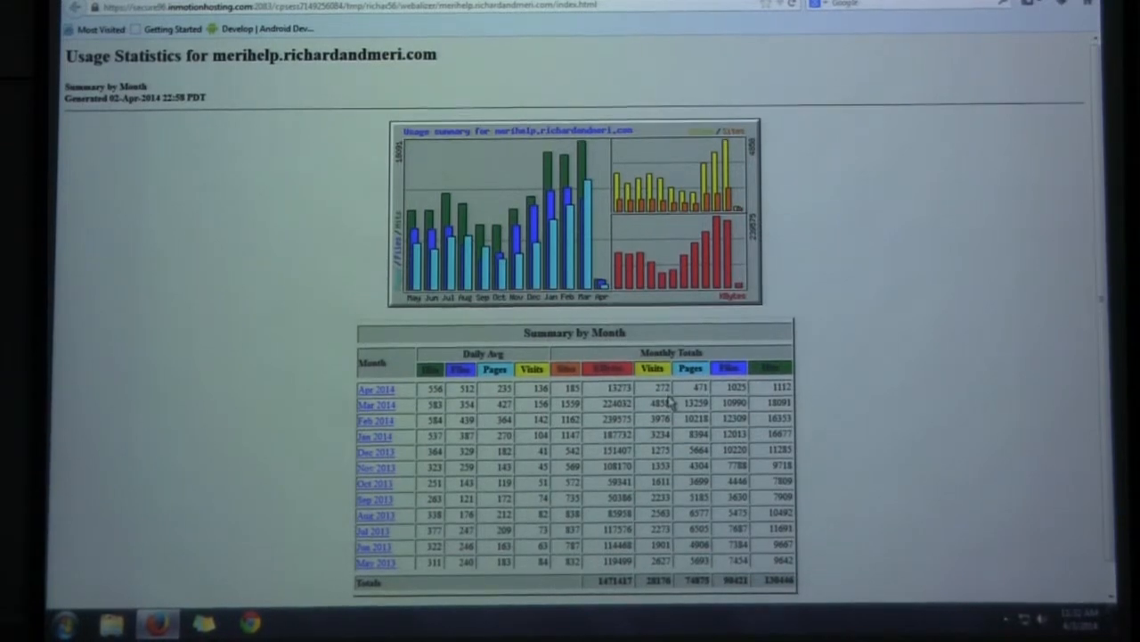
scroll("down", 3)
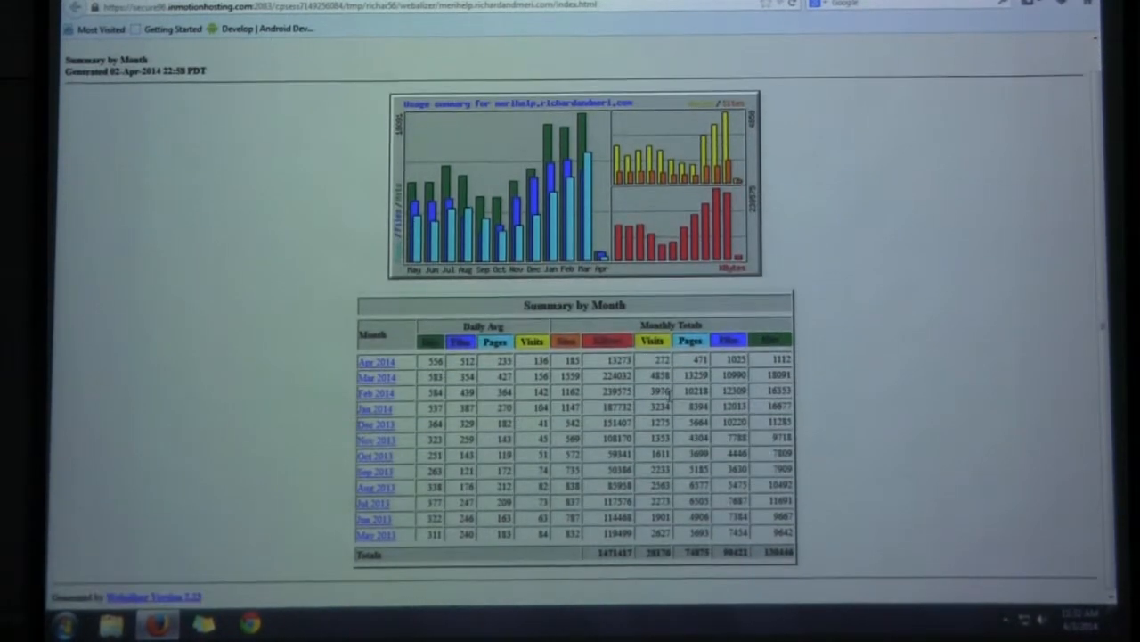
mouse_move(670, 402)
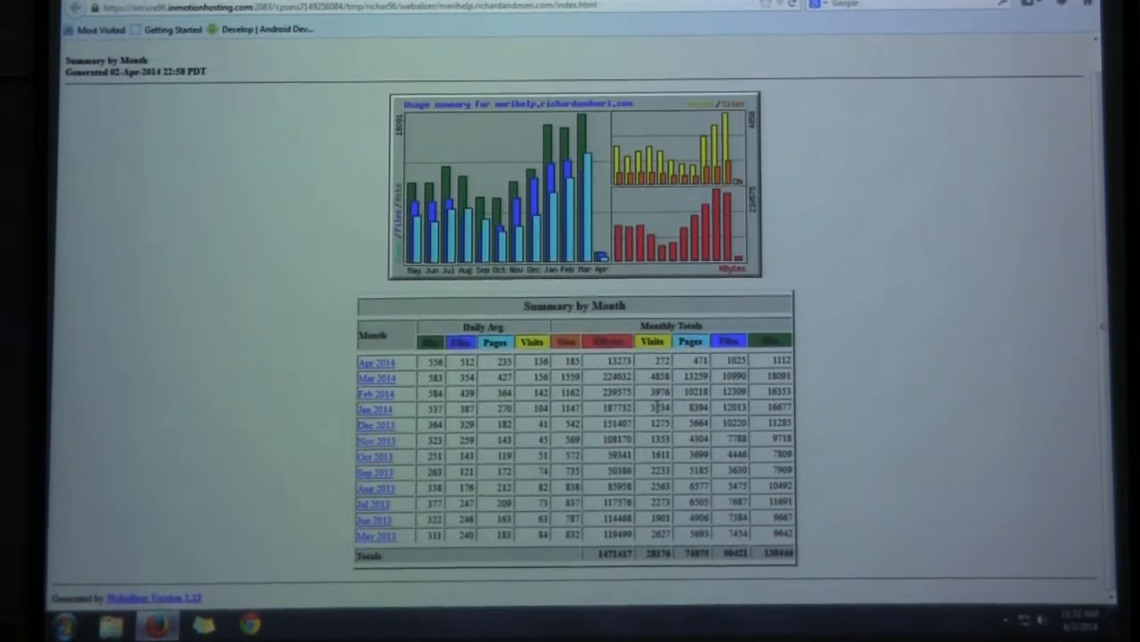
scroll("up", 3)
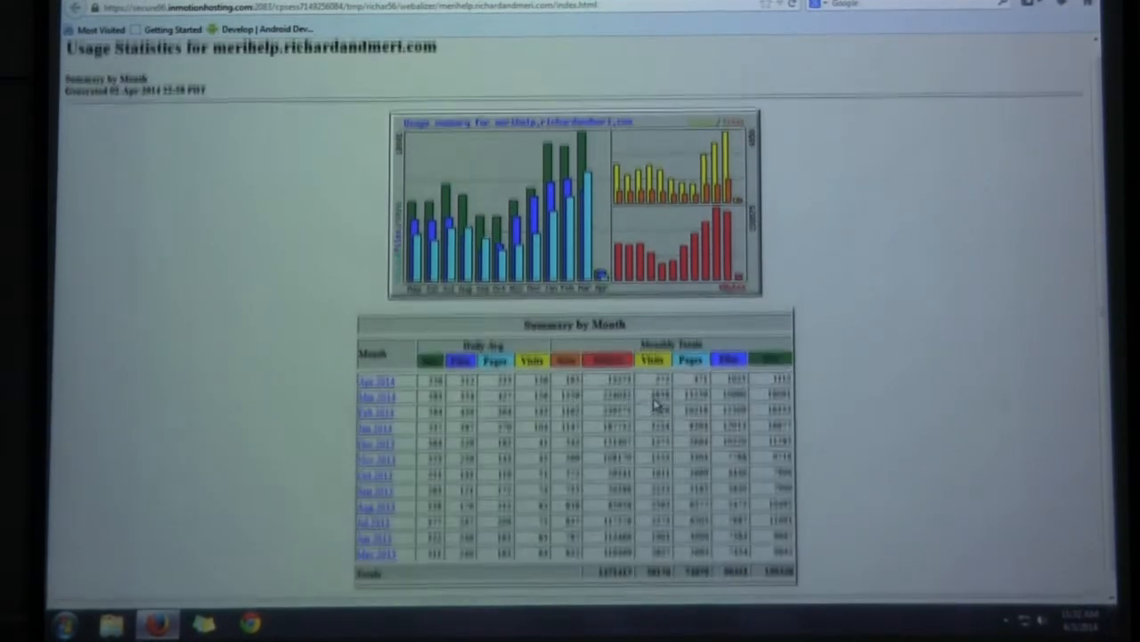
scroll("up", 3)
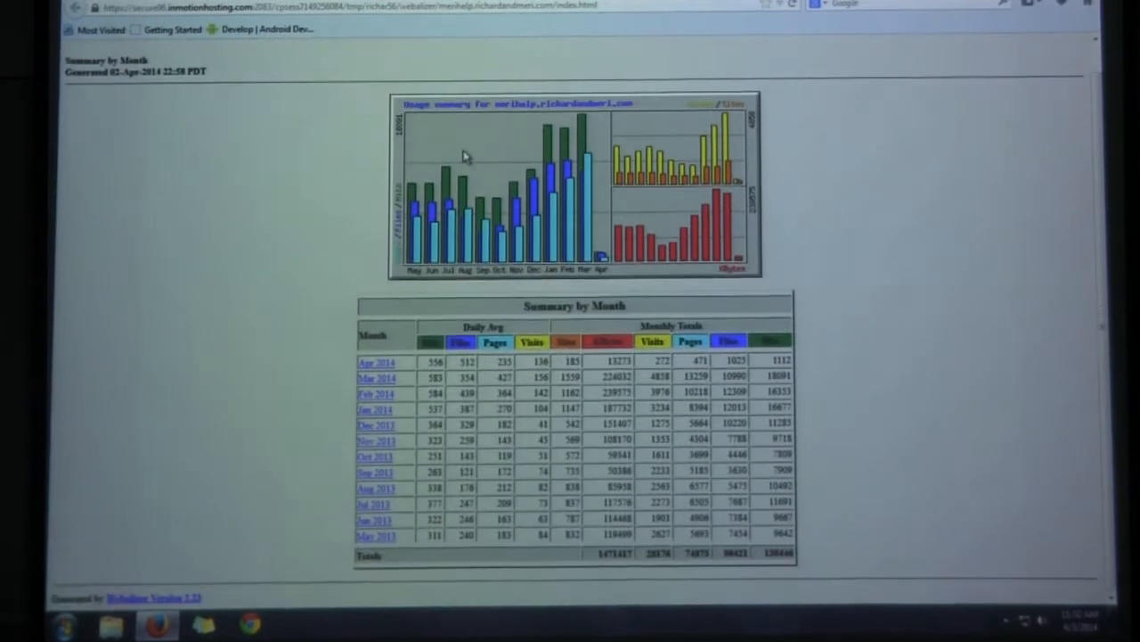
scroll("up", 3)
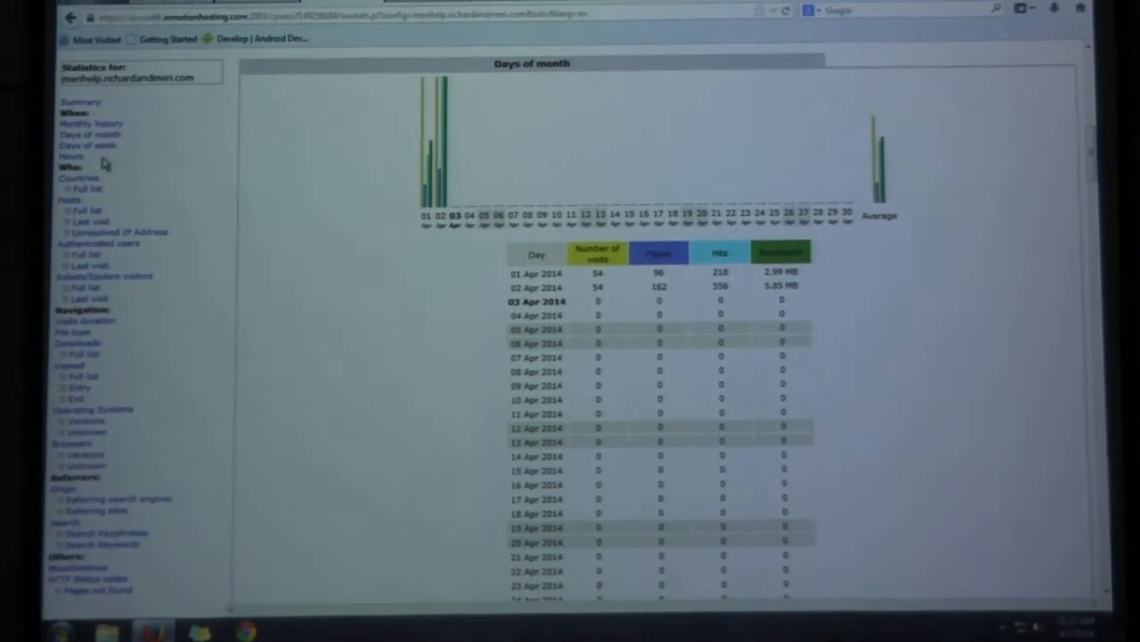
- View the hourly visits breakdown, then the full Hosts list of 64 visitor IP addresses for April 2014
left_click(87, 146)
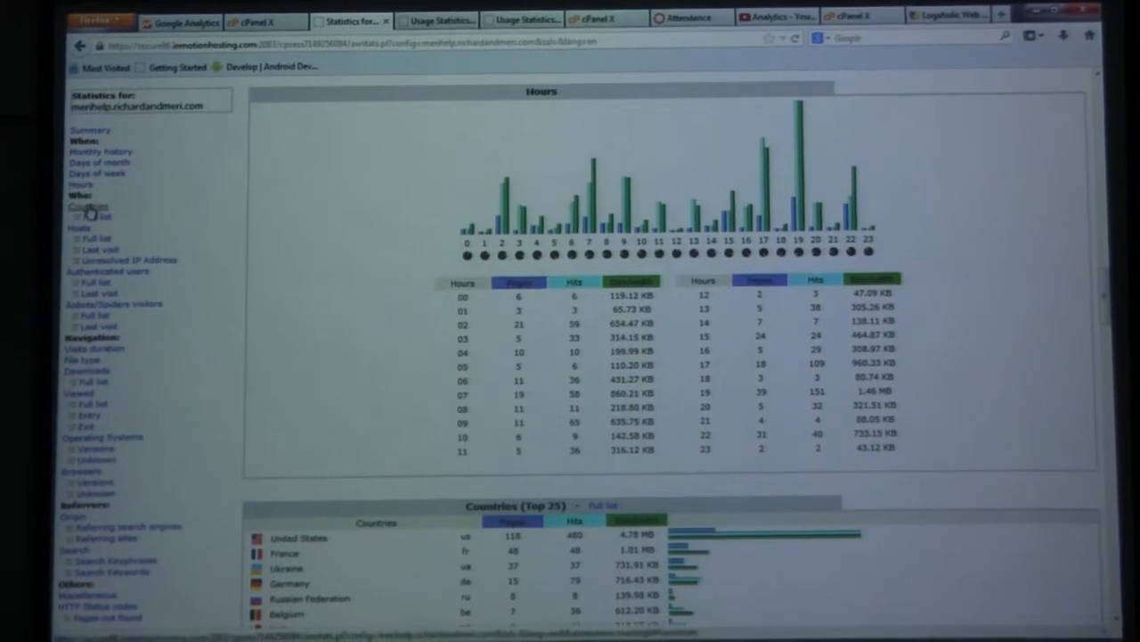
scroll("down", 3)
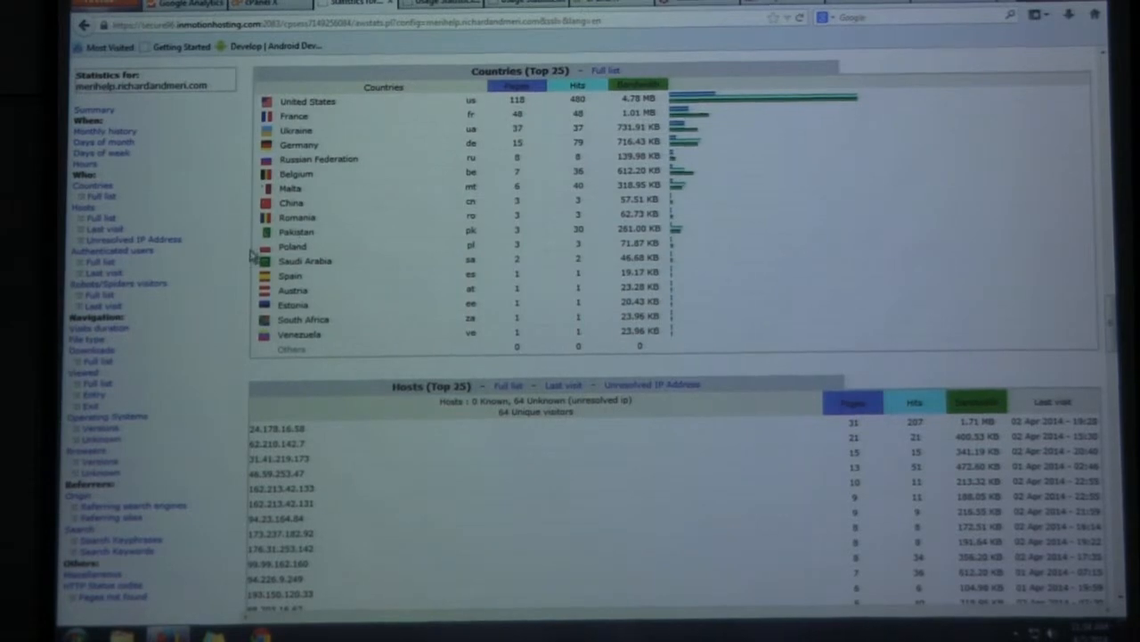
scroll("down", 3)
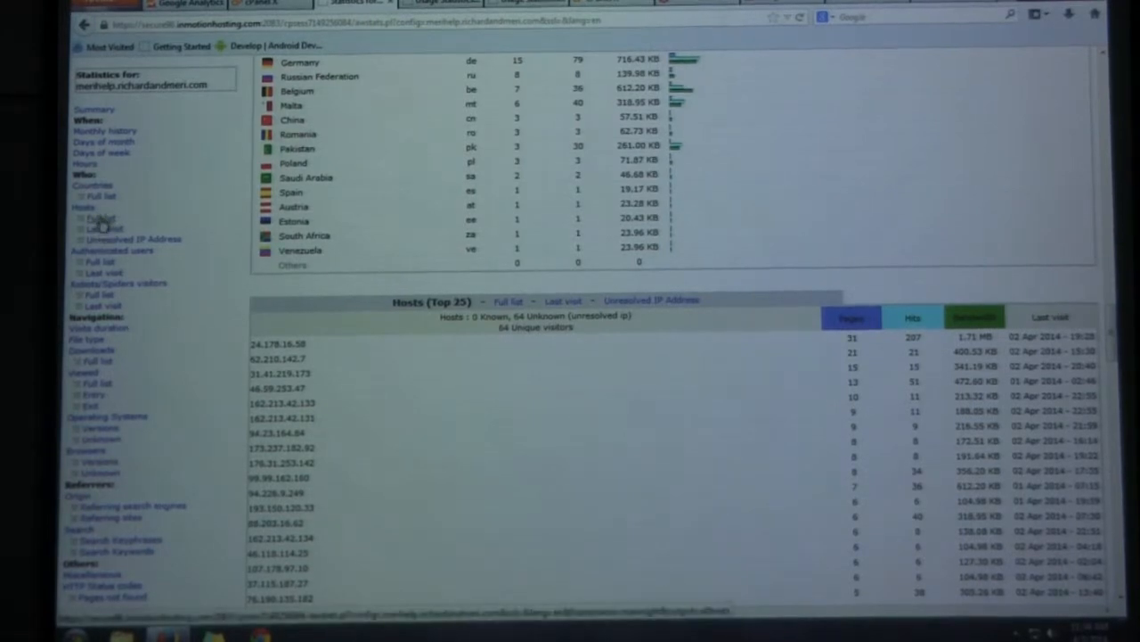
left_click(100, 218)
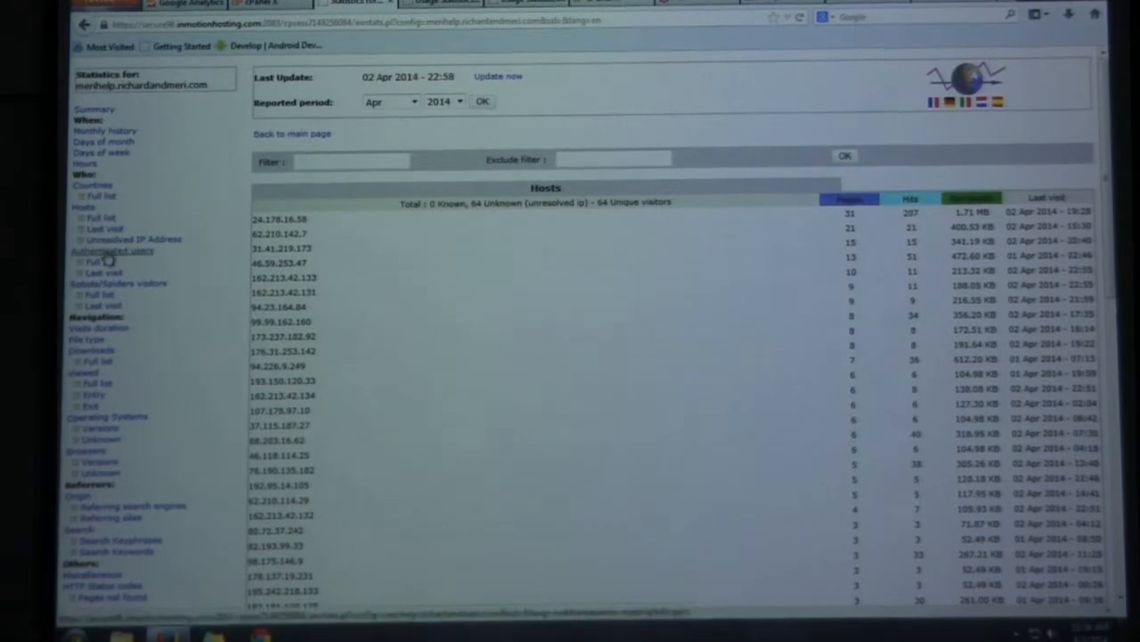
- Return to the main April 2014 report at visit duration and review file types, browsers and referring sites
left_click(89, 260)
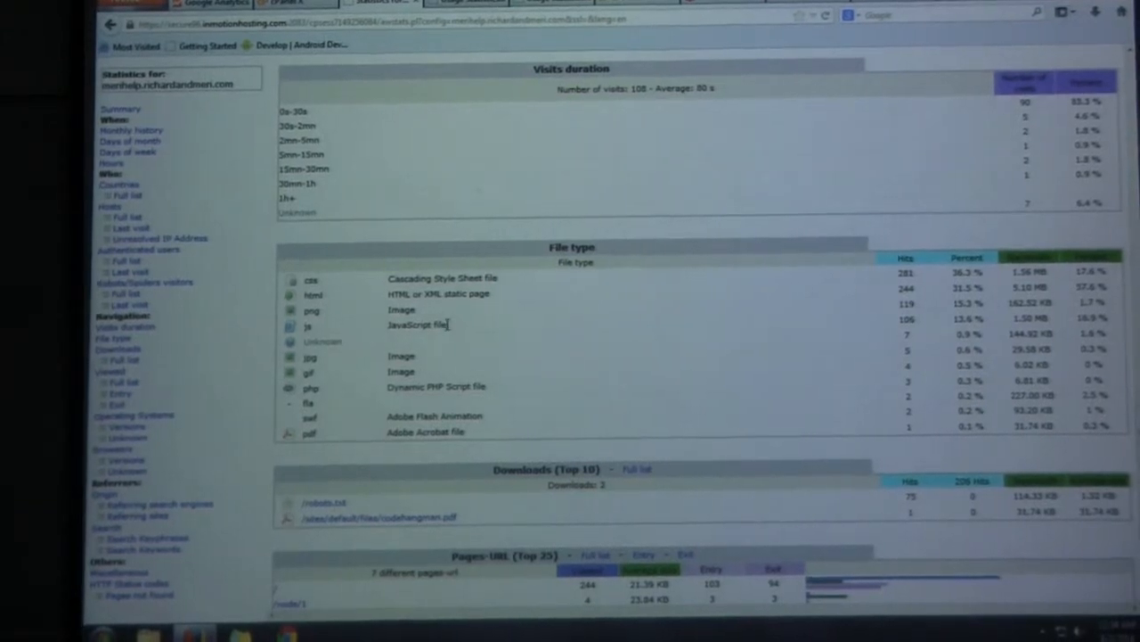
scroll("down", 3)
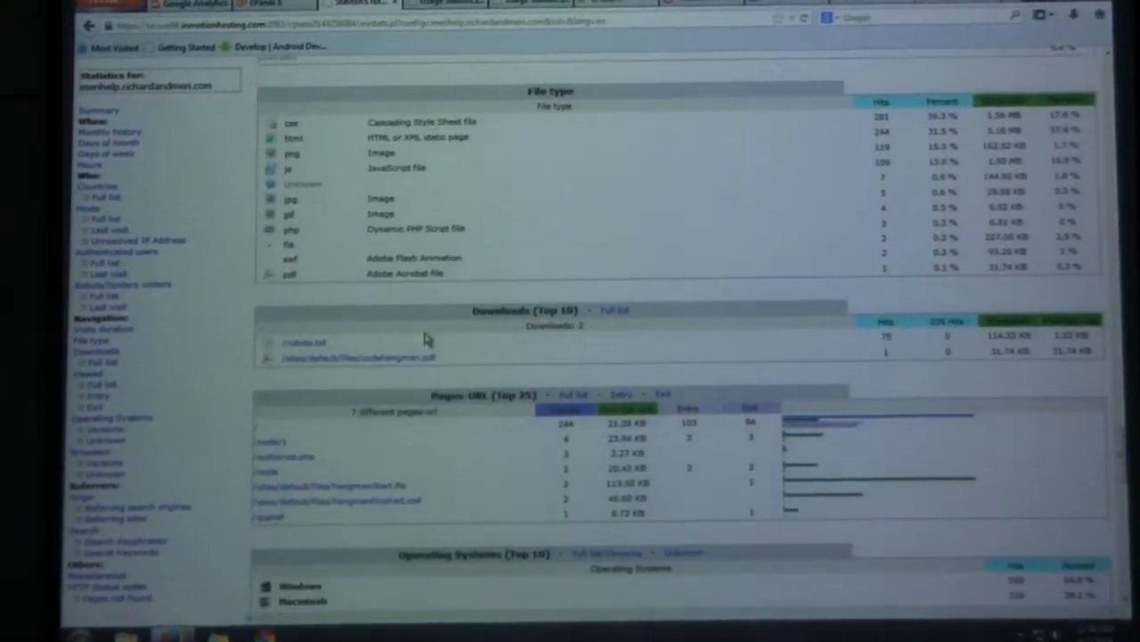
scroll("down", 3)
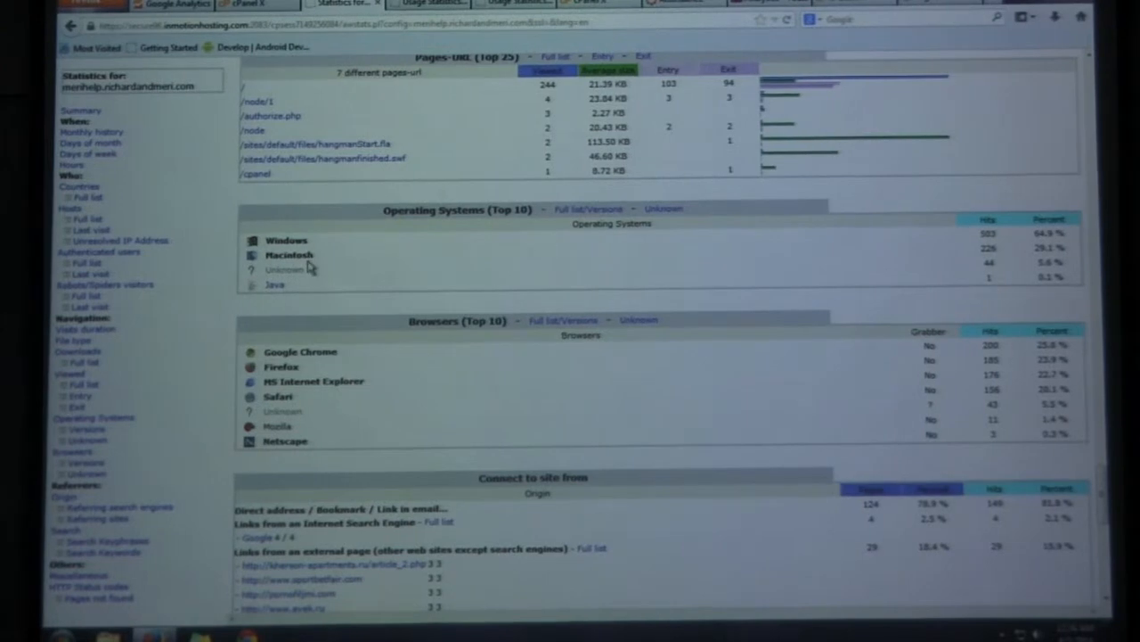
scroll("down", 3)
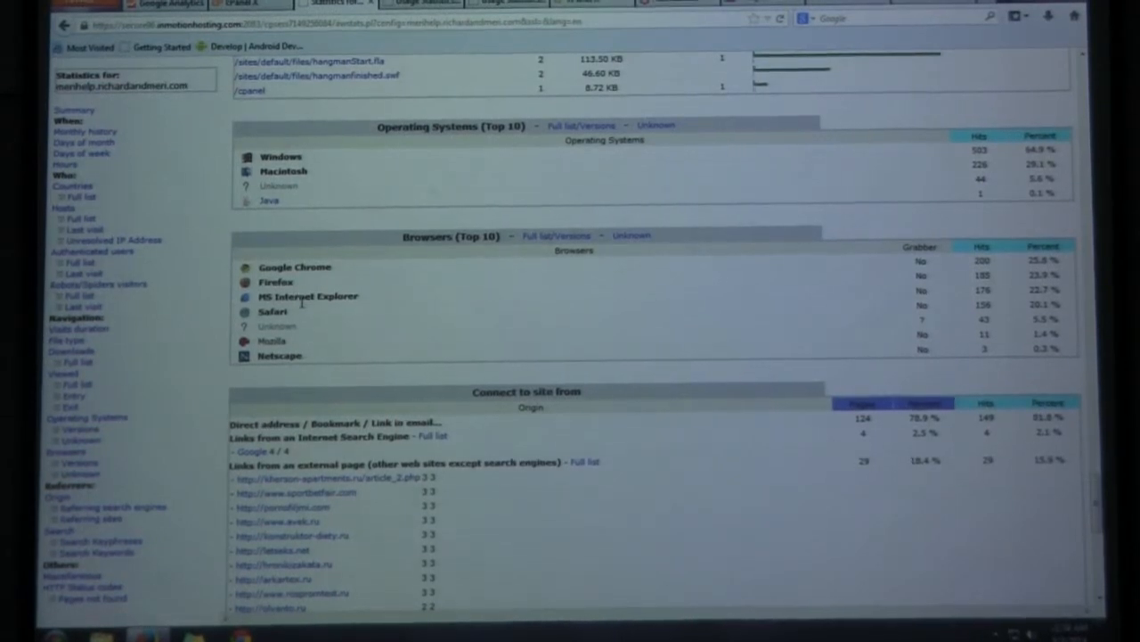
scroll("down", 3)
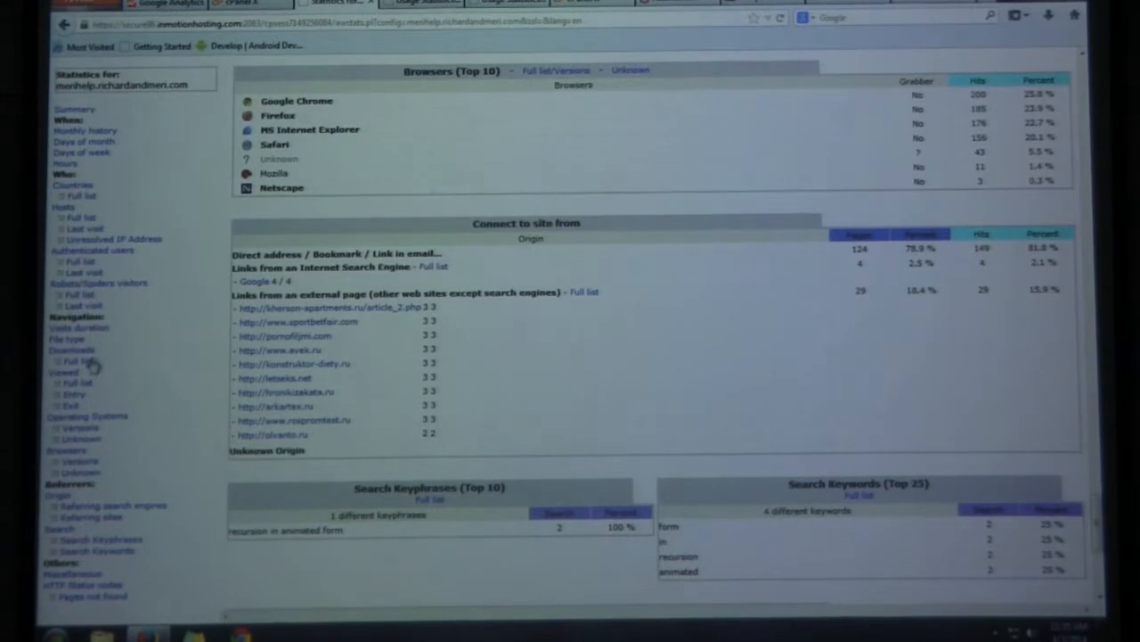
mouse_move(90, 417)
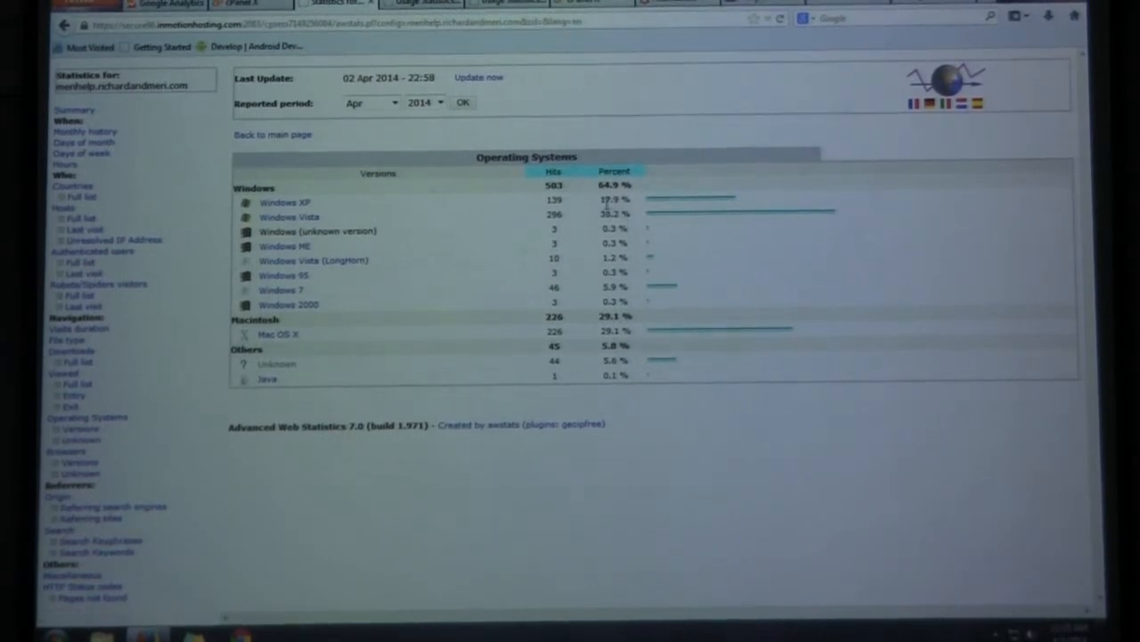
mouse_move(283, 203)
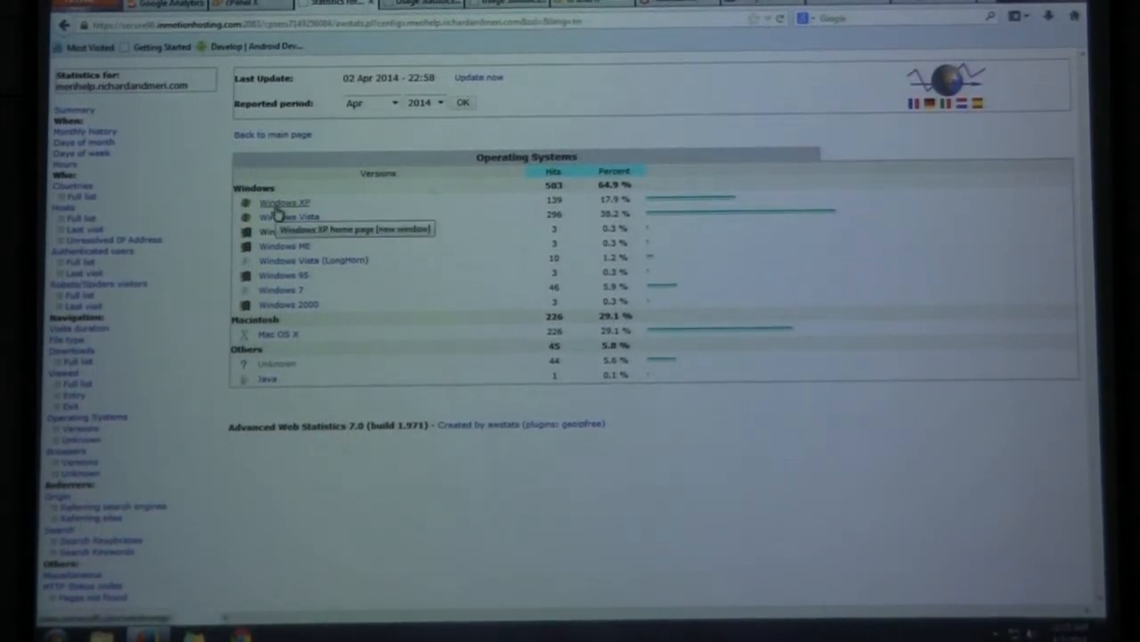
mouse_move(287, 218)
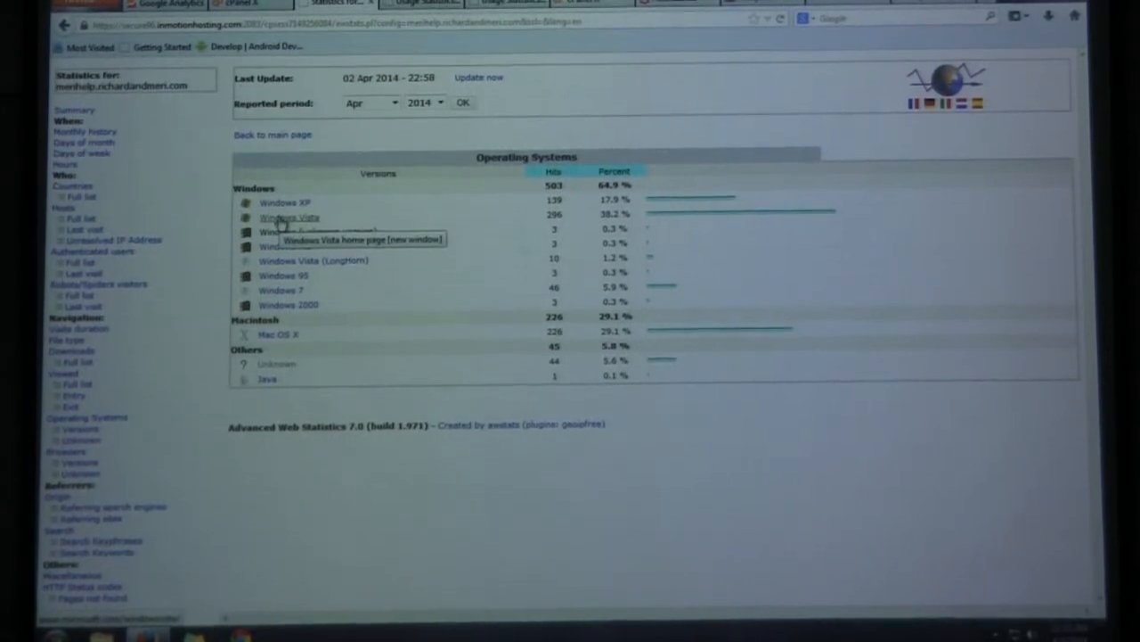
mouse_move(285, 246)
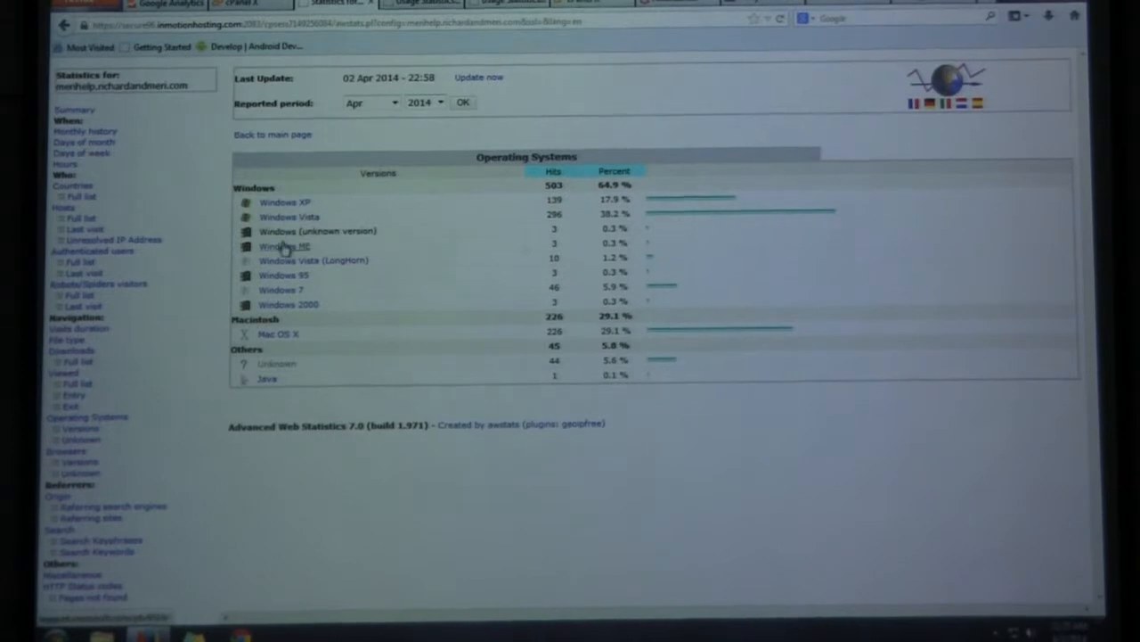
mouse_move(283, 277)
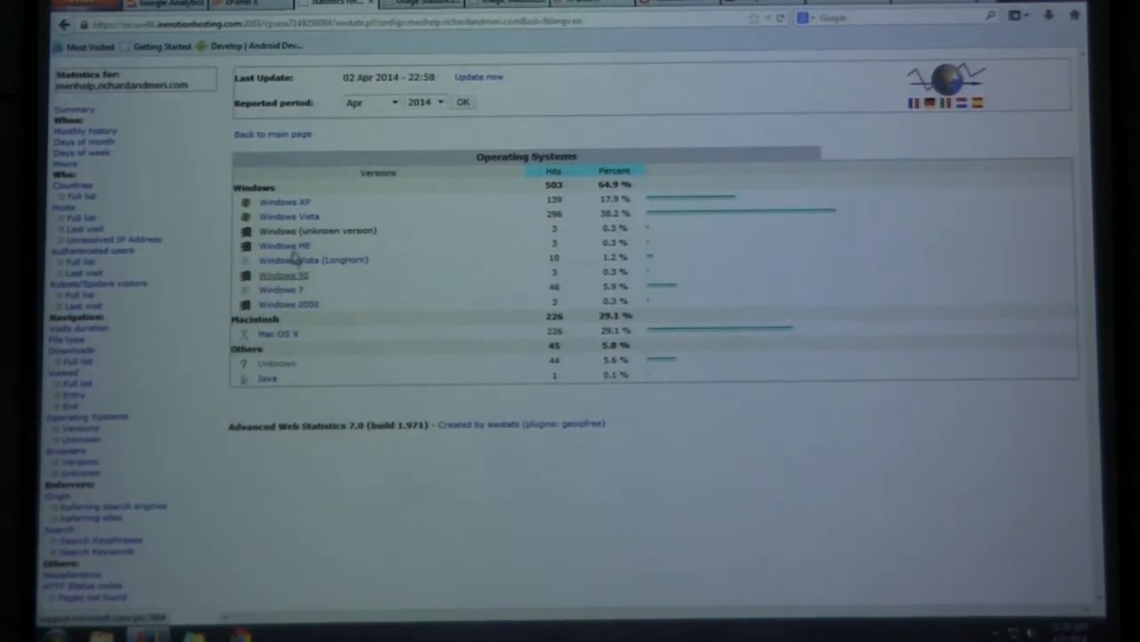
mouse_move(285, 246)
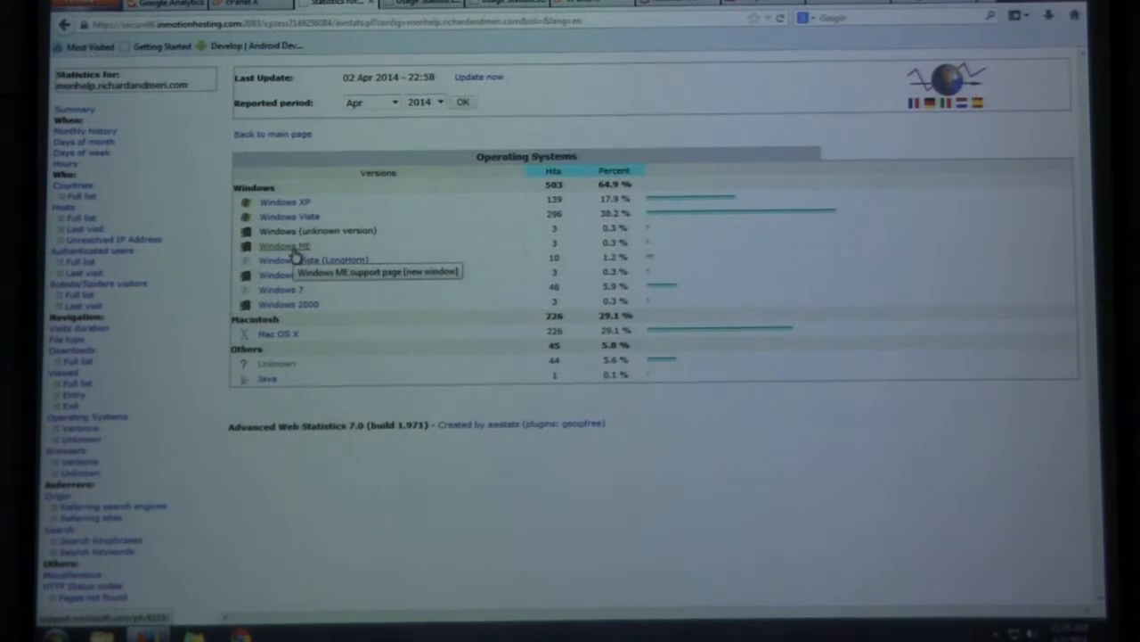
mouse_move(92, 453)
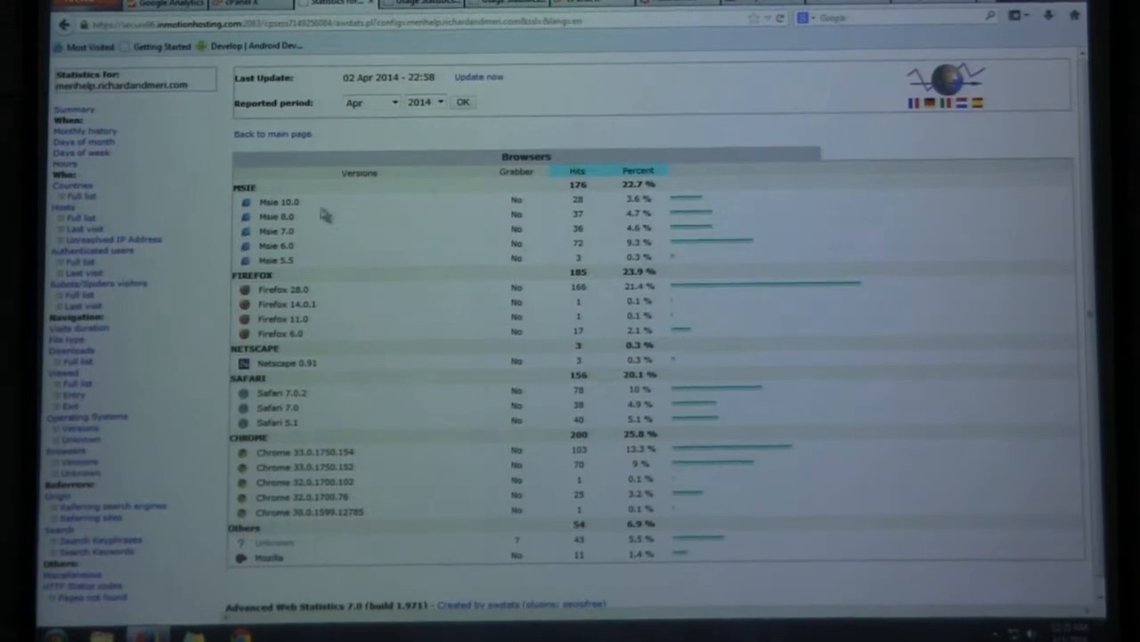
mouse_move(310, 264)
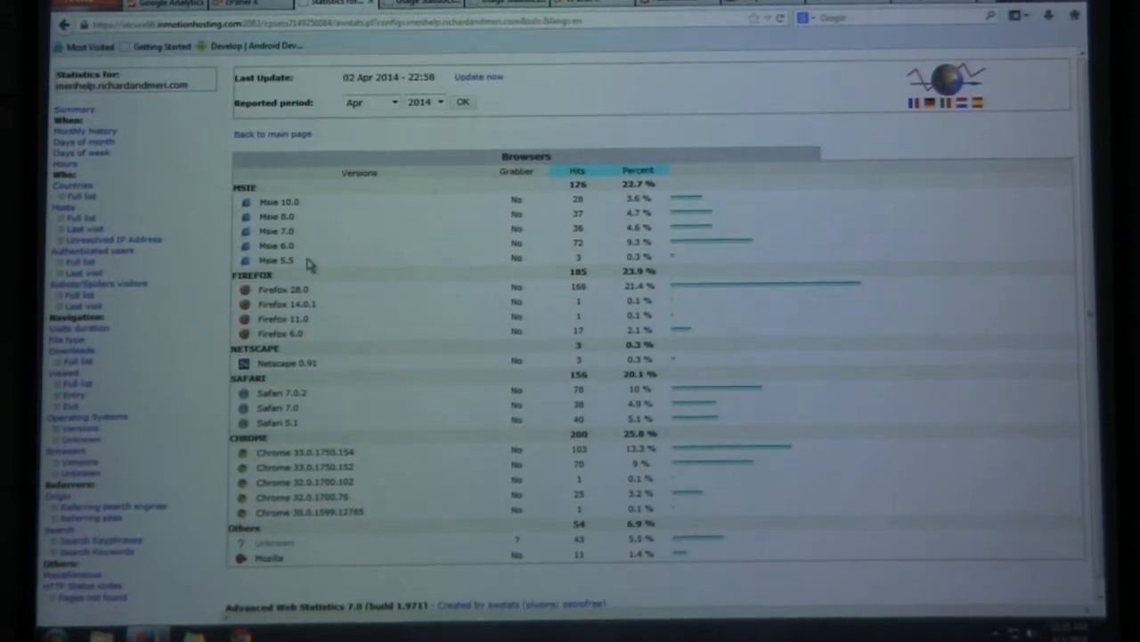
mouse_move(581, 260)
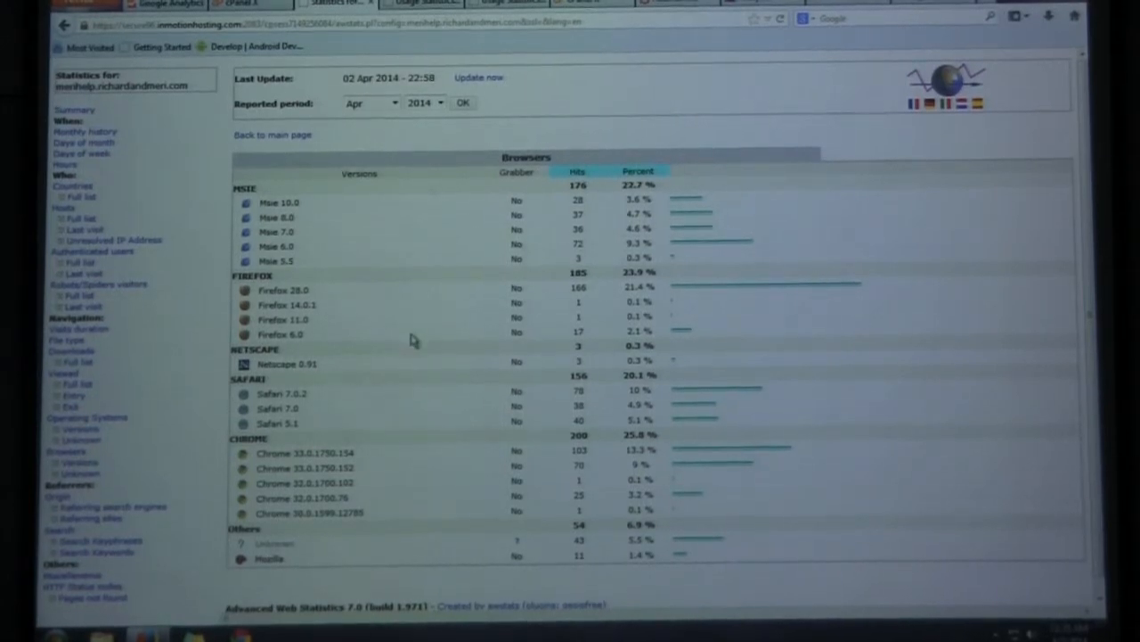
mouse_move(374, 424)
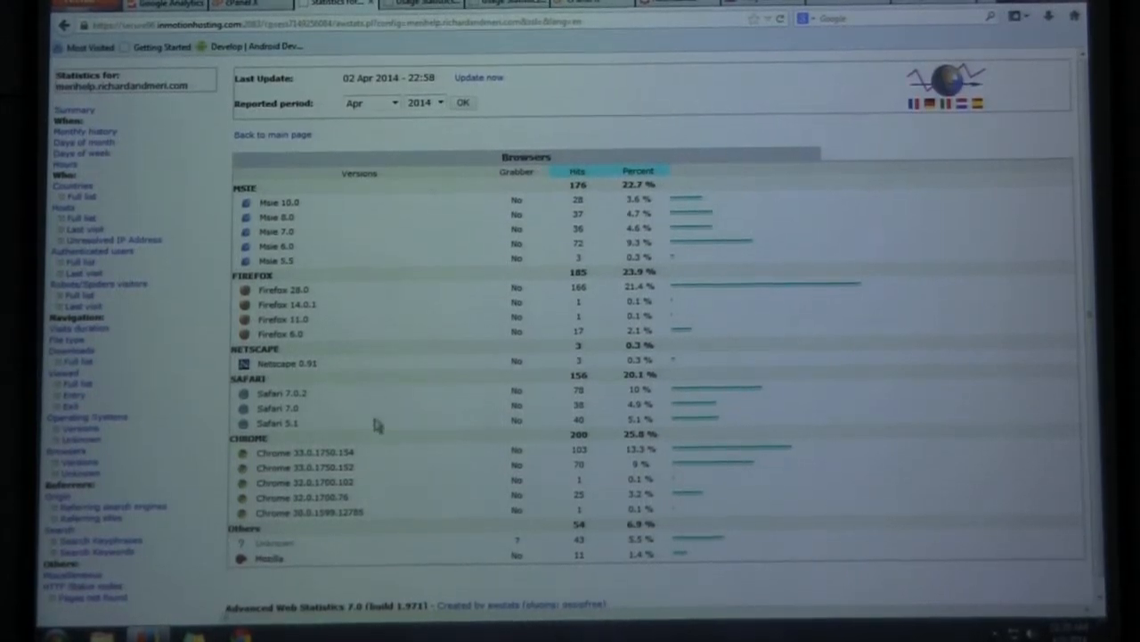
mouse_move(125, 472)
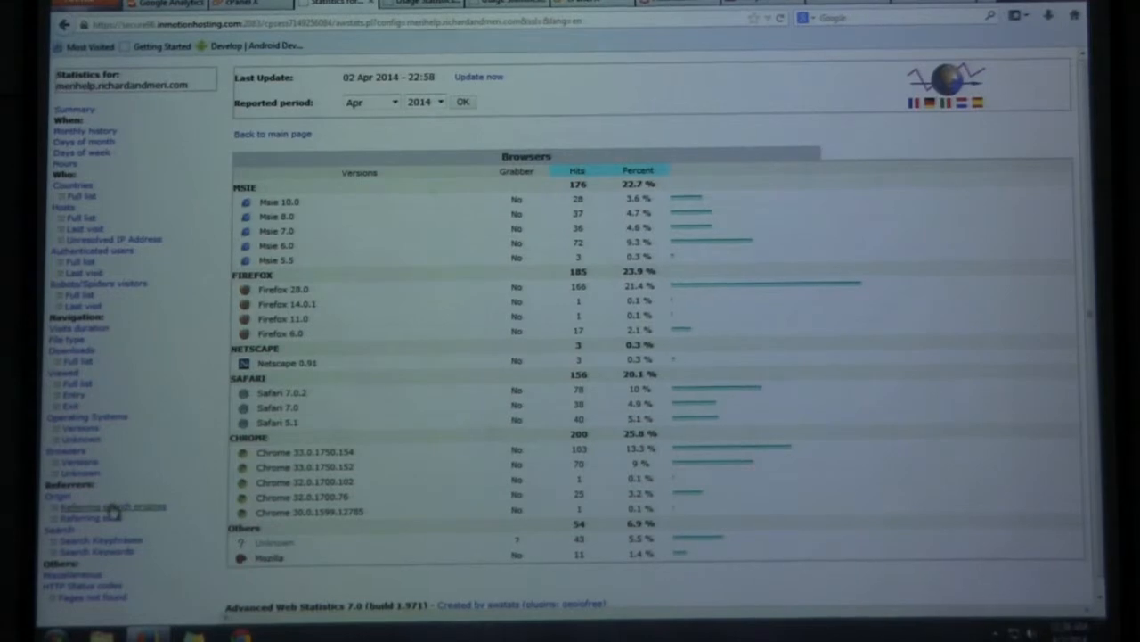
- View referring search engines, search keyphrases, then the HTTP 404 not-found URLs report with 13 missing URLs
left_click(114, 506)
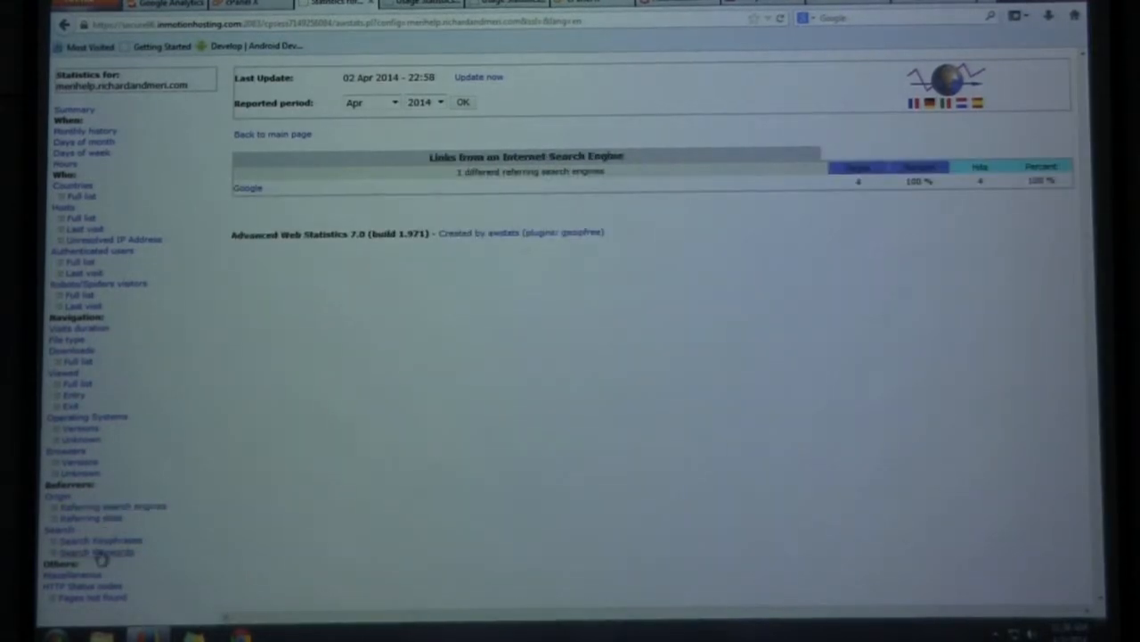
left_click(100, 538)
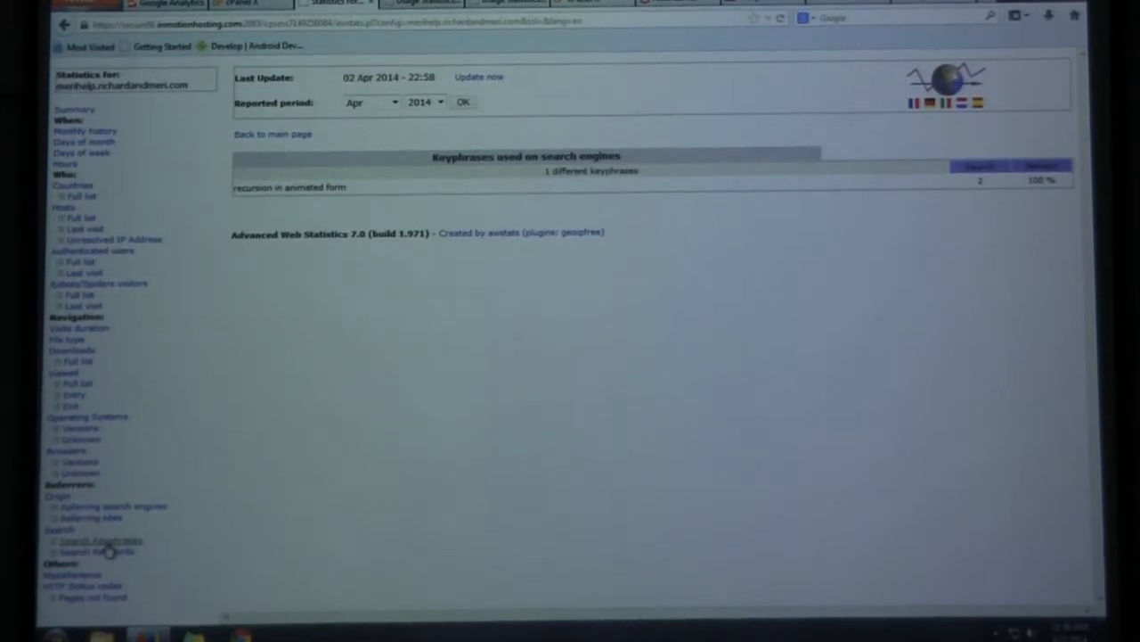
mouse_move(125, 574)
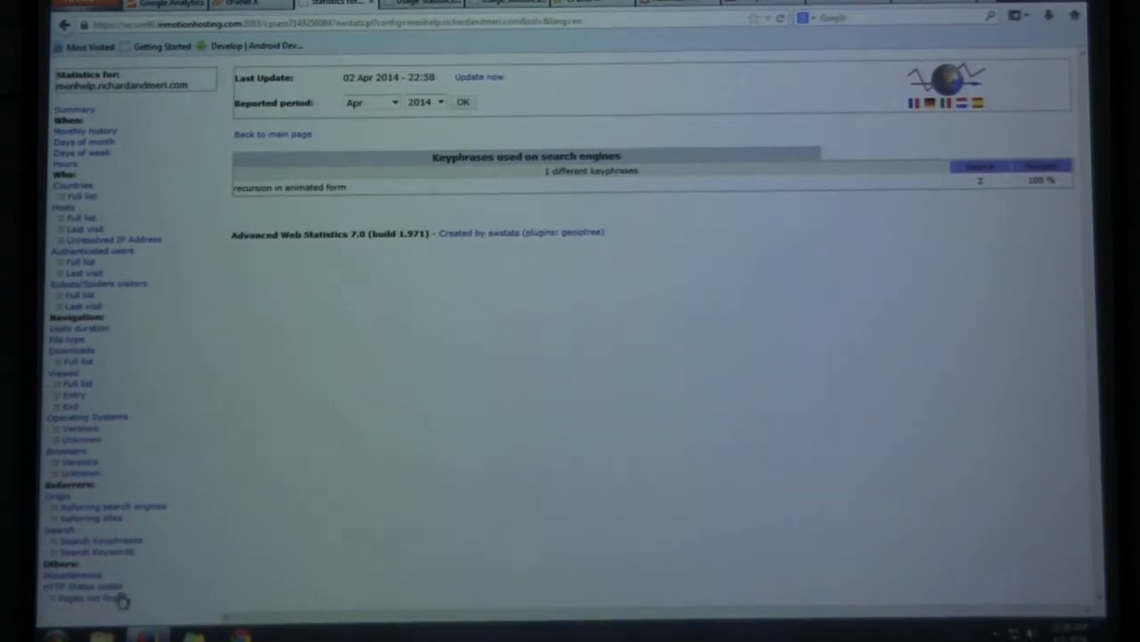
left_click(82, 597)
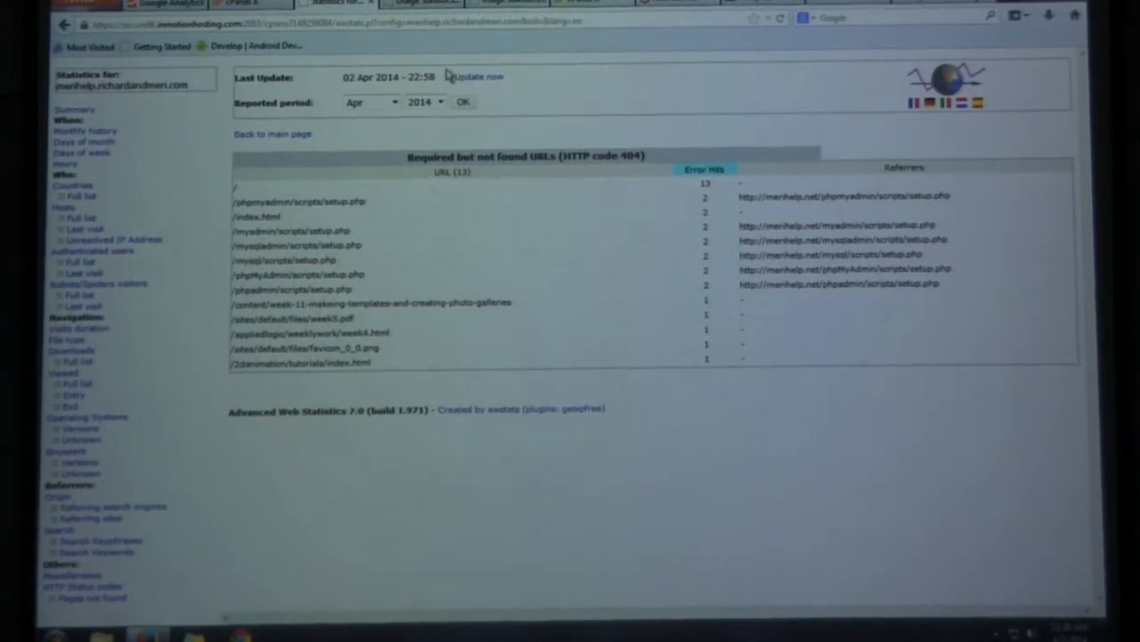
- Switch through the cPanel and YouTube tabs to the Google Analytics home showing merihelp.net with 2 visits
left_click(337, 3)
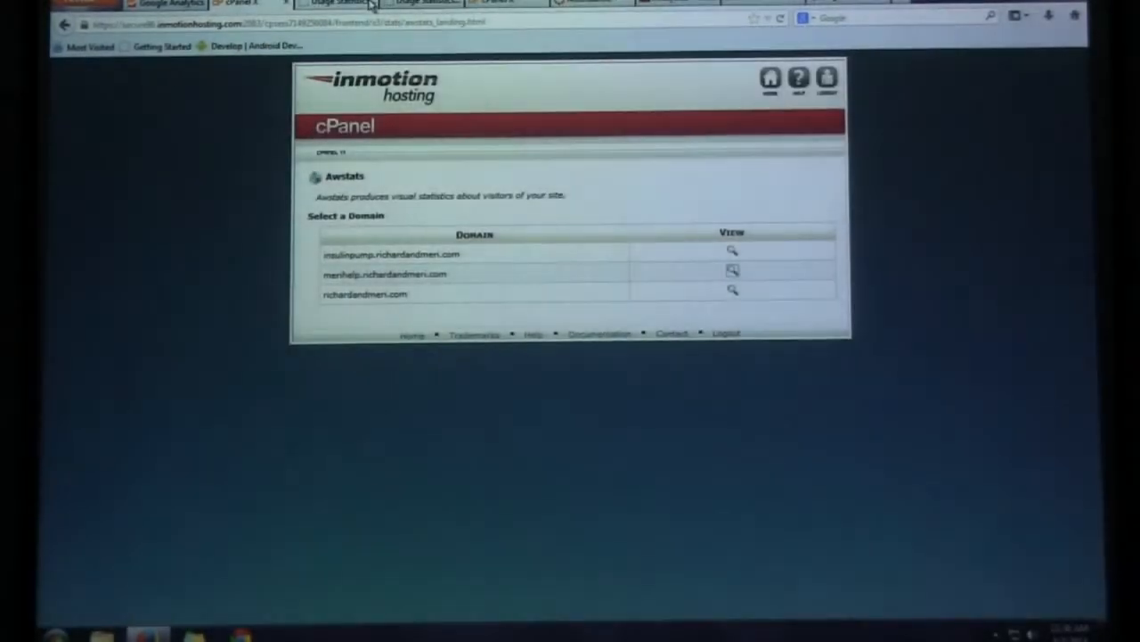
left_click(730, 271)
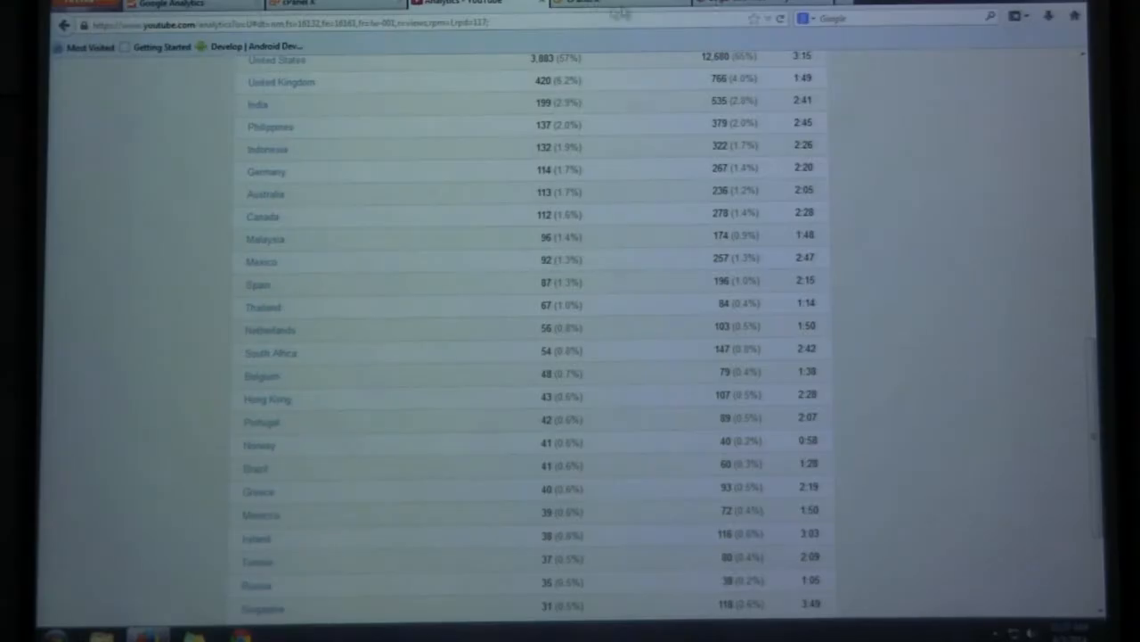
left_click(169, 5)
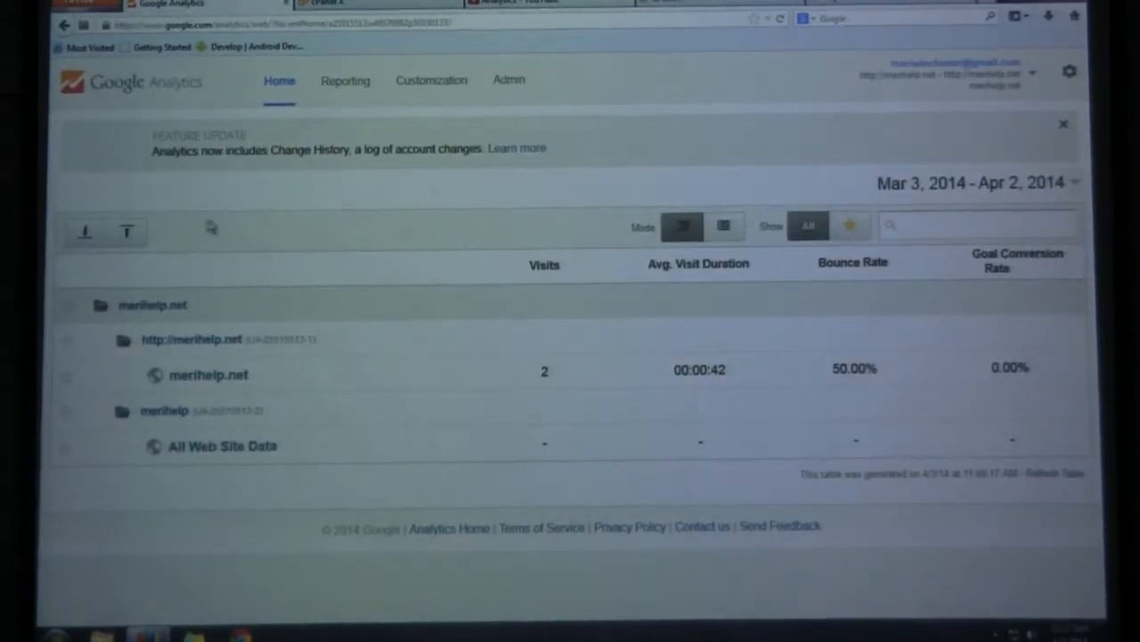
left_click(976, 225)
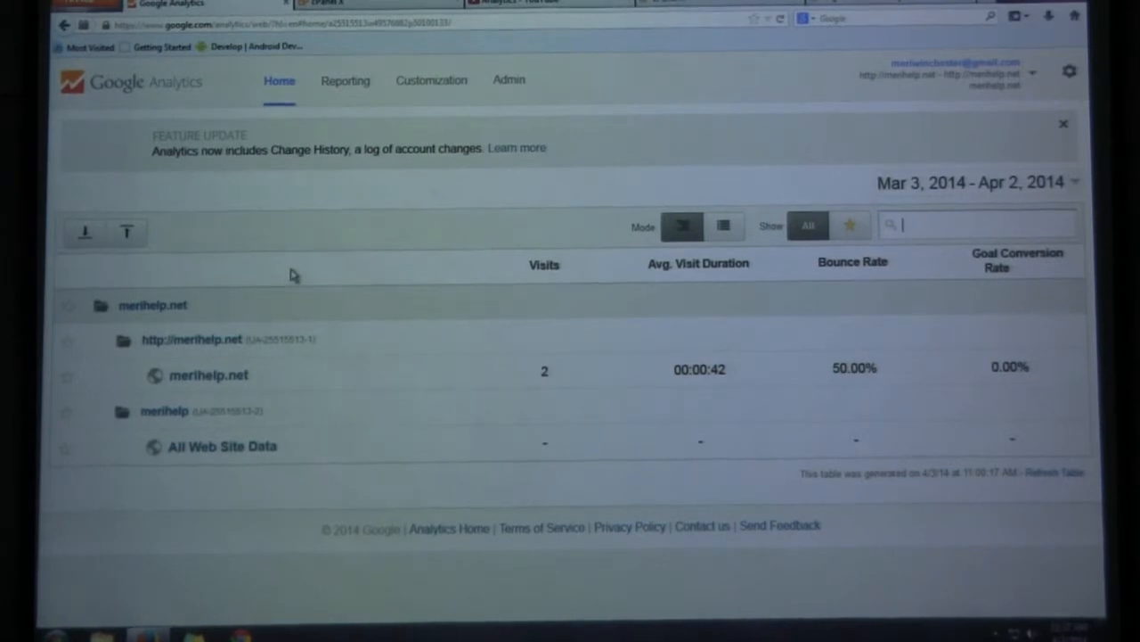
mouse_move(296, 182)
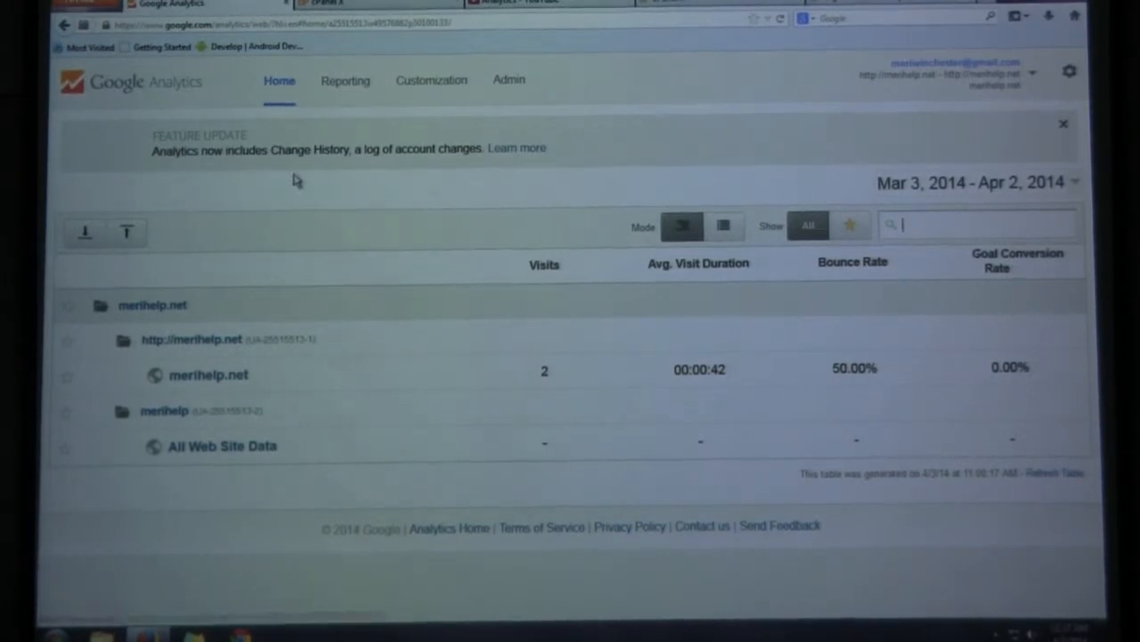
left_click(345, 80)
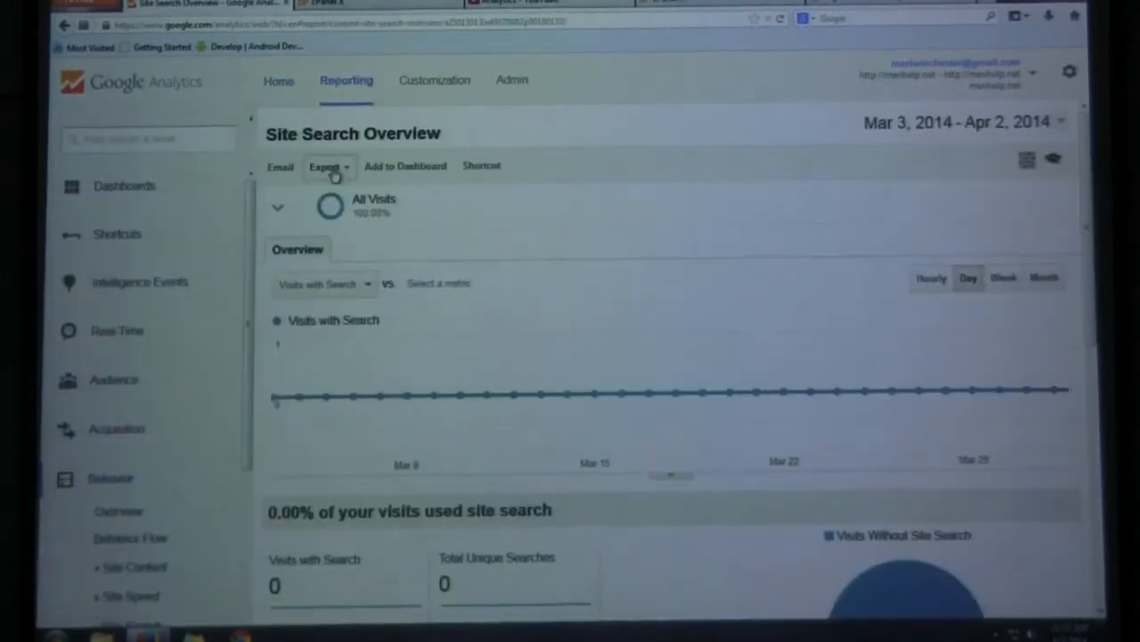
scroll("down", 3)
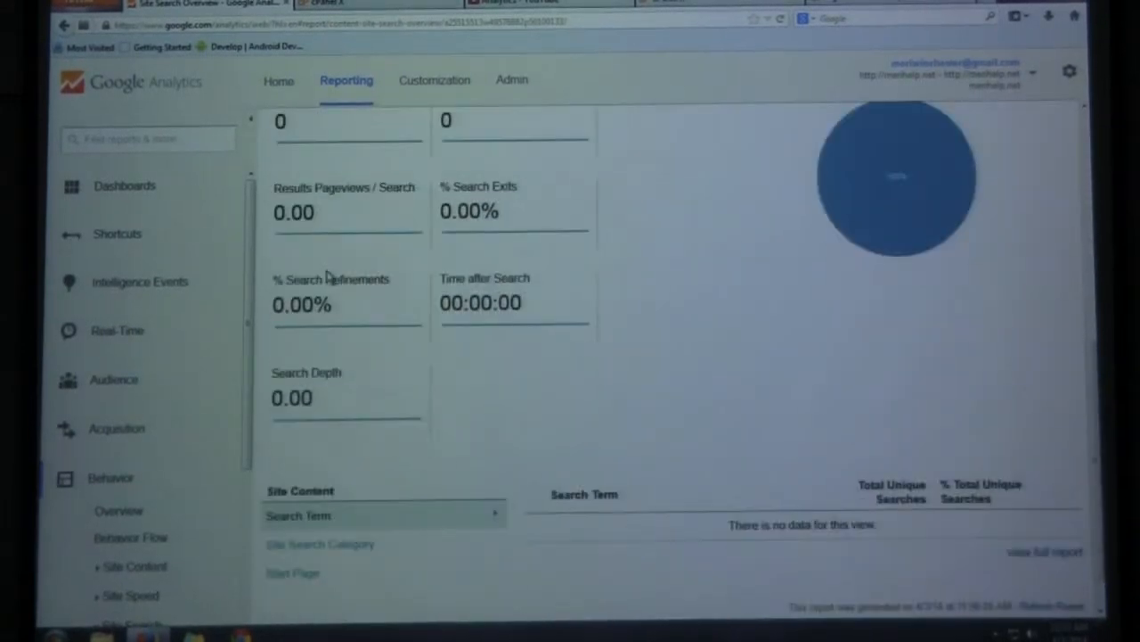
scroll("up", 3)
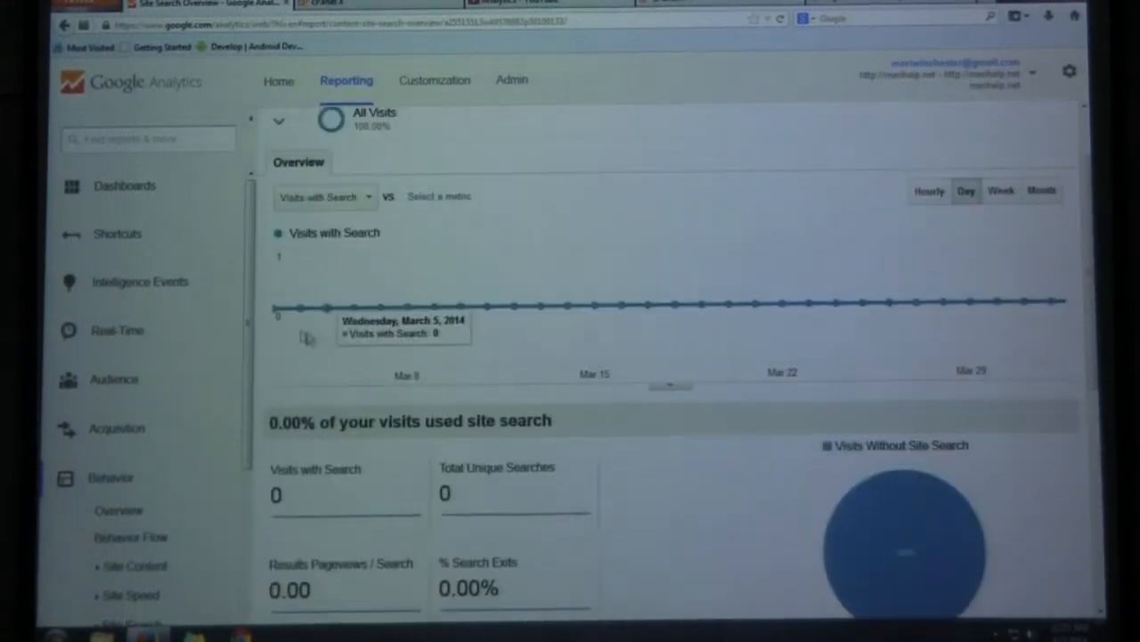
left_click(124, 186)
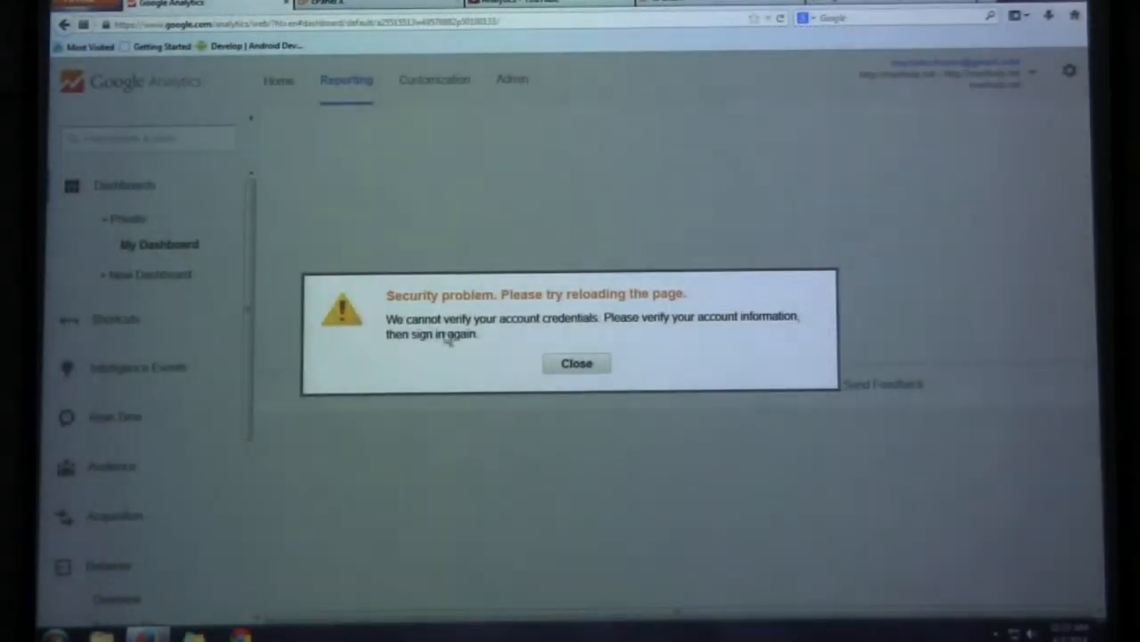
left_click(575, 363)
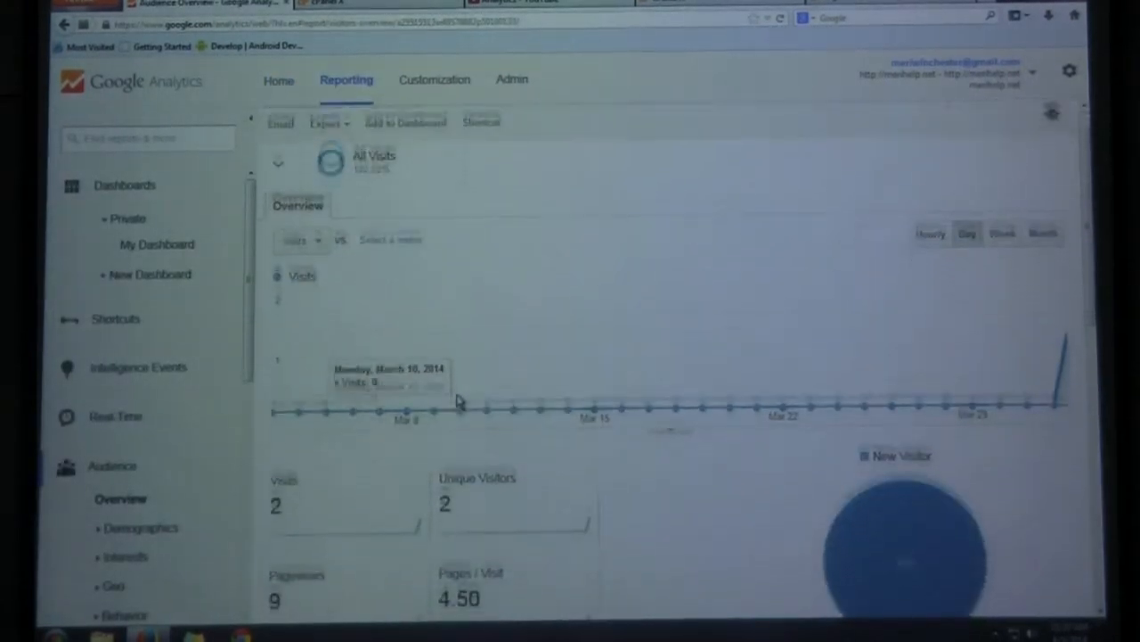
scroll("down", 3)
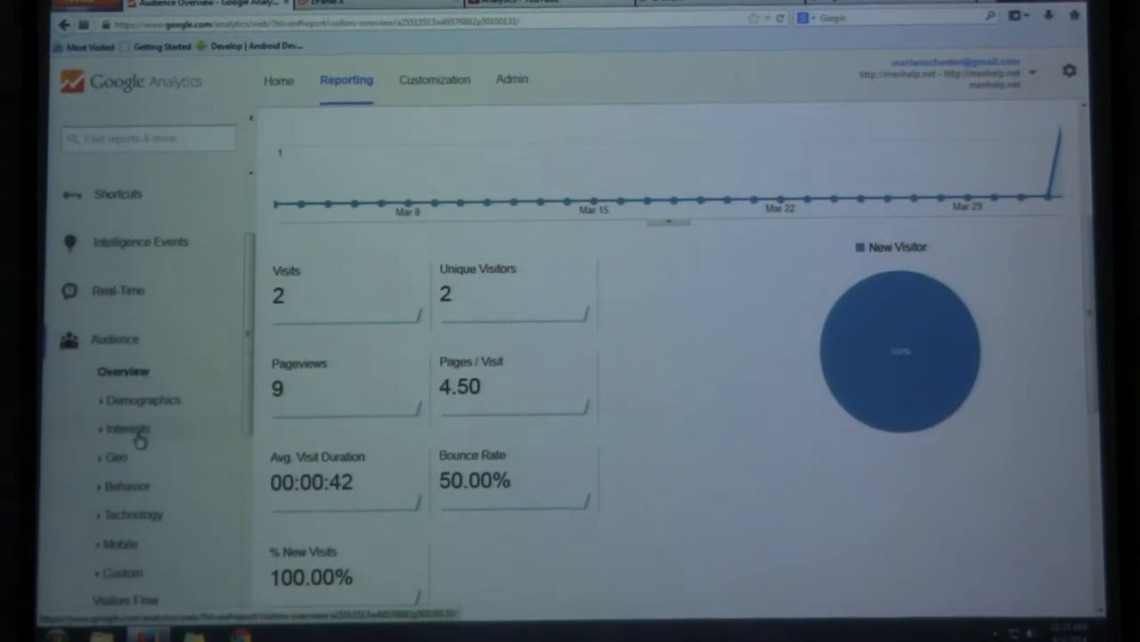
left_click(128, 428)
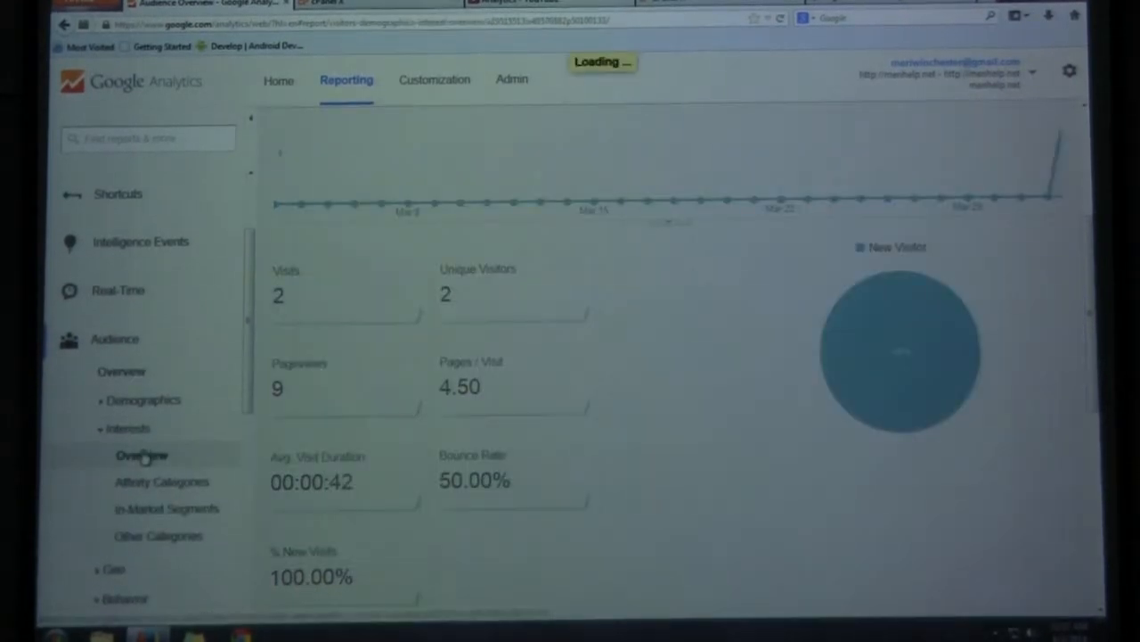
left_click(278, 78)
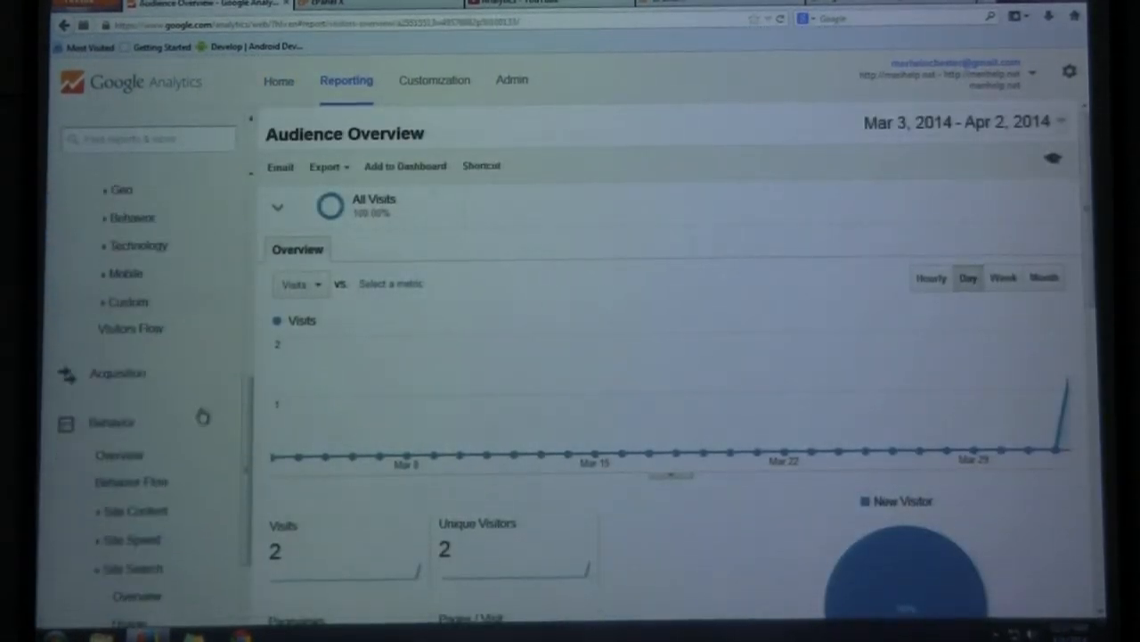
left_click(136, 467)
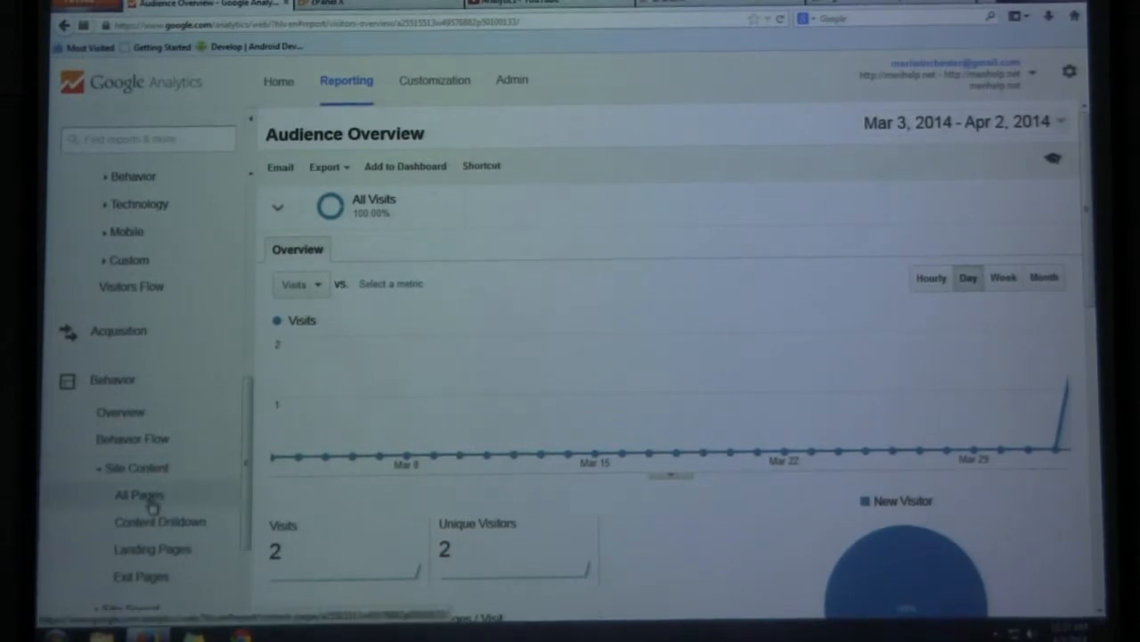
left_click(278, 81)
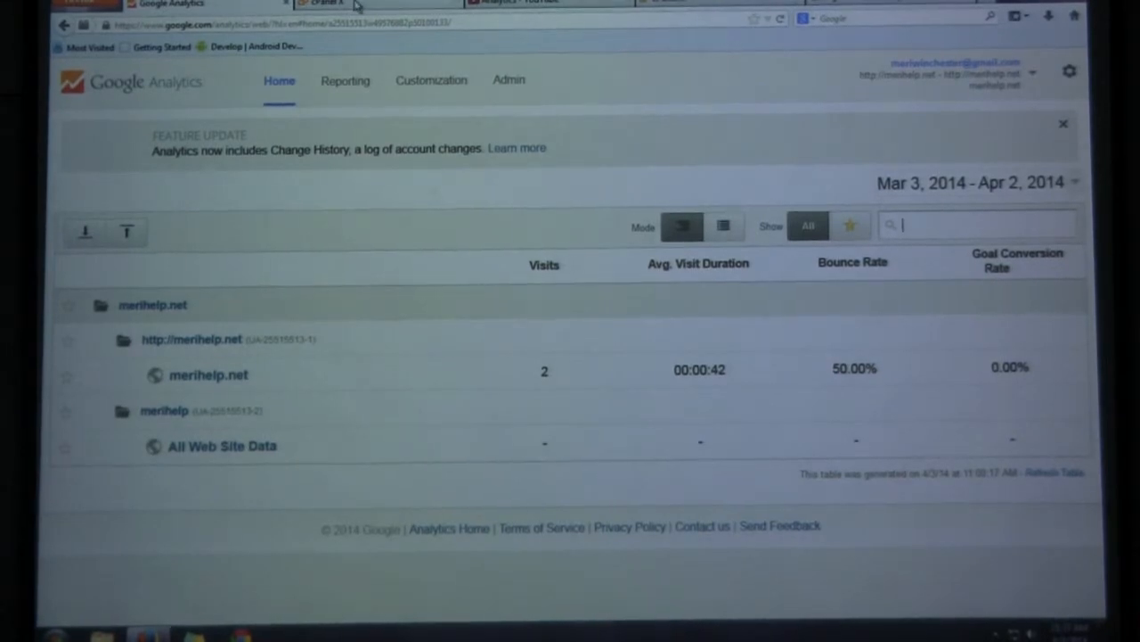
- In the former cPanel tab, go to google.com/analytics to load the Google Analytics product homepage
left_click(329, 4)
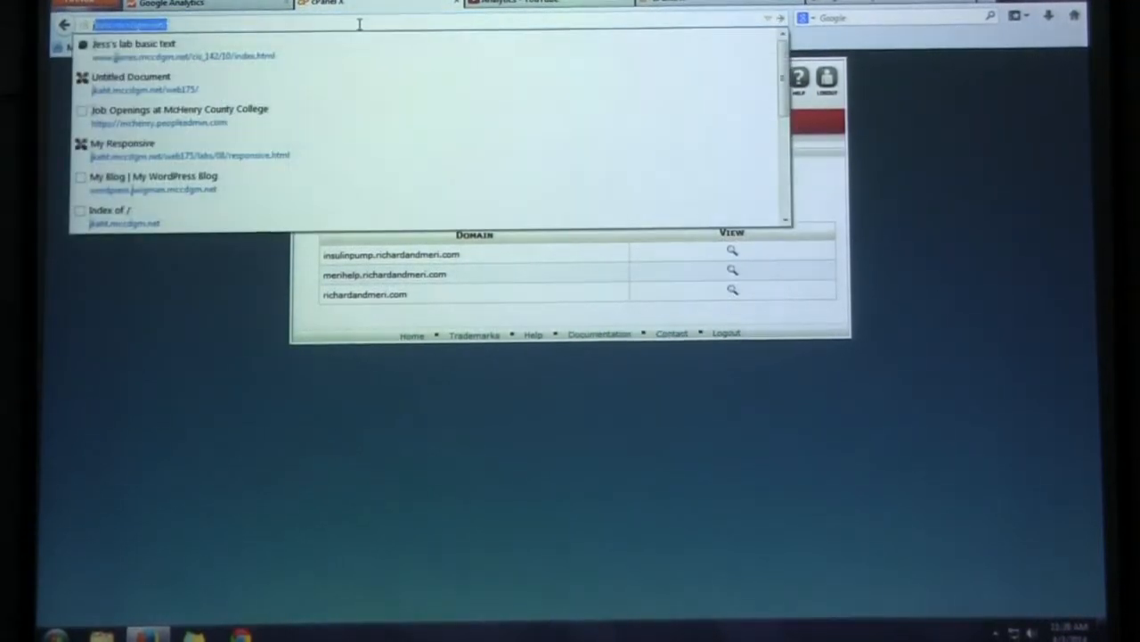
type("google.com/analytics/")
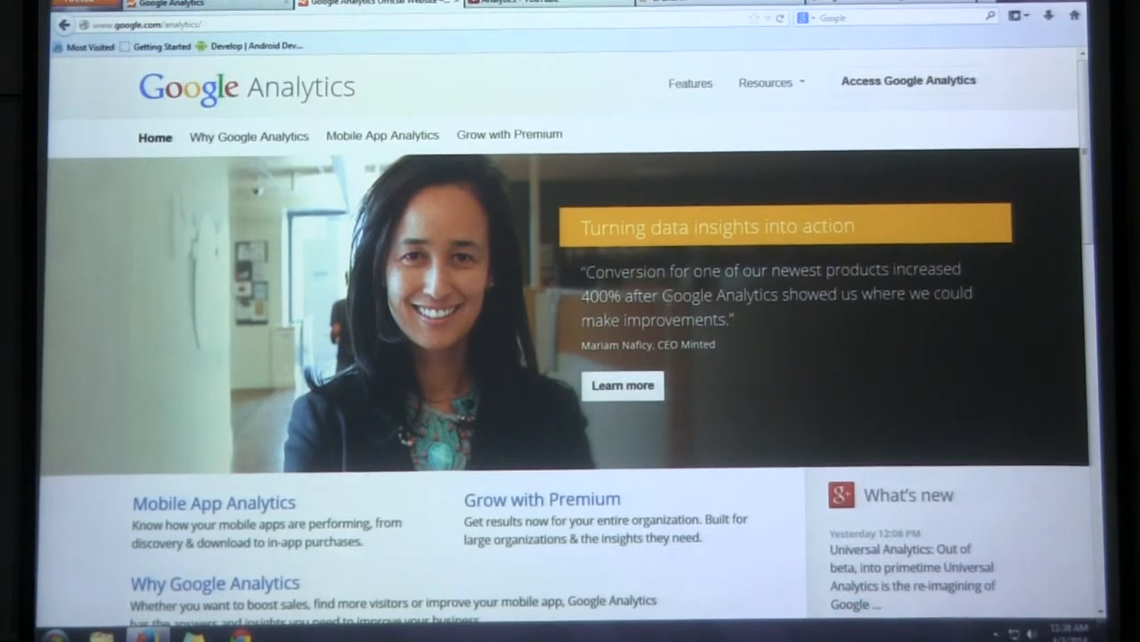
- Browse the Why Google Analytics page and then the Mobile App Analytics overview
left_click(250, 135)
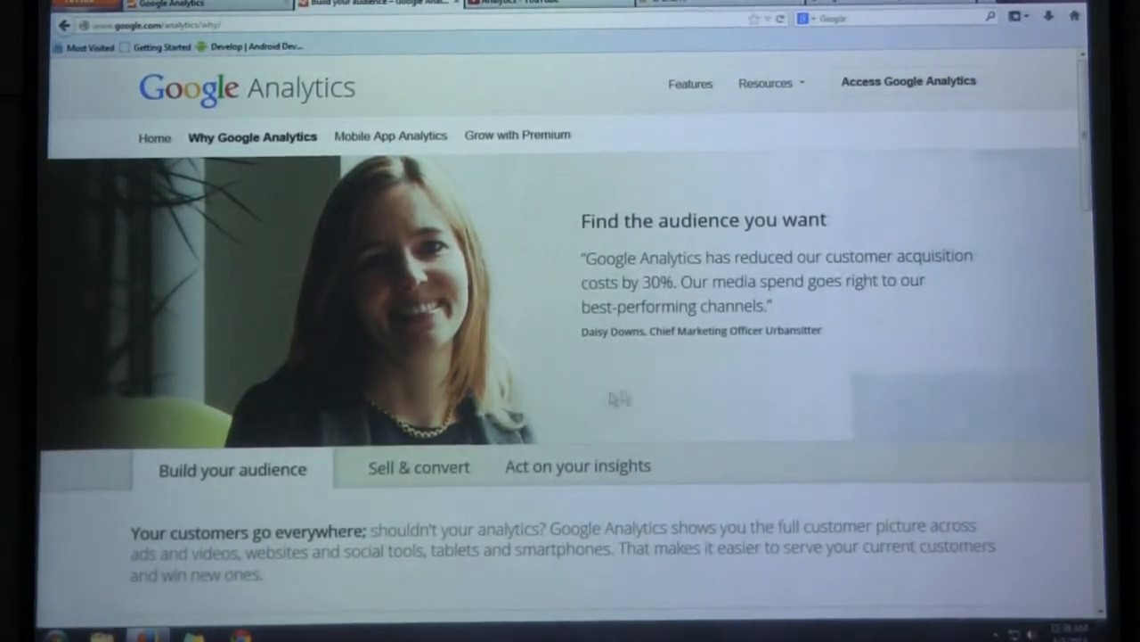
scroll("down", 3)
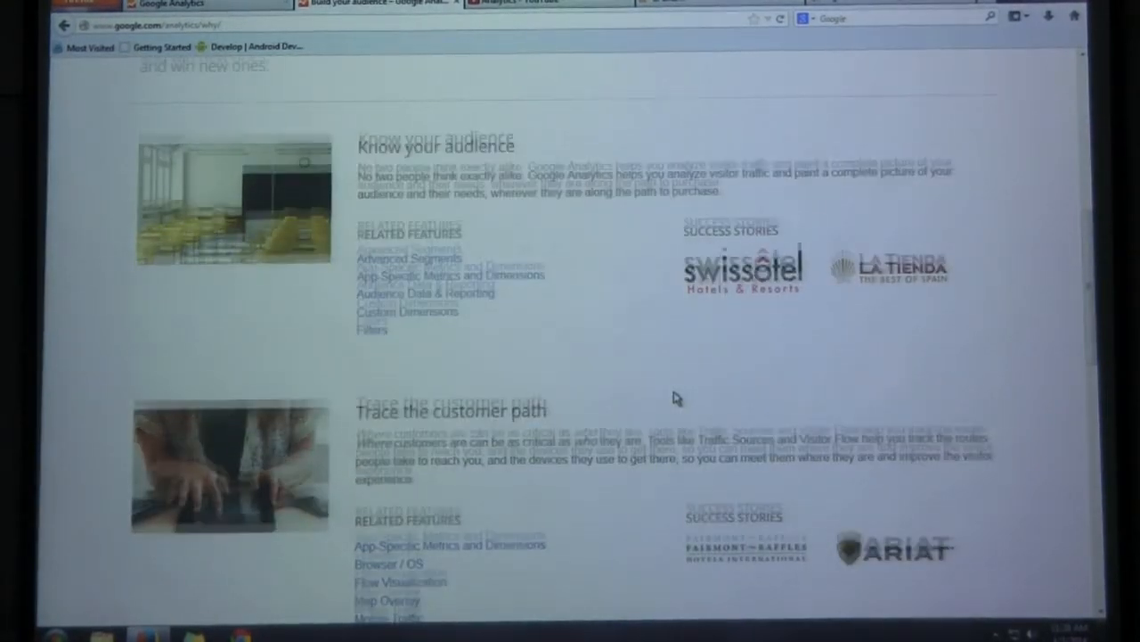
scroll("up", 3)
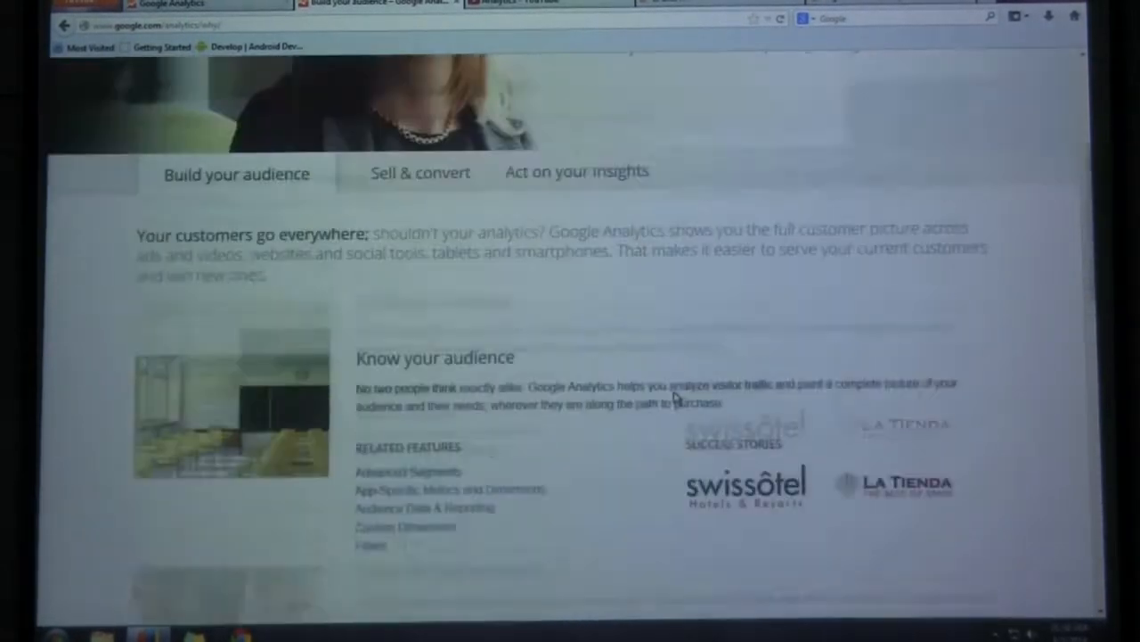
scroll("up", 3)
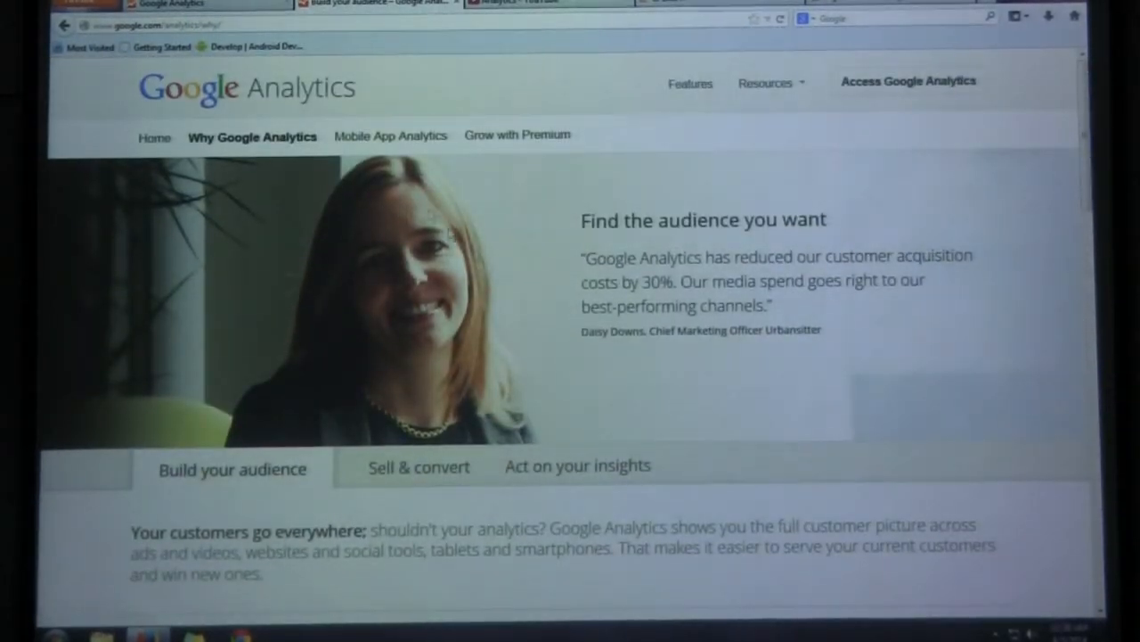
left_click(391, 135)
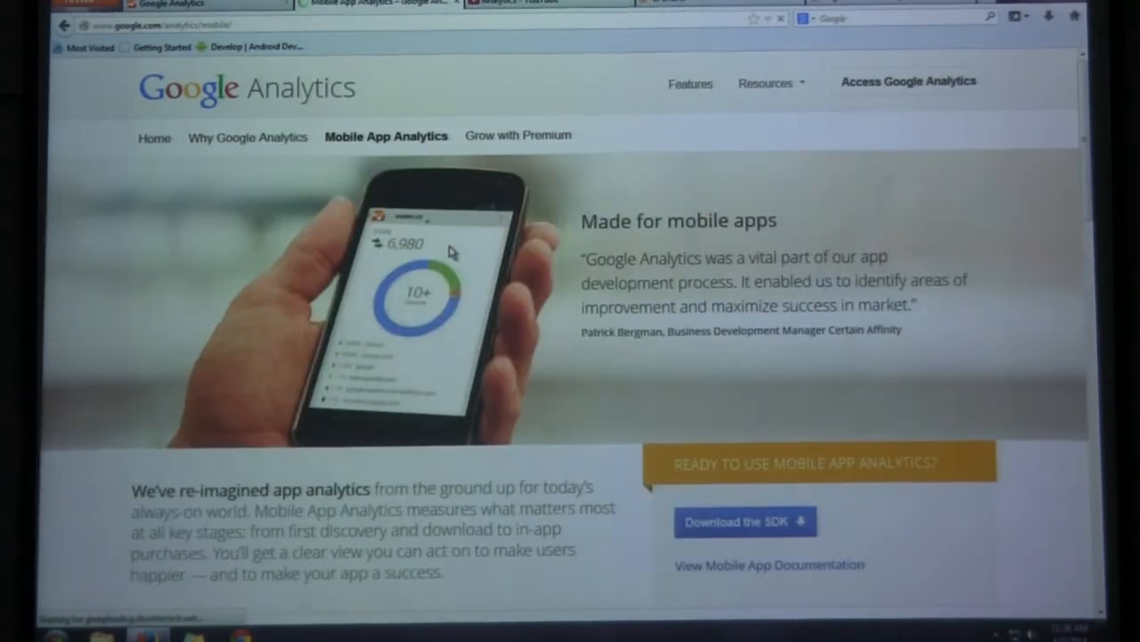
- View the Premium overview and its Capabilities, then return to the account Home overview
left_click(511, 135)
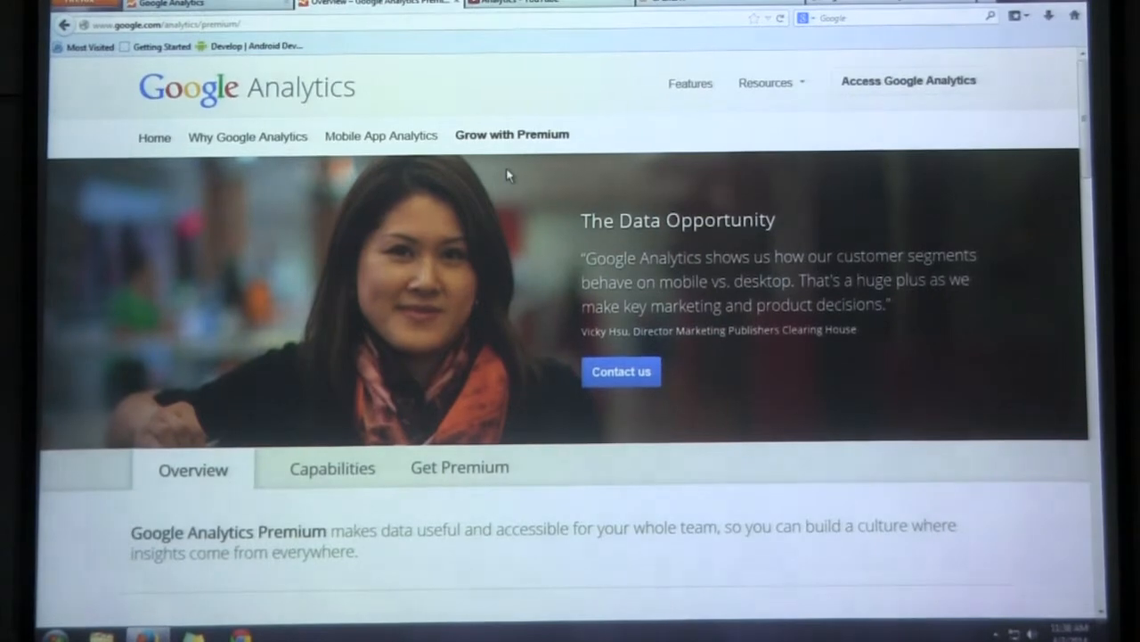
scroll("down", 3)
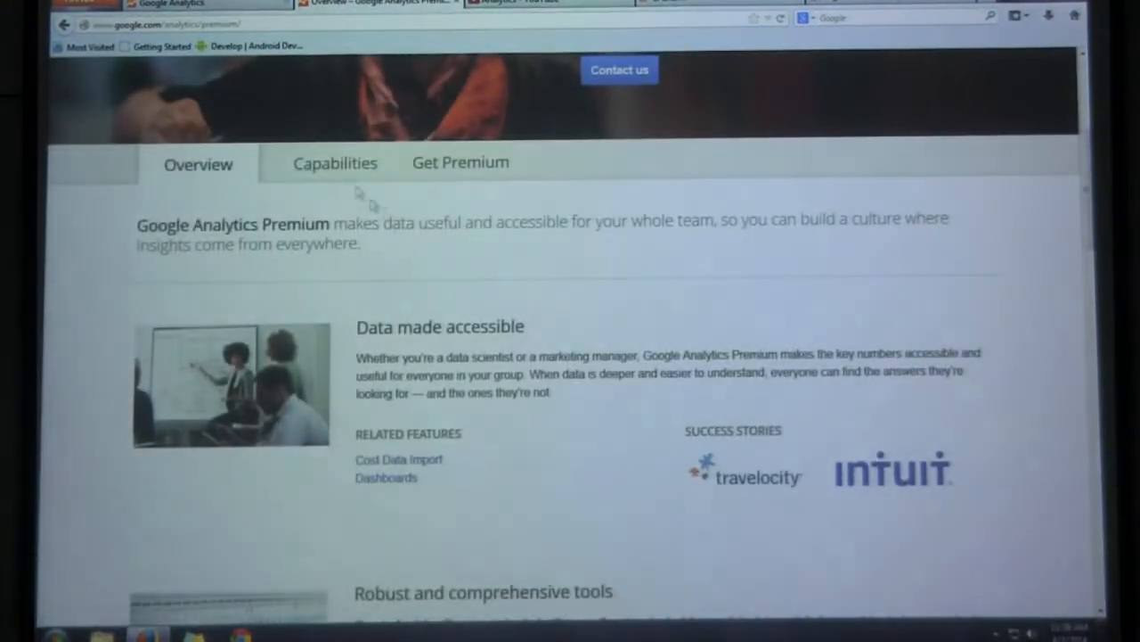
left_click(335, 163)
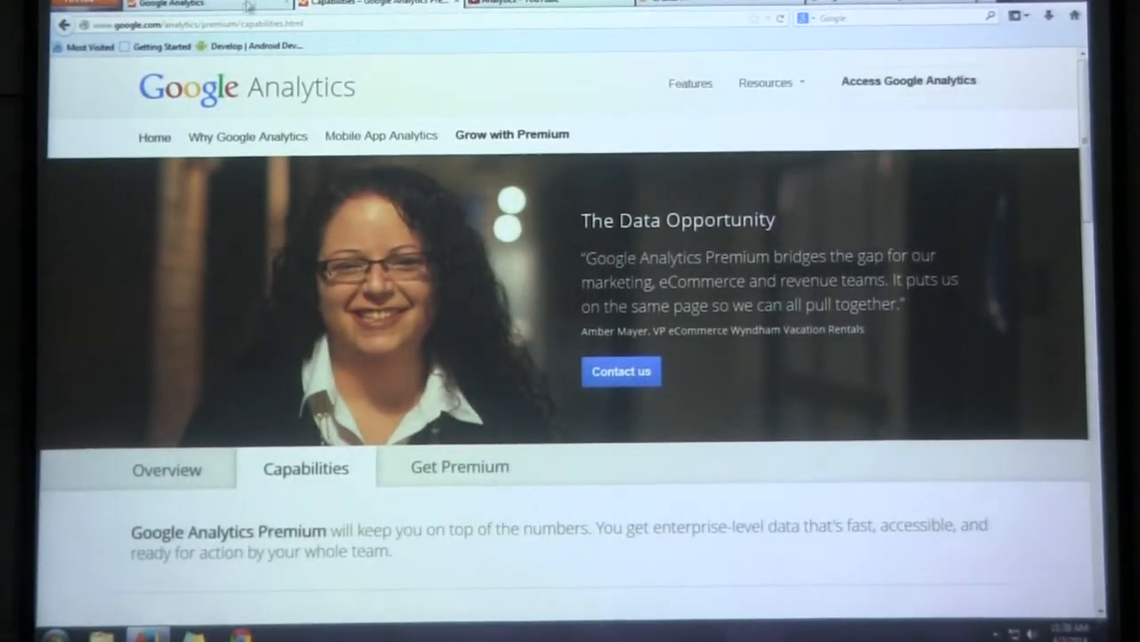
left_click(908, 80)
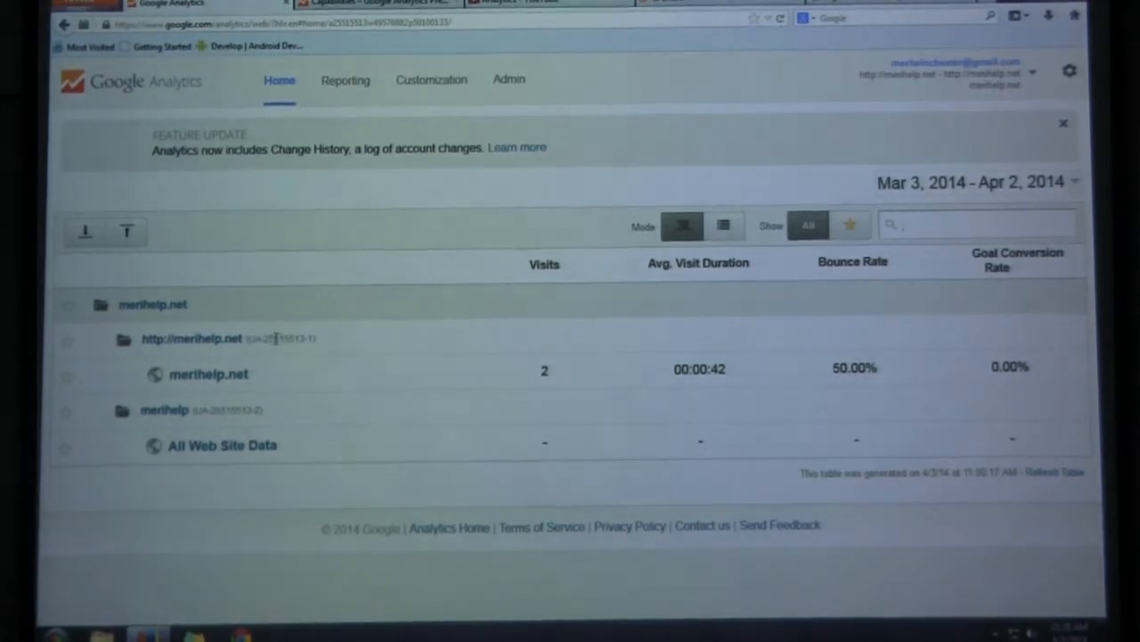
left_click(123, 339)
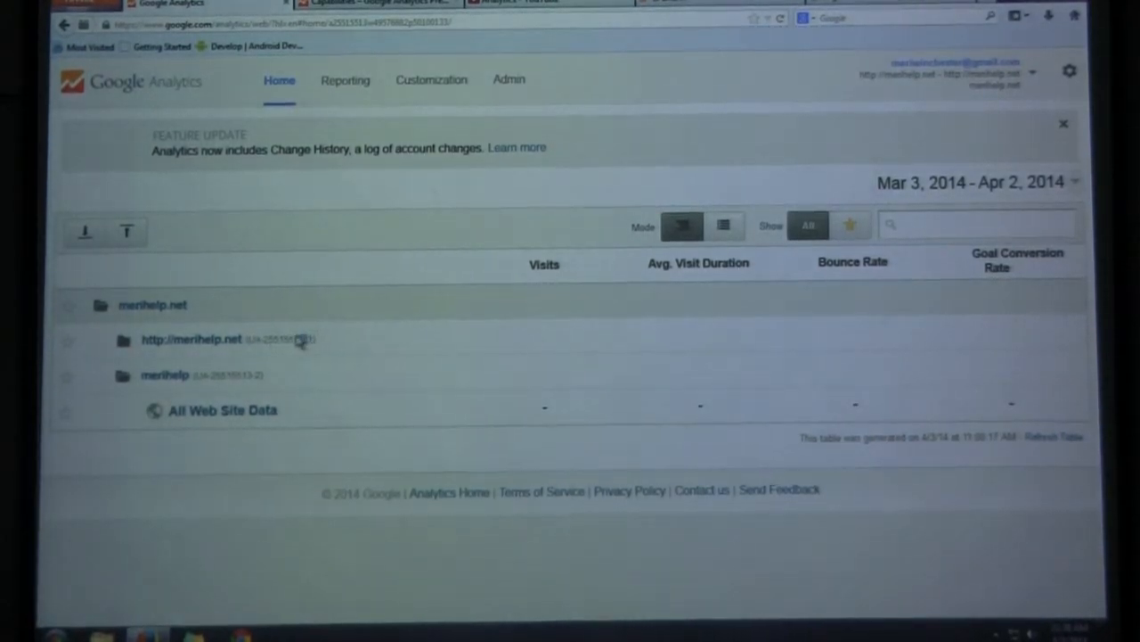
double_click(276, 338)
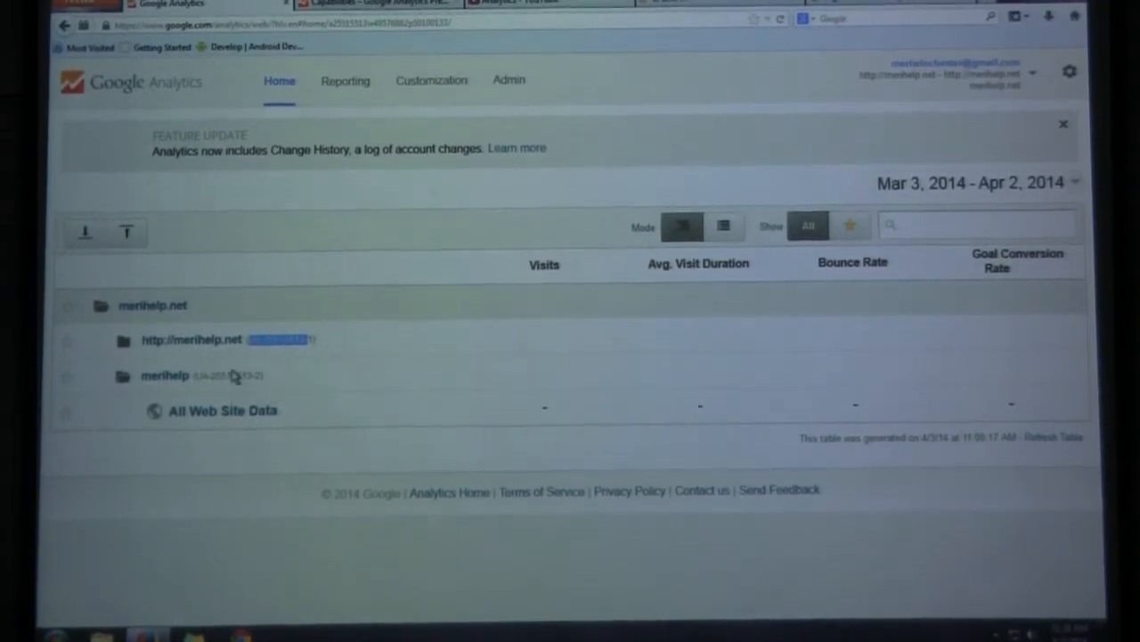
mouse_move(212, 238)
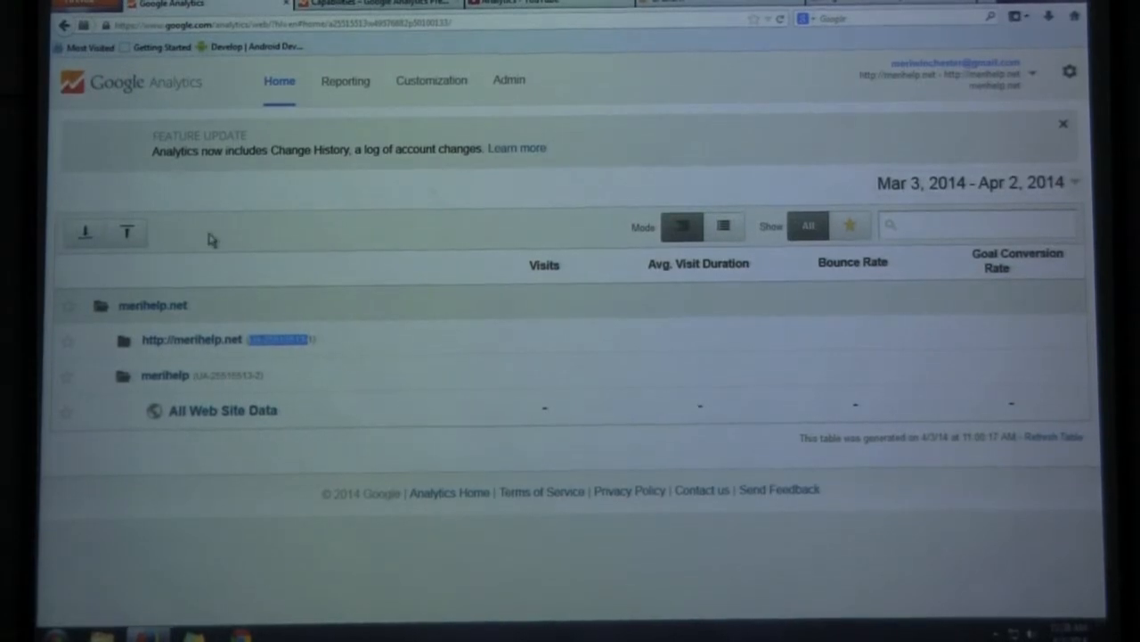
mouse_move(294, 219)
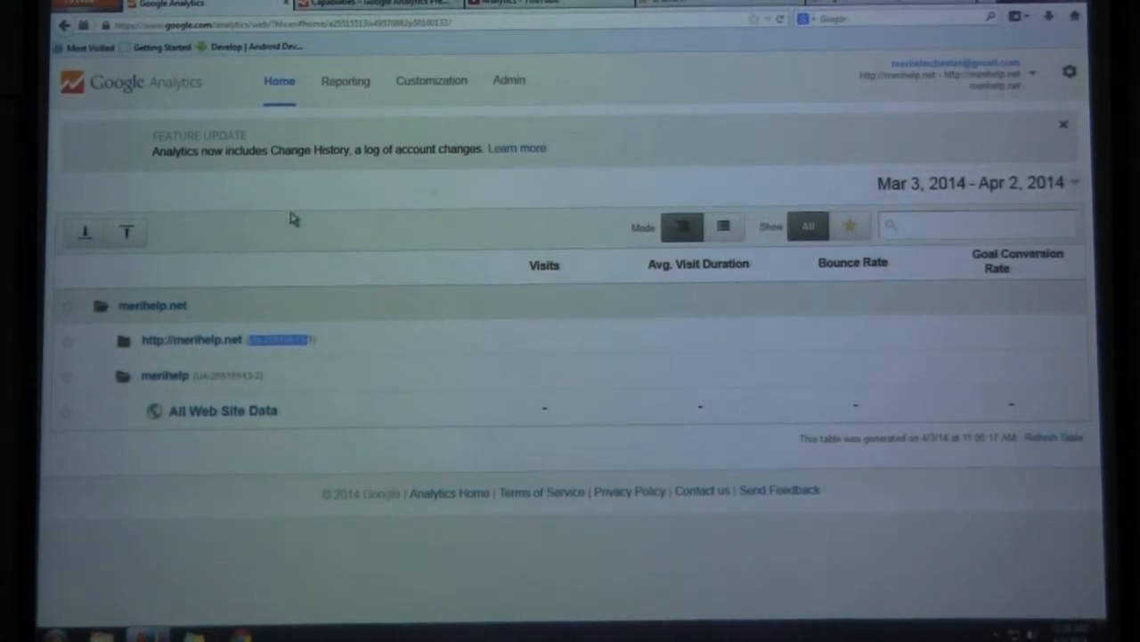
mouse_move(377, 4)
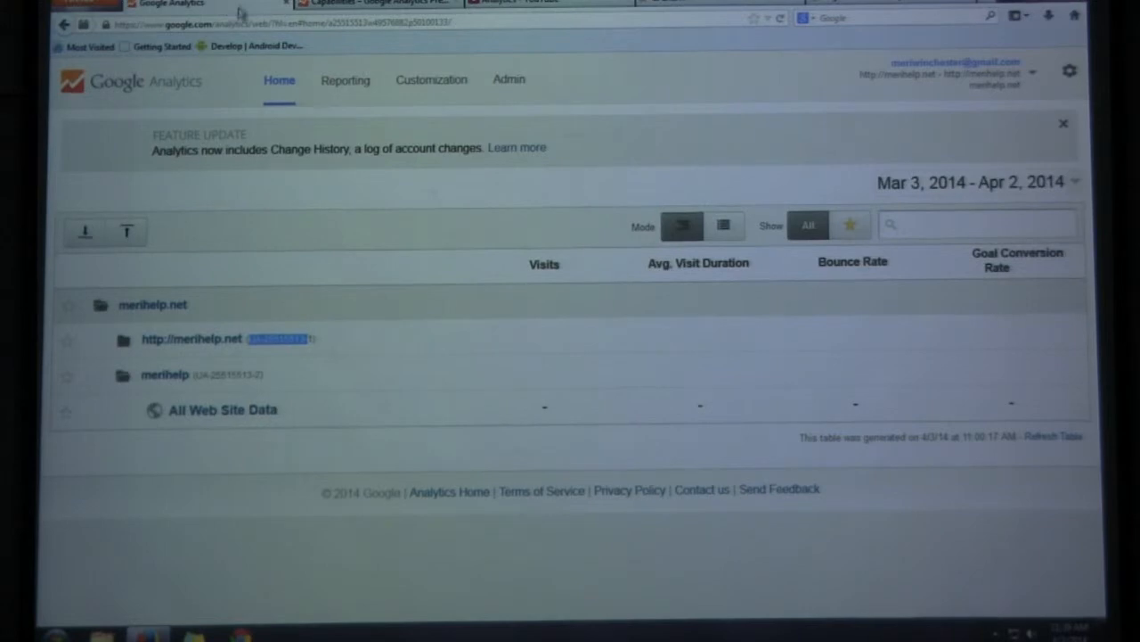
- Switch to the browser tab with the Mobile Design and Development WordPress blog
left_click(375, 4)
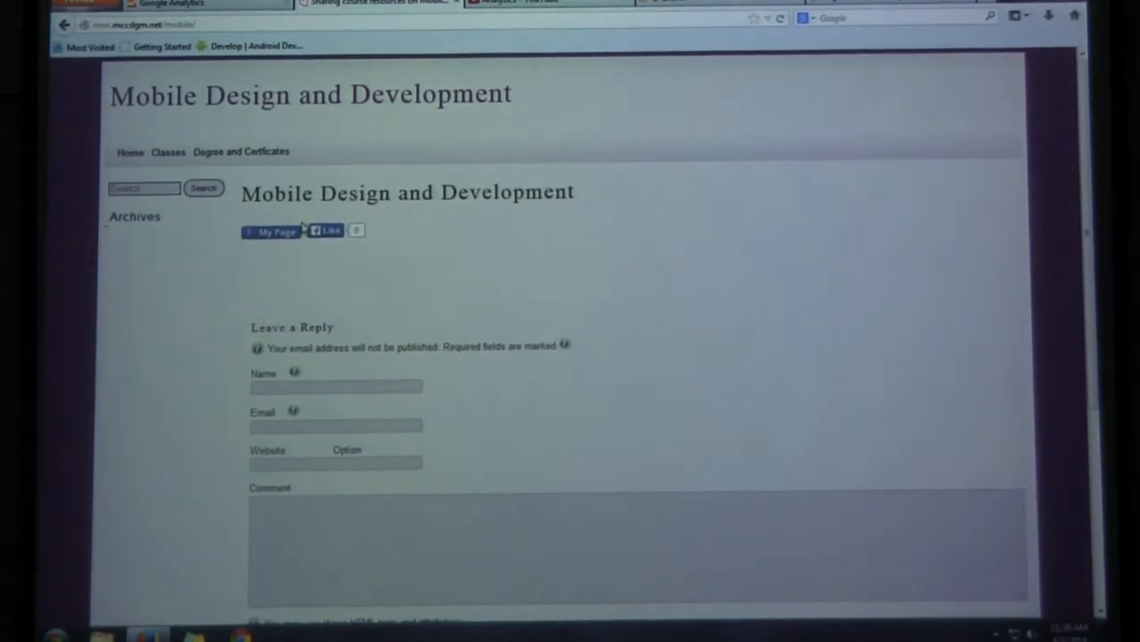
mouse_move(324, 232)
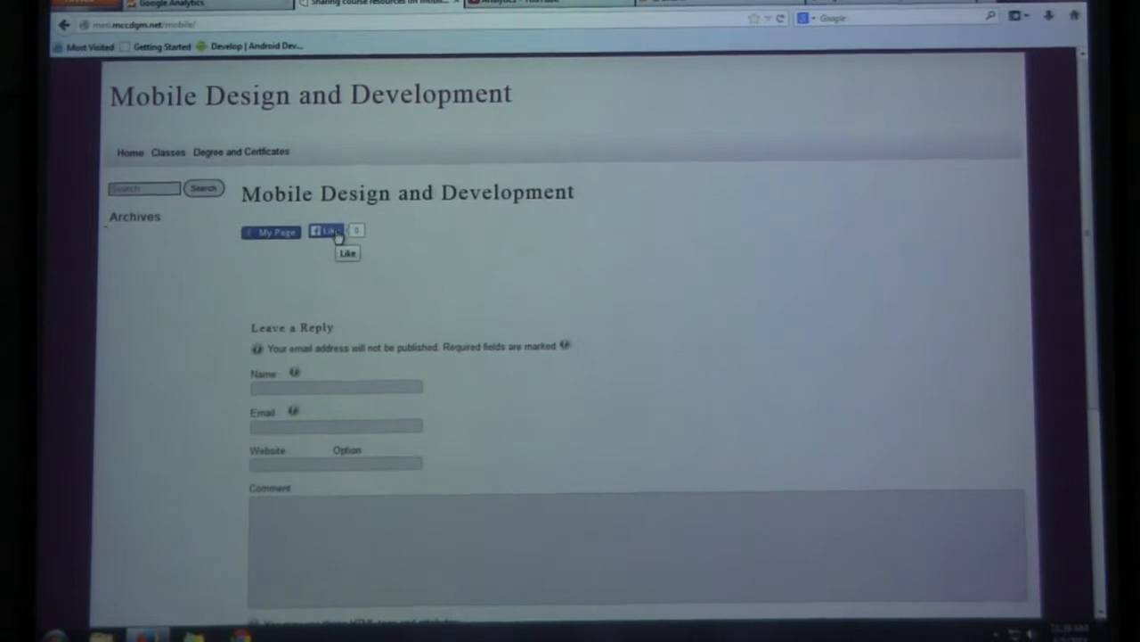
- Like the course page on Facebook with the comment "It is my page, of course I like it."
left_click(324, 232)
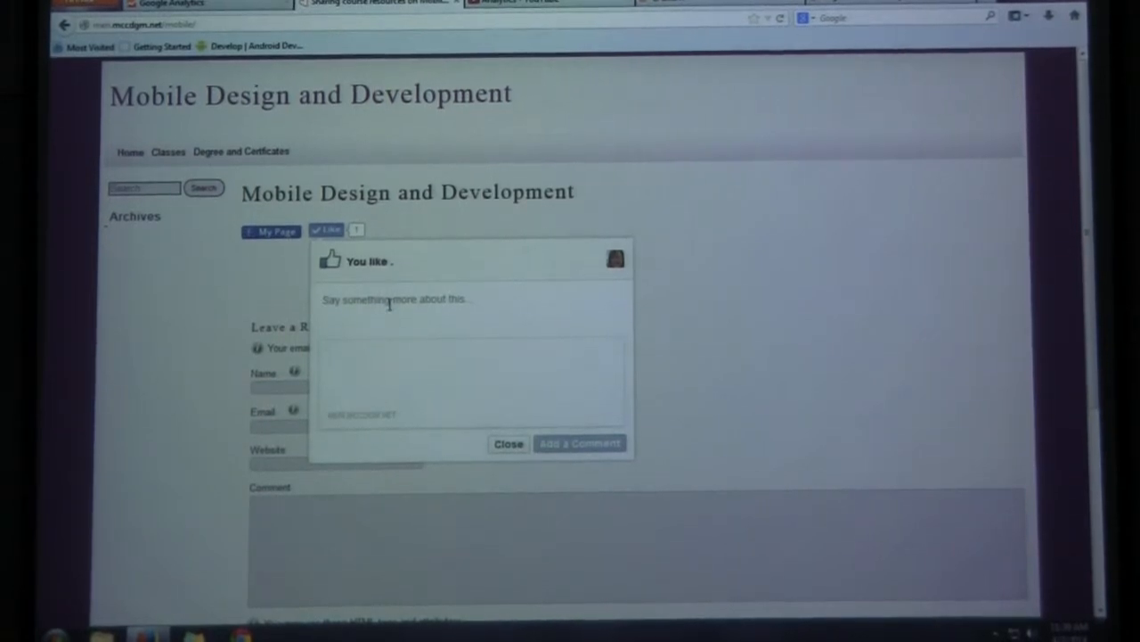
type("It is m")
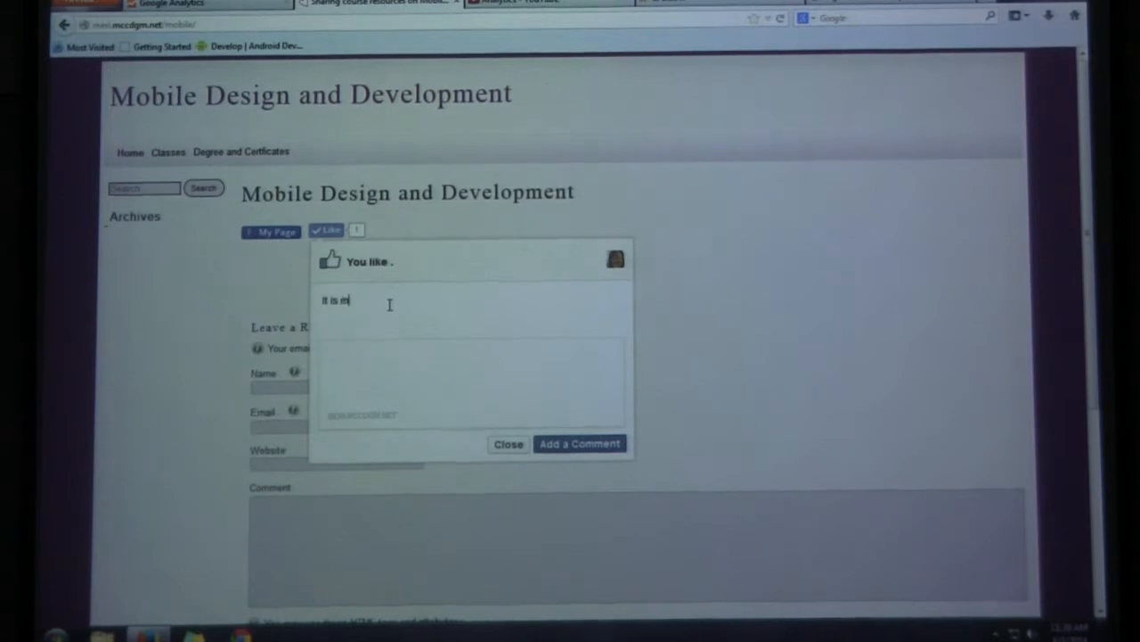
type("y page, of course I like k")
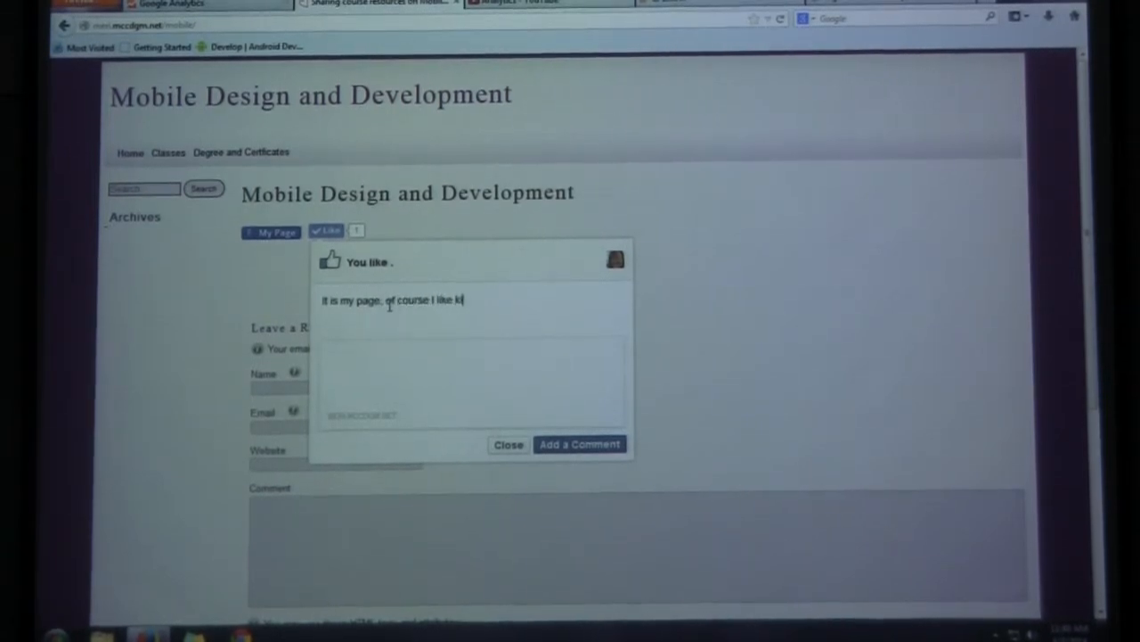
type("it.")
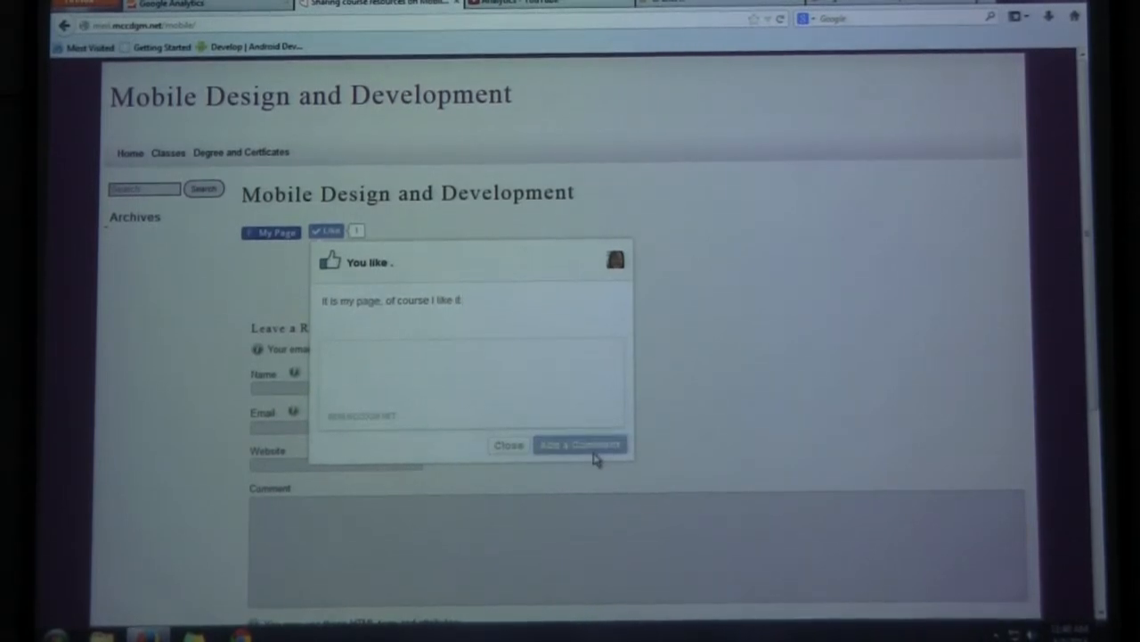
mouse_move(615, 490)
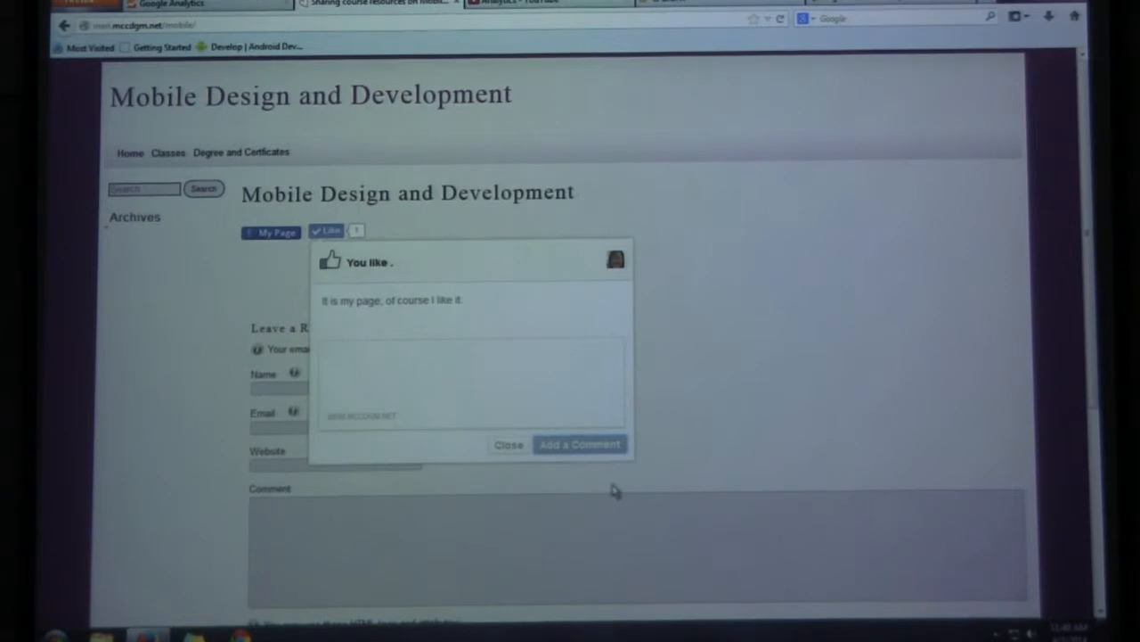
left_click(508, 443)
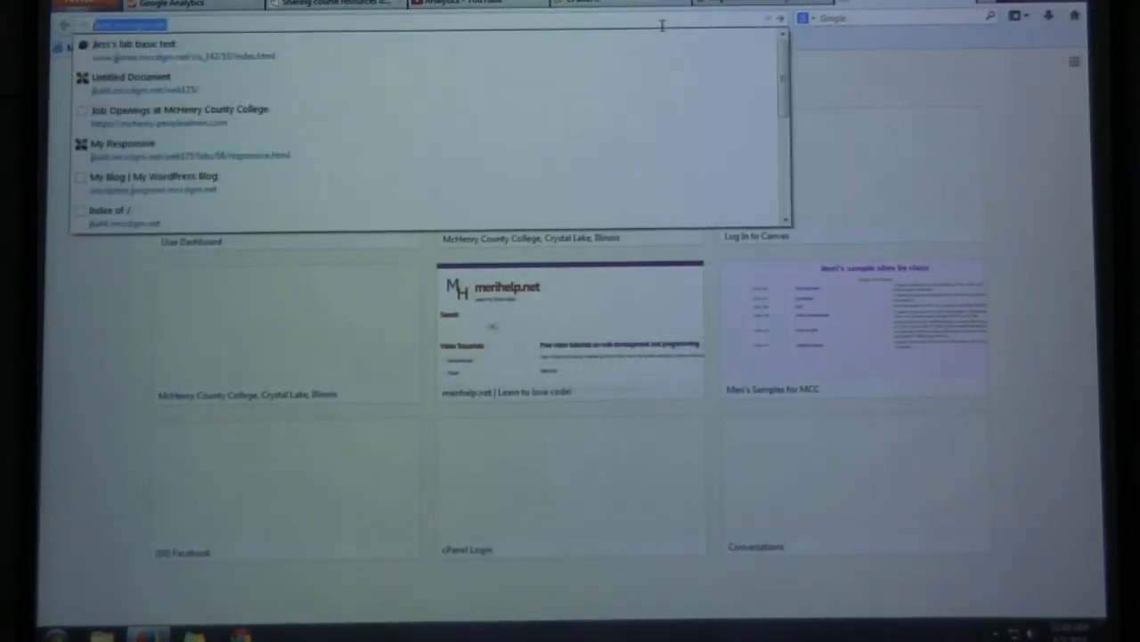
- Go to facebook.com via the address bar and view the News Feed with the liked link
type("facebook.com/")
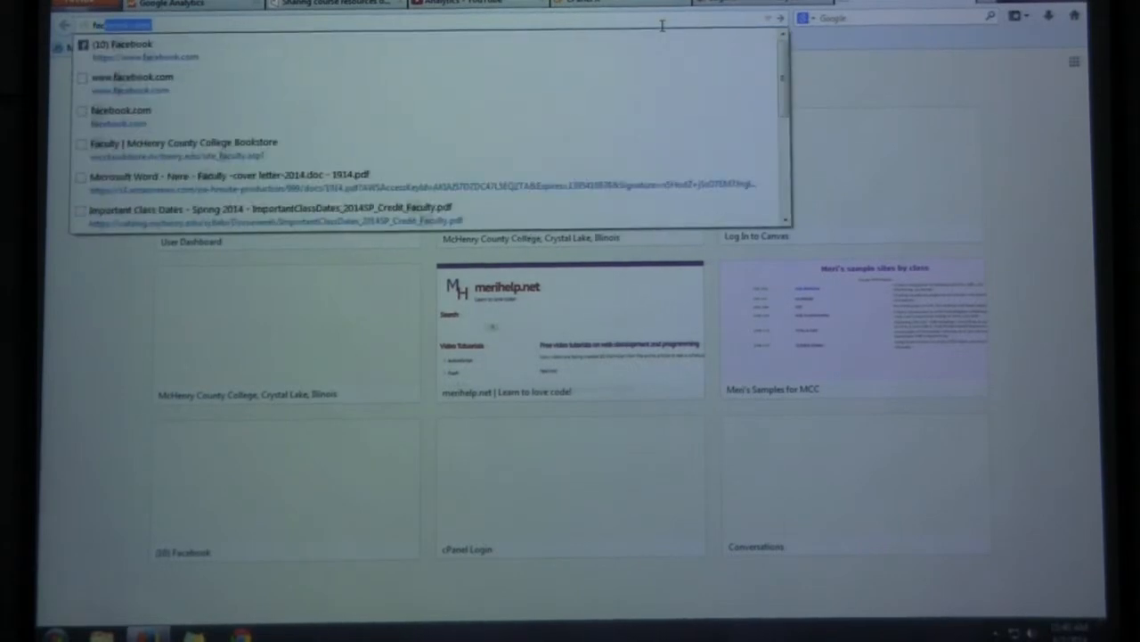
left_click(128, 44)
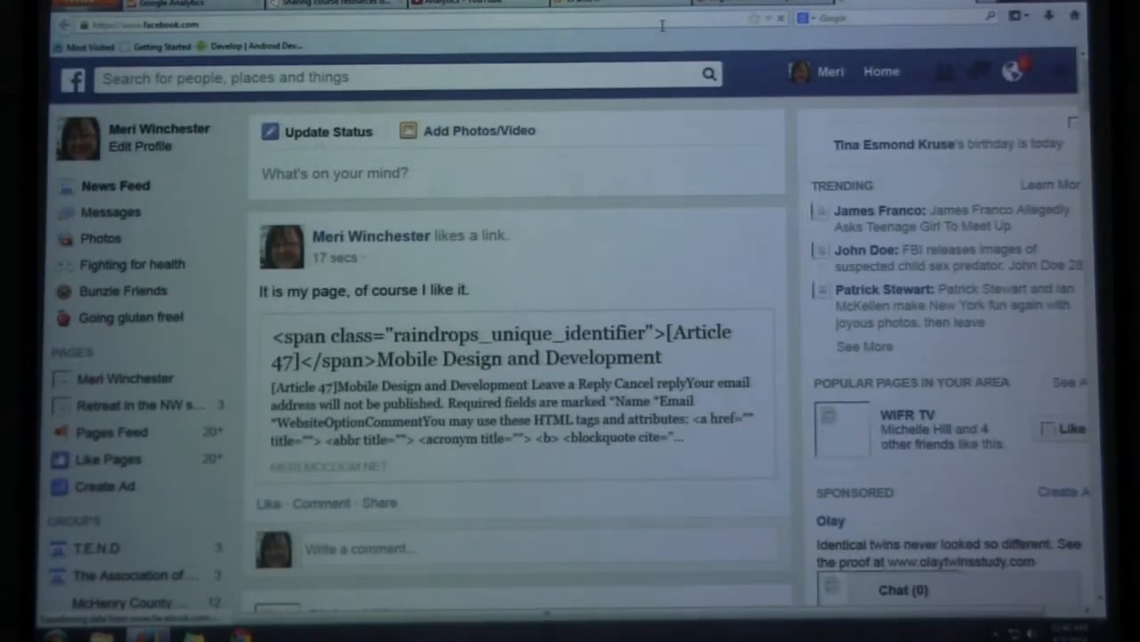
left_click(1012, 73)
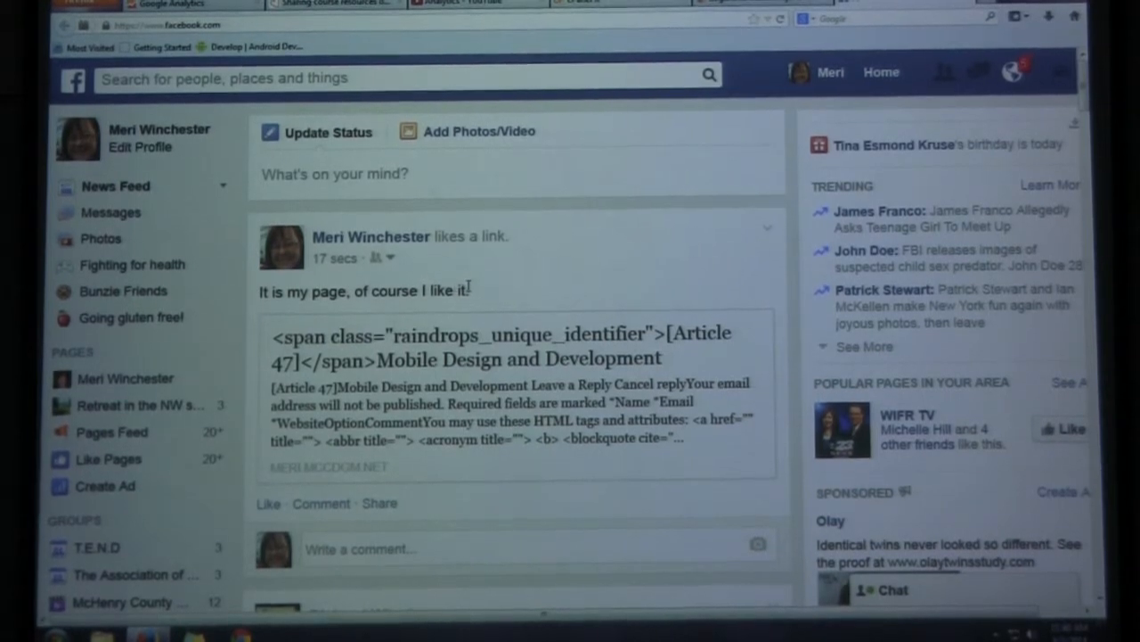
mouse_move(538, 240)
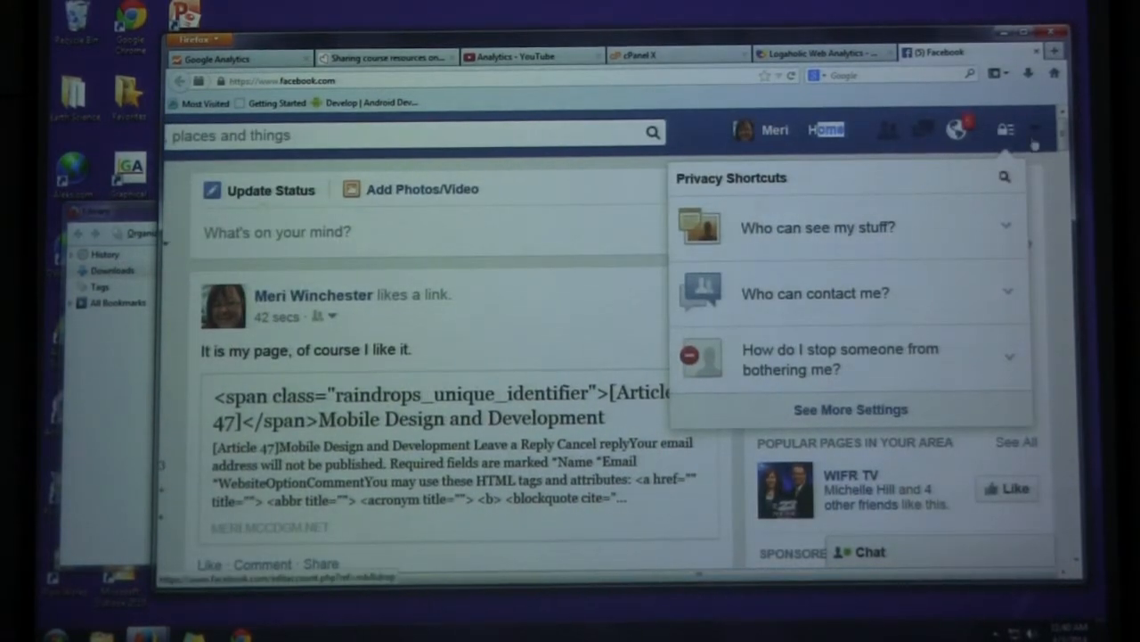
- Start Create a Page from the account menu and browse its category choices
left_click(1033, 129)
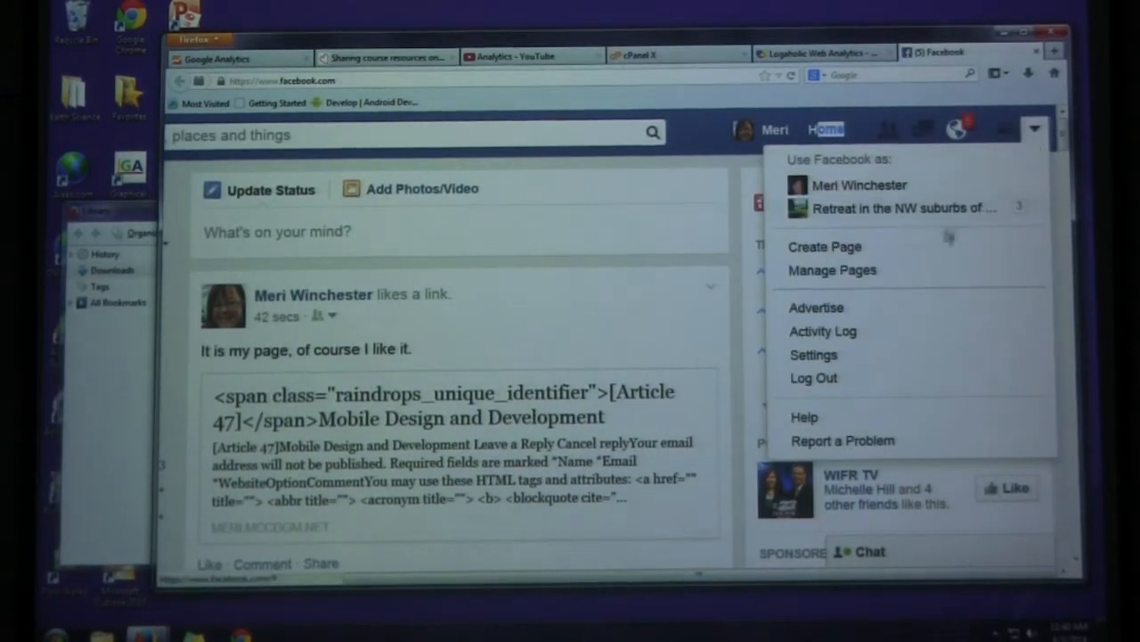
left_click(824, 246)
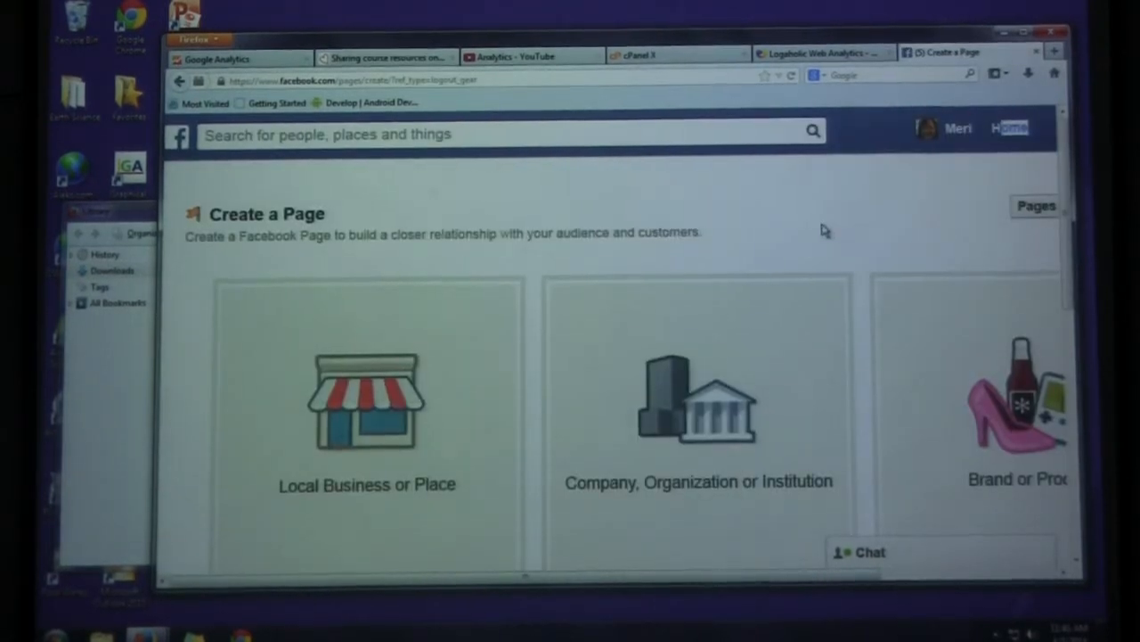
scroll("down", 3)
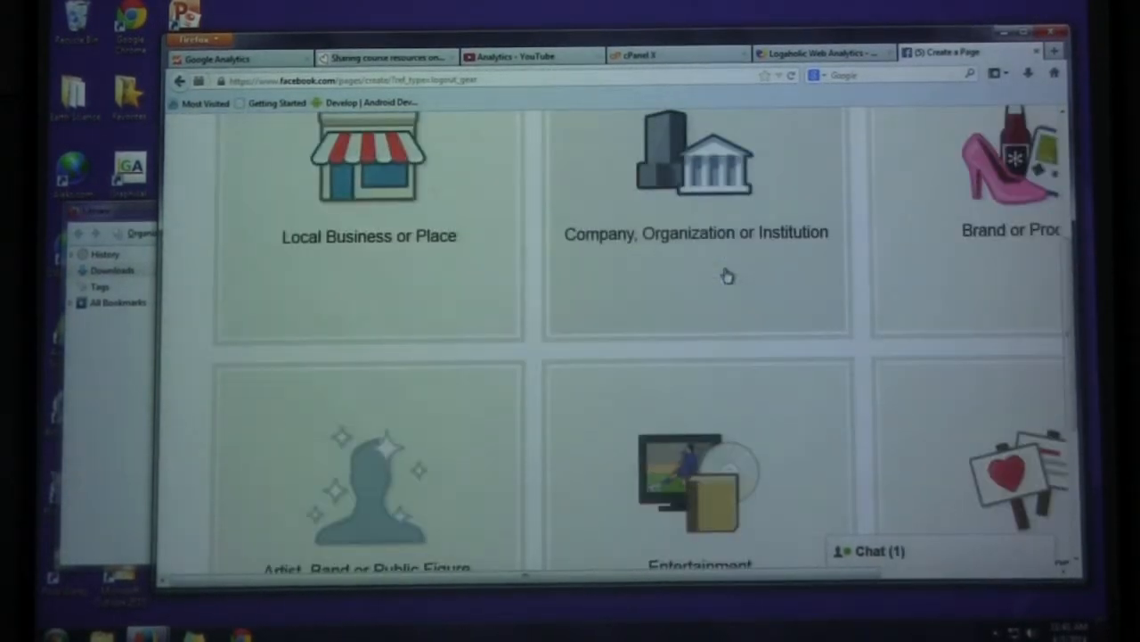
mouse_move(788, 289)
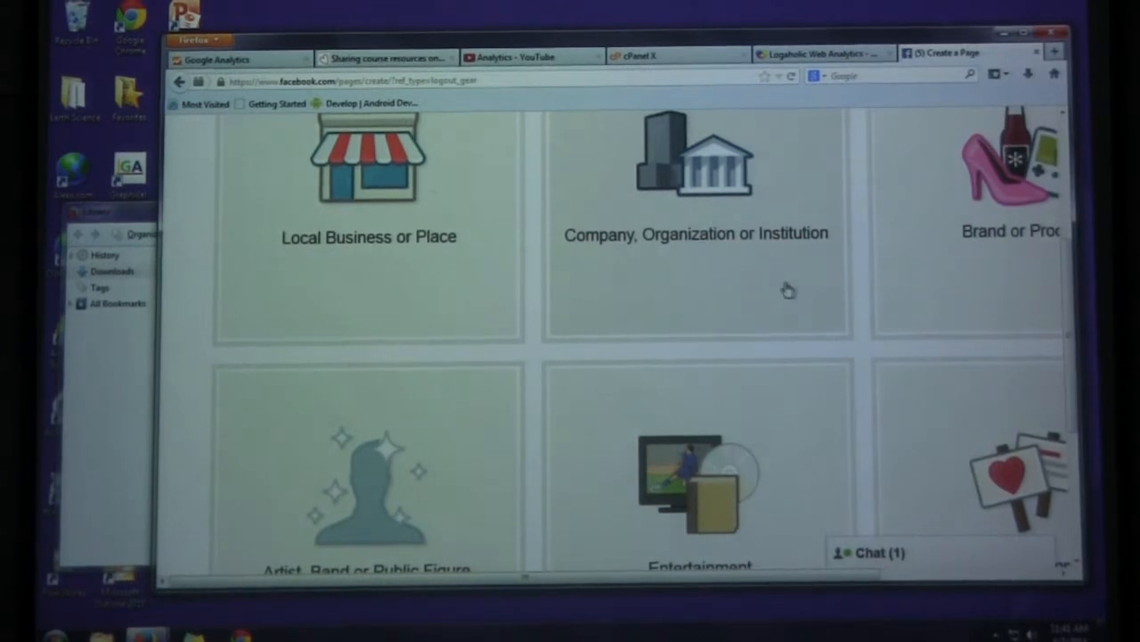
scroll("down", 3)
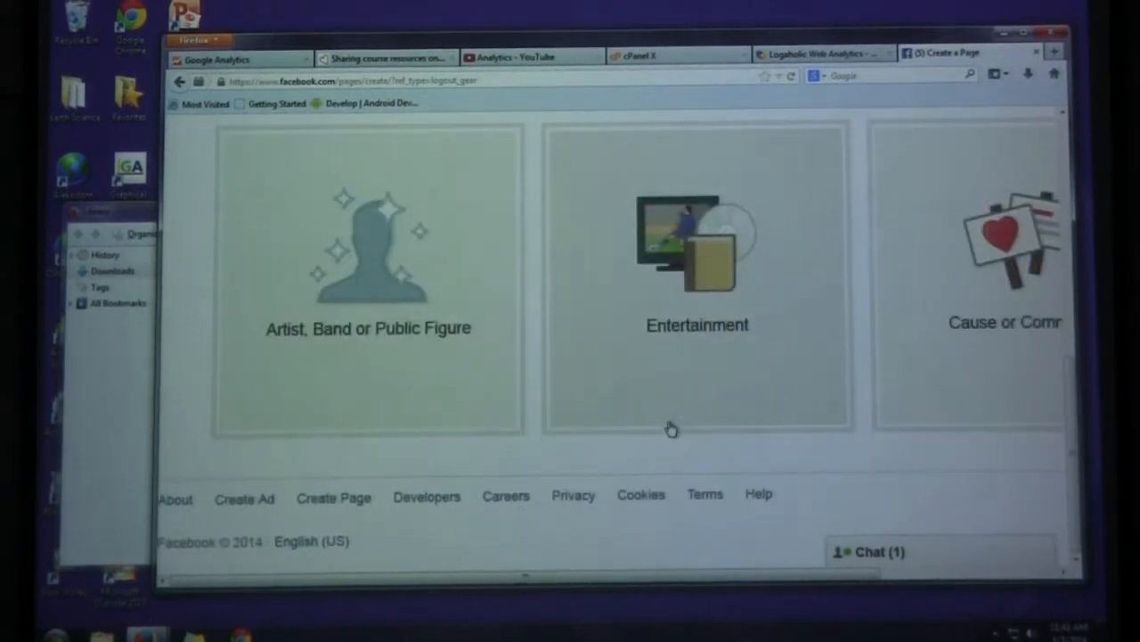
mouse_move(909, 374)
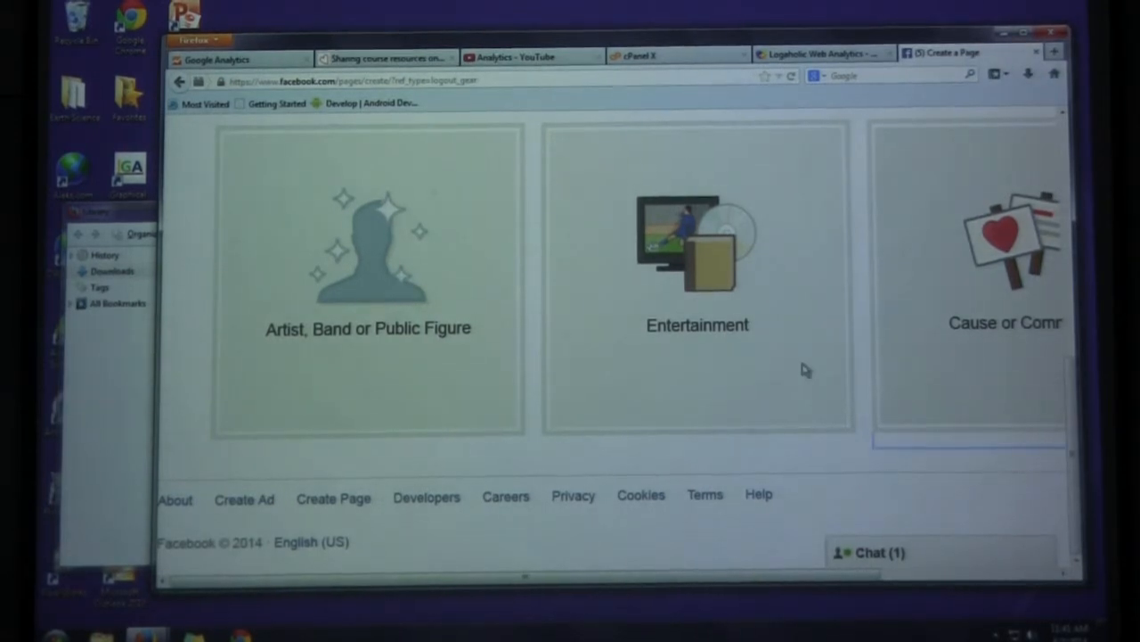
scroll("right", 3)
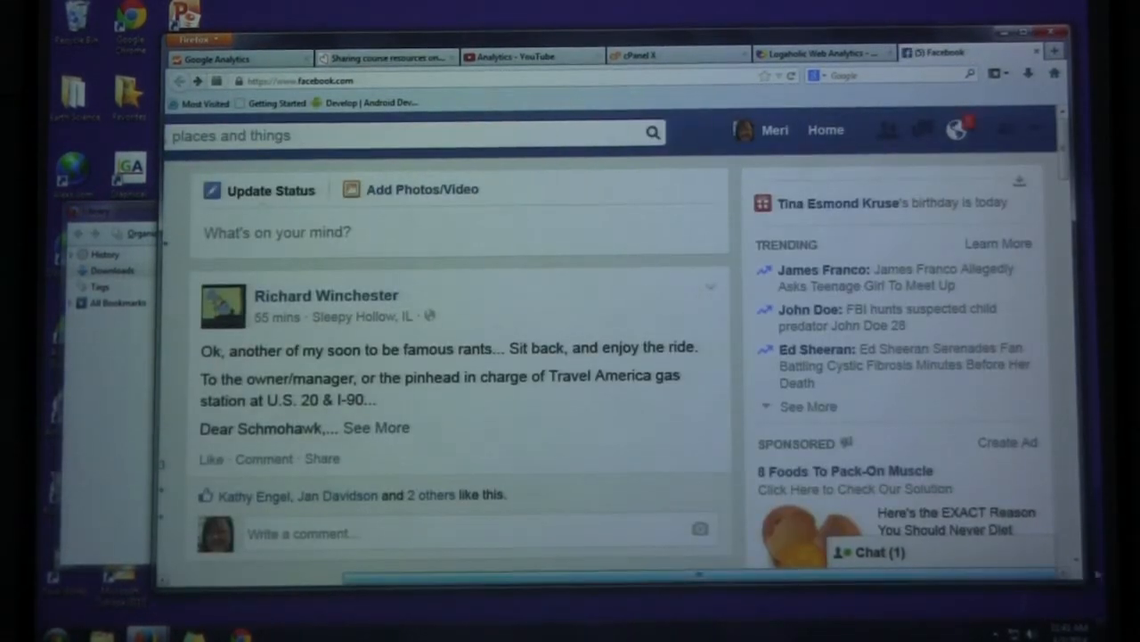
- Enter the Meri Winchester page's Admin Panel and scroll its timeline to January 2013 posts
left_click(1037, 132)
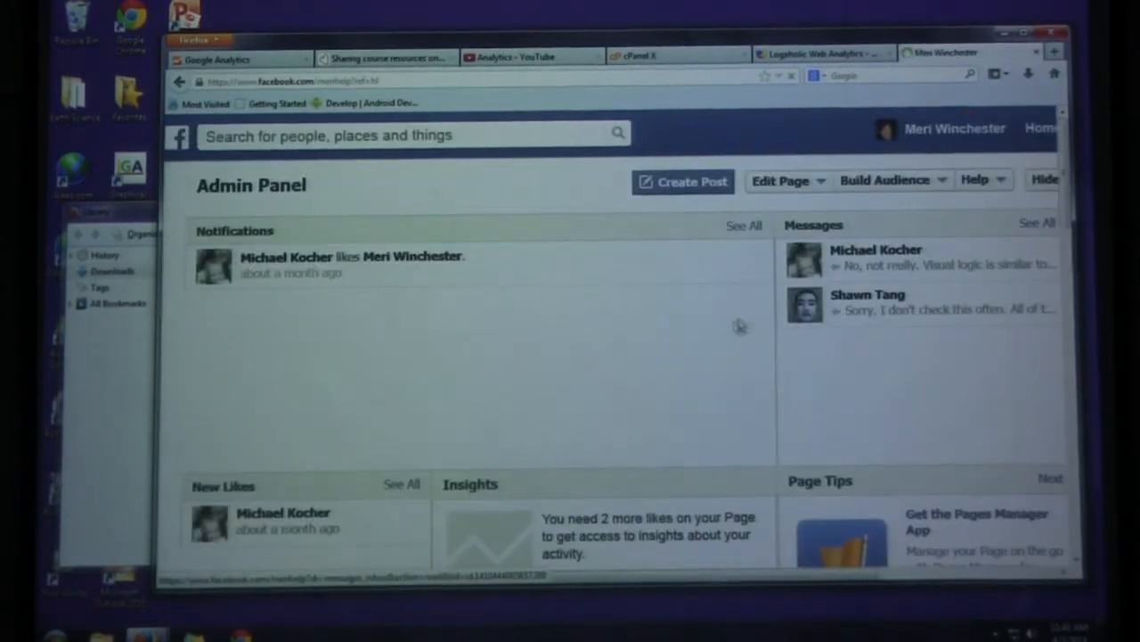
scroll("down", 3)
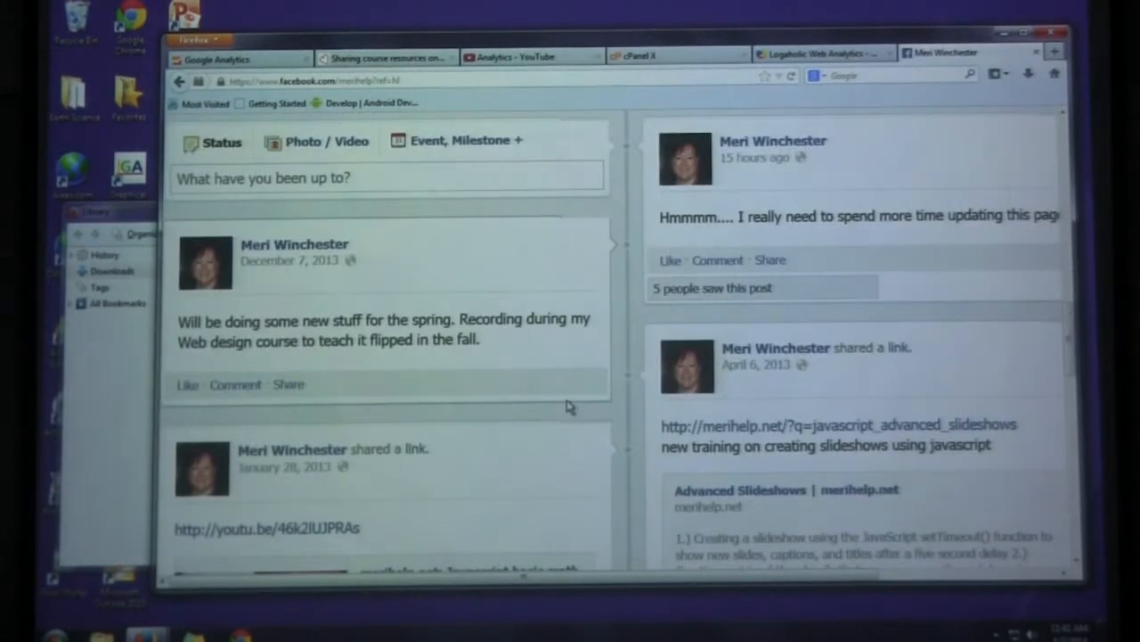
scroll("down", 3)
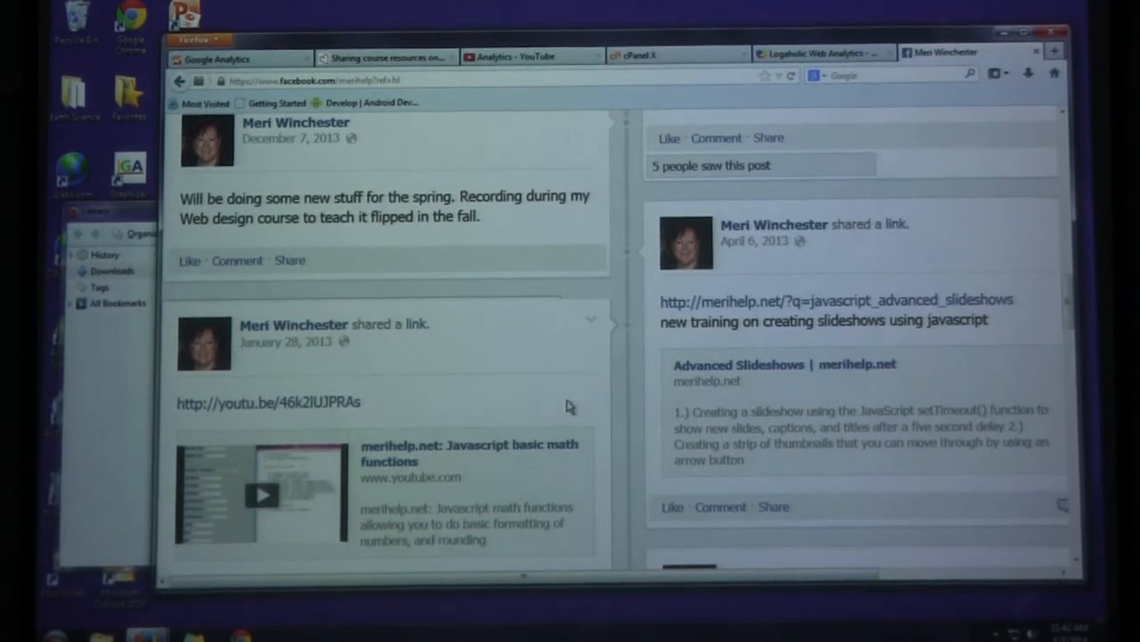
scroll("down", 3)
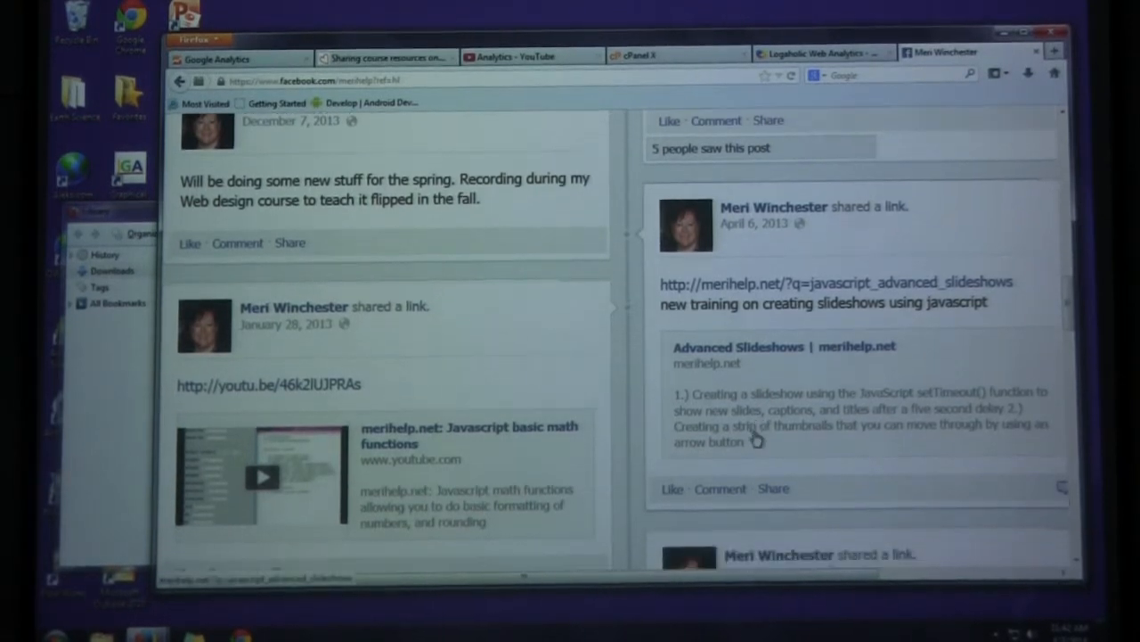
scroll("down", 3)
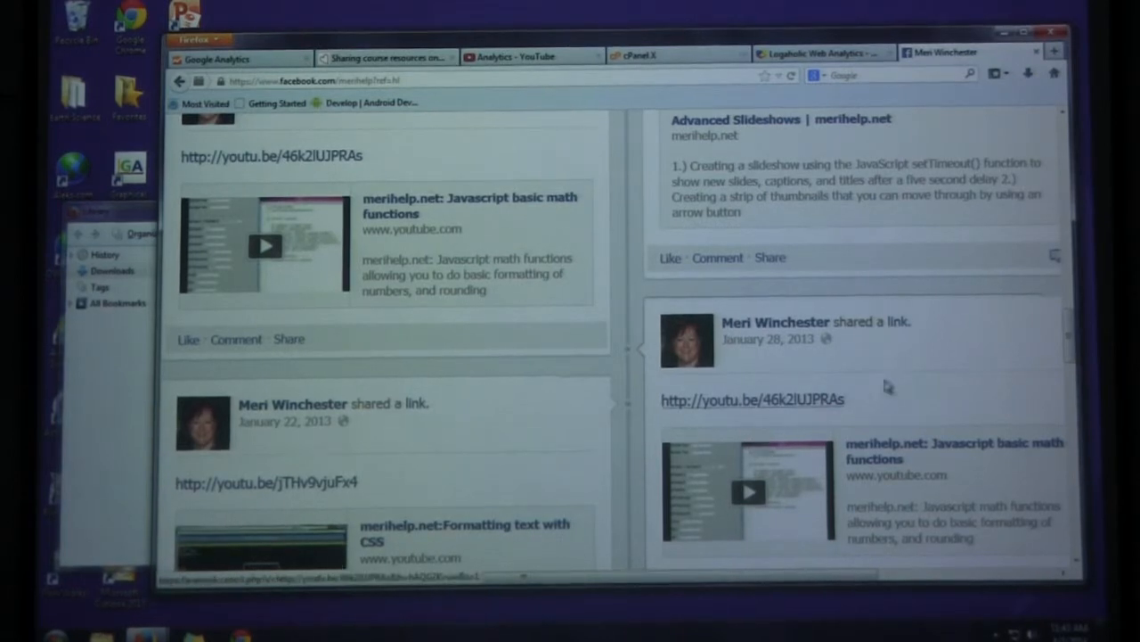
- Revisit the Logaholic All Traffic by Day report, then load google.com in that tab
left_click(816, 53)
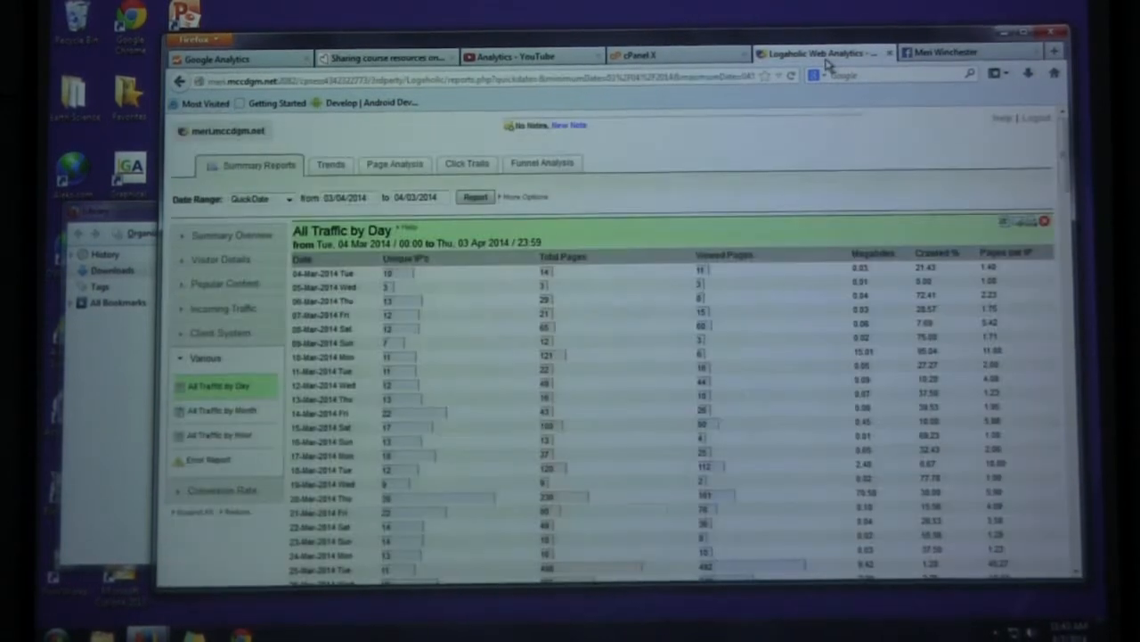
left_click(481, 75)
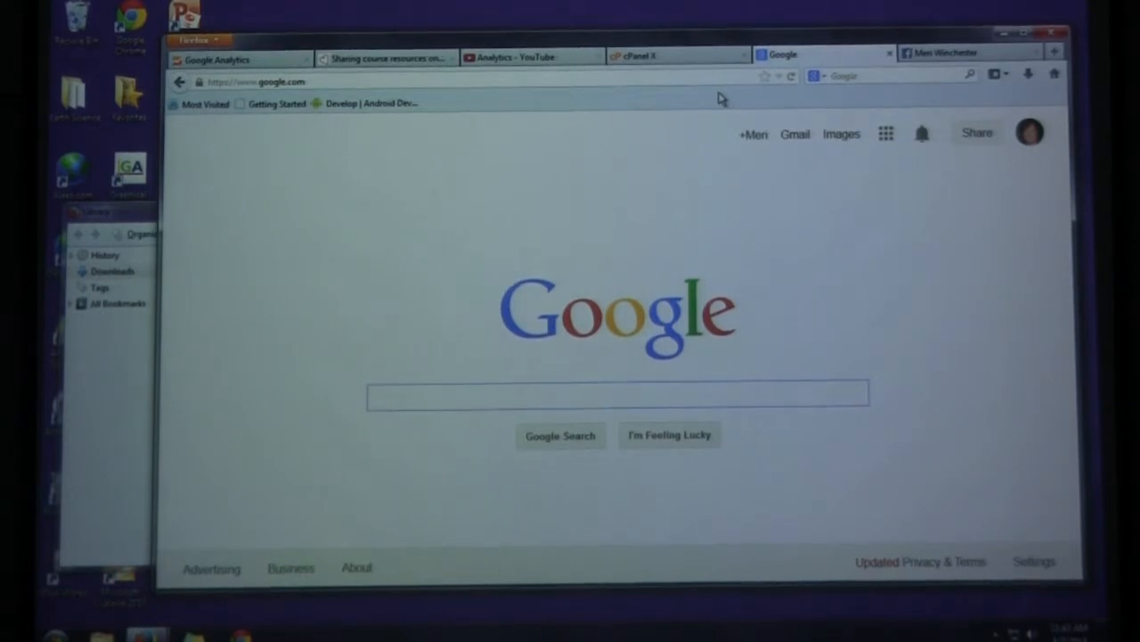
- Search Google for coffee and look through the local Crystal Lake and Wikipedia results
type("coffee")
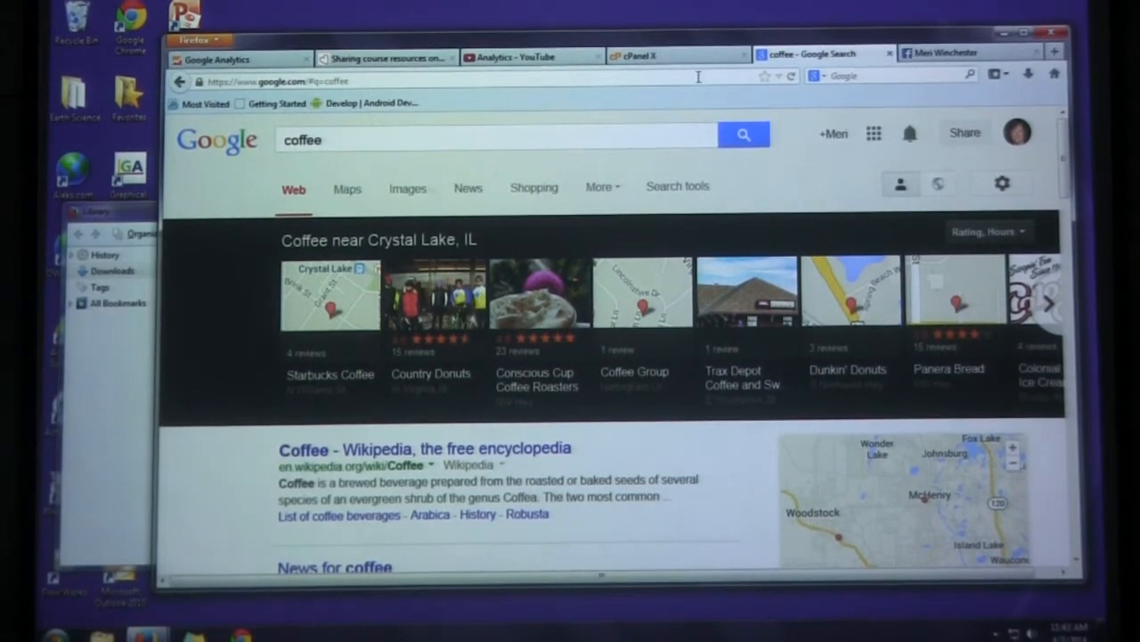
scroll("down", 3)
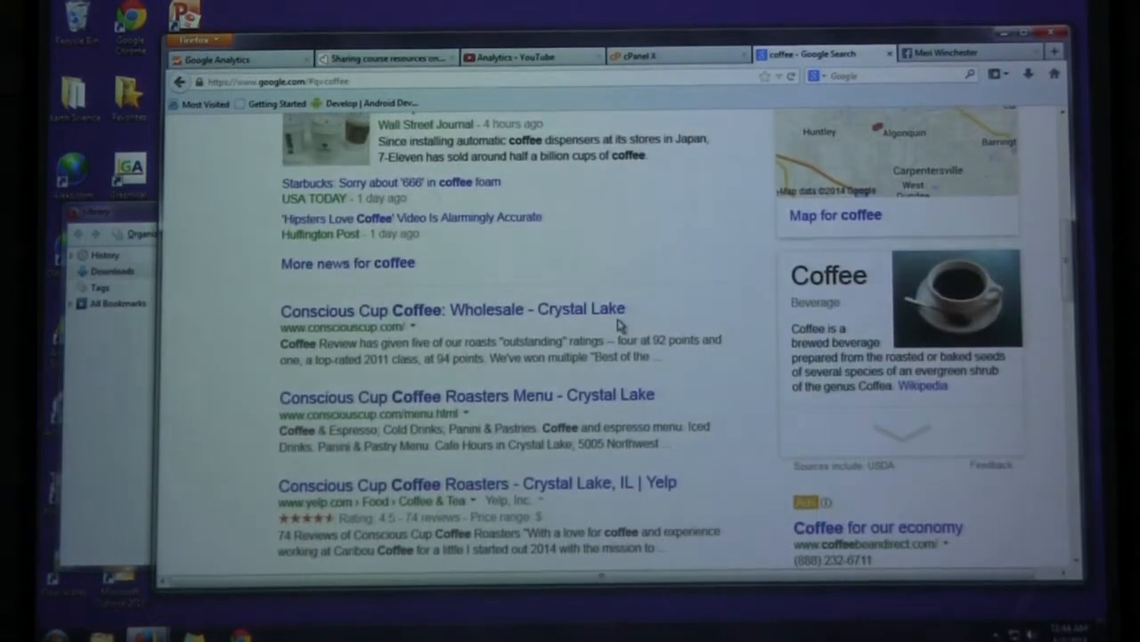
scroll("down", 3)
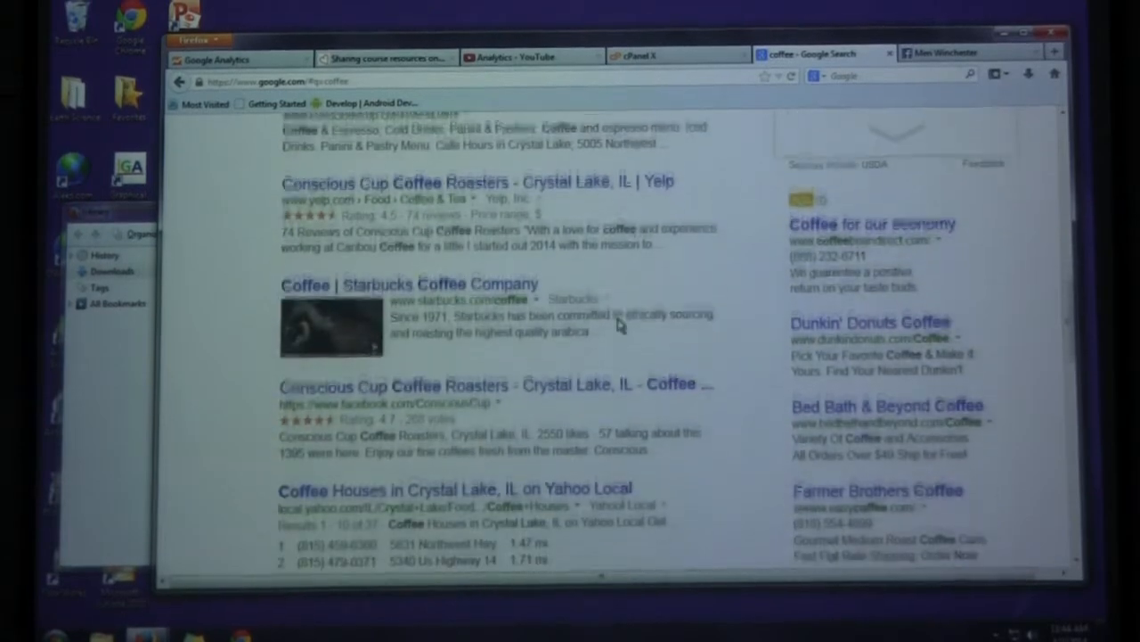
scroll("up", 3)
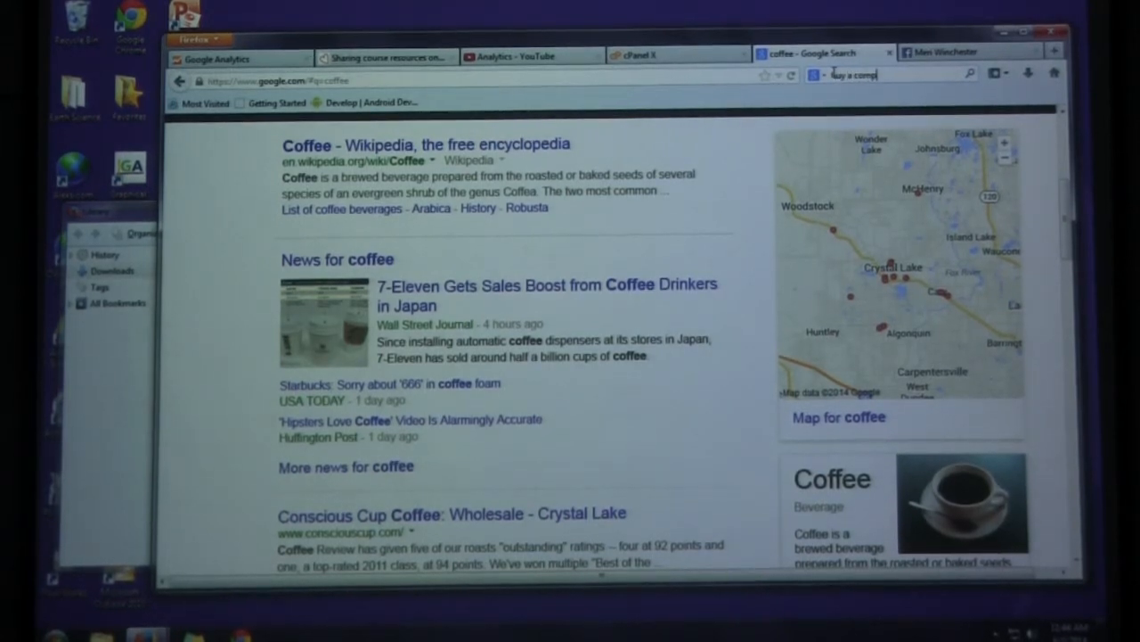
- Search Google for "buy a computer" and view the MacBook, HP and Best Buy listings
type("buy a comp")
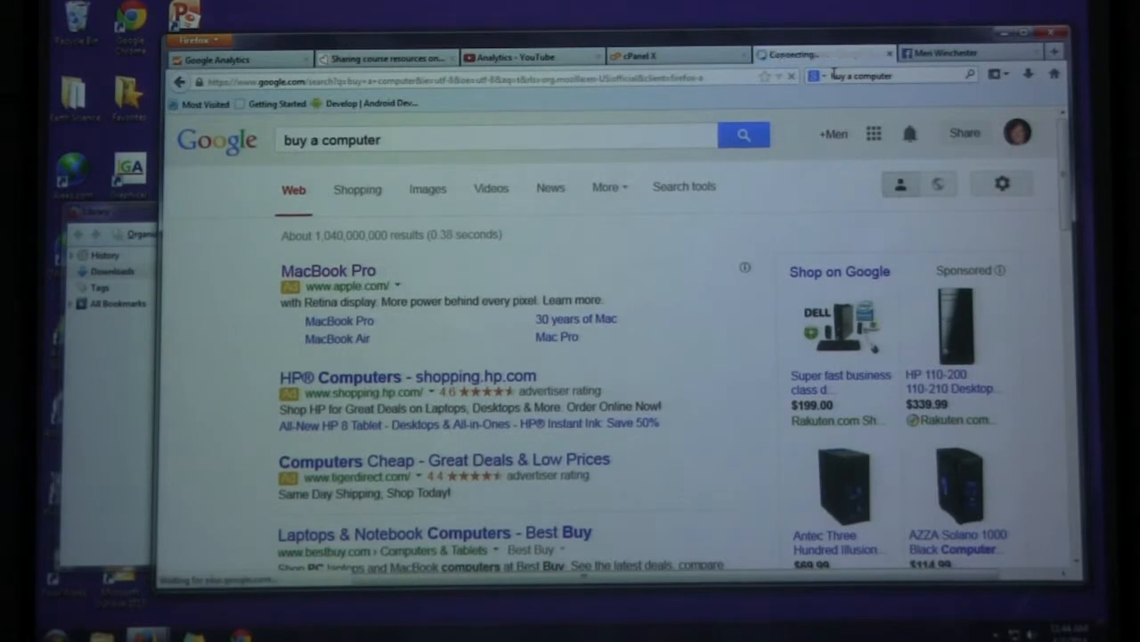
scroll("down", 3)
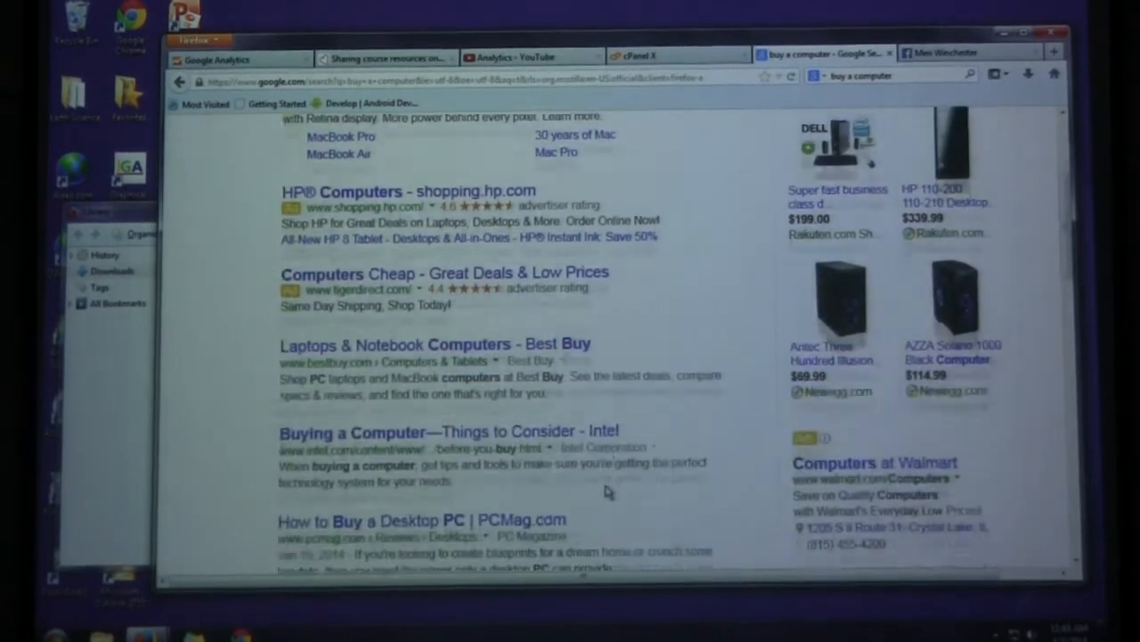
scroll("up", 3)
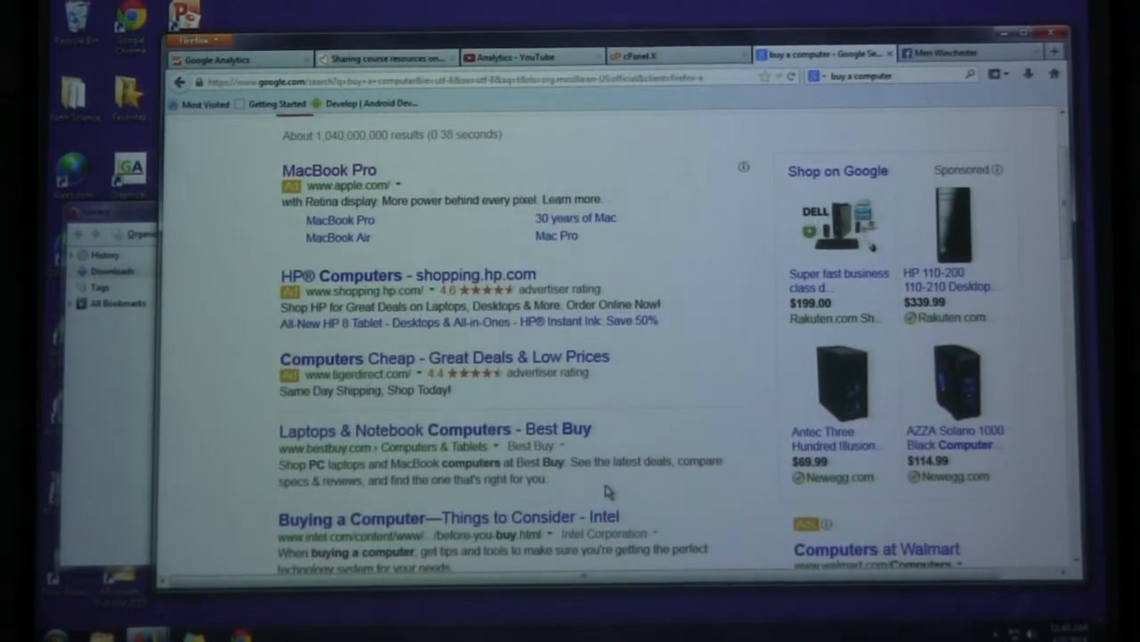
mouse_move(691, 410)
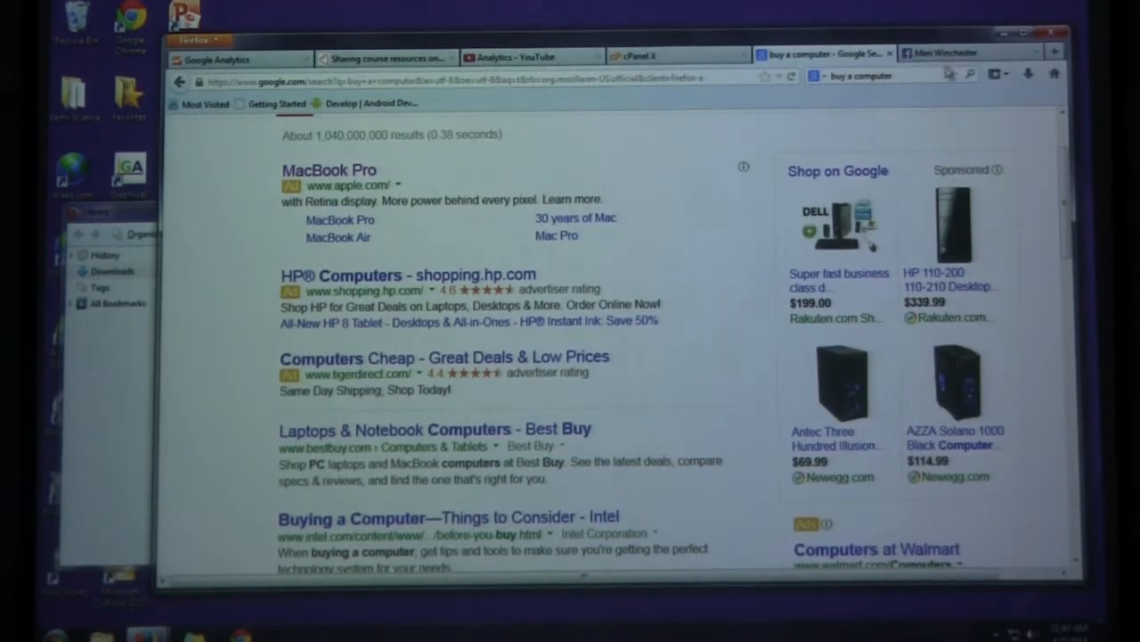
- Review the 'javascript examples' results from W3Schools down to the related searches and back
left_click(862, 74)
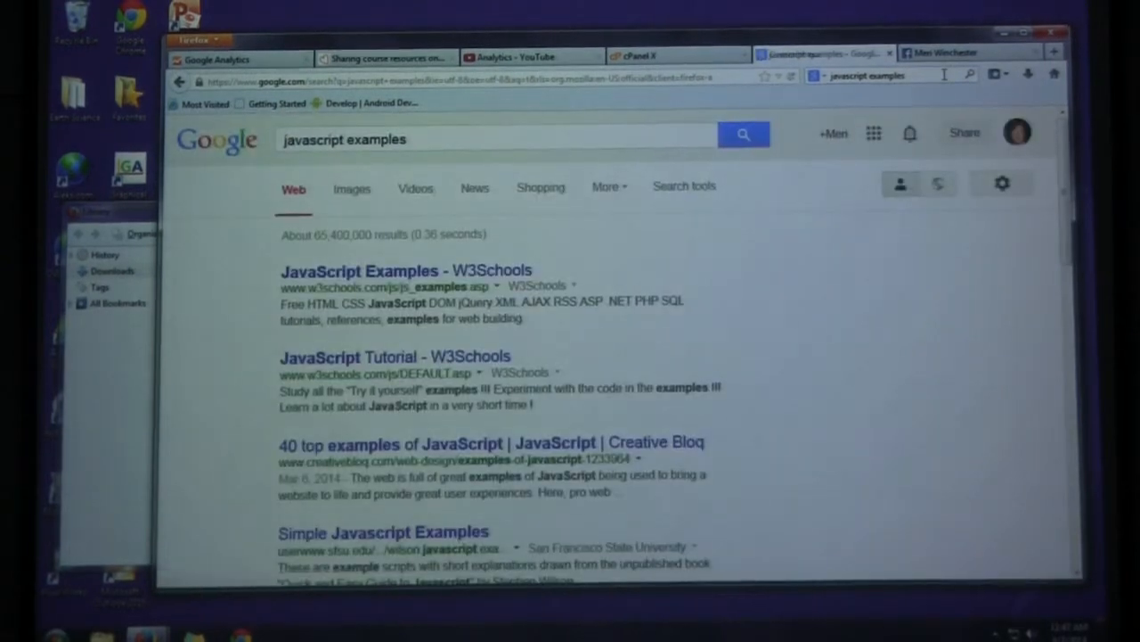
scroll("down", 3)
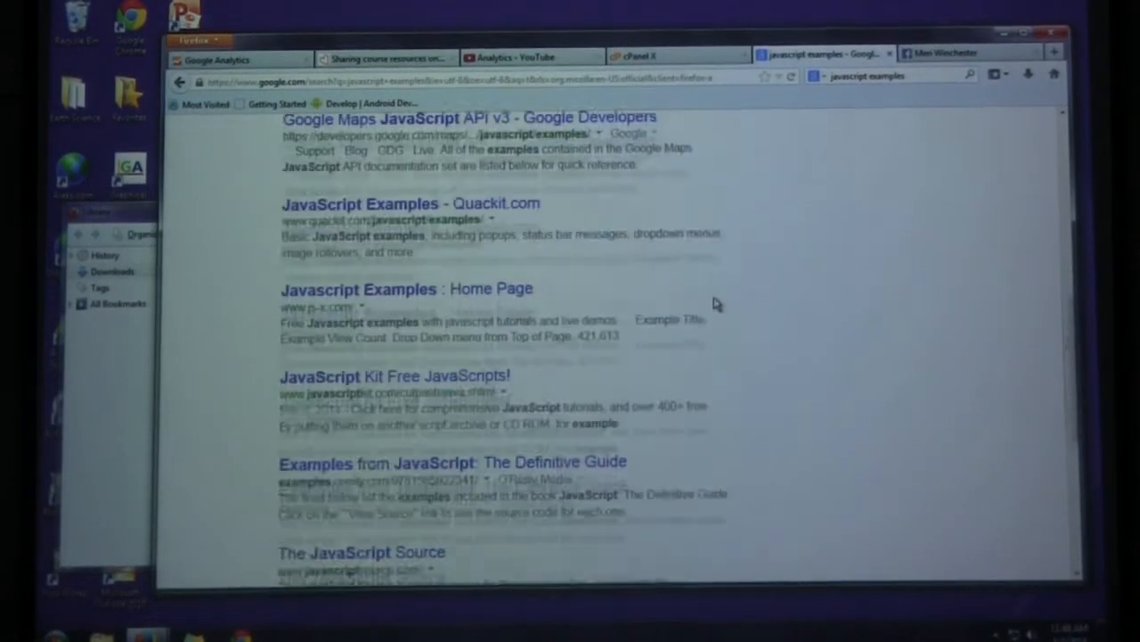
scroll("down", 3)
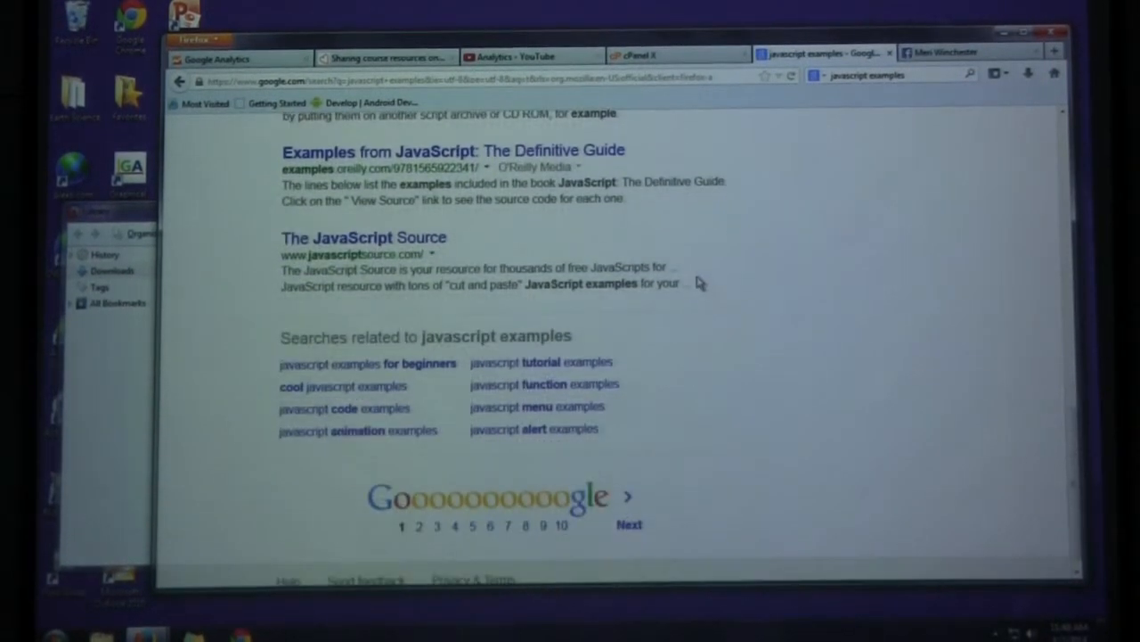
scroll("up", 3)
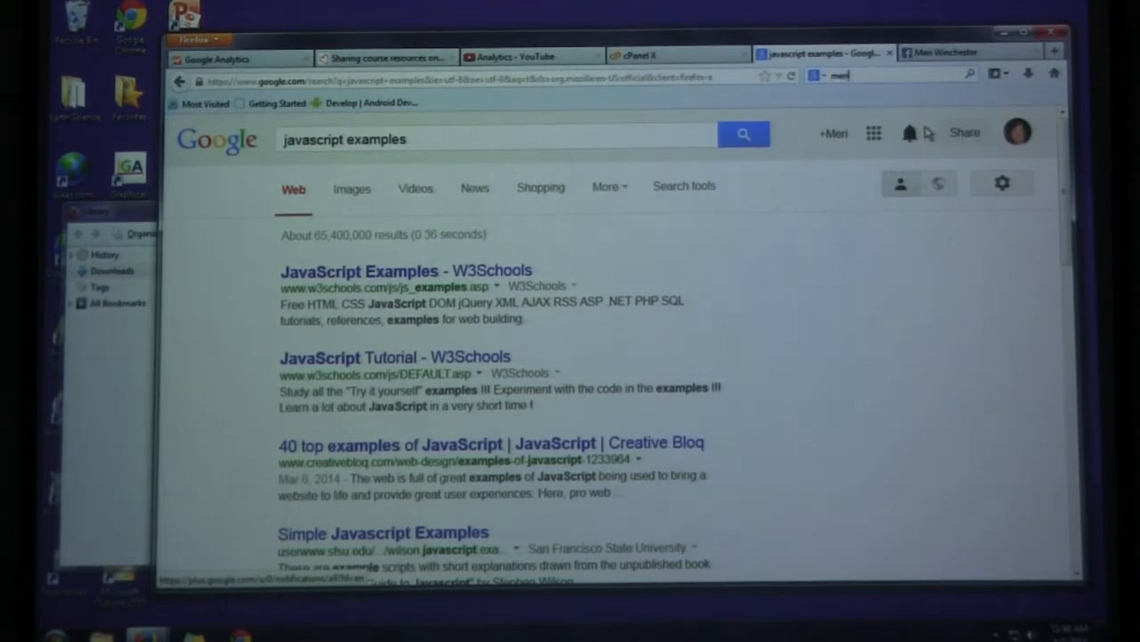
- Search 'meri javascript examples' and briefly view the JSTestDriver blog post result
type("javascript exampl")
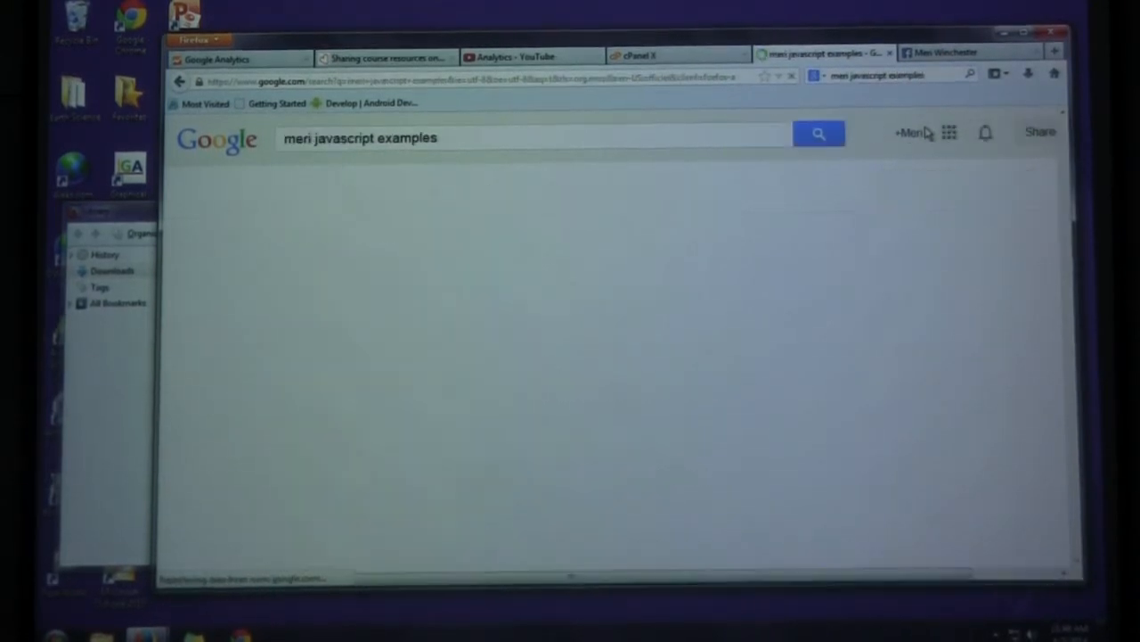
left_click(818, 132)
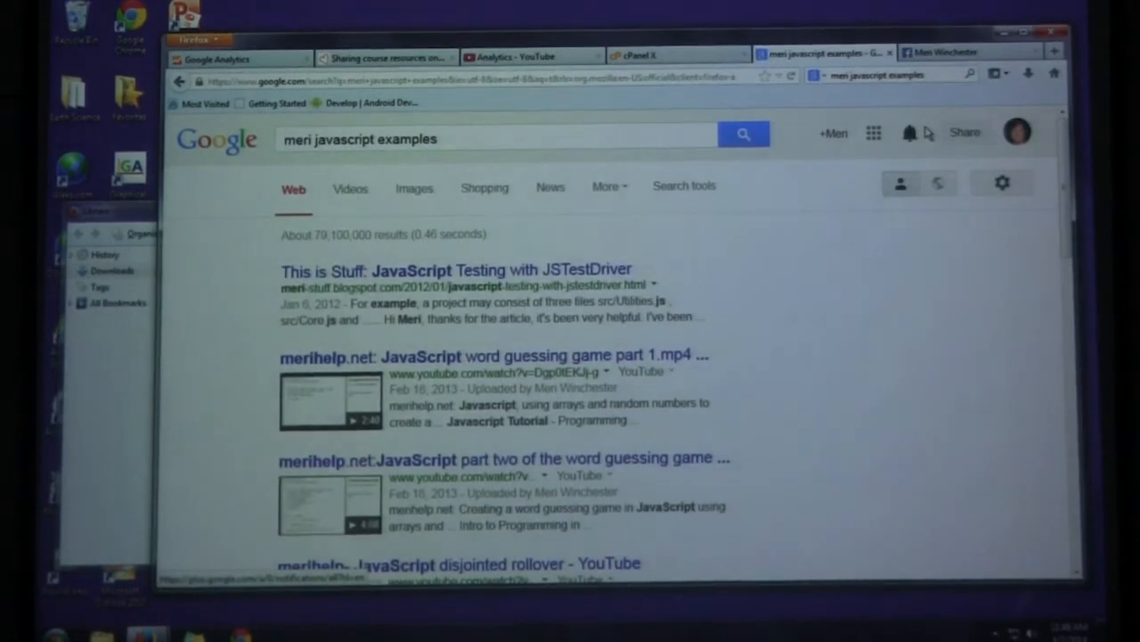
mouse_move(775, 360)
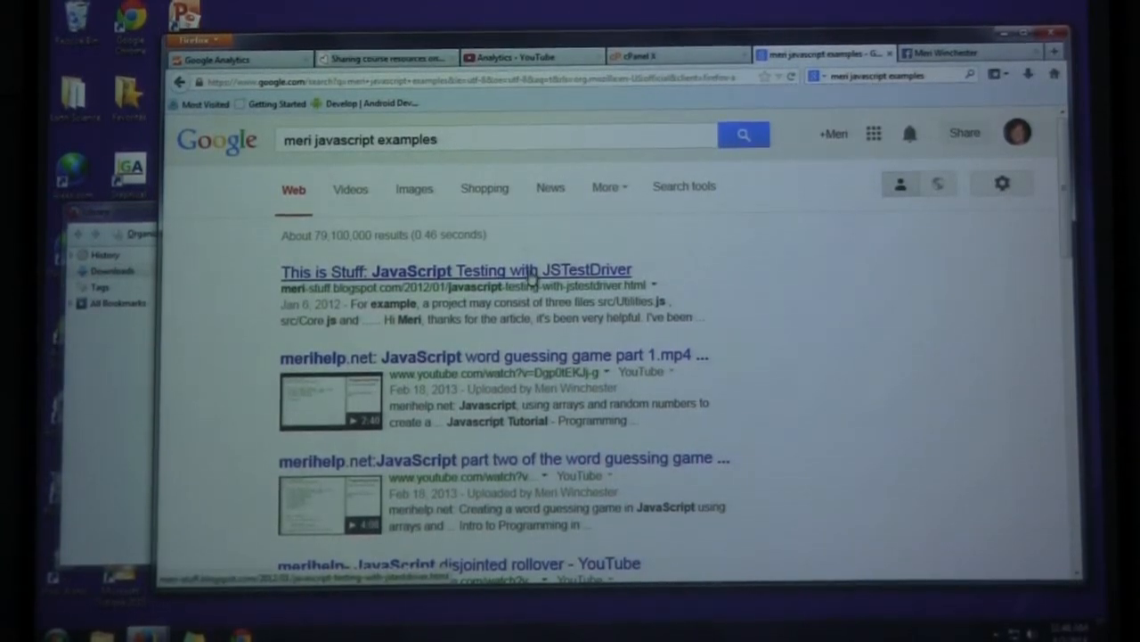
left_click(456, 271)
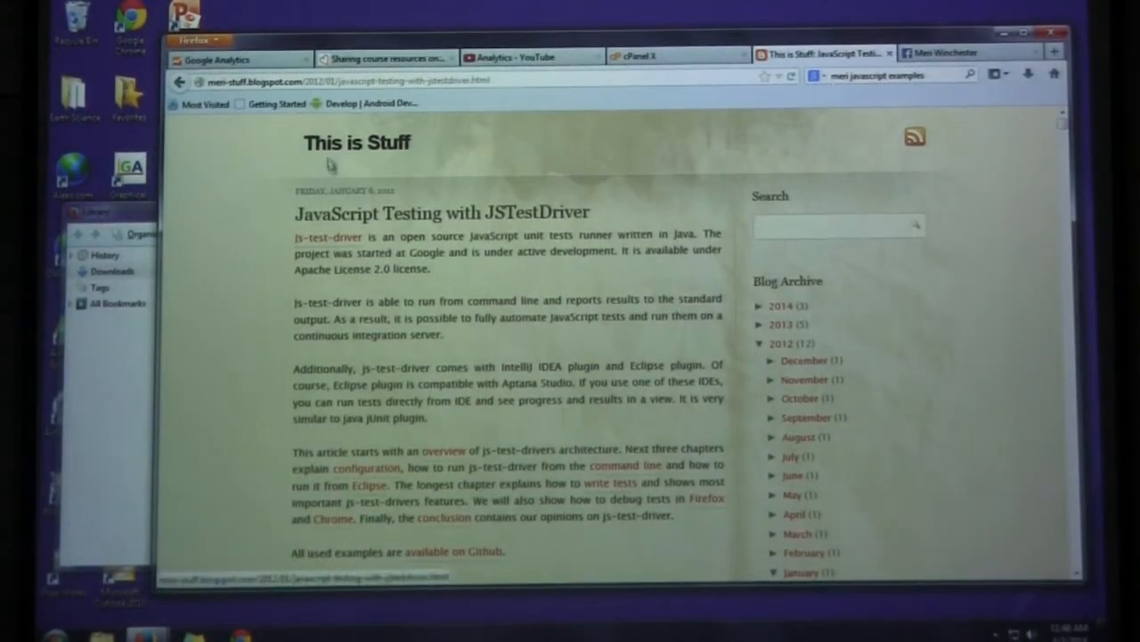
left_click(180, 82)
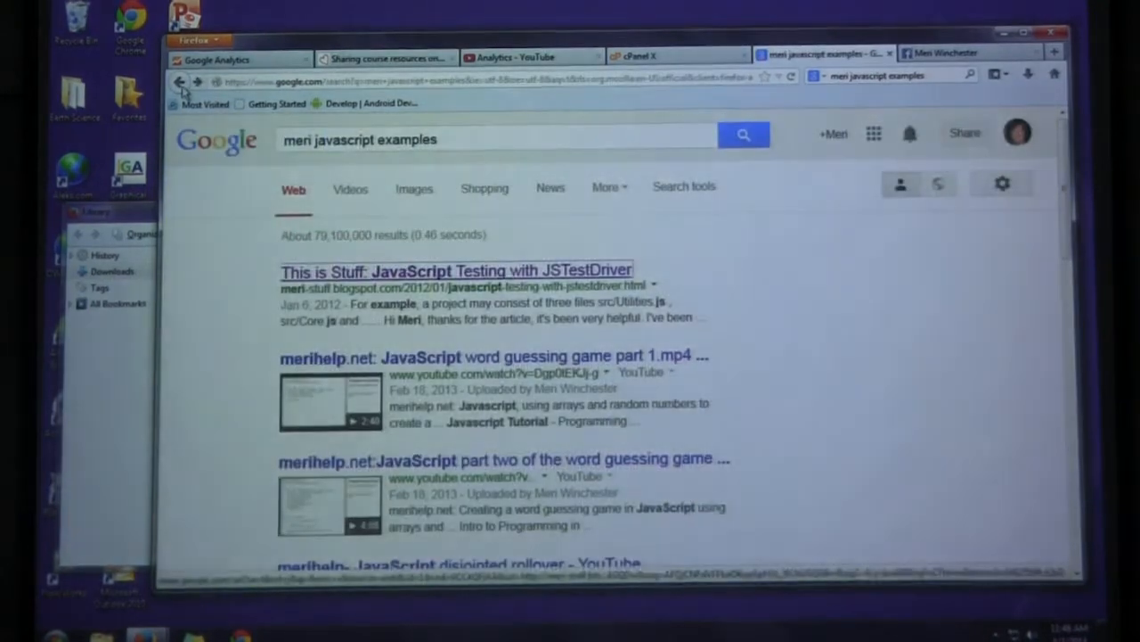
- Browse further down the results, then begin editing the search query
scroll("down", 3)
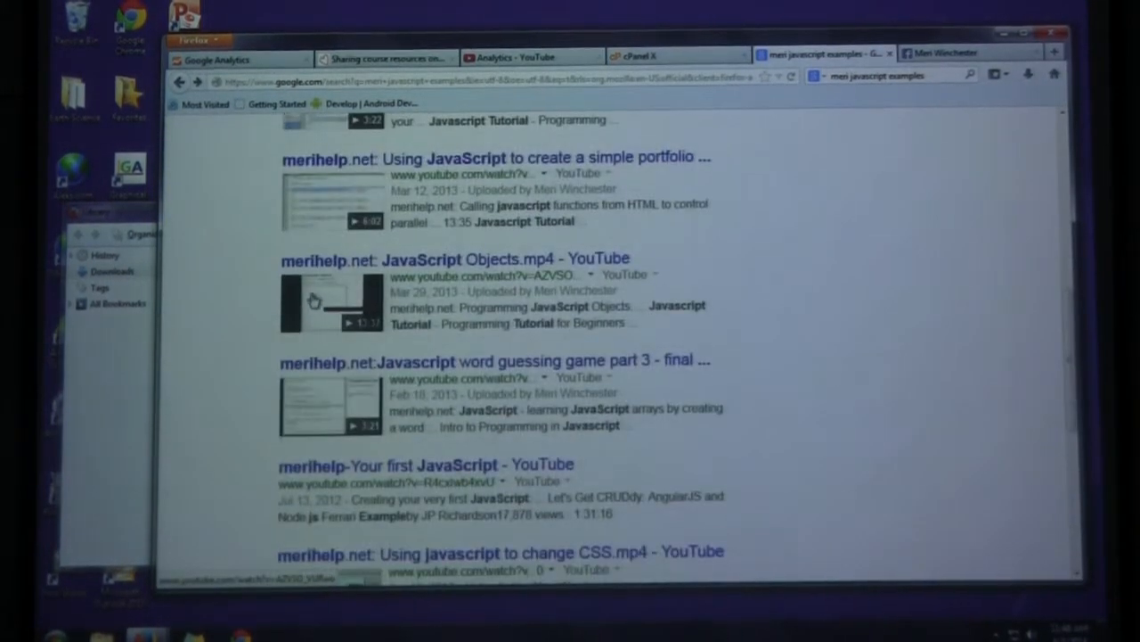
scroll("down", 3)
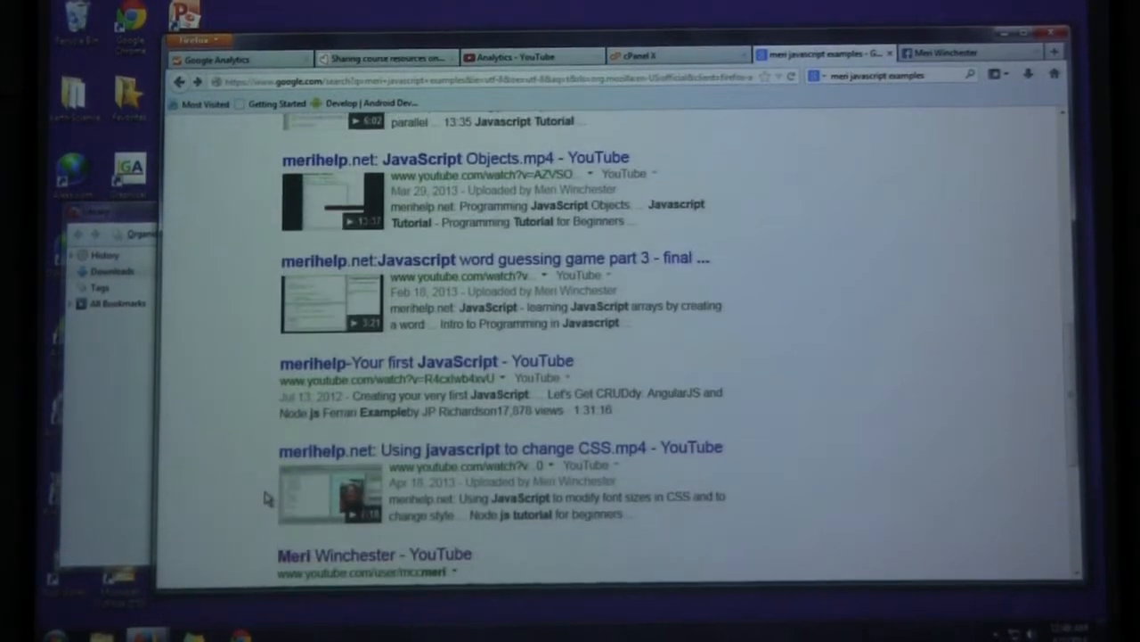
scroll("down", 3)
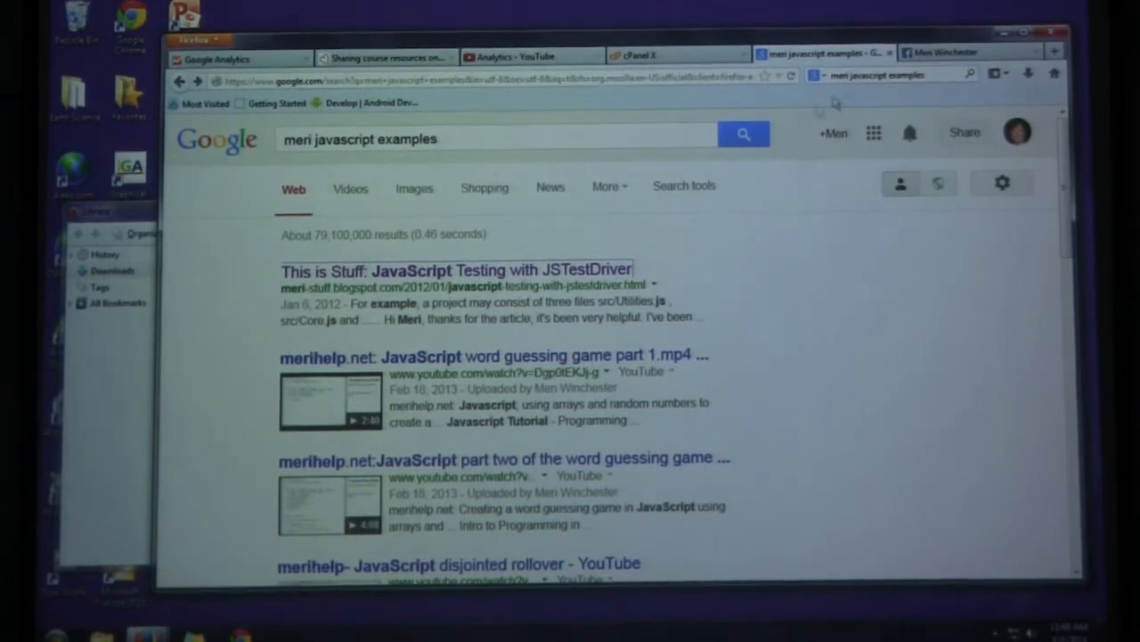
left_click(882, 74)
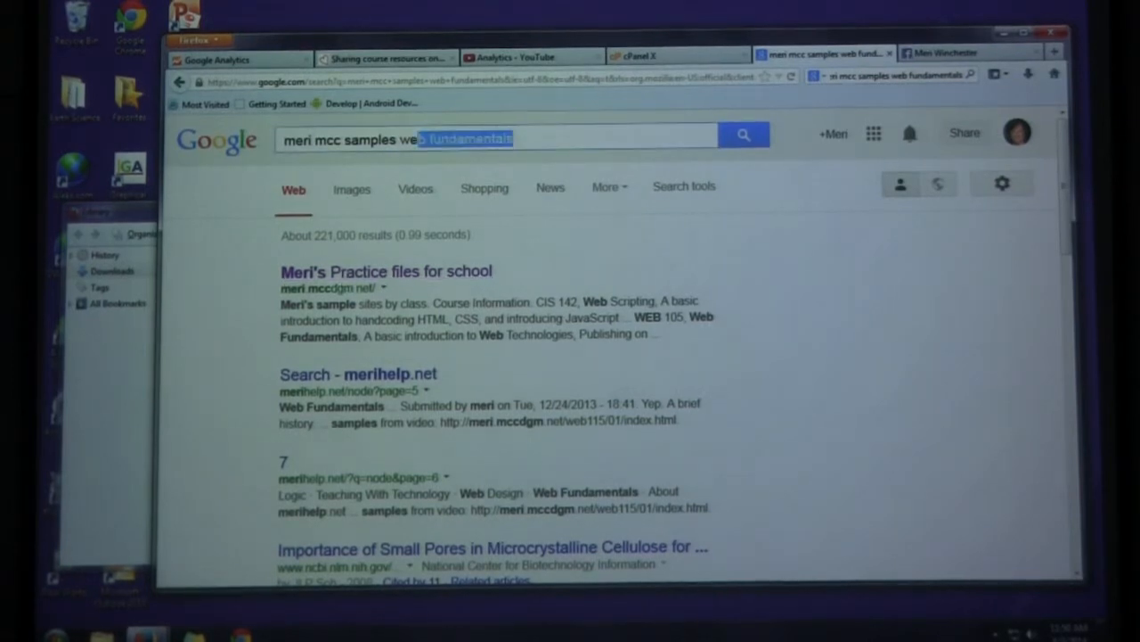
- Search Google for 'meri help' and begin a new query starting with 'mer'
type("m")
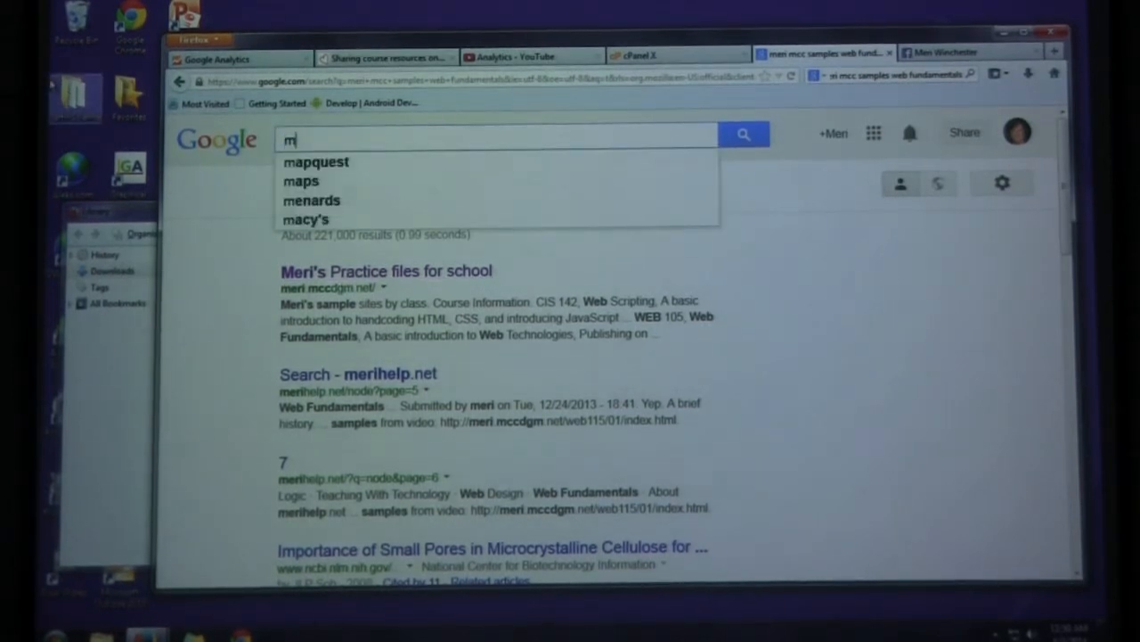
type("eri help")
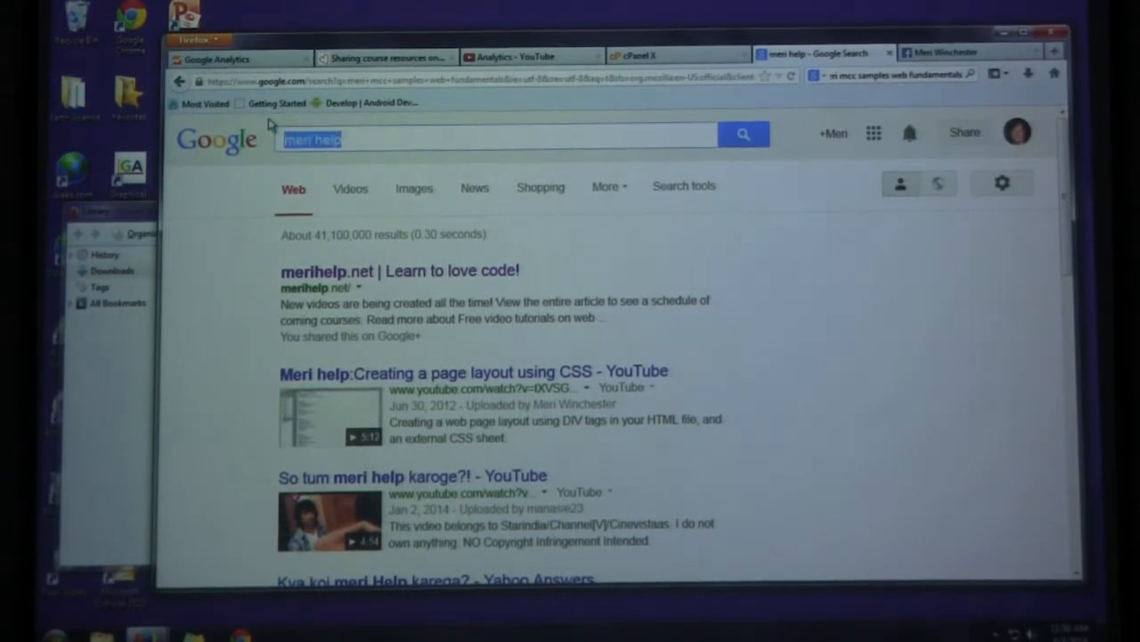
type("mer")
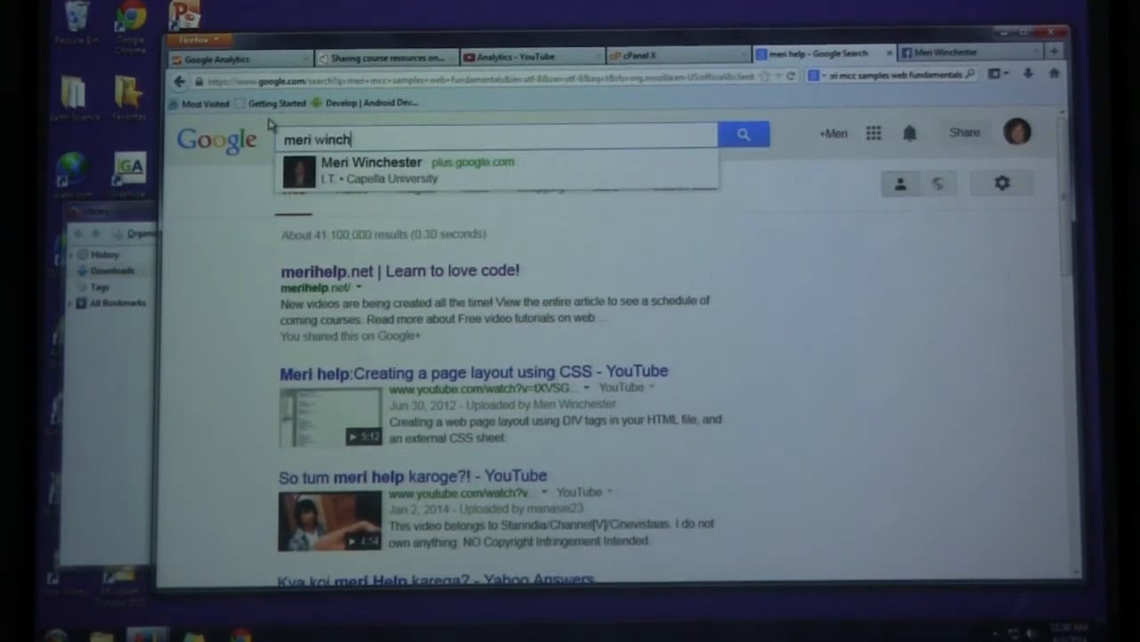
type("ester")
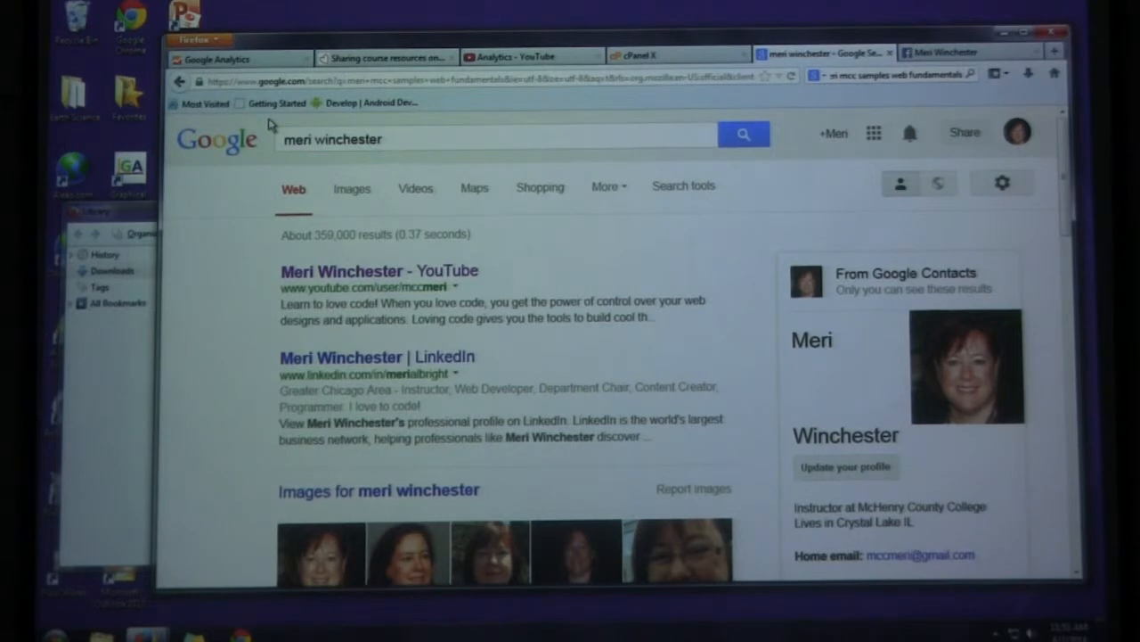
mouse_move(310, 176)
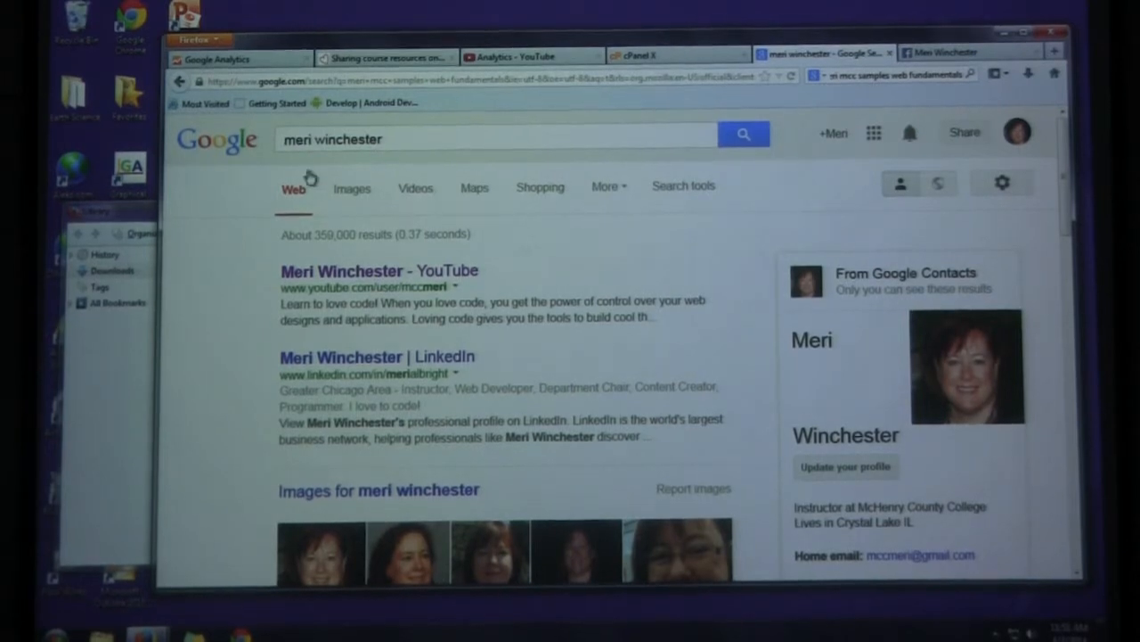
scroll("down", 3)
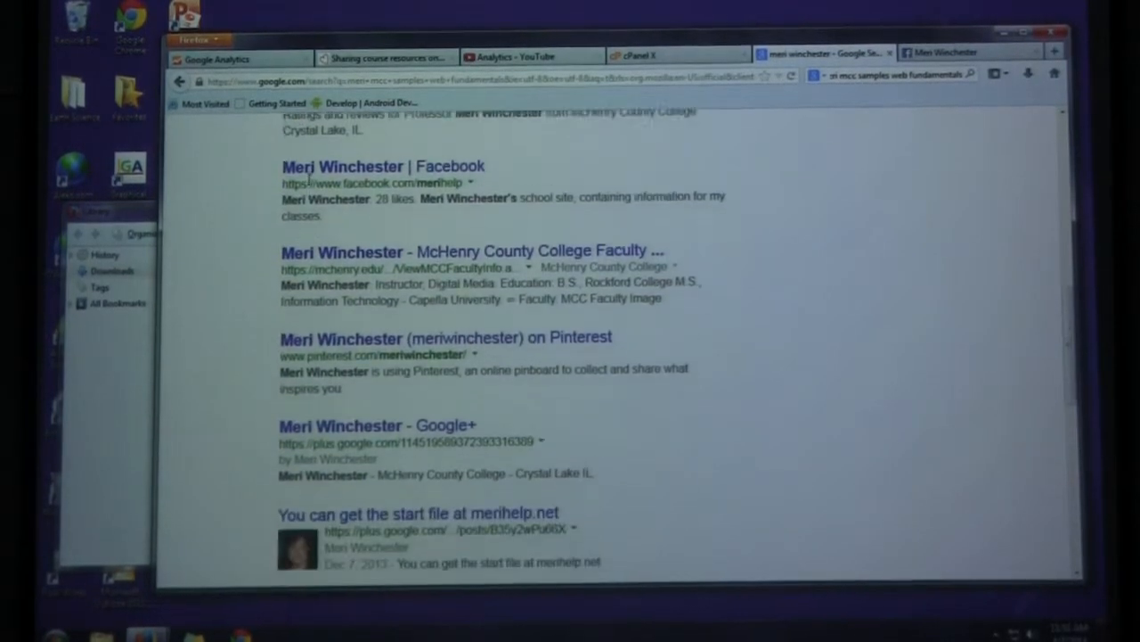
scroll("down", 3)
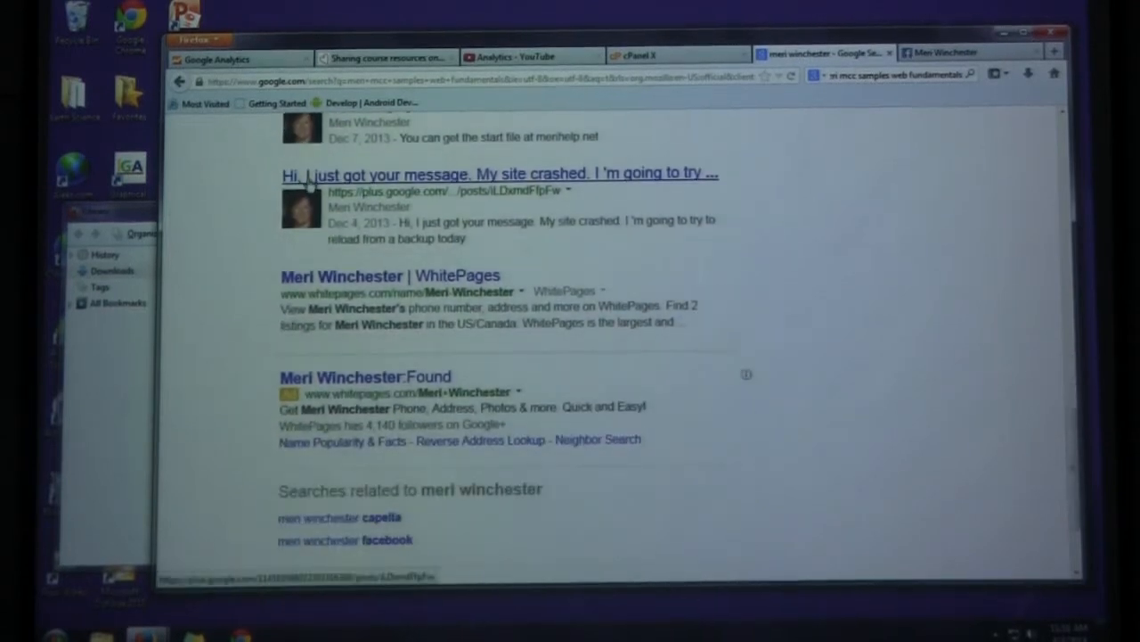
scroll("down", 3)
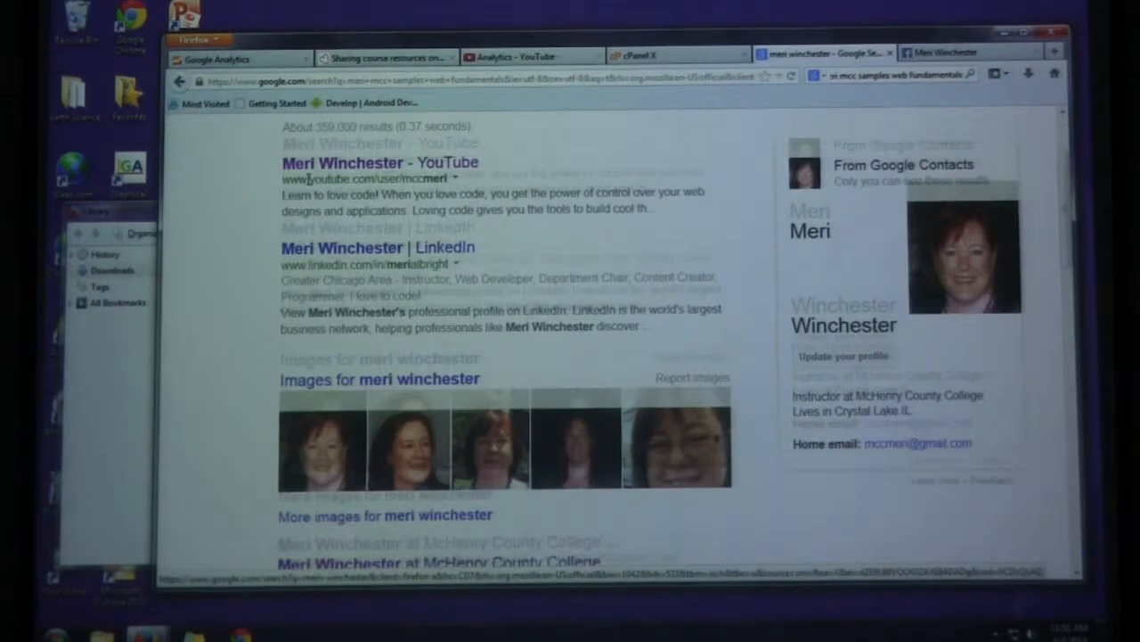
scroll("up", 3)
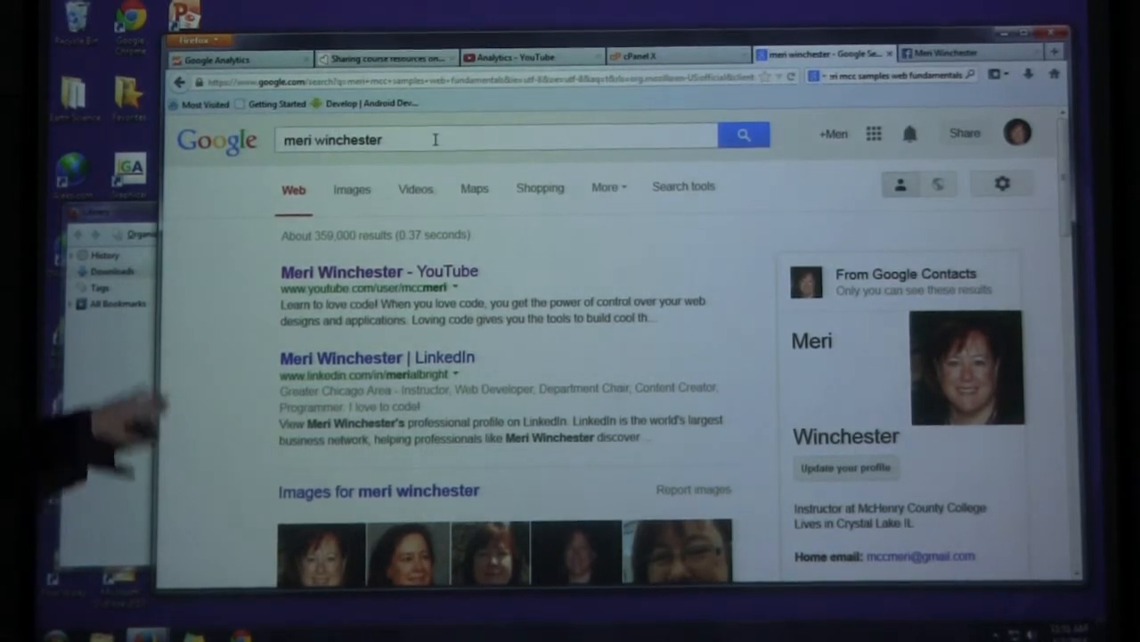
mouse_move(116, 419)
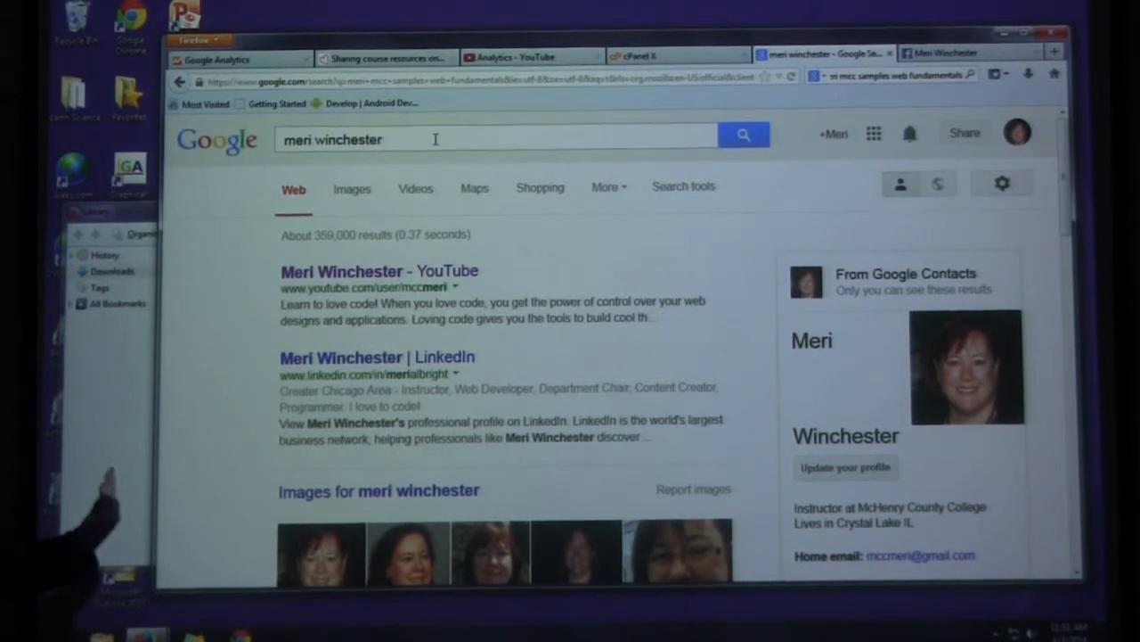
mouse_move(134, 535)
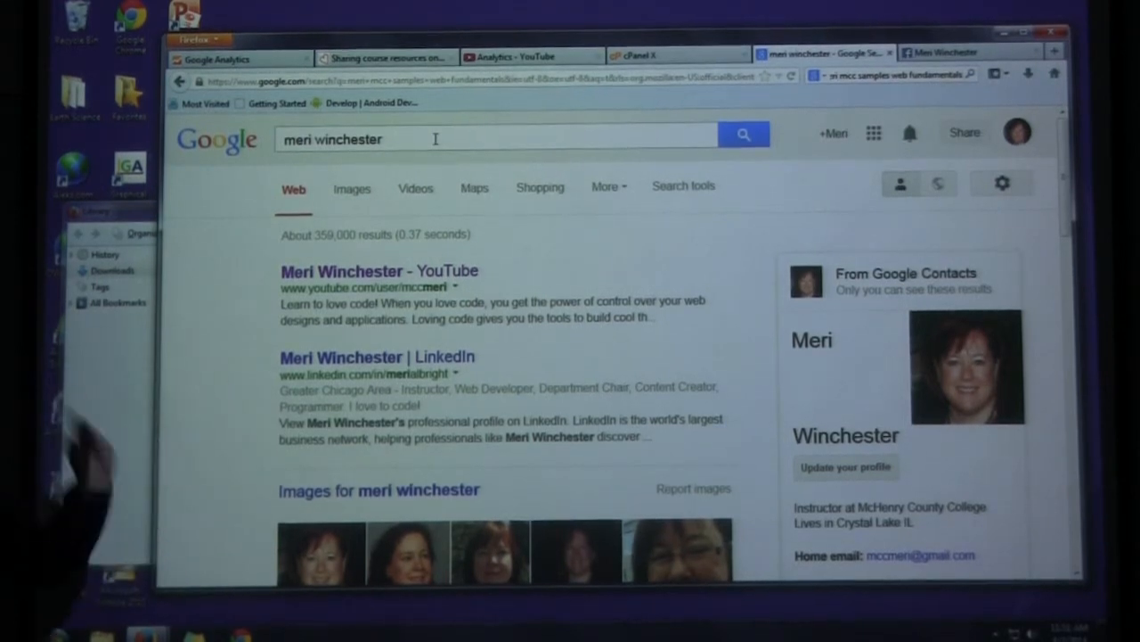
mouse_move(80, 446)
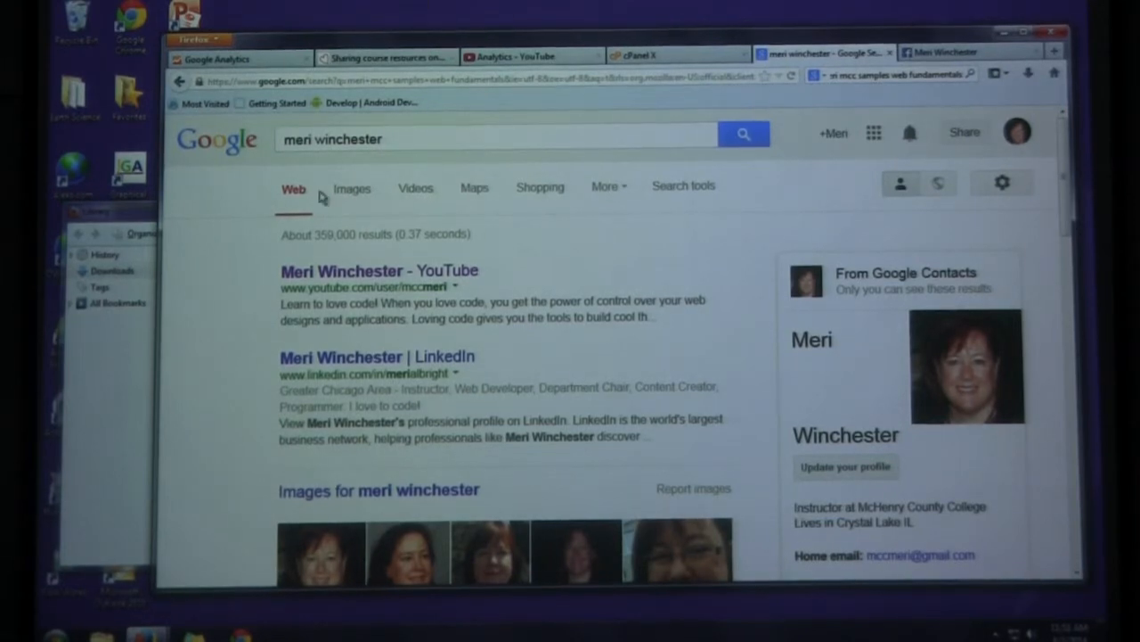
scroll("down", 3)
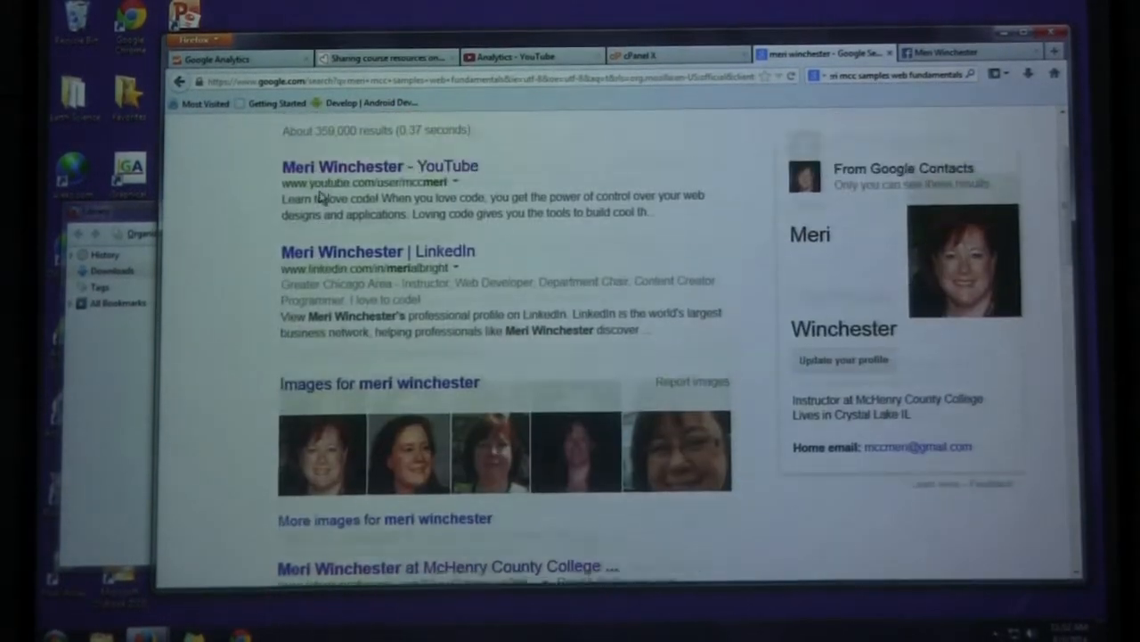
scroll("up", 3)
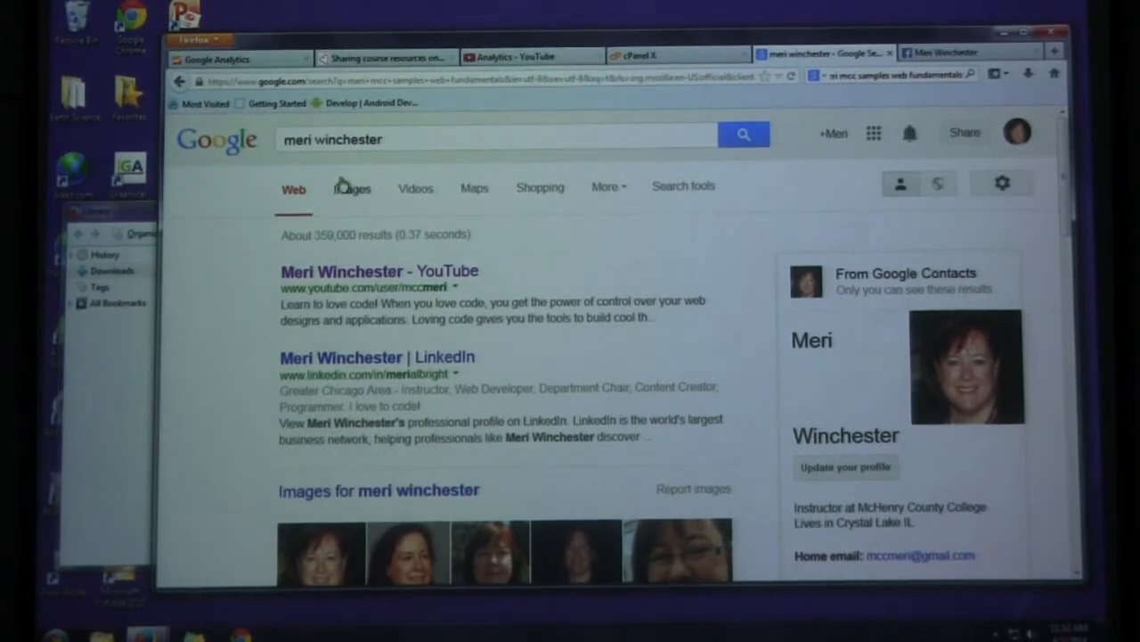
mouse_move(406, 164)
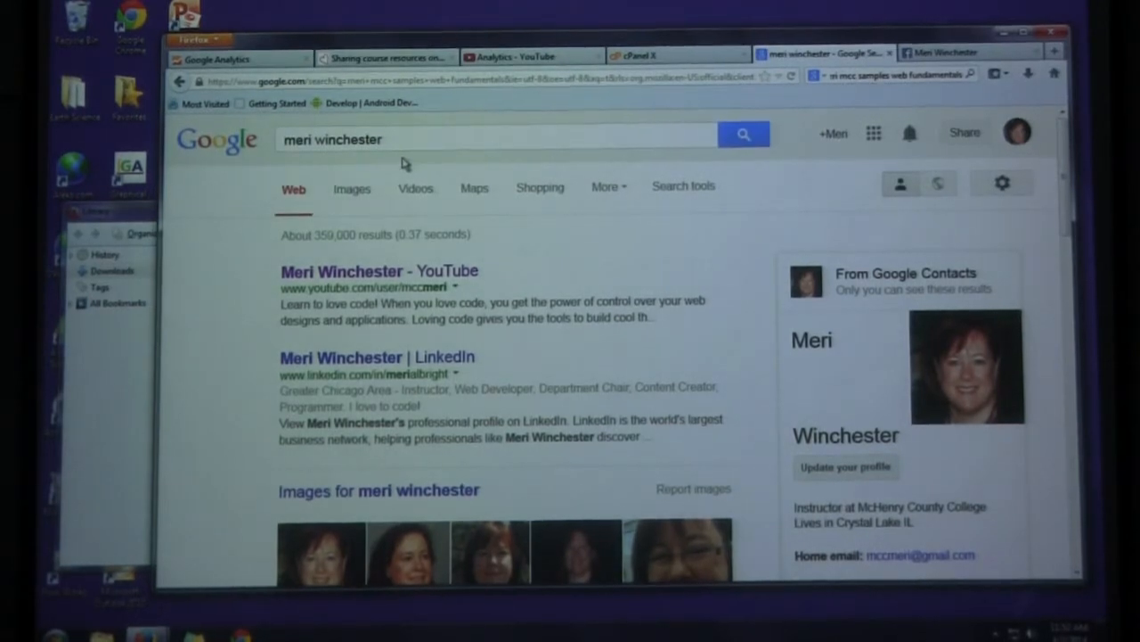
- Return to the Facebook page and bring its Admin Panel into view at the top
left_click(944, 52)
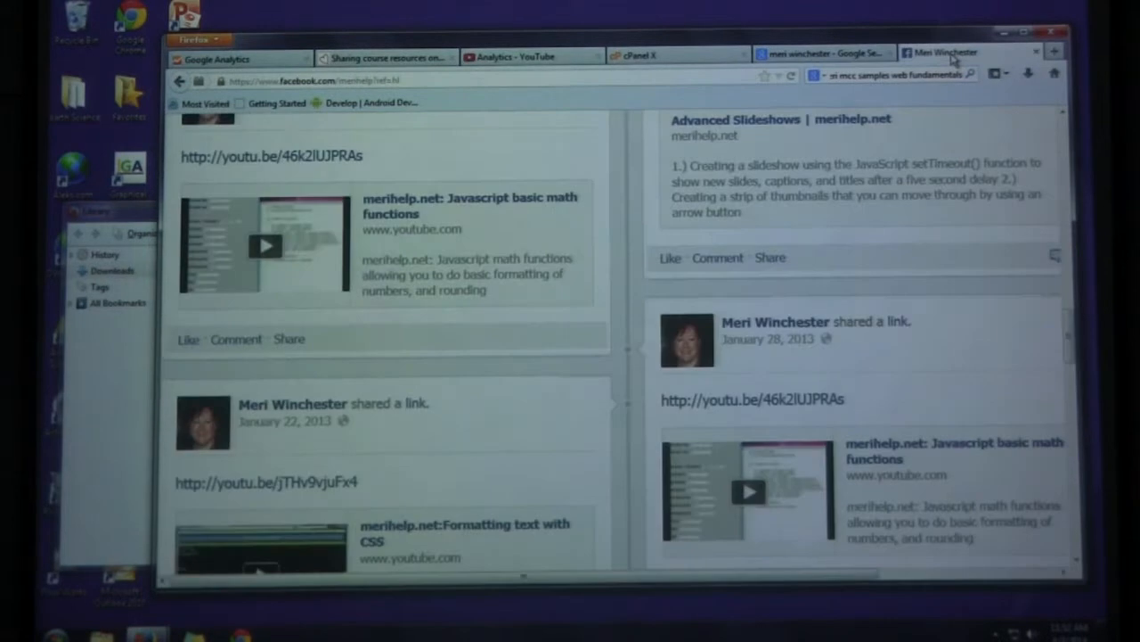
scroll("up", 3)
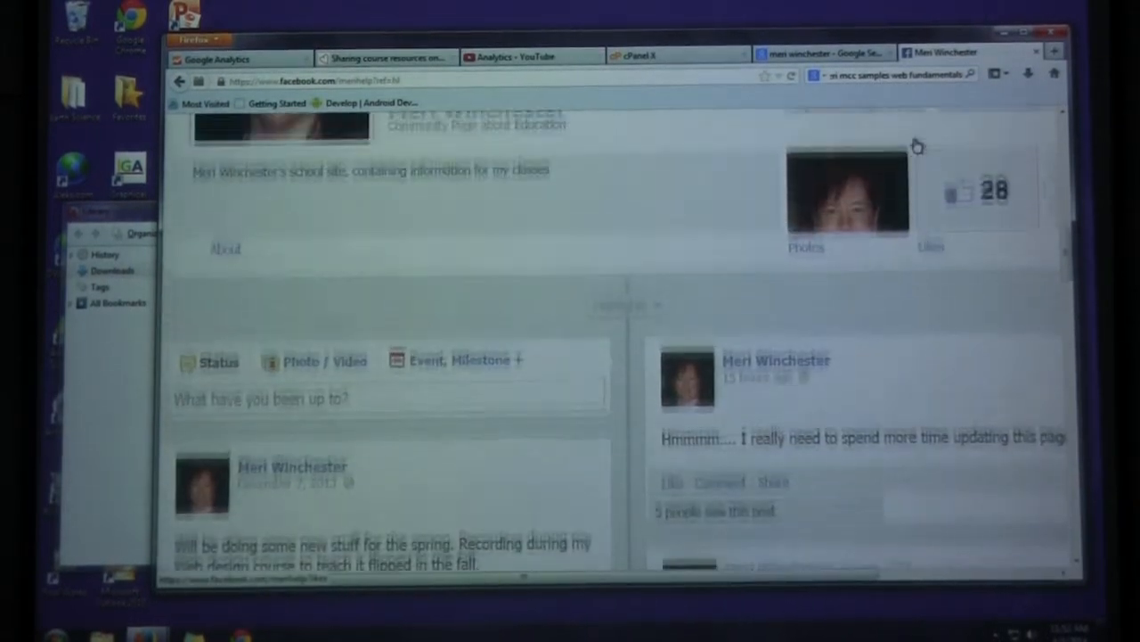
scroll("up", 3)
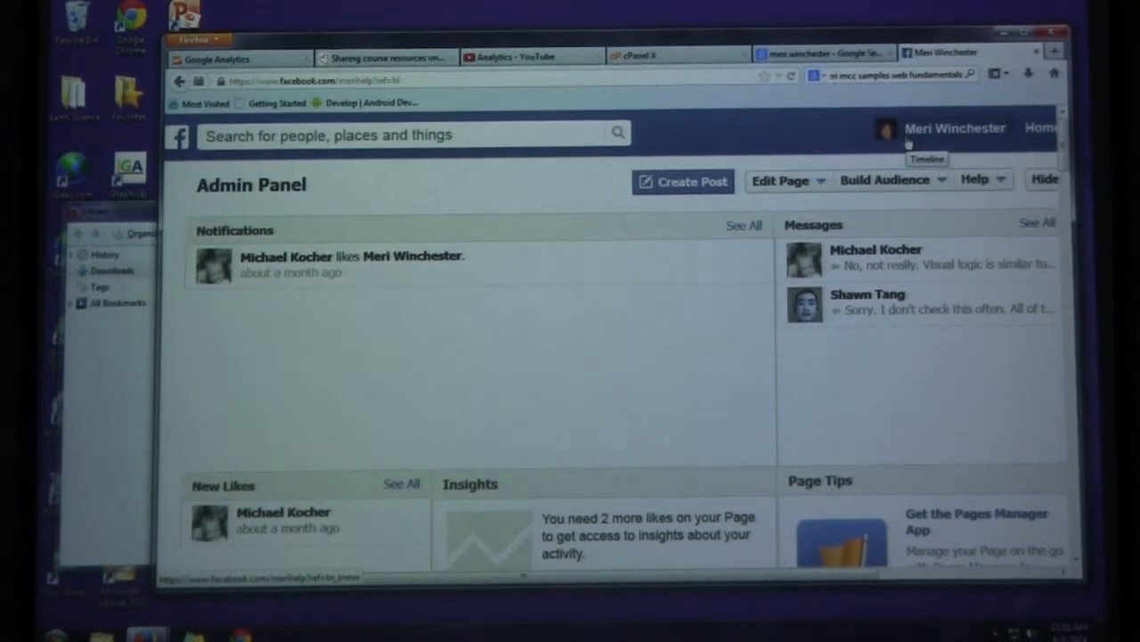
mouse_move(590, 395)
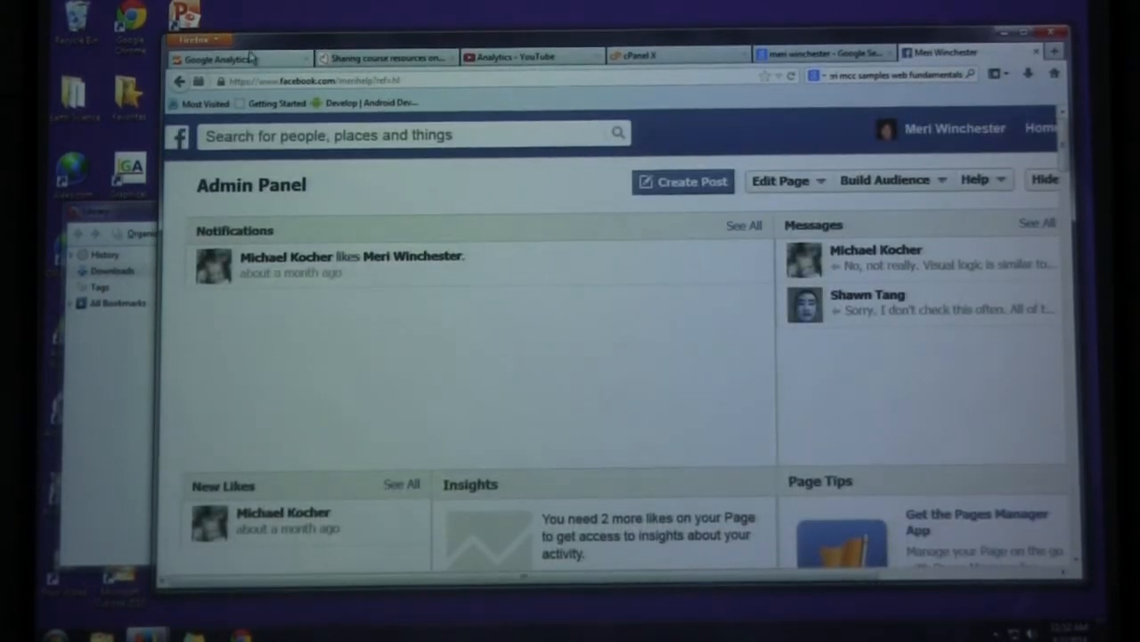
left_click(388, 57)
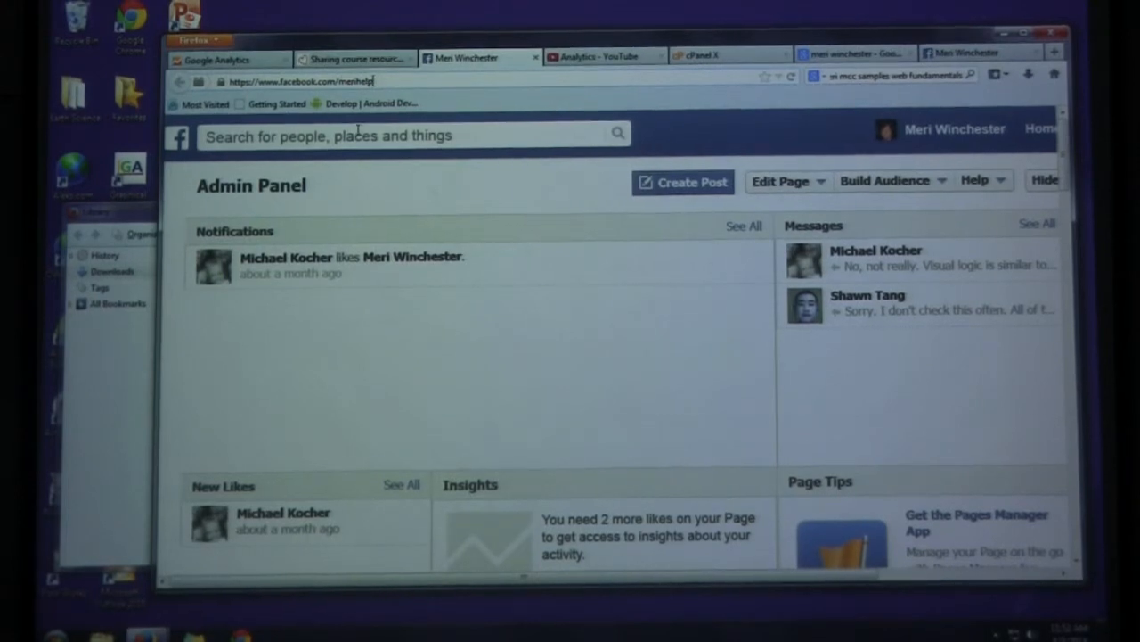
scroll("down", 3)
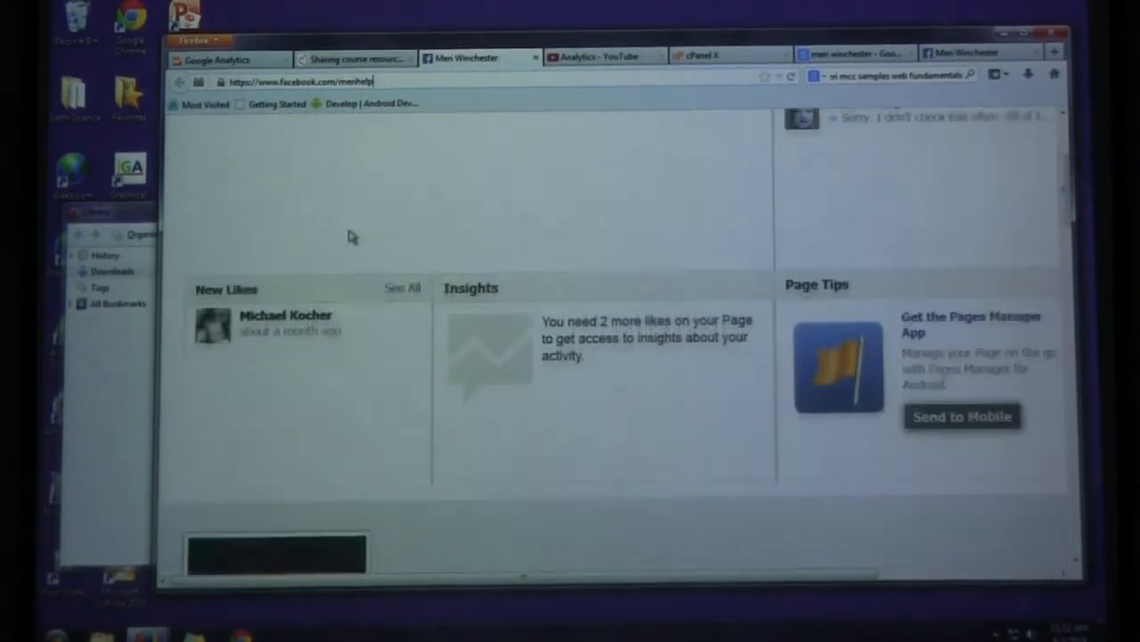
scroll("up", 3)
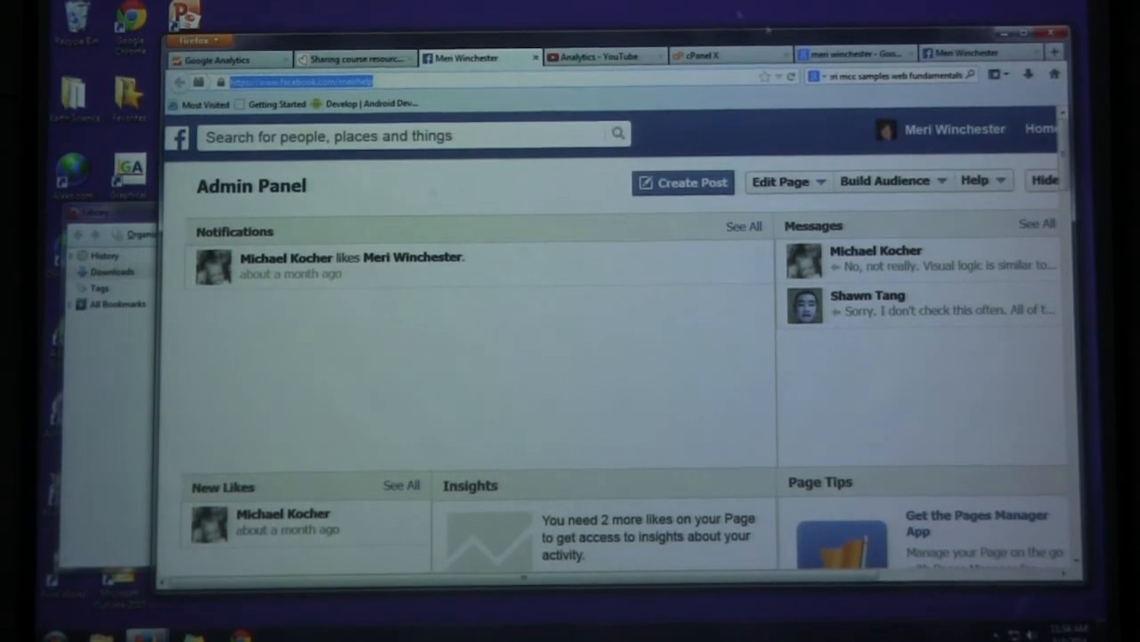
- Search 'budweiser puppy love' and review the results including the Super Bowl commercial
left_click(891, 75)
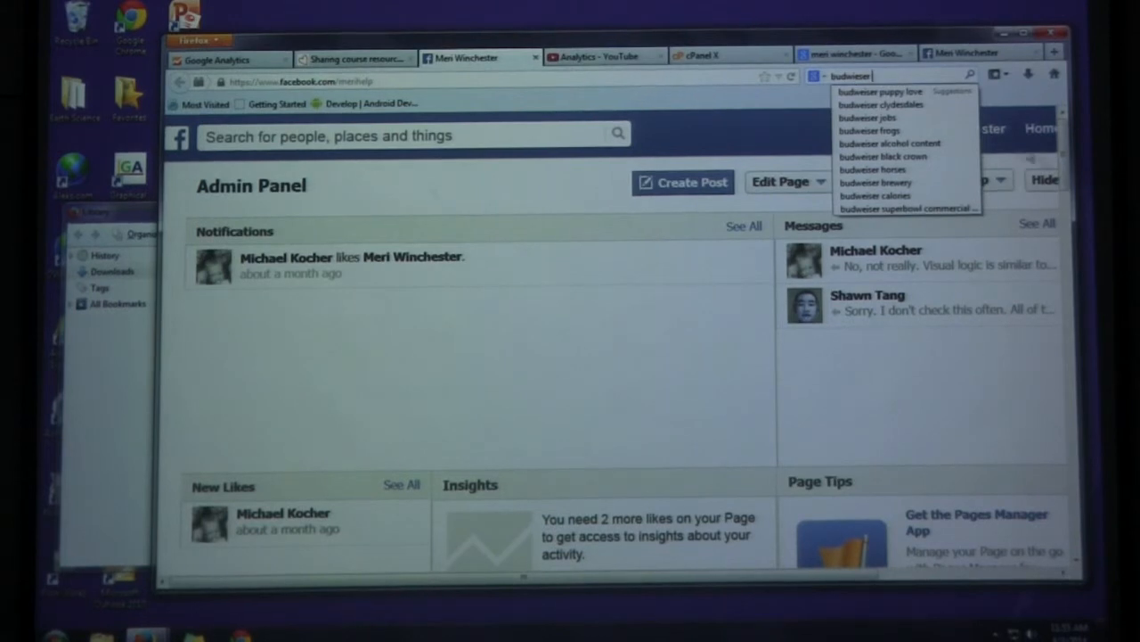
left_click(883, 93)
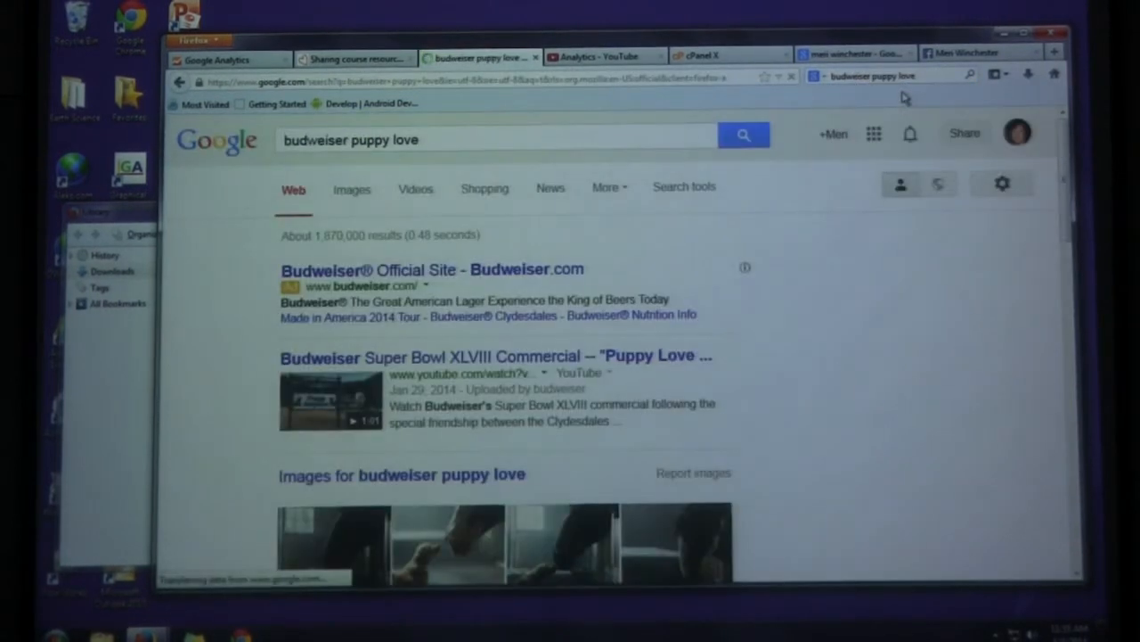
scroll("down", 3)
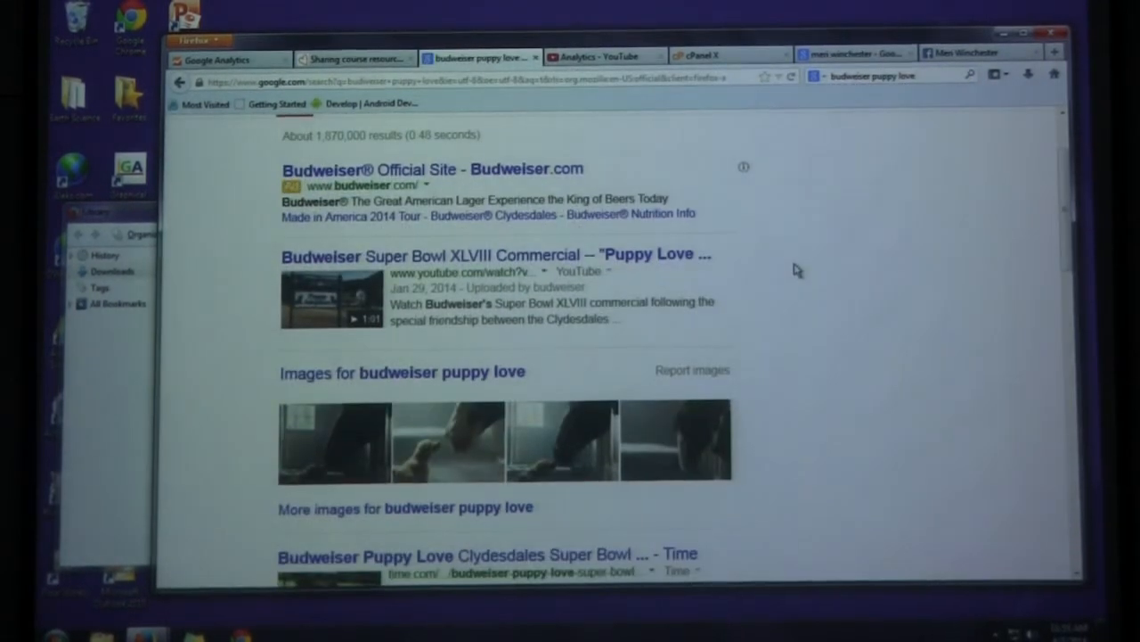